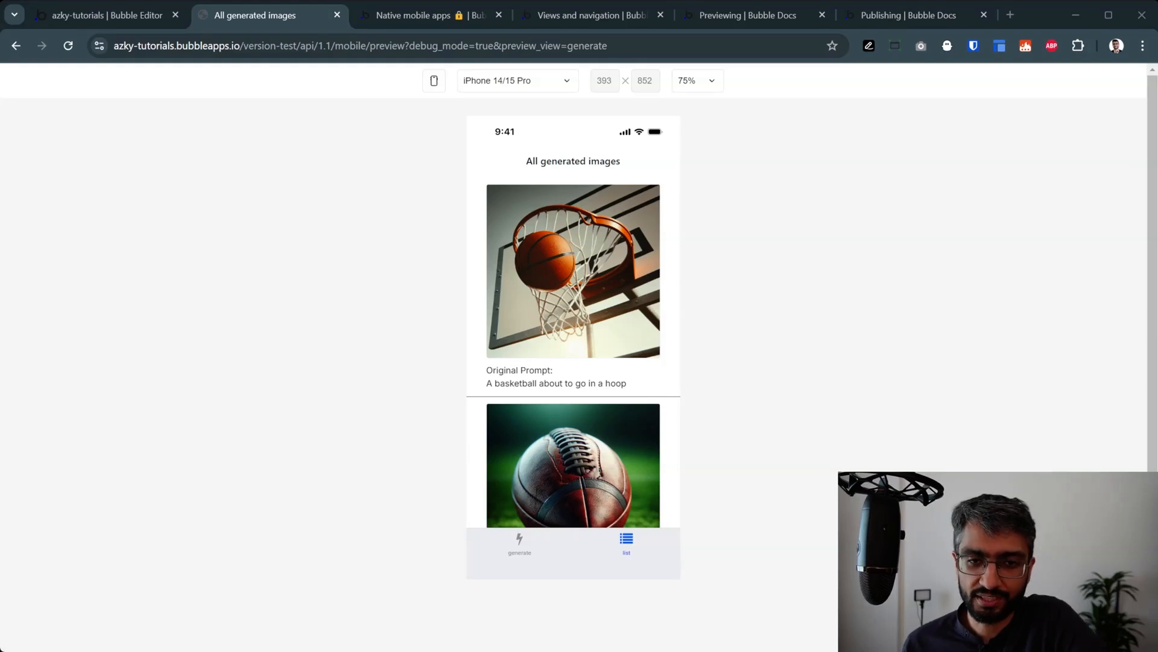
mouse_move(645, 556)
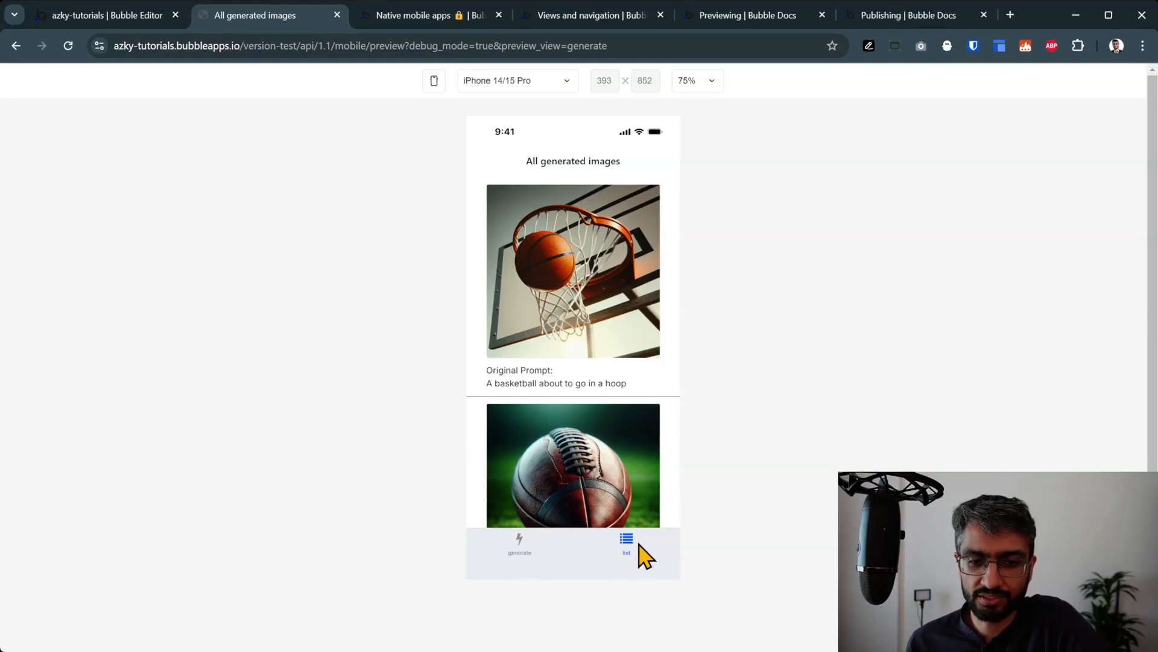
Step: Try the preview's generate and list screens, then read the Native mobile apps beta article
left_click(573, 271)
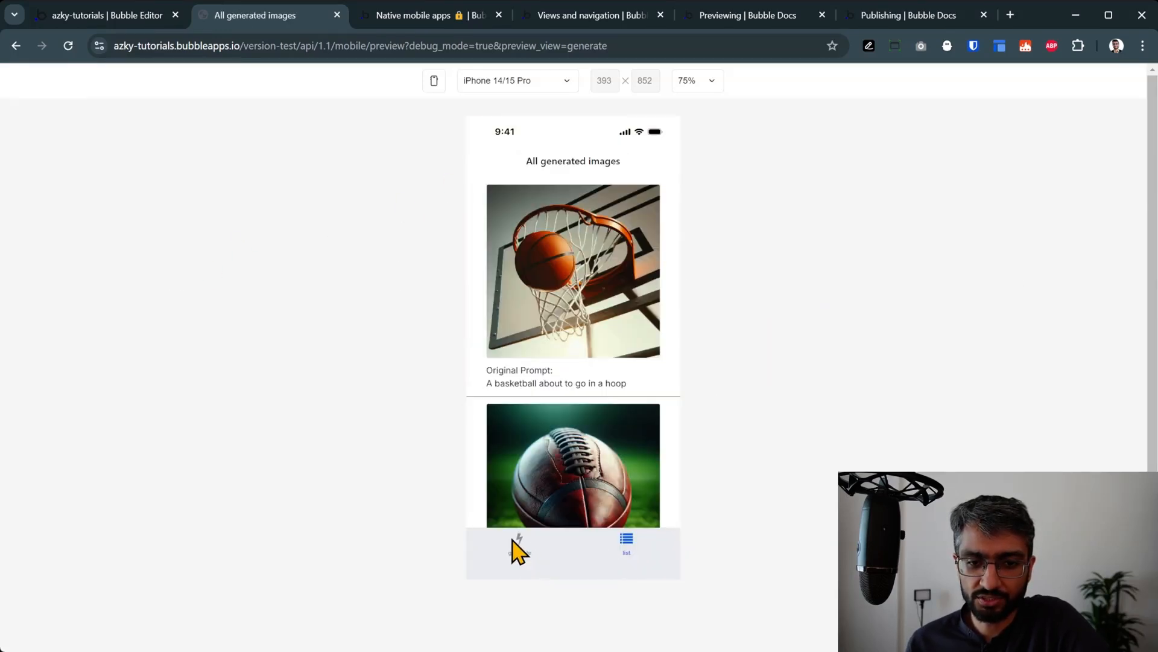
left_click(519, 539)
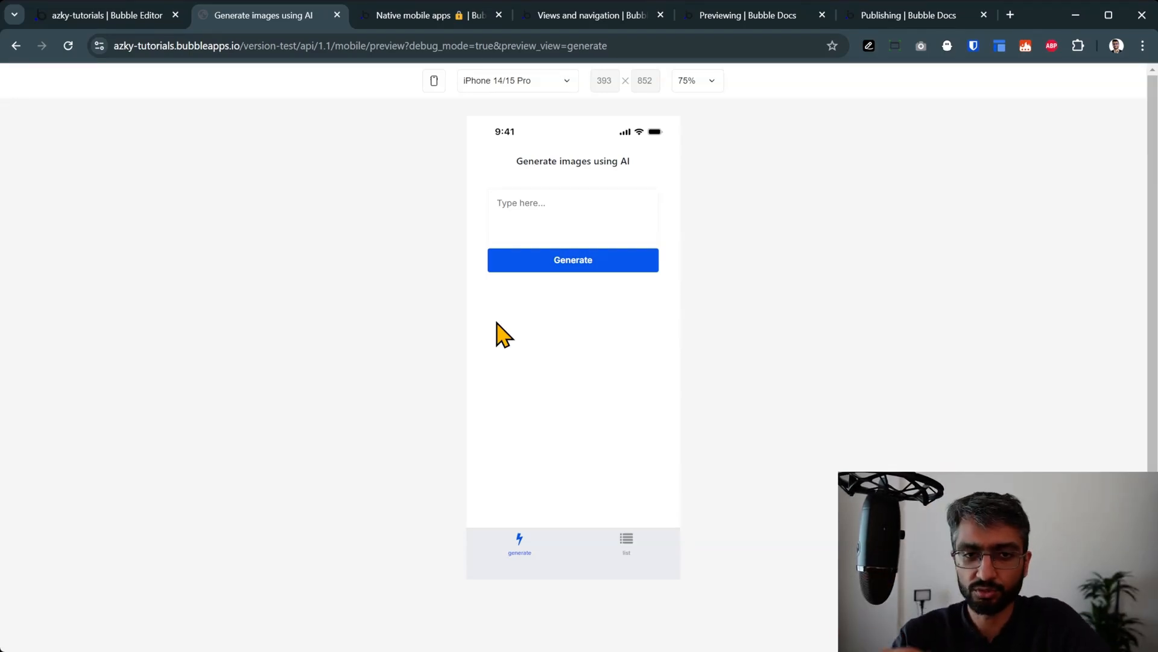
mouse_move(576, 619)
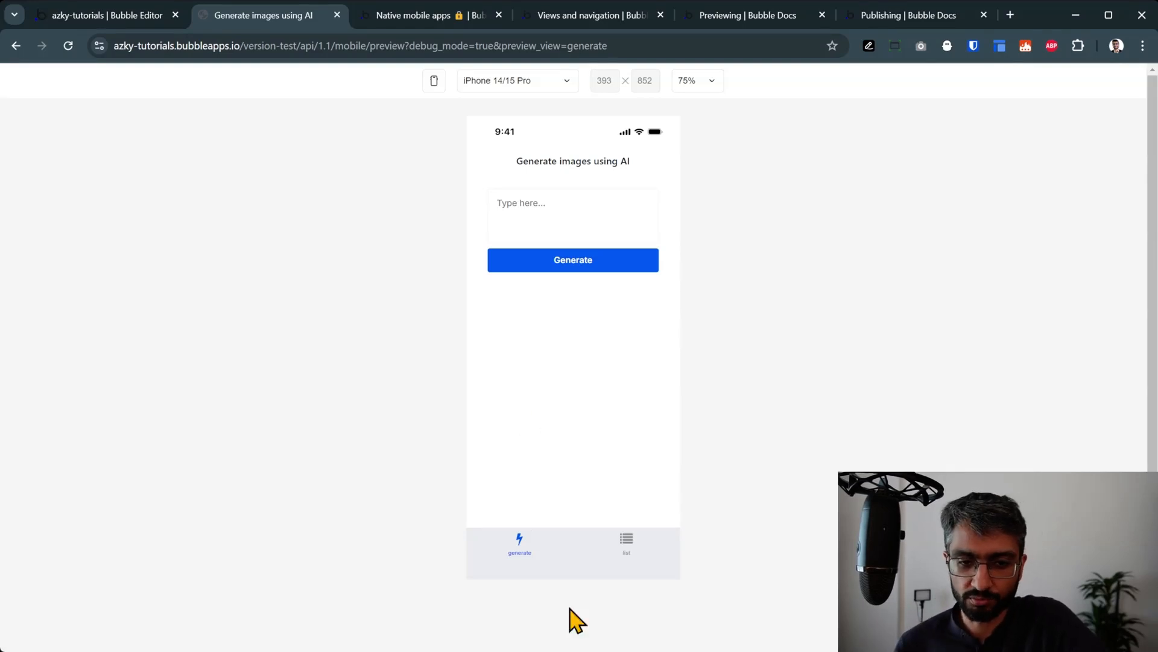
left_click(625, 543)
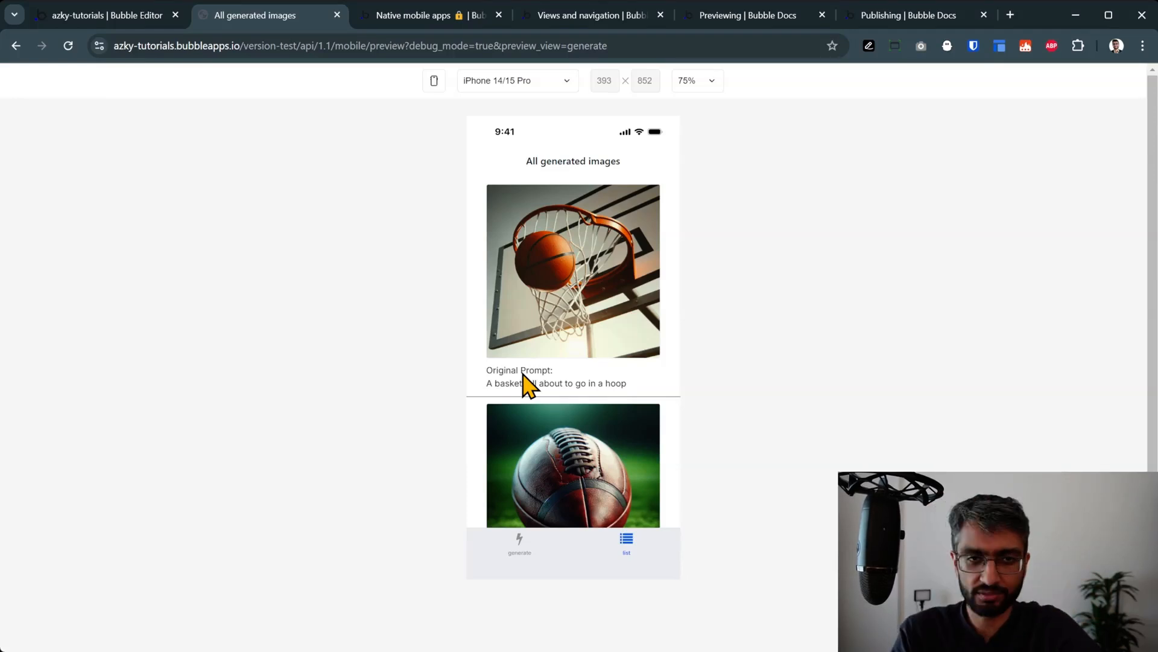
mouse_move(524, 557)
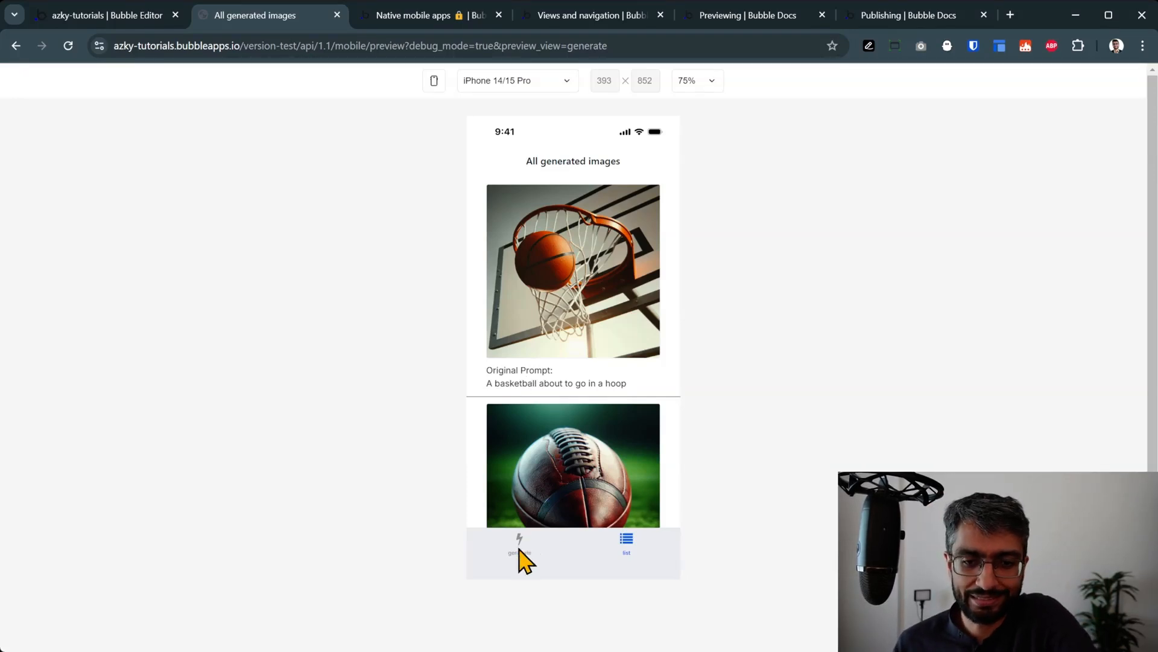
mouse_move(267, 207)
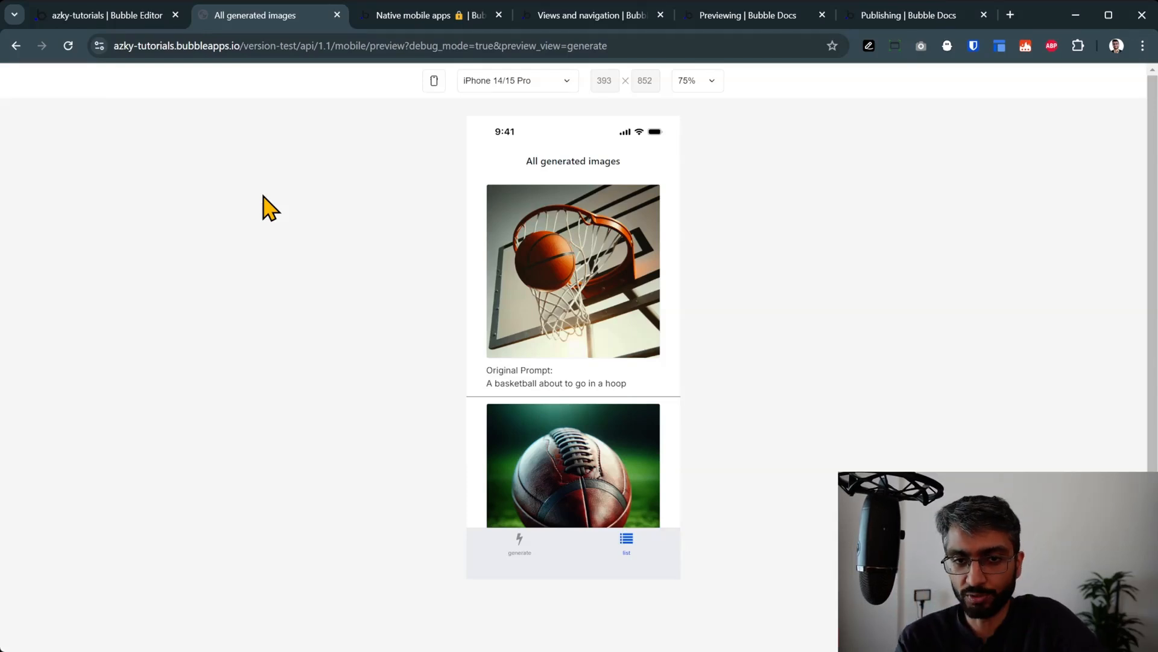
left_click(414, 14)
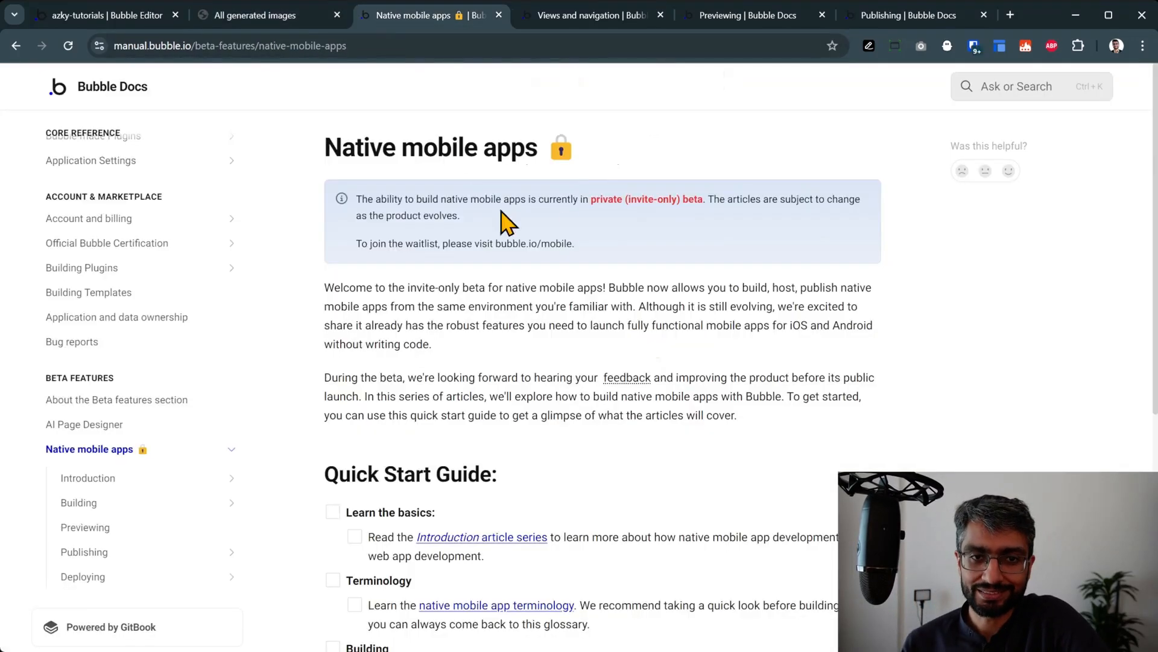
mouse_move(587, 288)
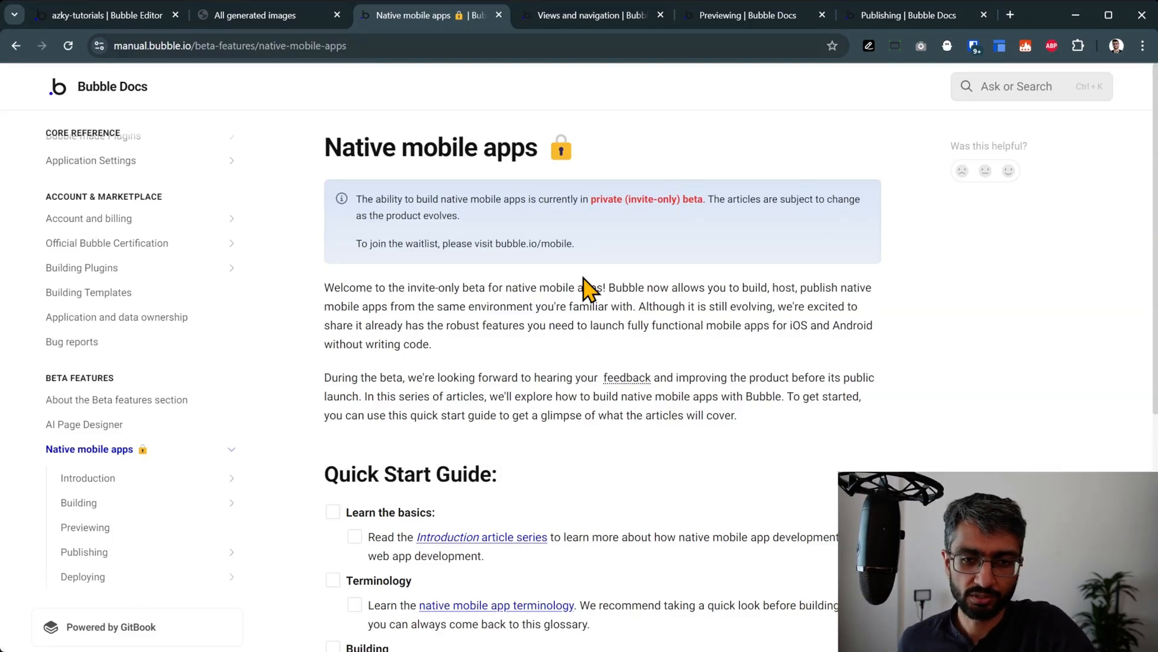
mouse_move(502, 221)
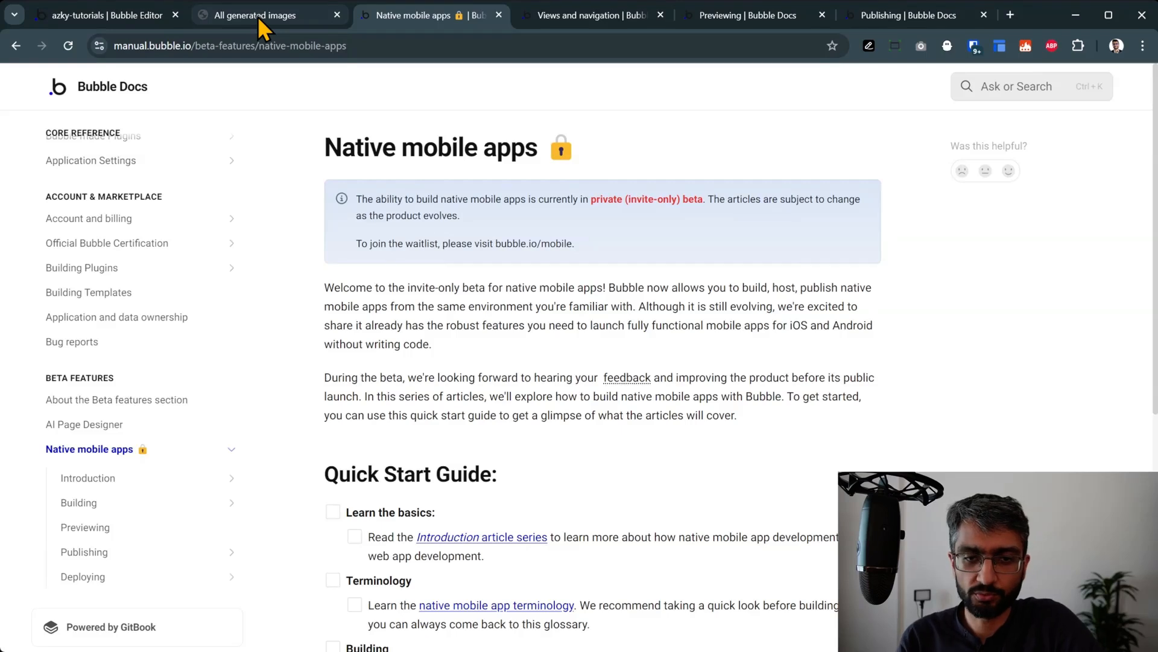
mouse_move(473, 366)
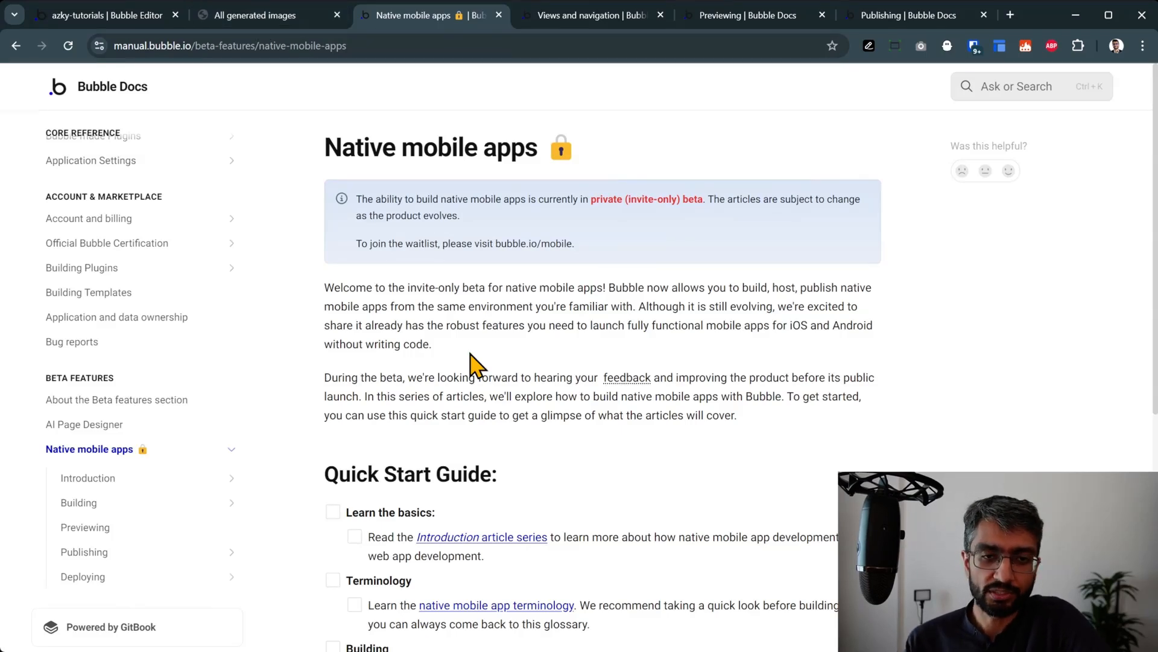
mouse_move(609, 362)
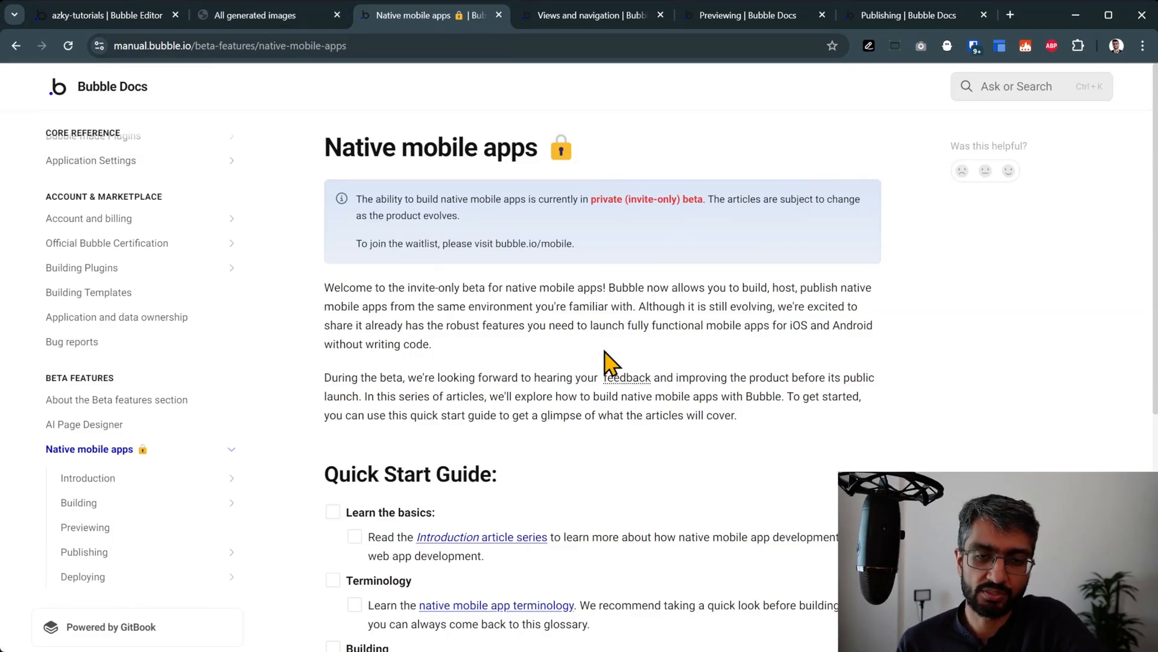
mouse_move(556, 377)
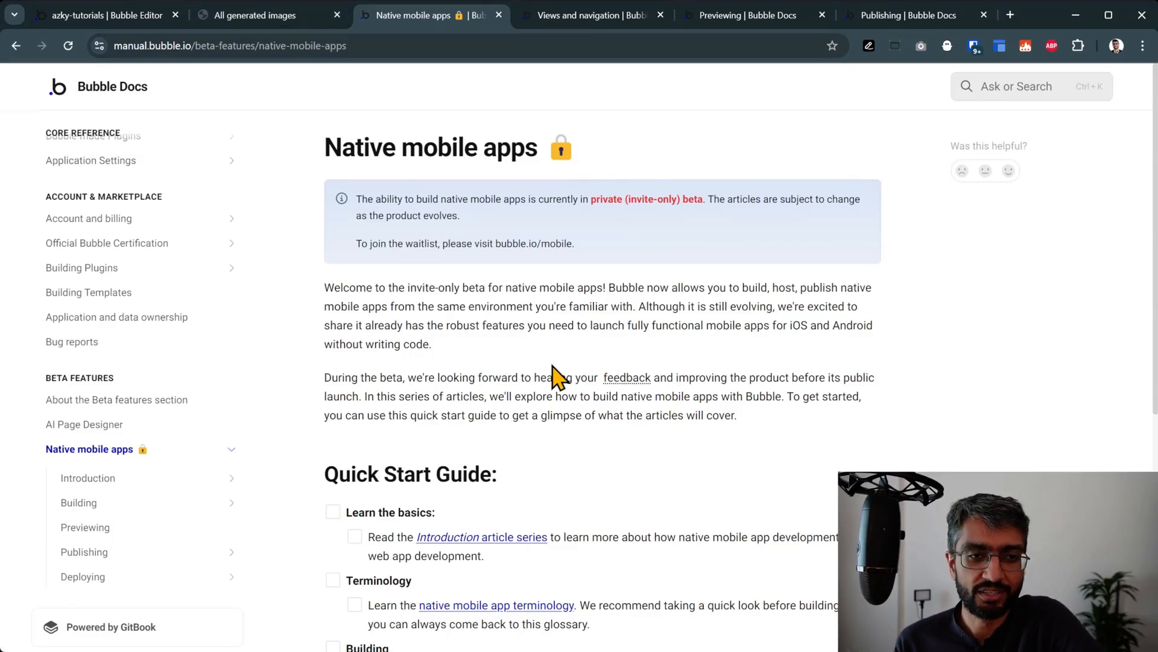
left_click(103, 14)
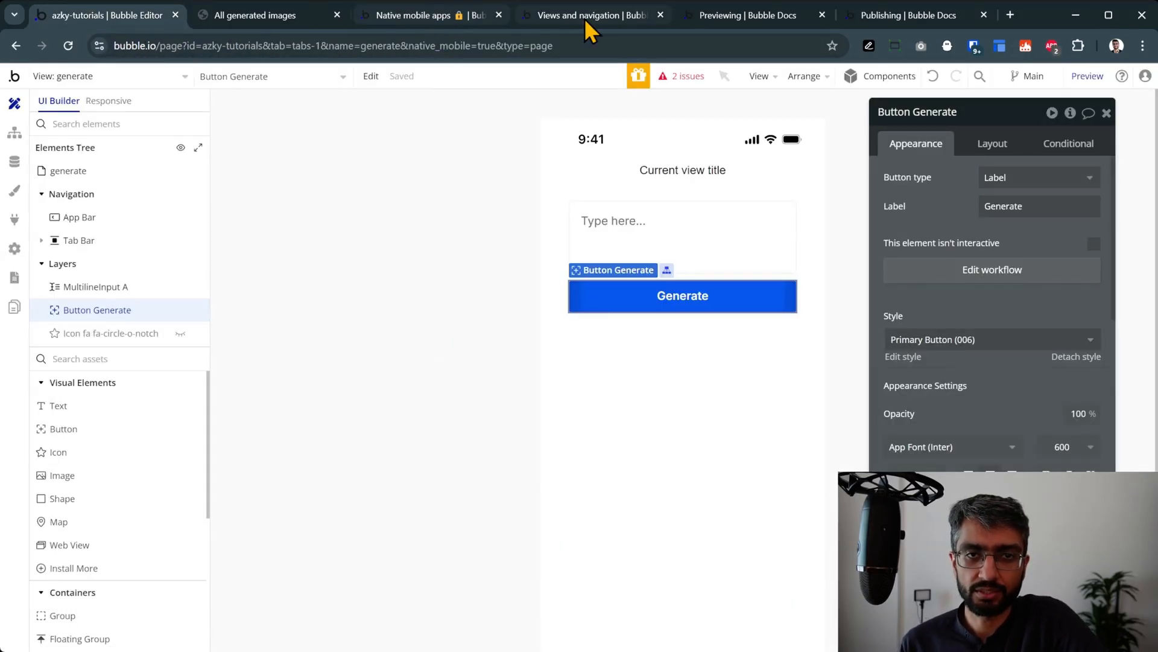
Step: Read the Views and navigation article's section on mobile views replacing pages
left_click(584, 14)
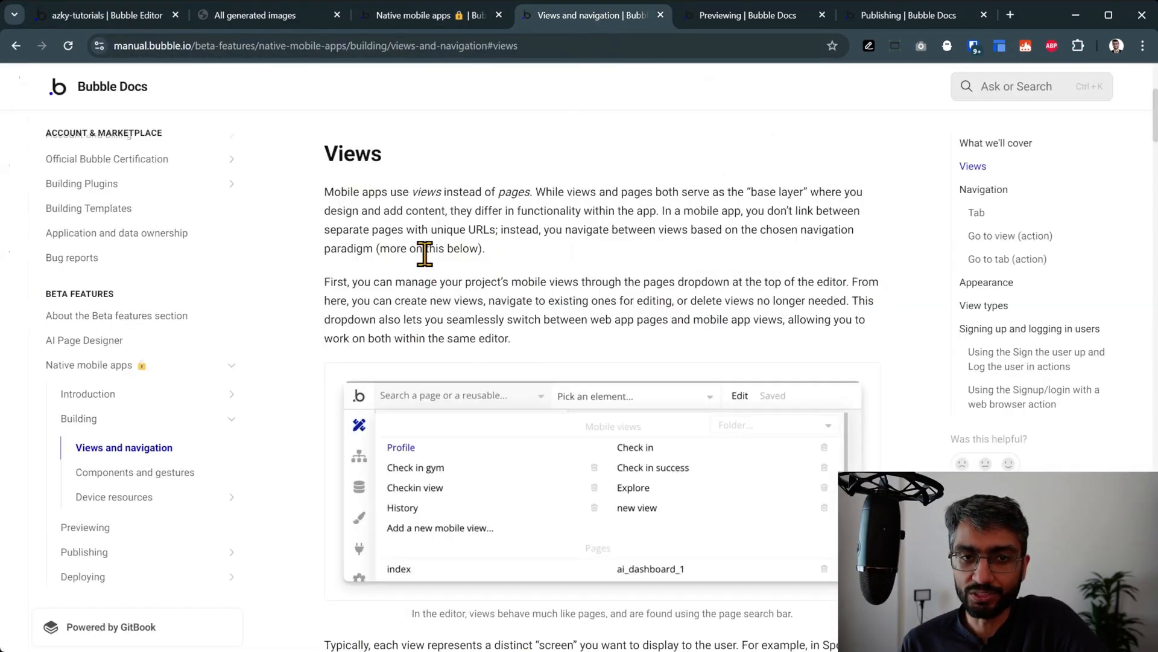
mouse_move(347, 189)
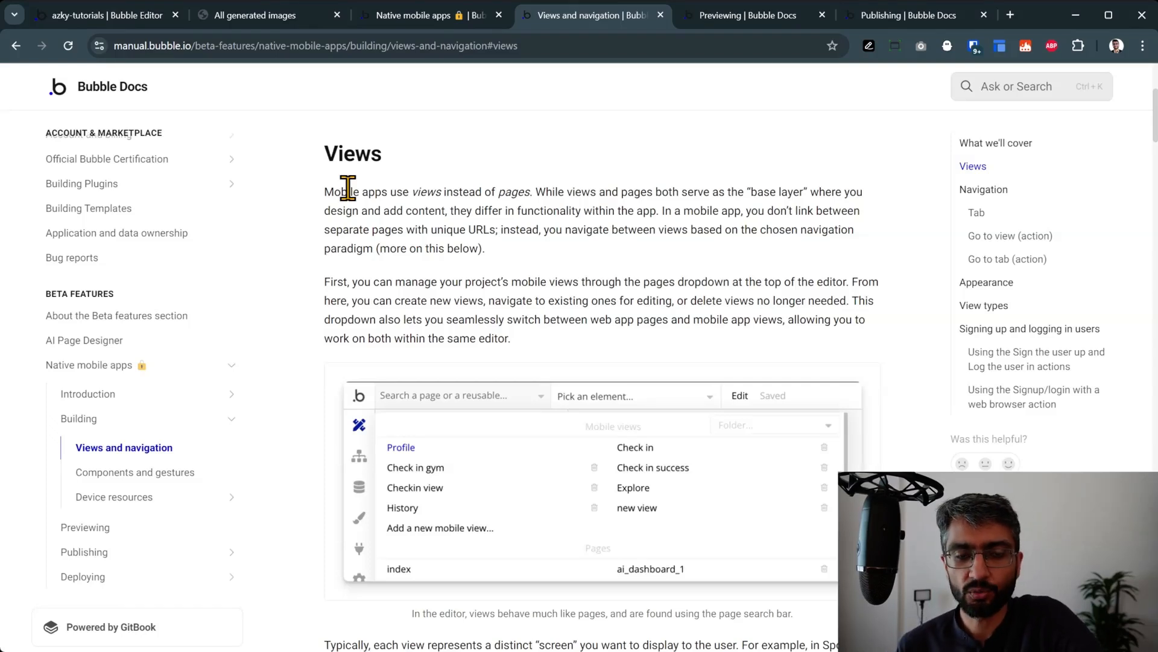
mouse_move(345, 191)
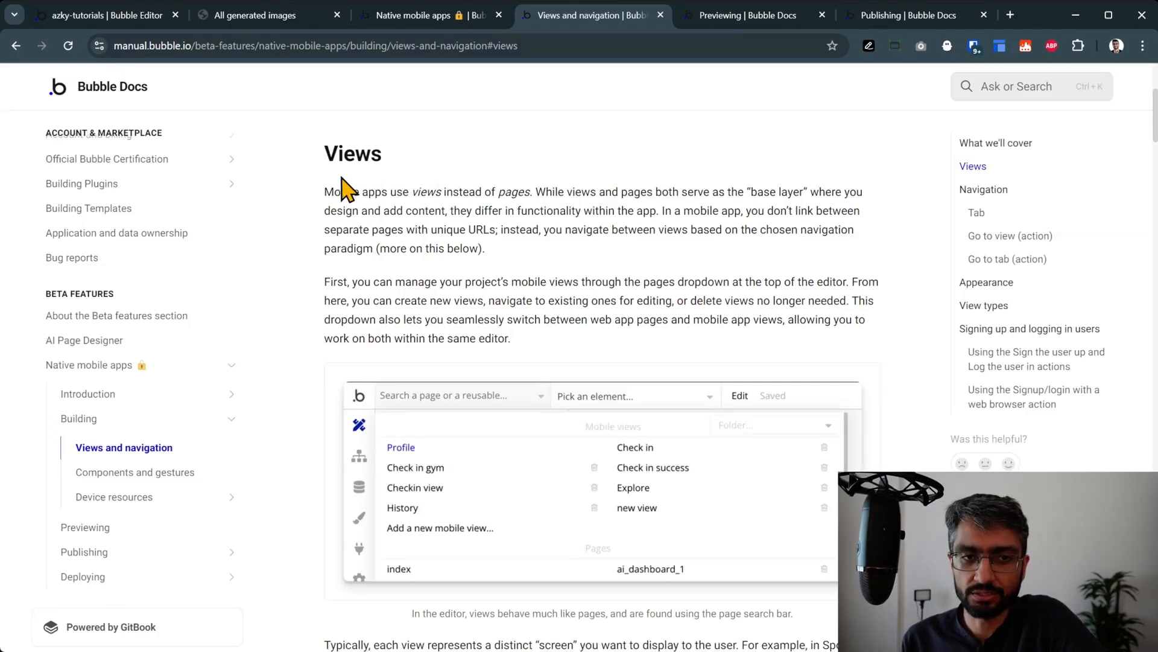
mouse_move(461, 208)
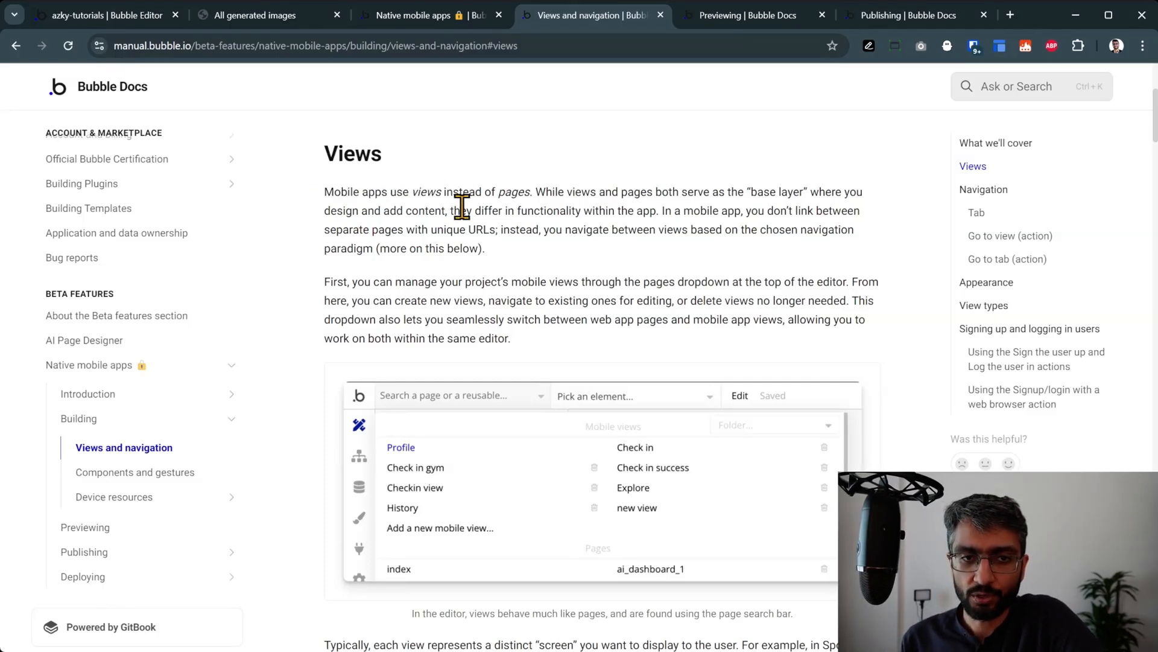
mouse_move(440, 192)
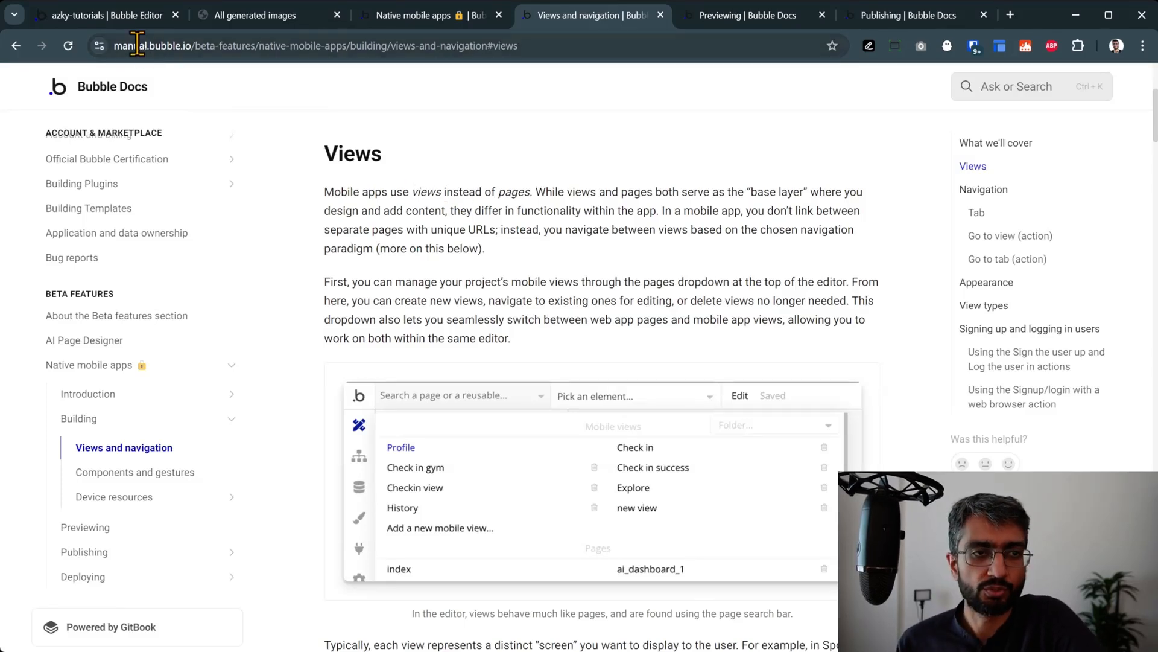
left_click(255, 14)
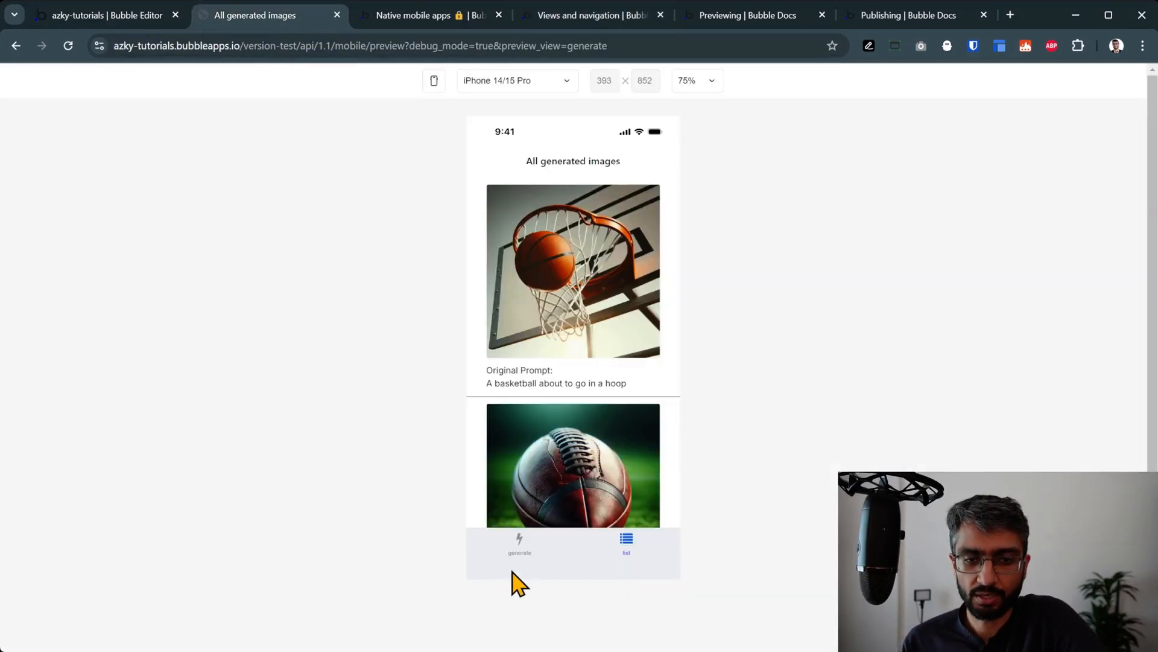
left_click(519, 543)
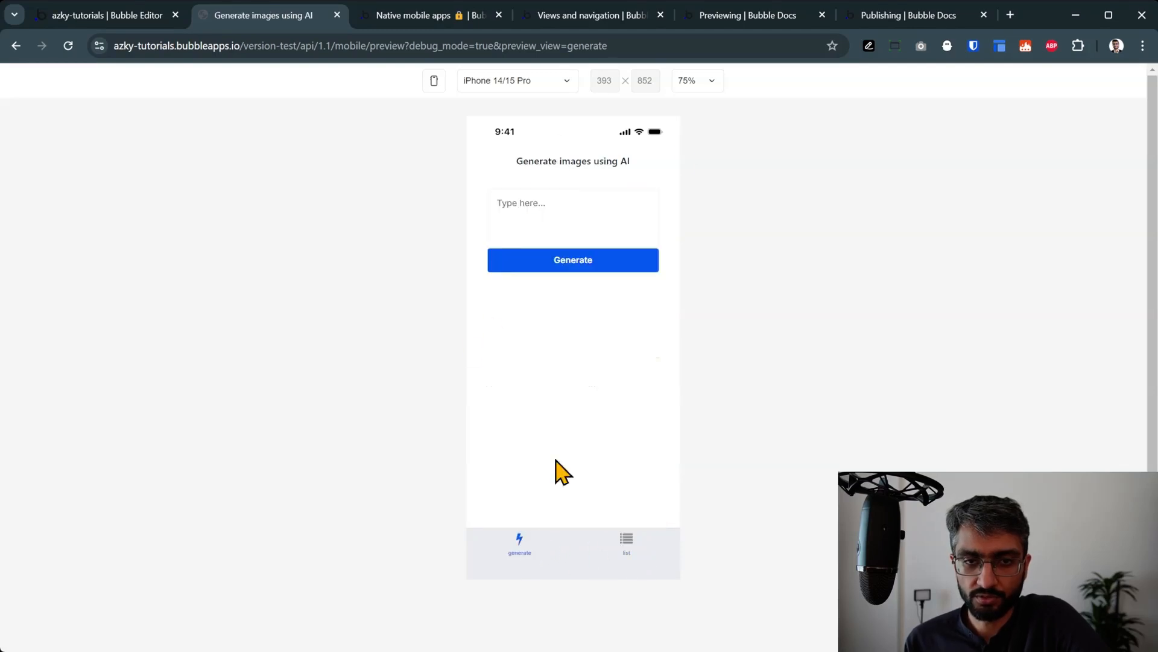
left_click(625, 543)
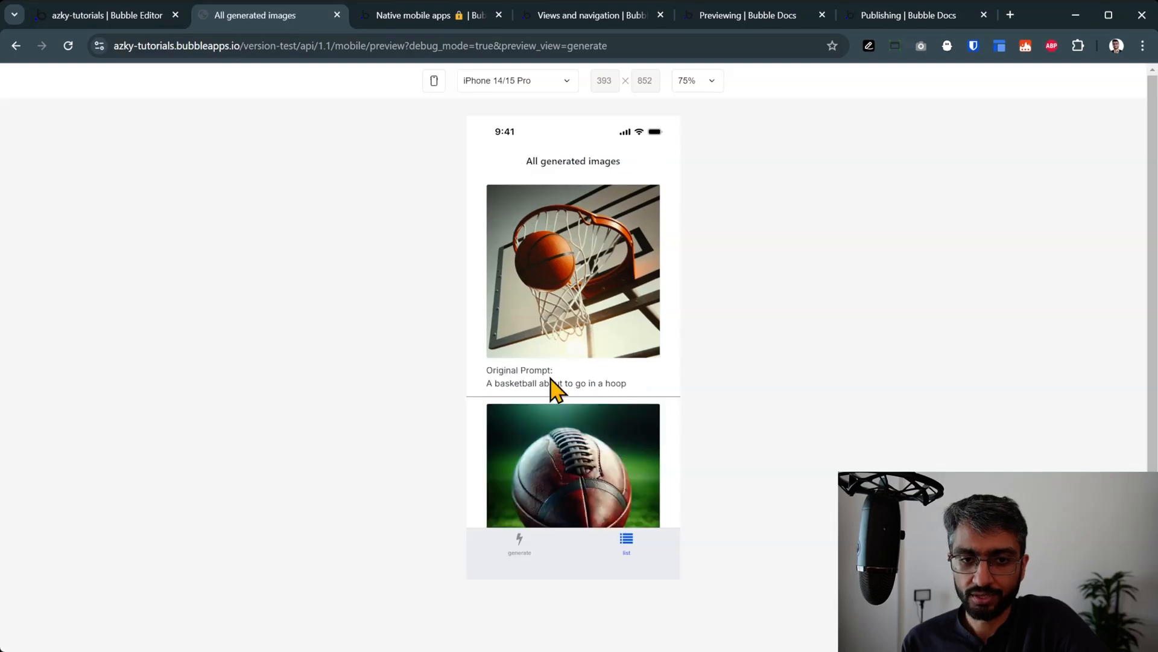
left_click(572, 271)
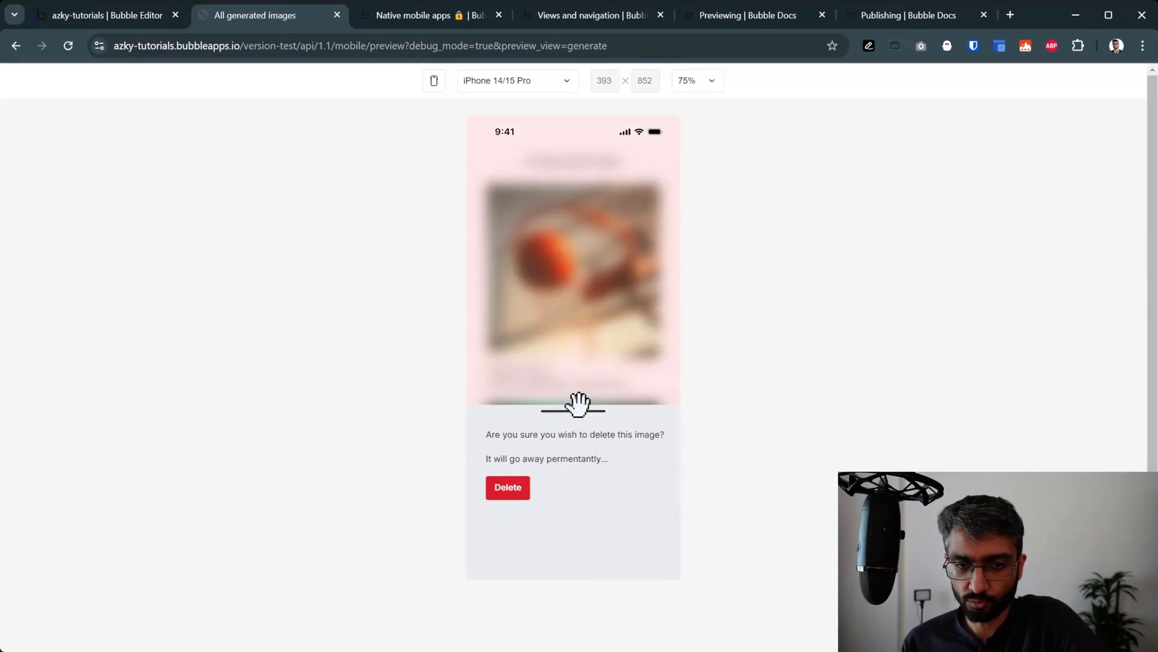
left_click(508, 486)
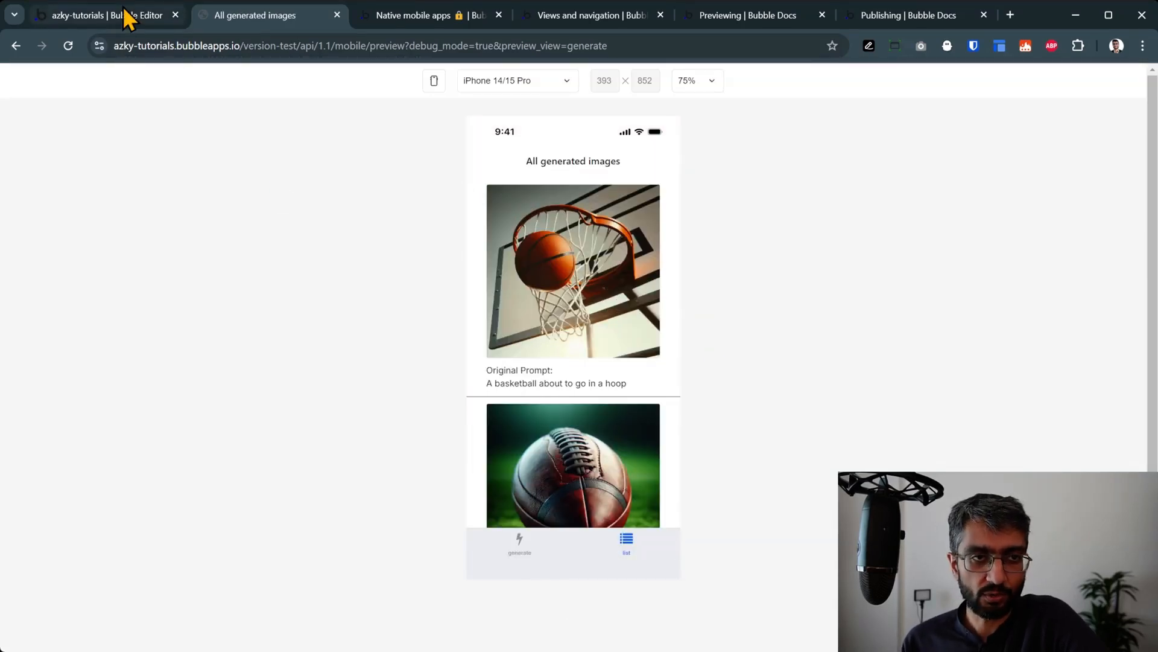
Step: Start a new mobile view from the page dropdown, cancel it, and reopen the generate view
left_click(103, 14)
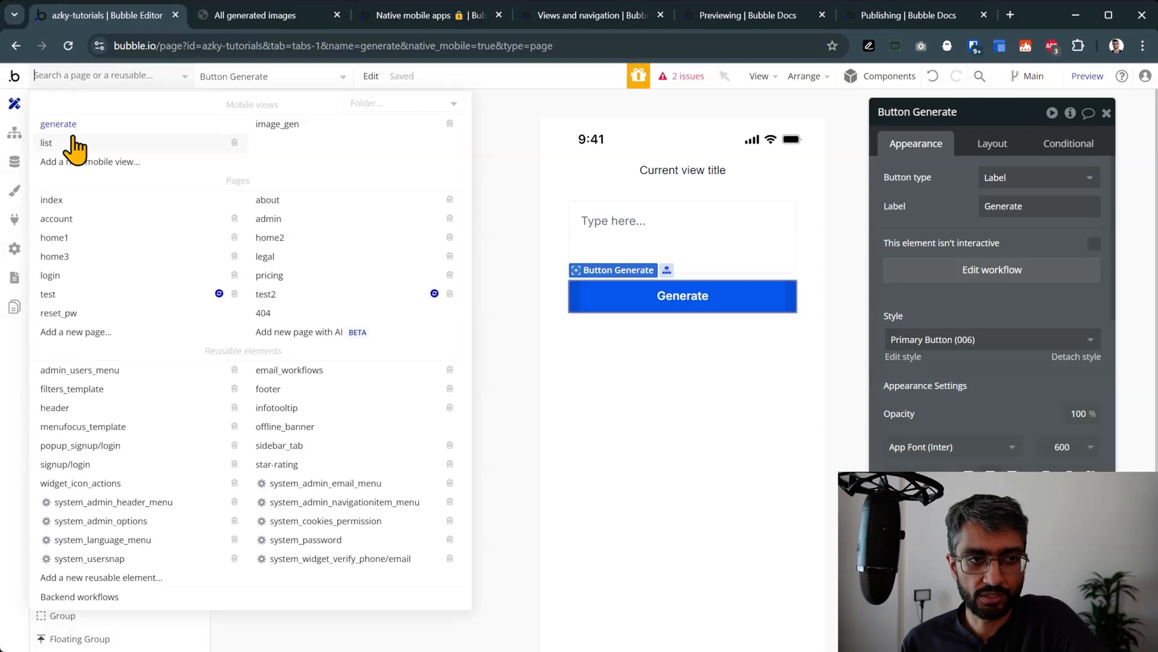
mouse_move(181, 111)
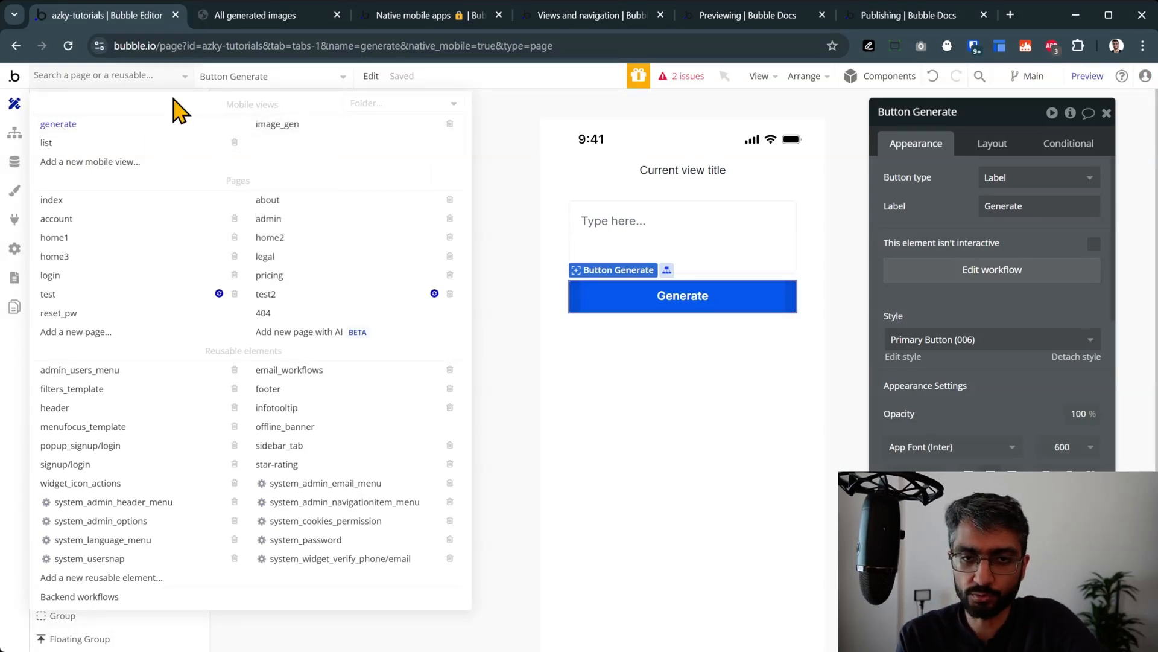
left_click(277, 123)
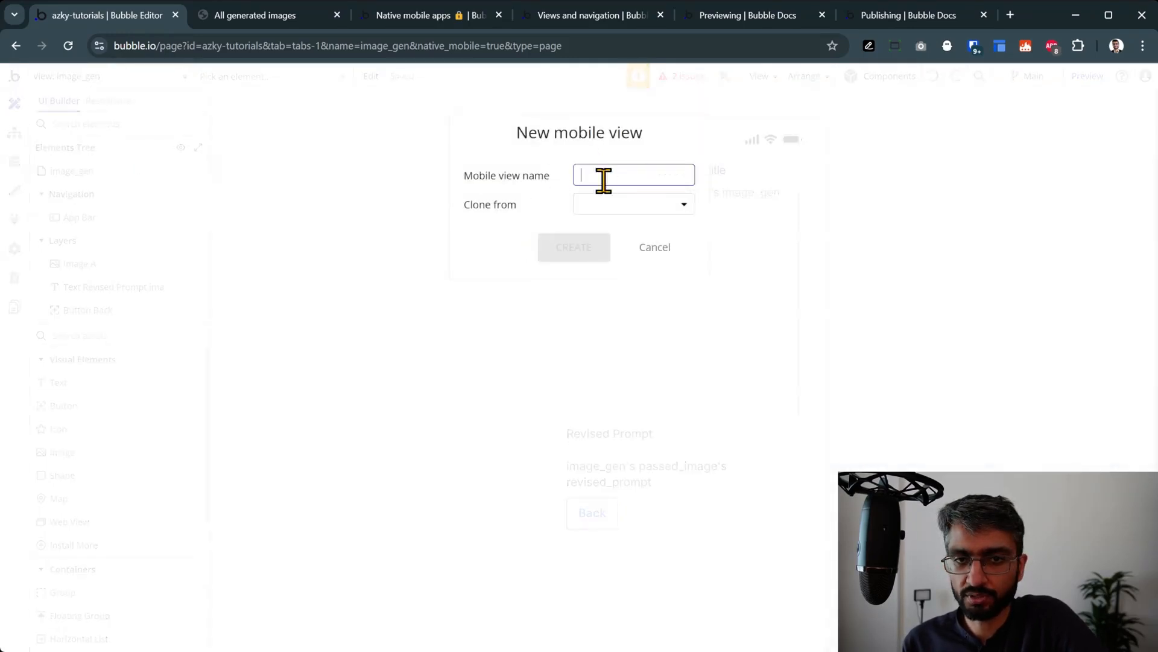
left_click(652, 247)
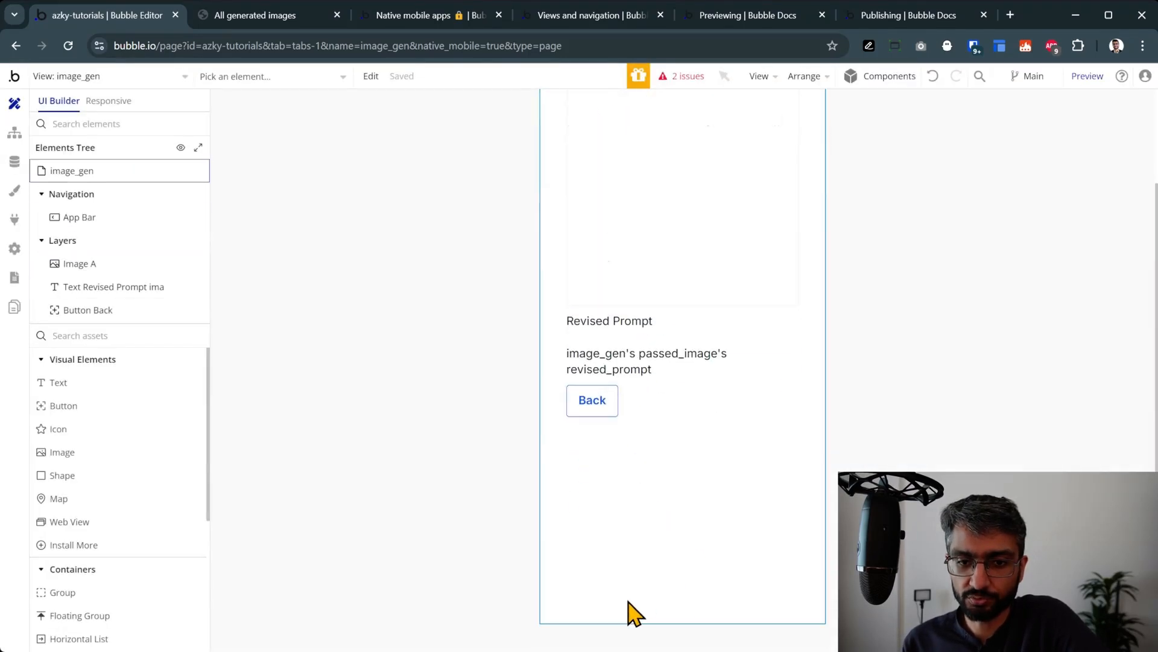
left_click(103, 75)
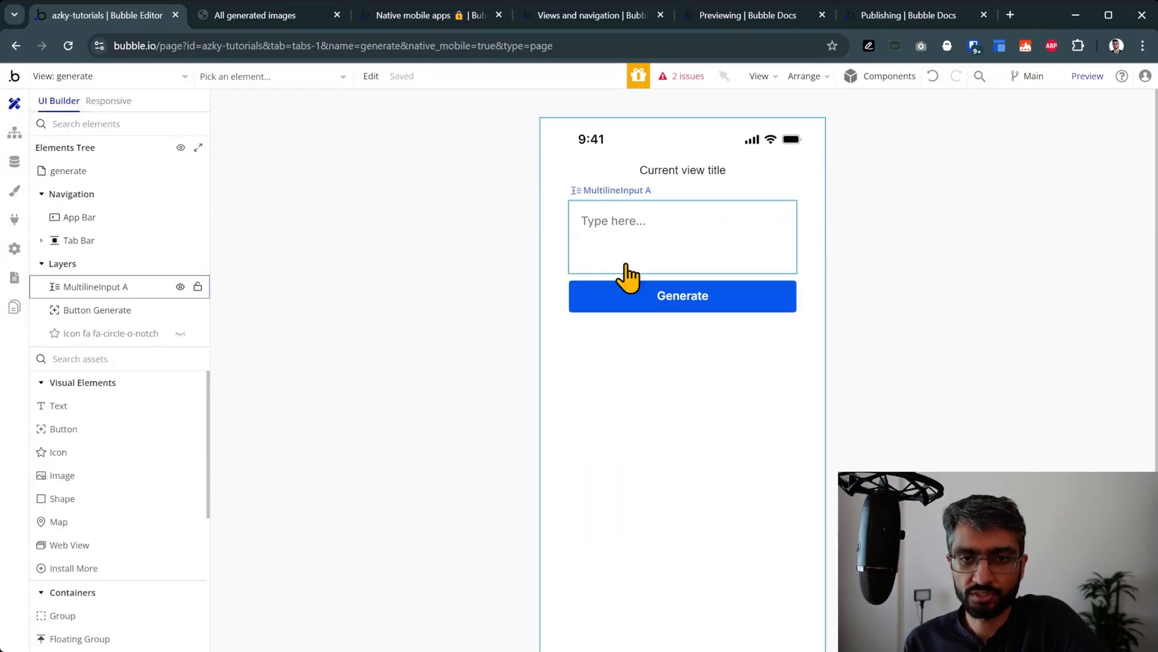
Step: Keep the generate view Scrollable after comparing with the preview, then inspect image_gen's settings
left_click(68, 170)
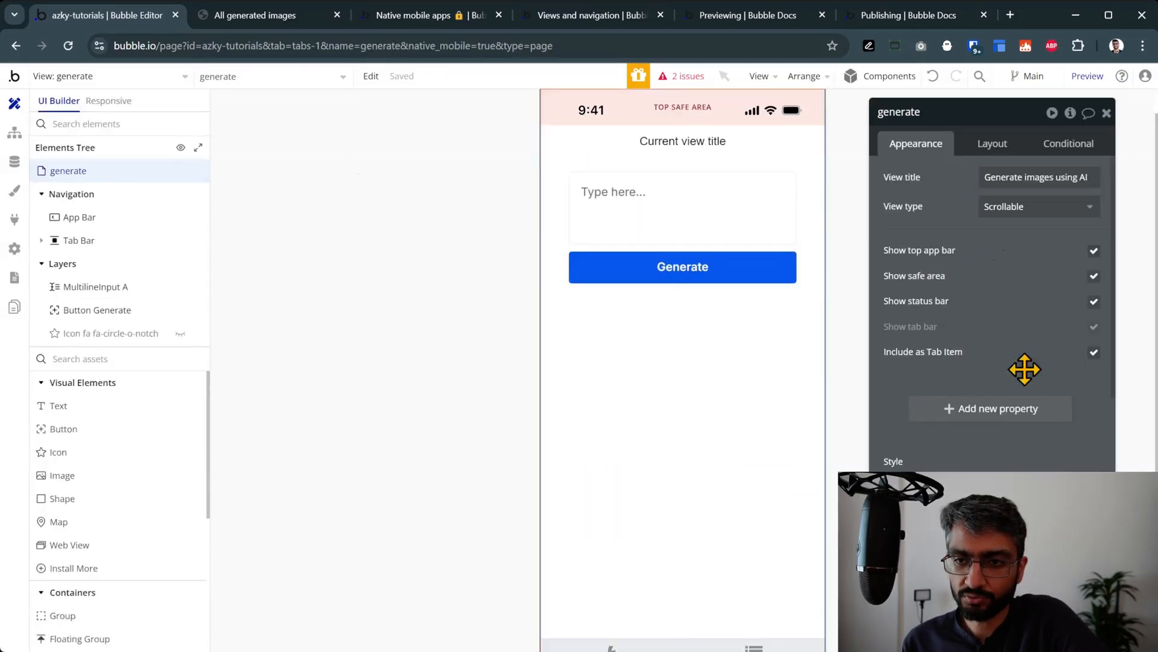
left_click(1037, 206)
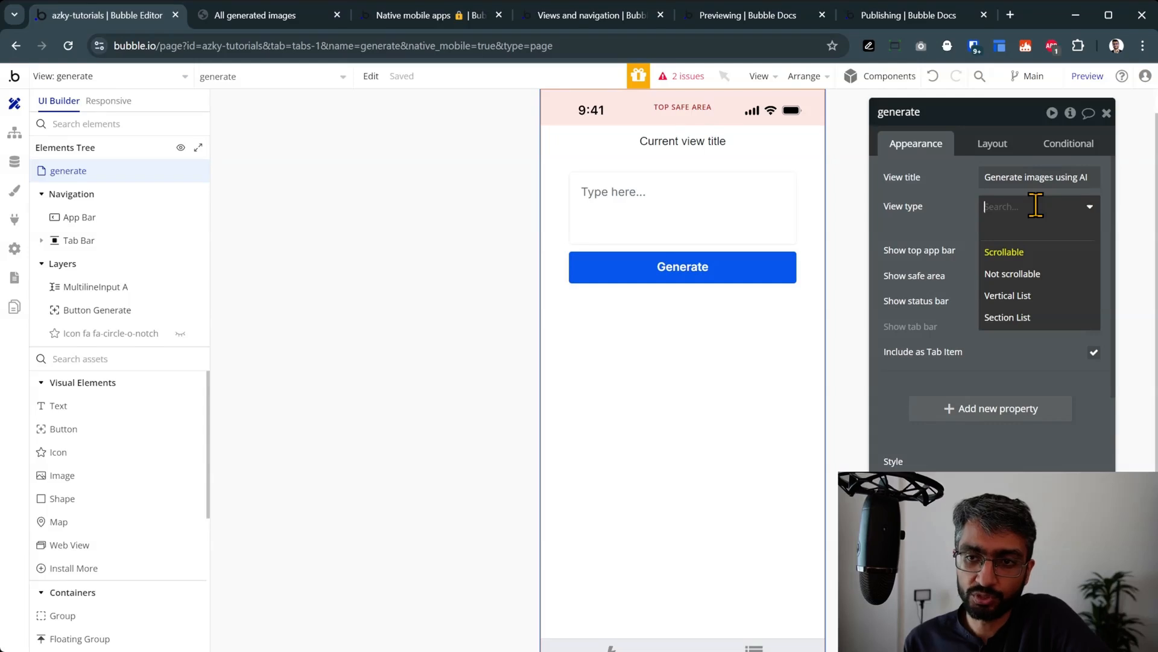
mouse_move(1038, 274)
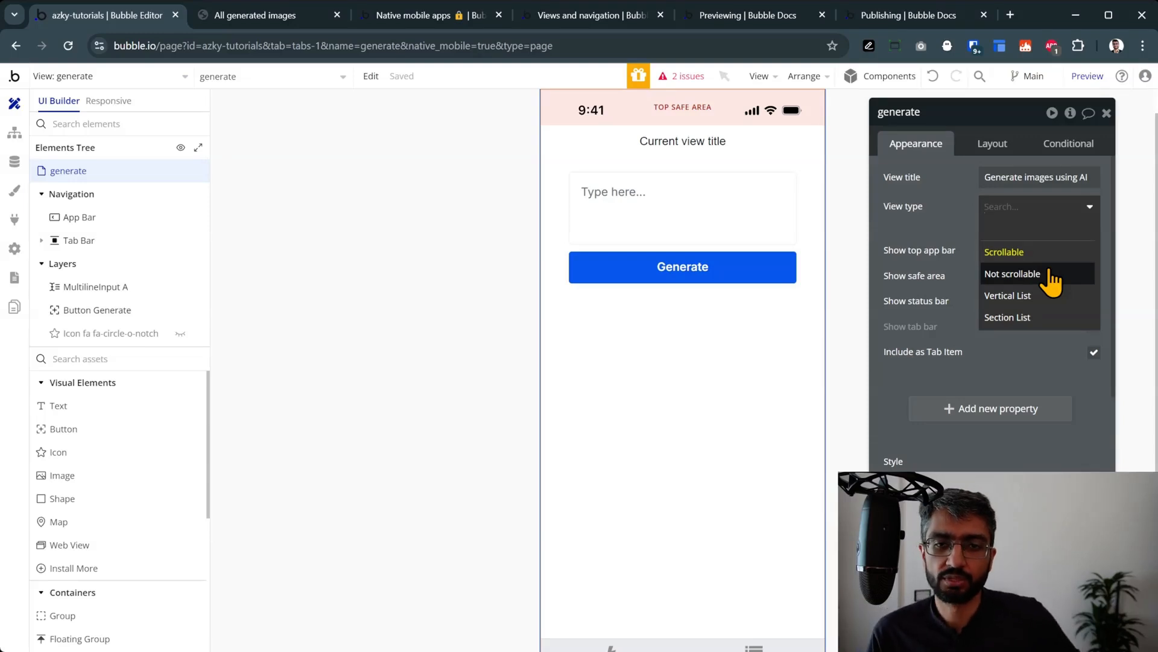
left_click(255, 15)
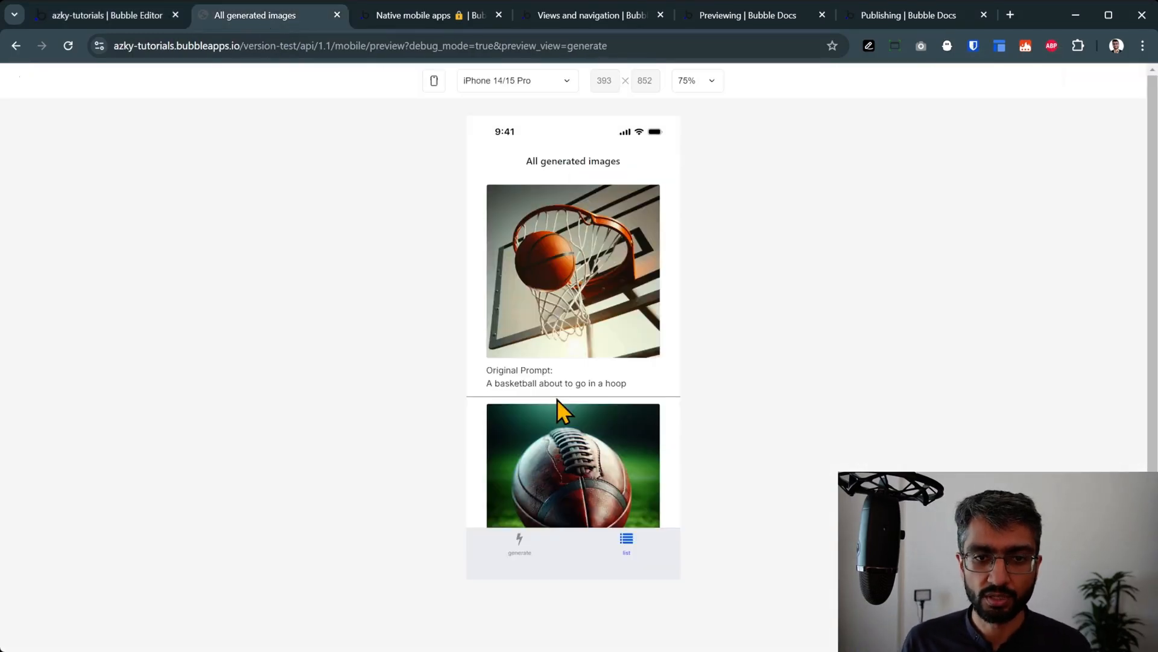
scroll("down", 3)
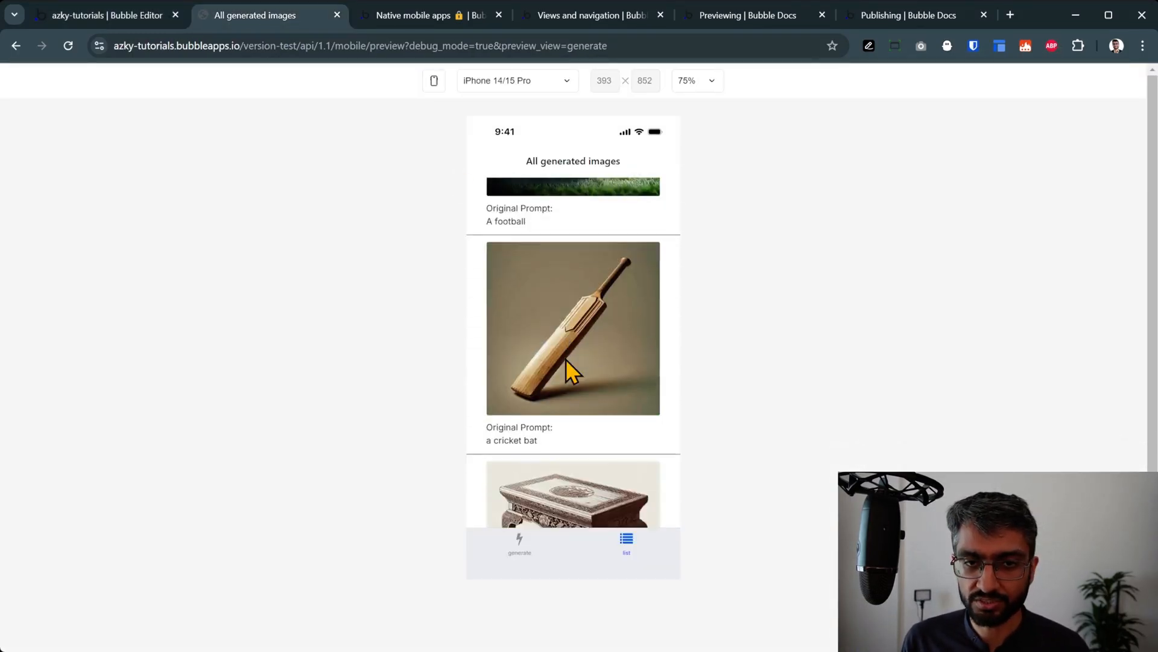
left_click(103, 15)
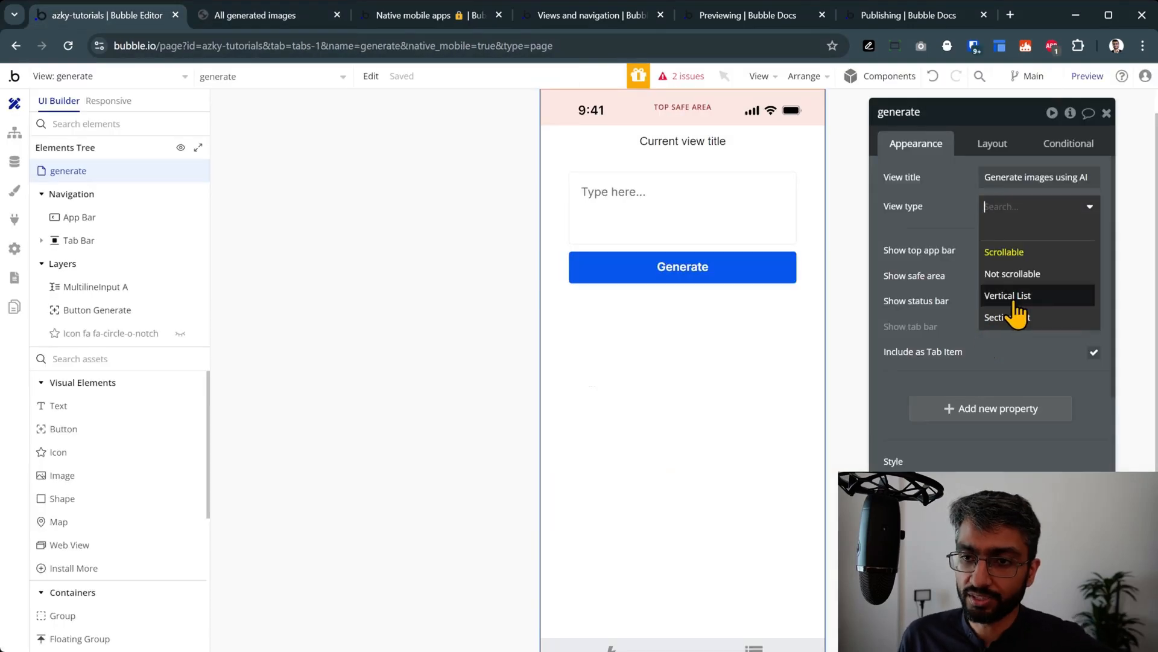
left_click(254, 14)
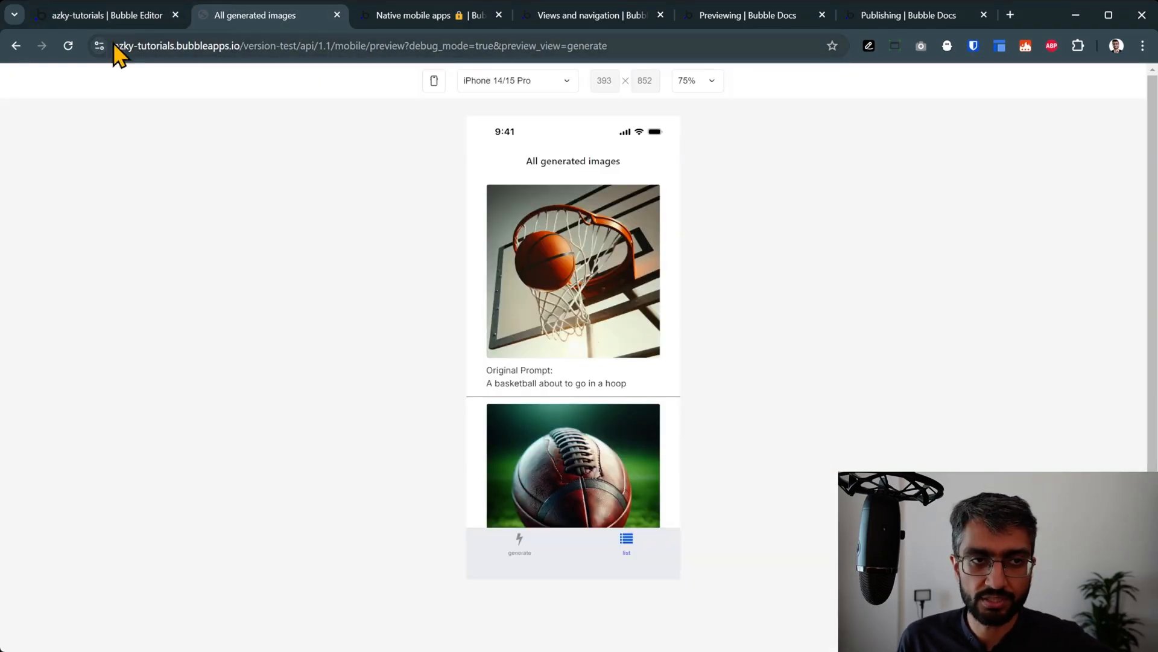
left_click(104, 14)
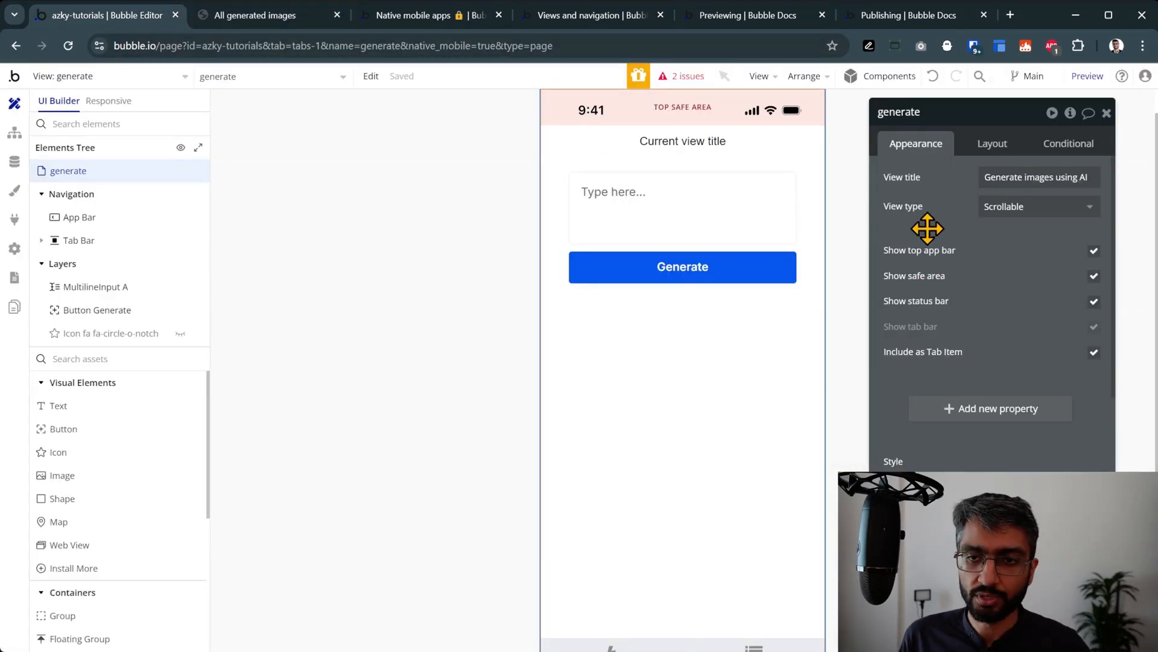
mouse_move(1040, 207)
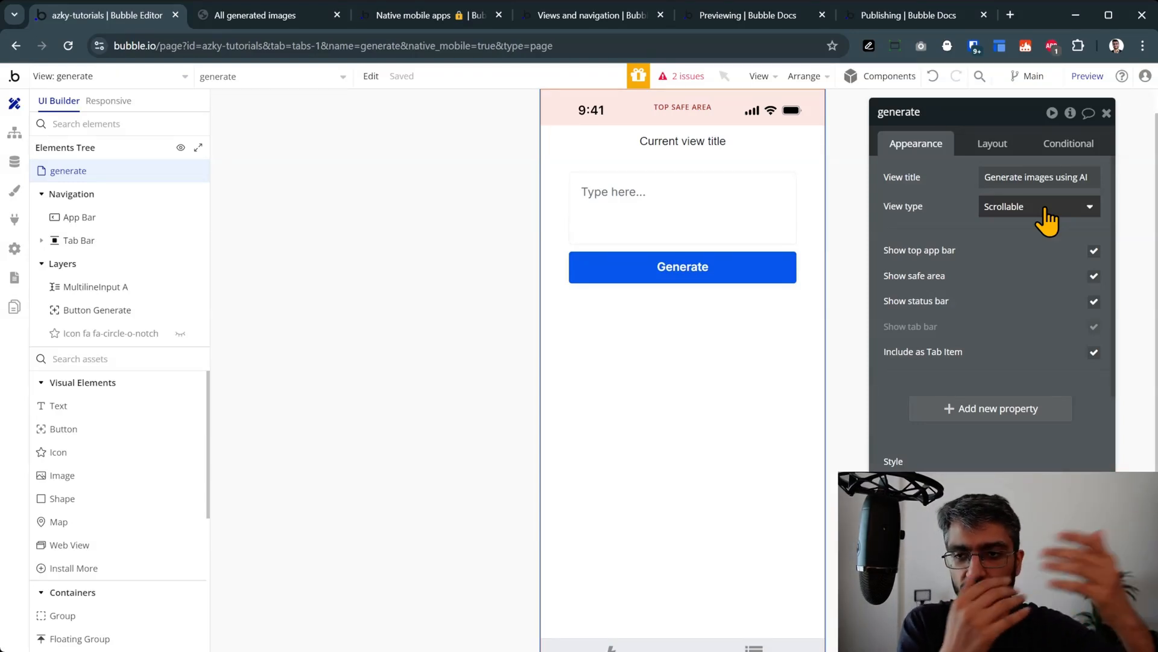
mouse_move(164, 109)
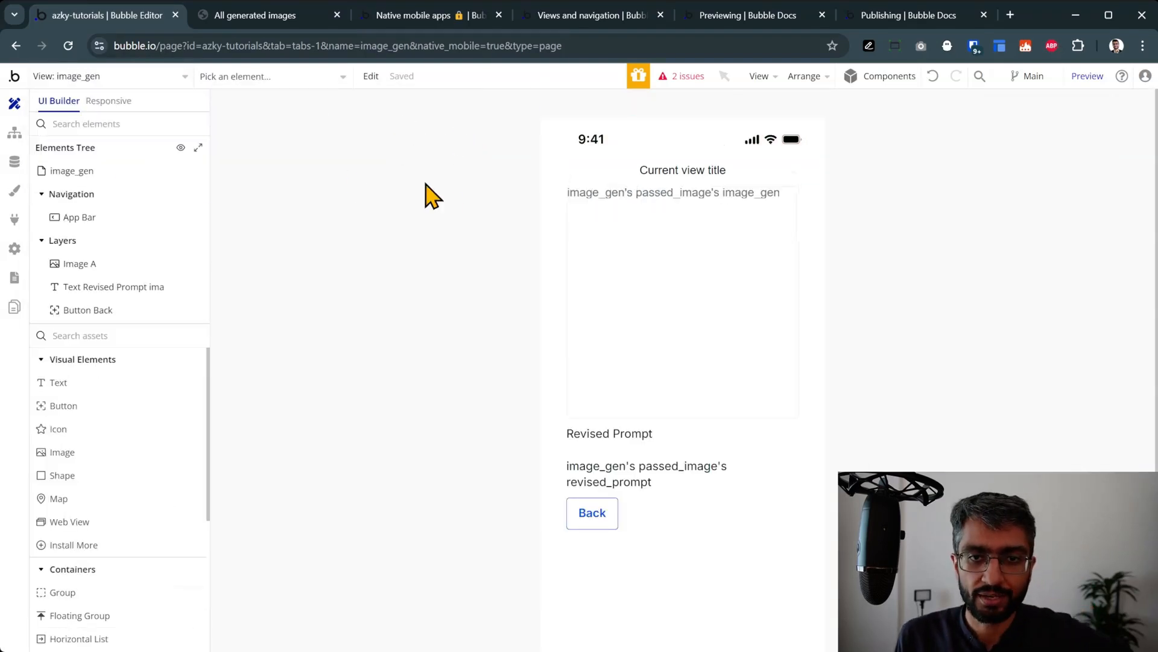
left_click(72, 171)
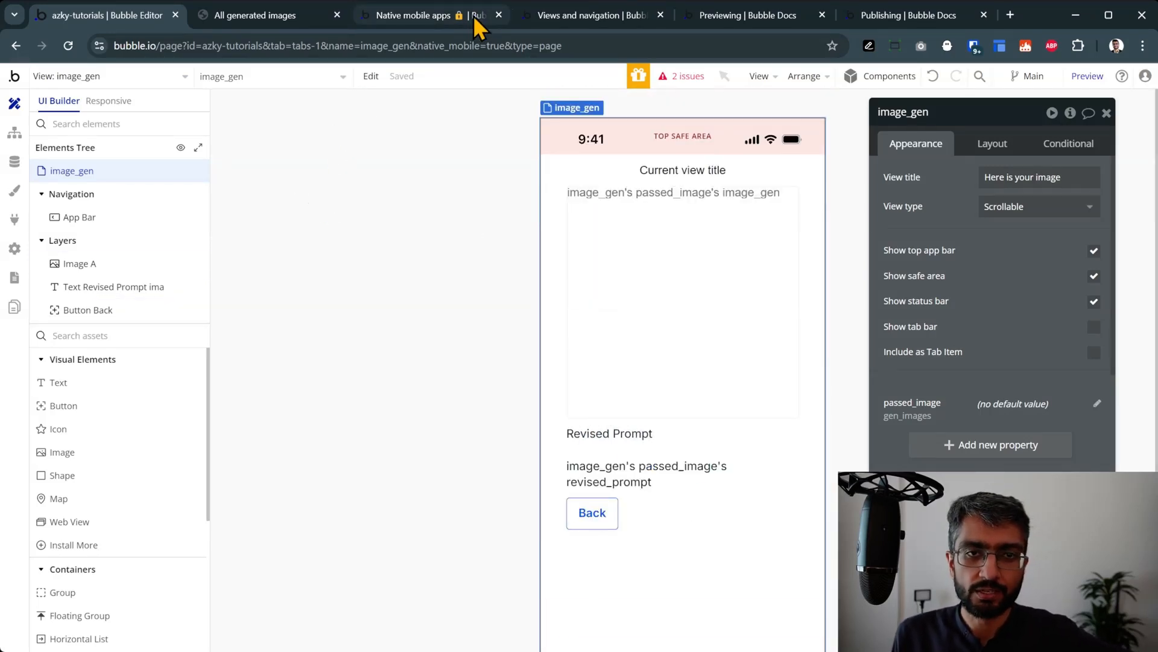
mouse_move(484, 88)
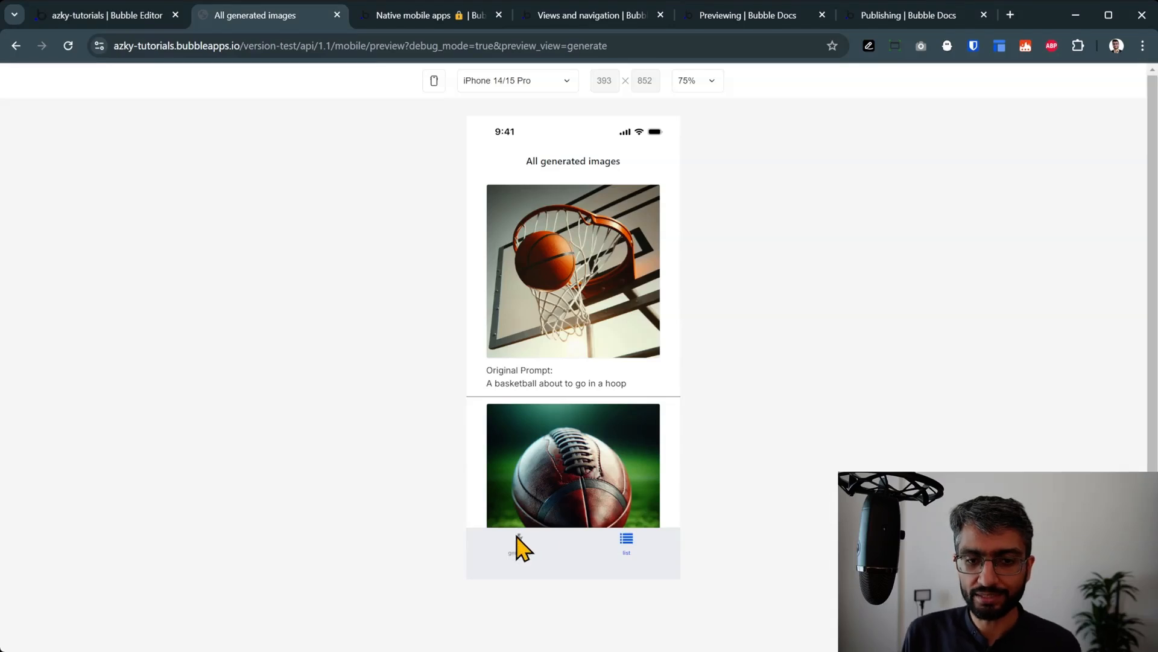
Step: In the preview, try the generate and list tabs and open the basketball image's details
left_click(519, 543)
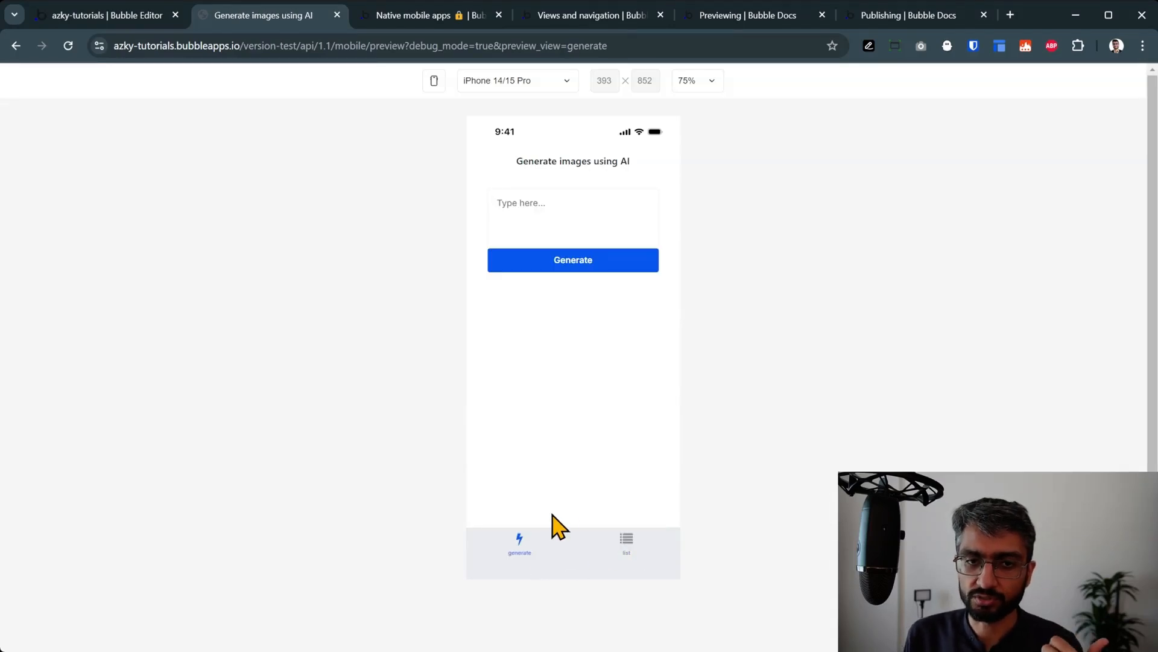
mouse_move(606, 543)
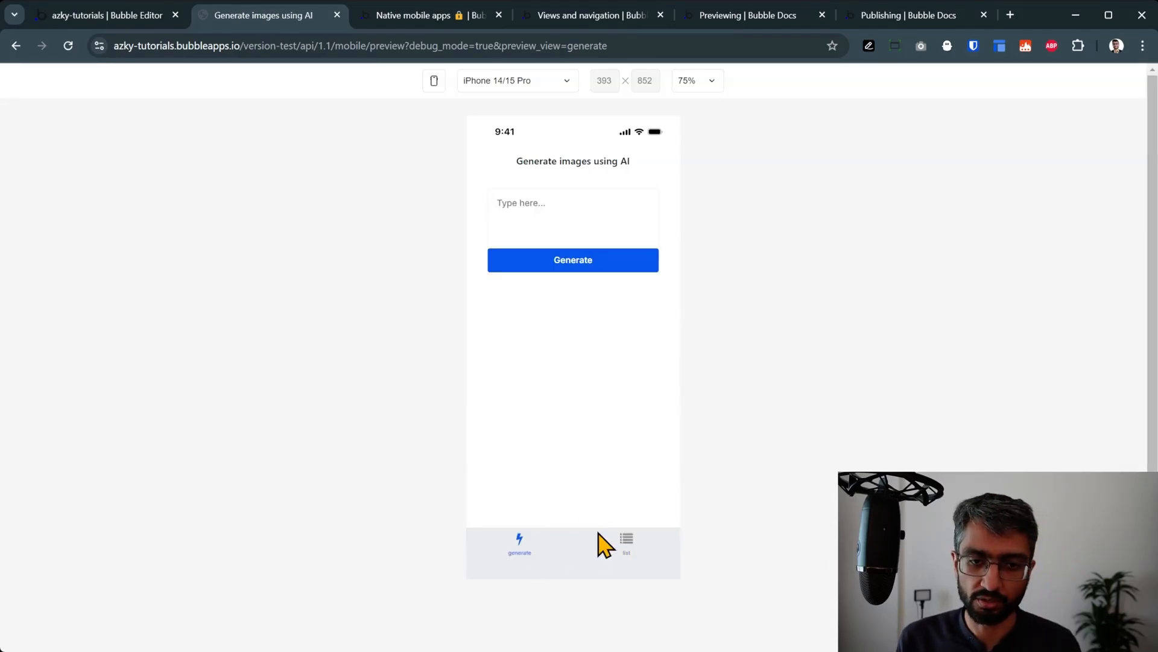
left_click(625, 543)
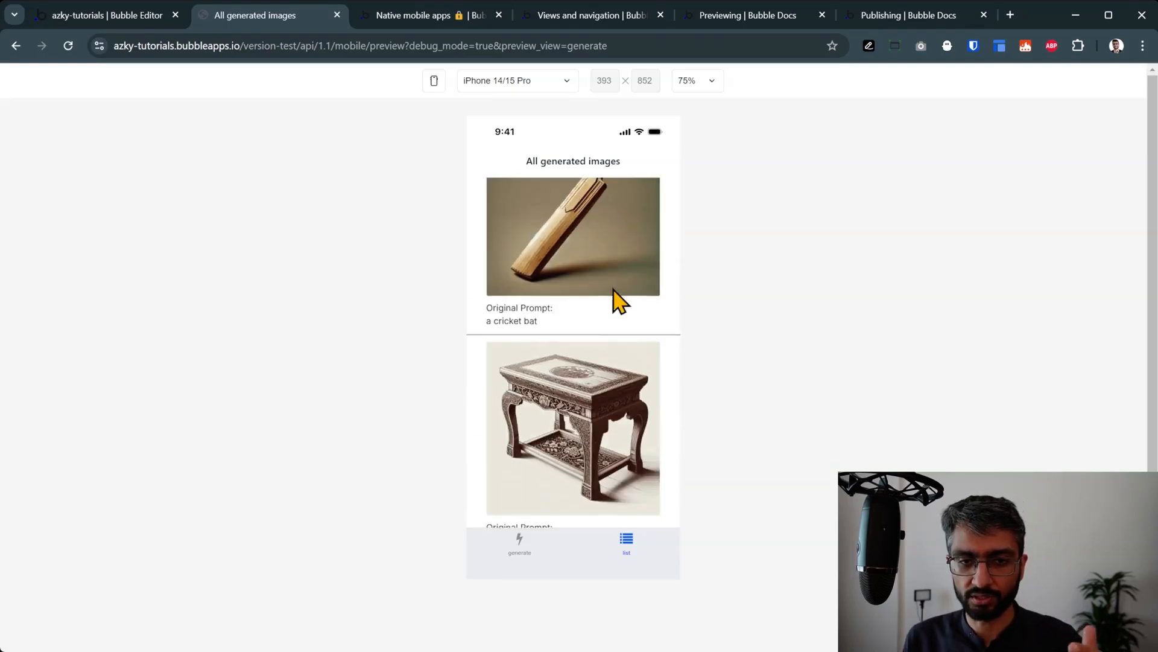
left_click(572, 237)
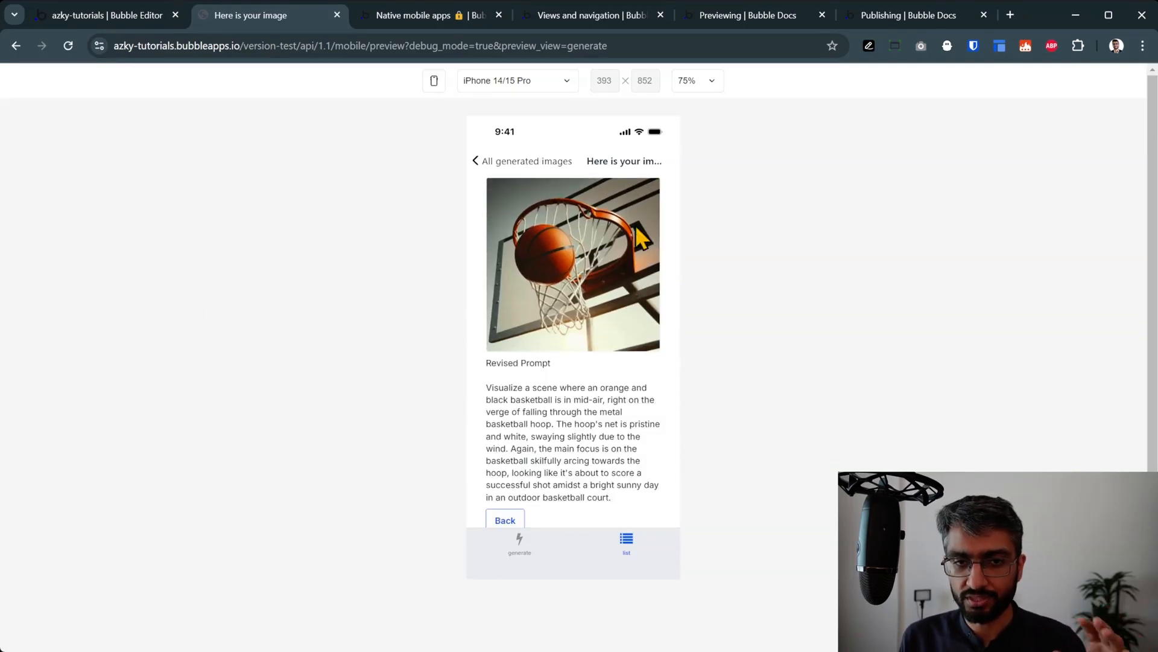
mouse_move(473, 185)
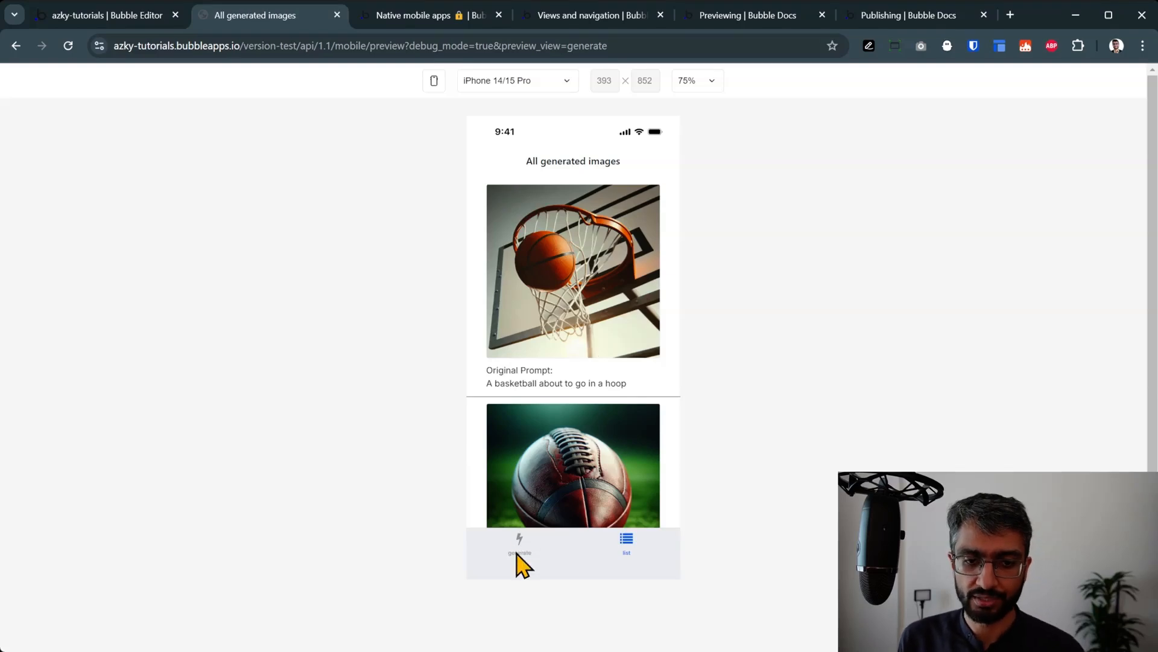
left_click(520, 543)
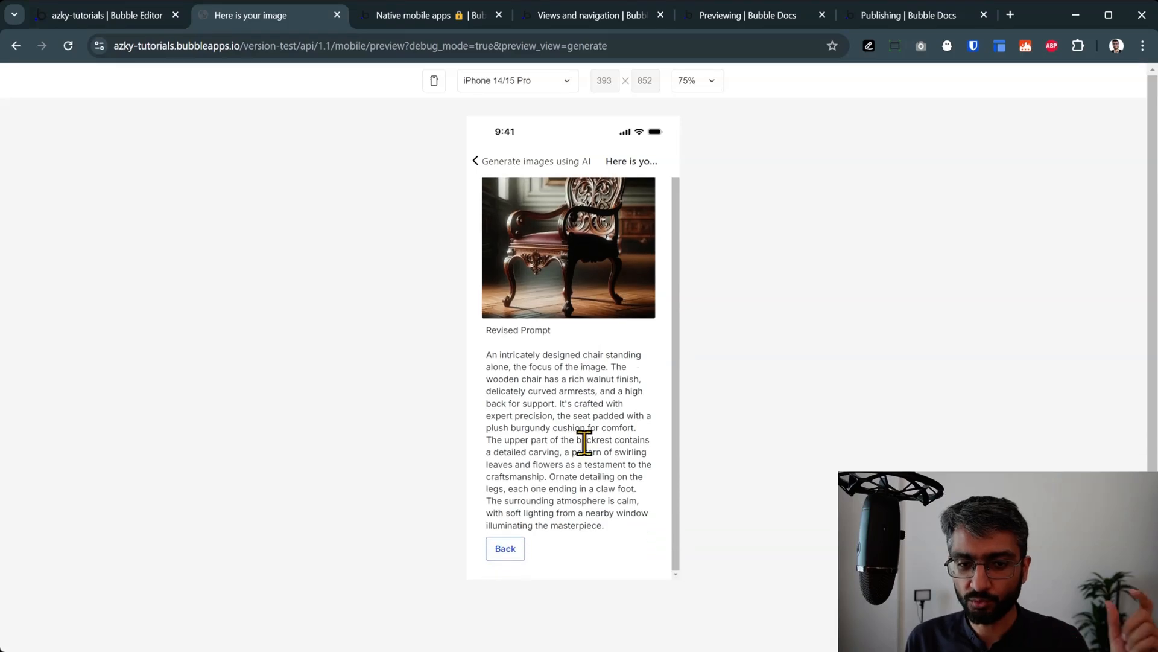
scroll("down", 3)
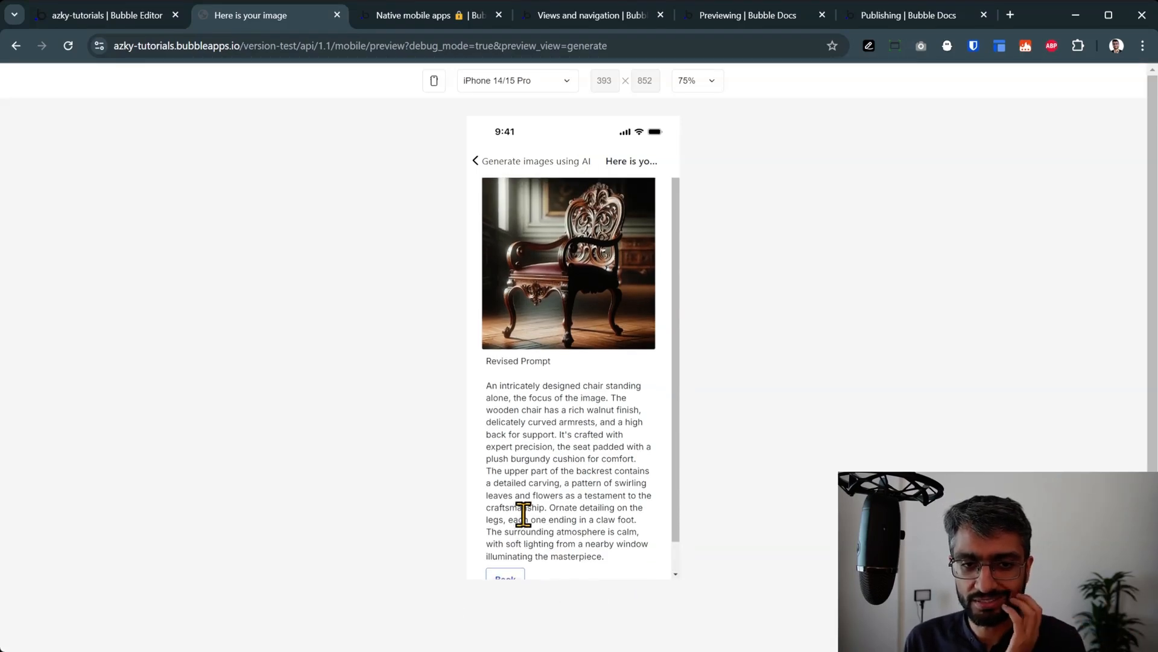
scroll("down", 3)
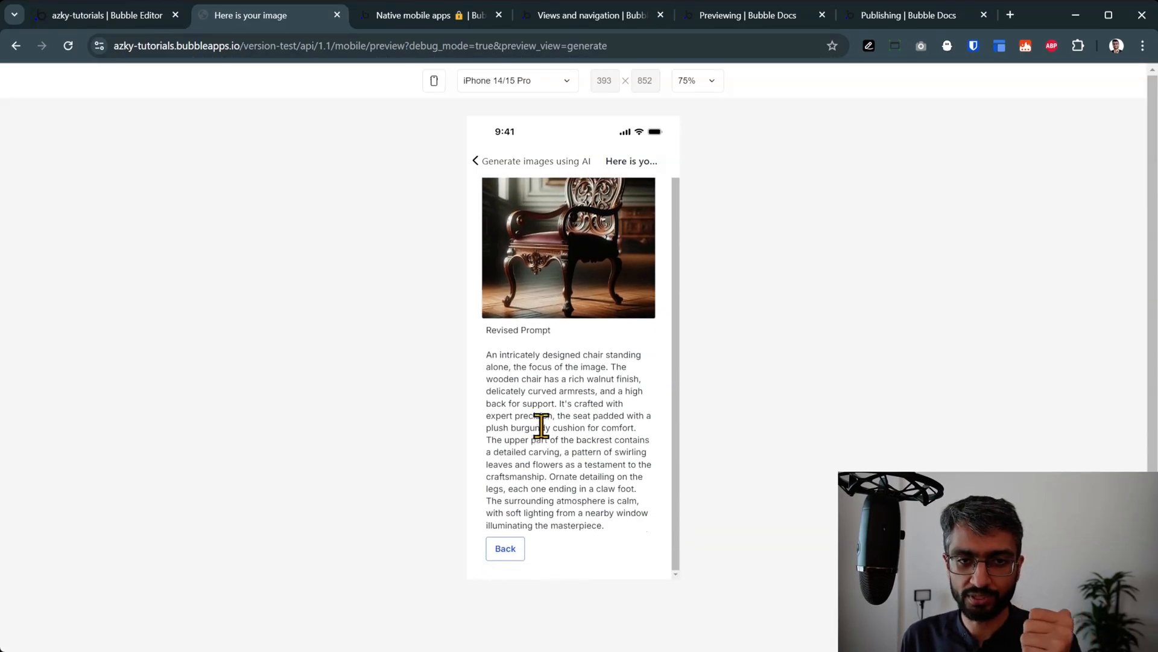
Step: Show the preview in a phone frame, open an image's details and go Back to the list
left_click(433, 80)
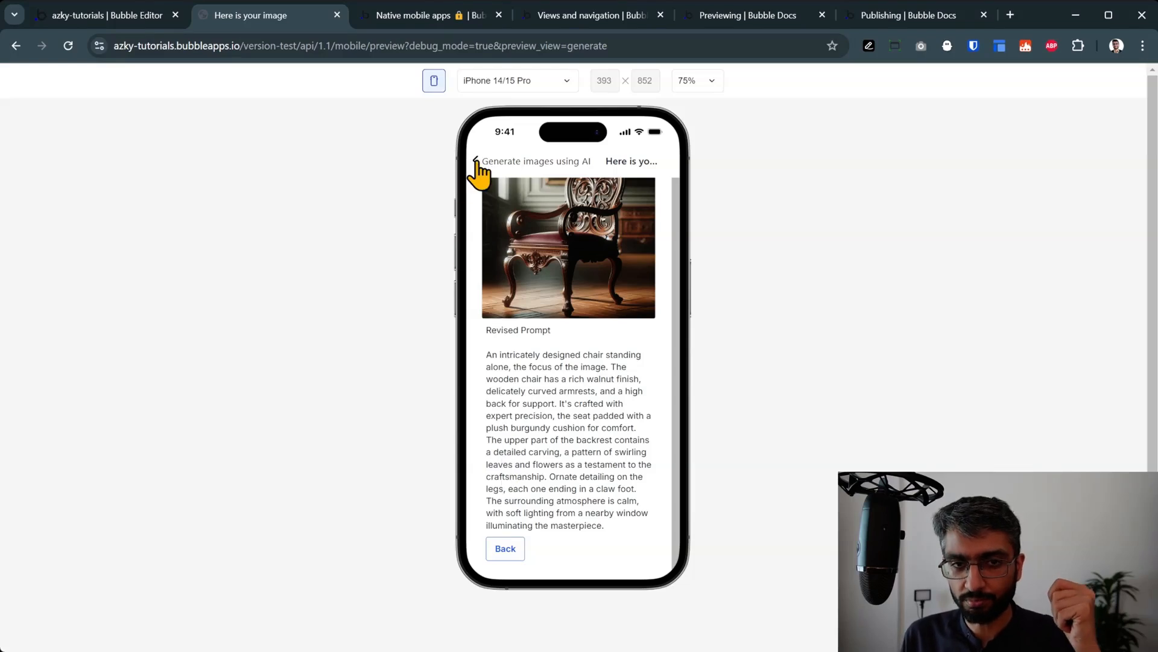
mouse_move(503, 532)
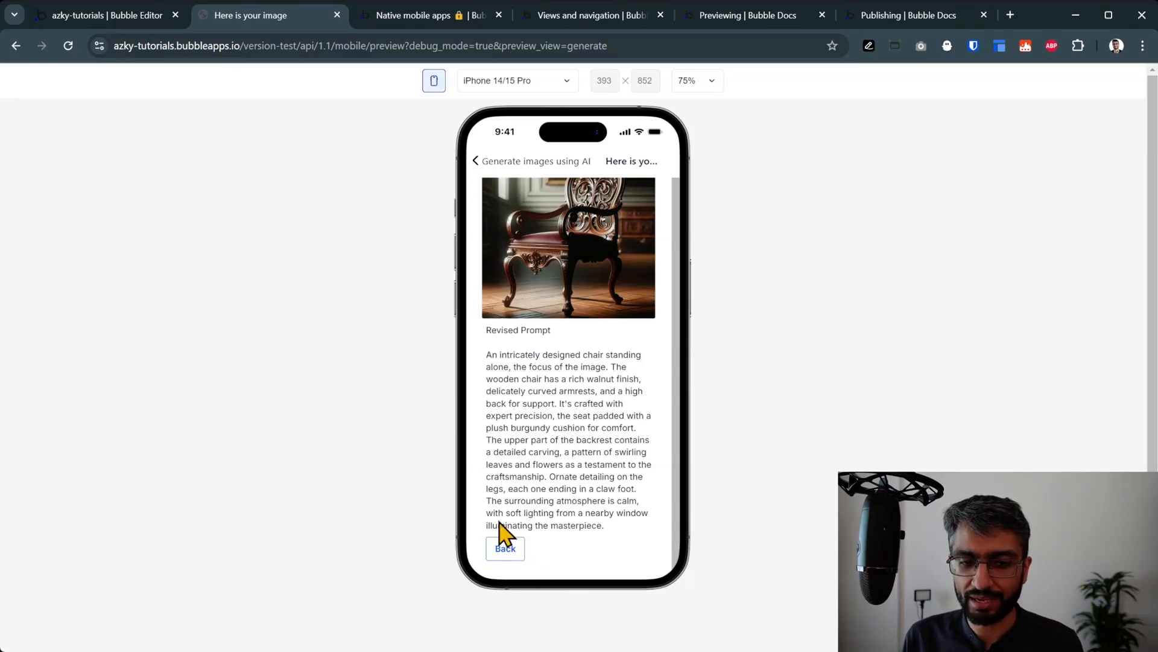
scroll("down", 3)
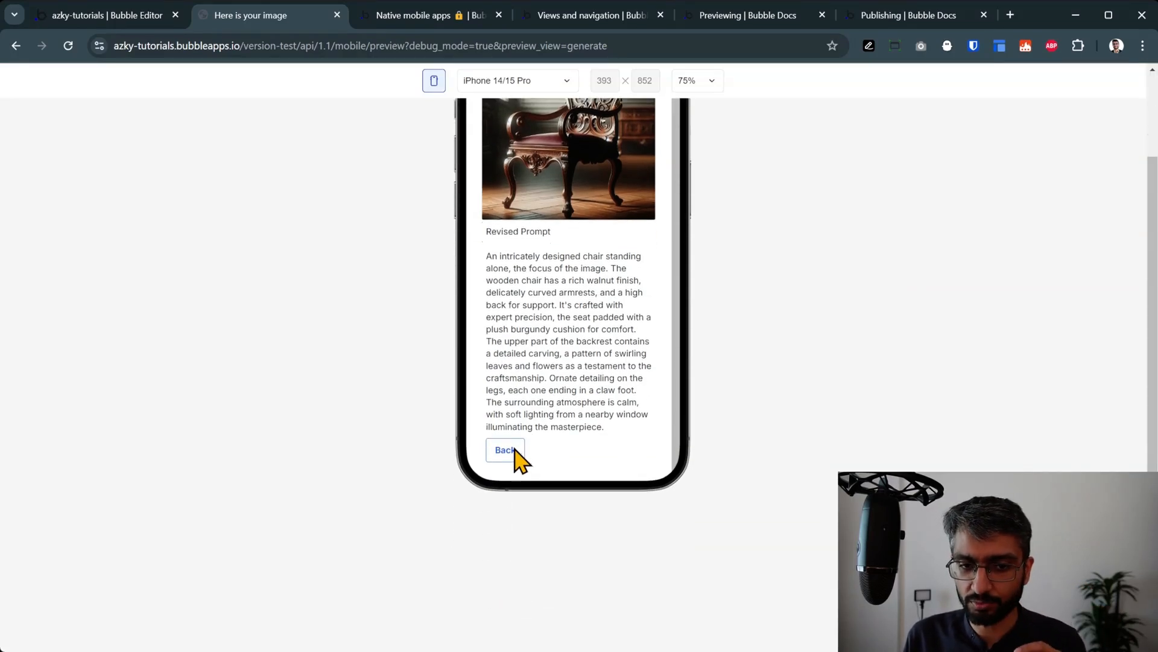
scroll("up", 3)
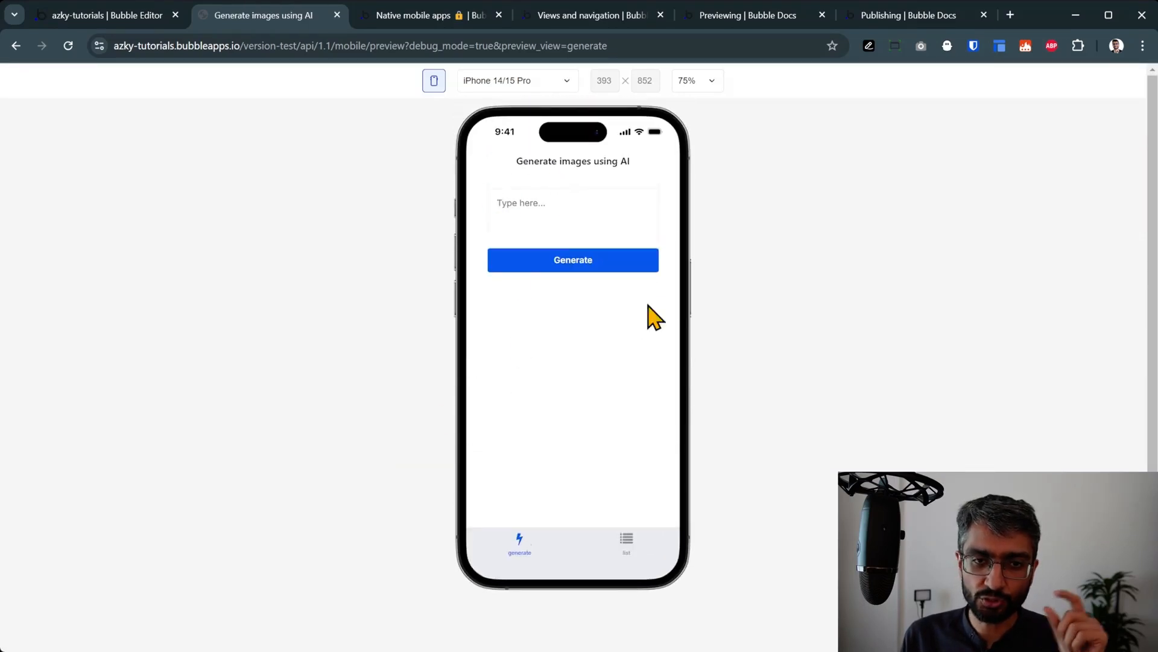
mouse_move(517, 284)
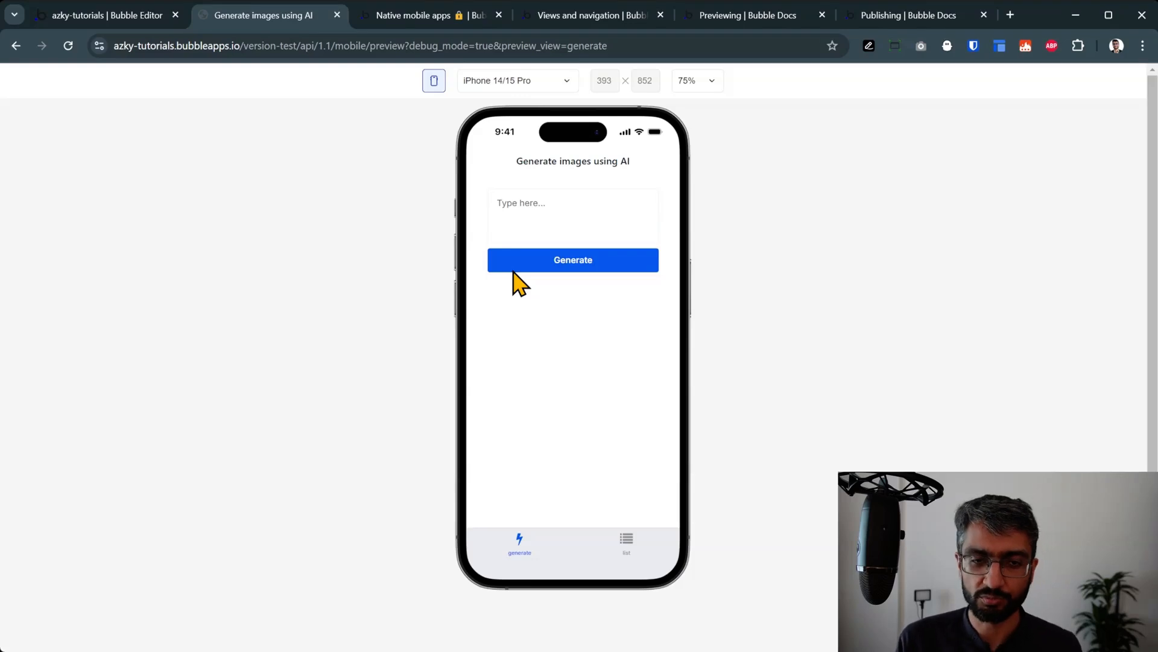
mouse_move(601, 242)
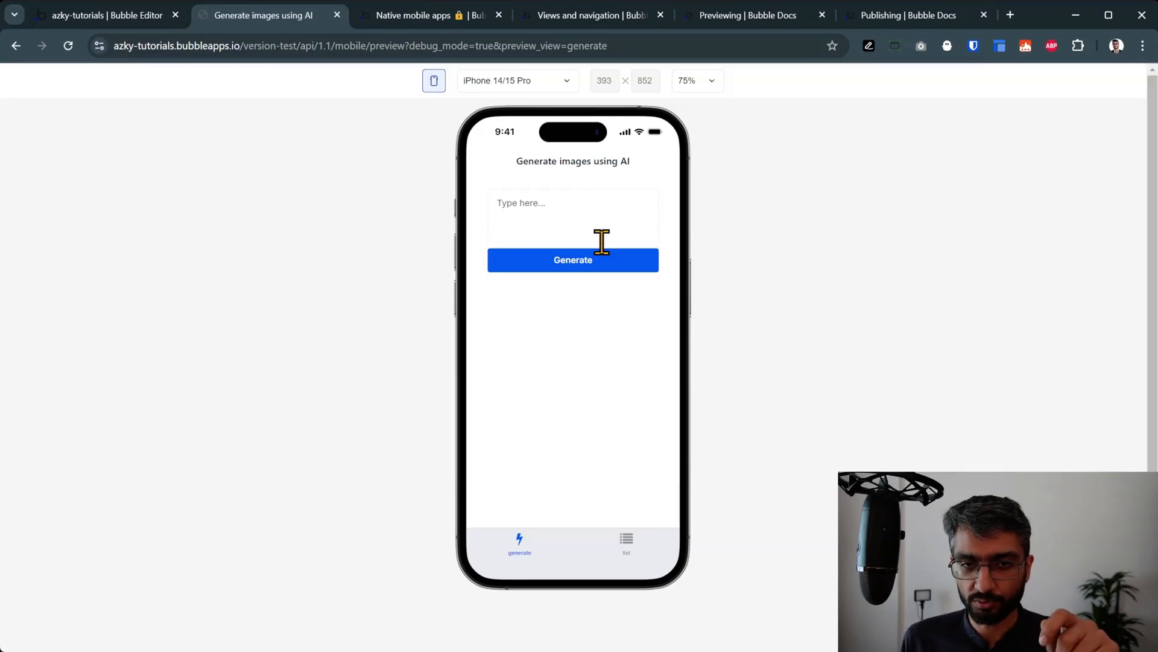
left_click(625, 543)
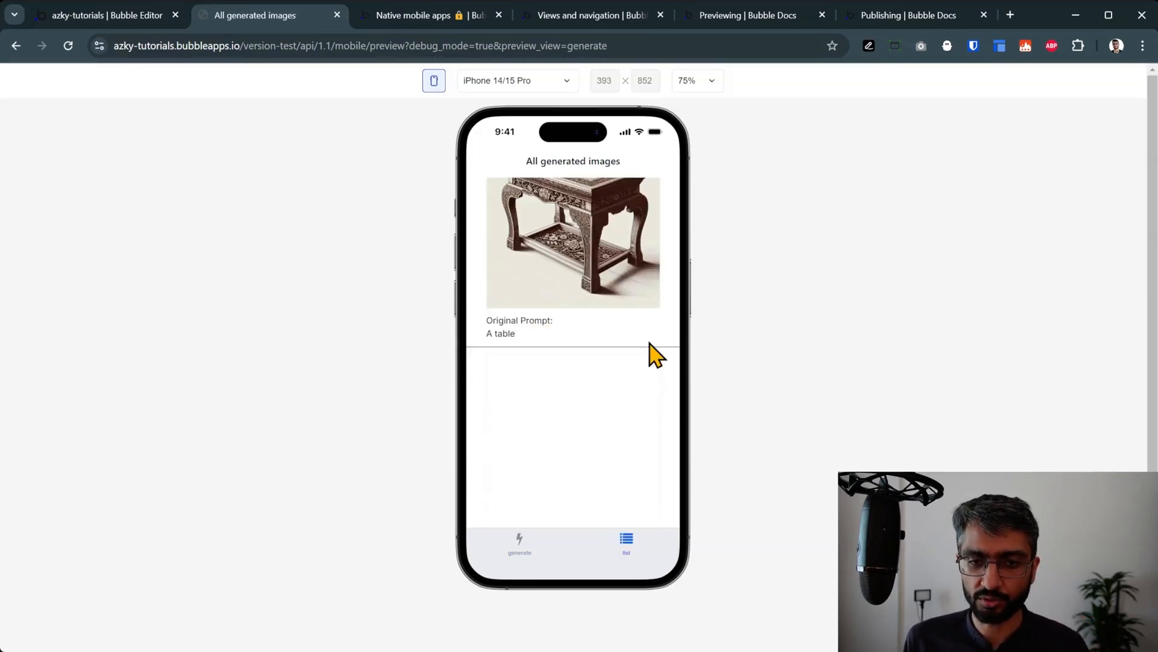
left_click(573, 244)
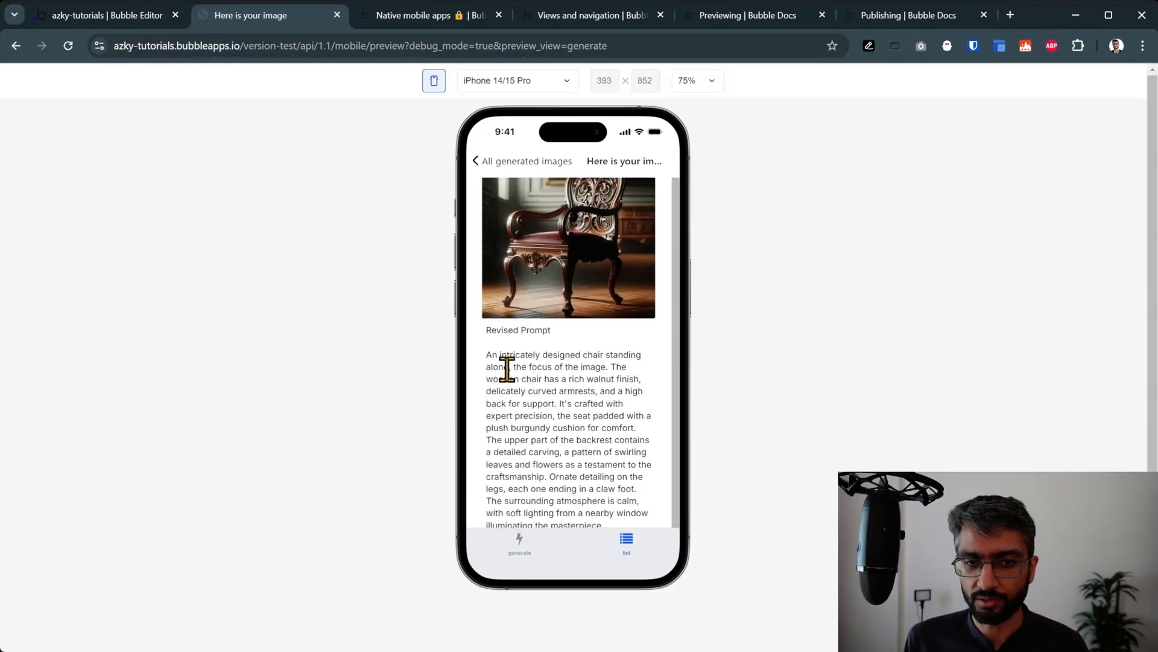
left_click(526, 161)
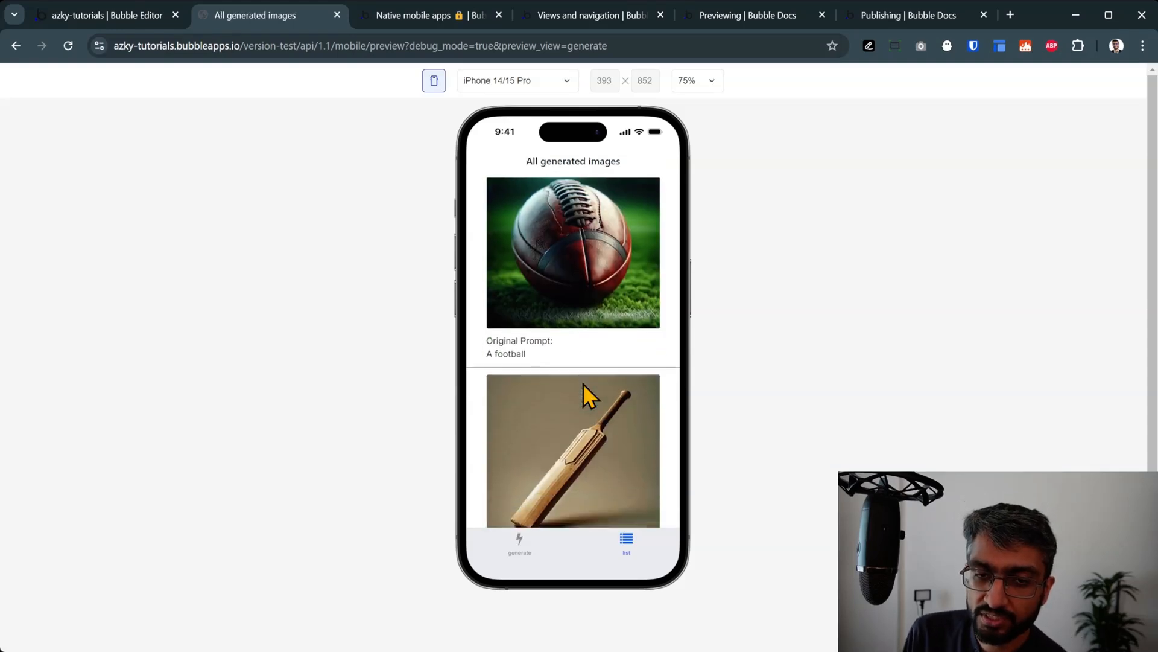
left_click(103, 15)
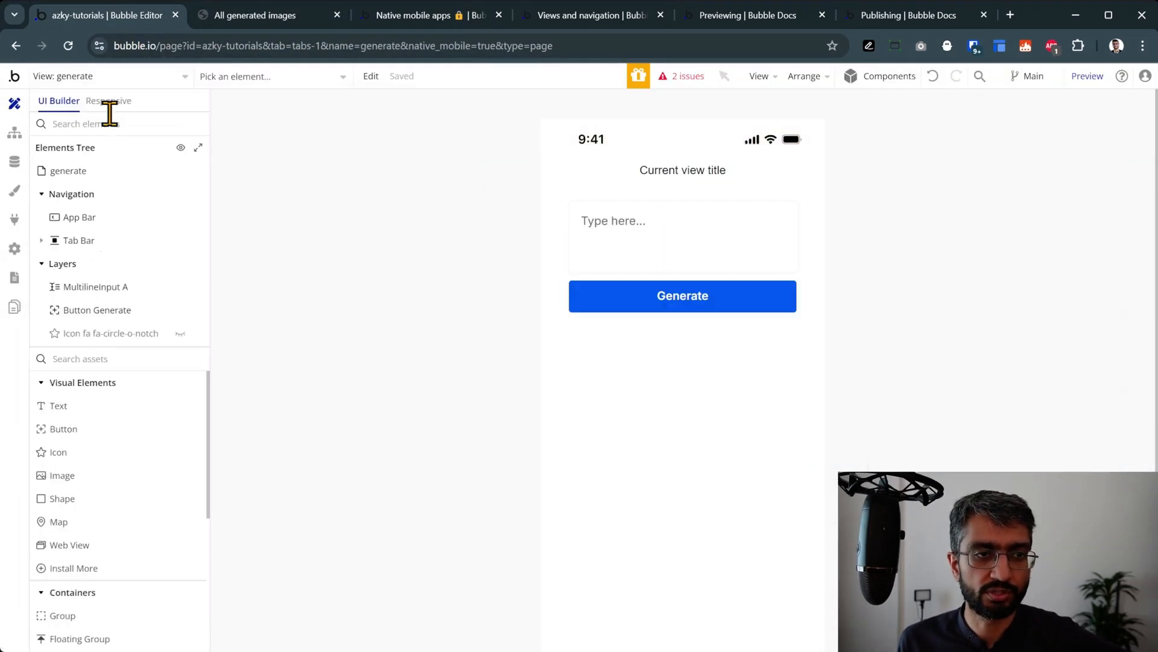
Step: Check 'Include as Tab Item' on the generate view so generate and list tabs appear
left_click(69, 170)
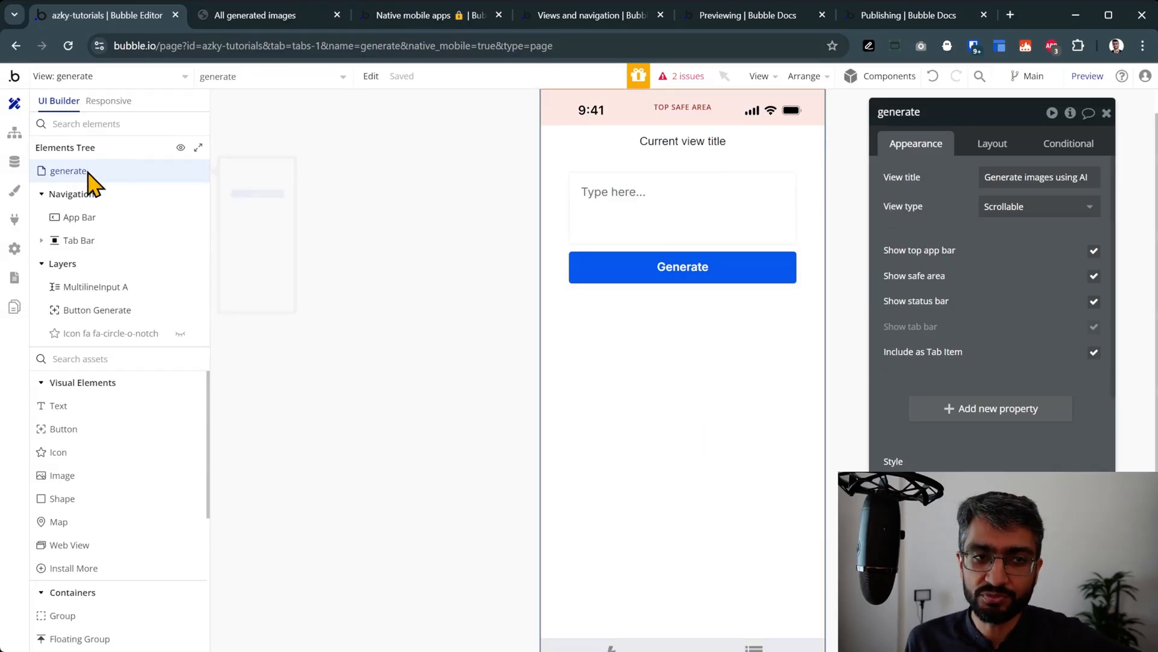
scroll("down", 3)
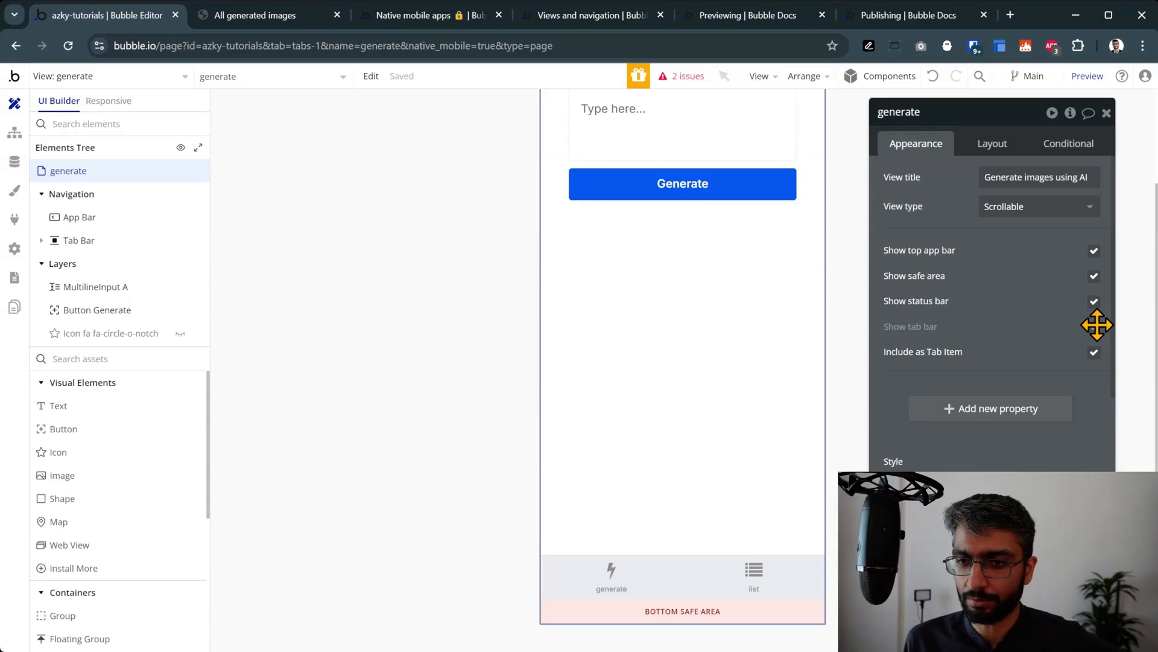
left_click(1094, 326)
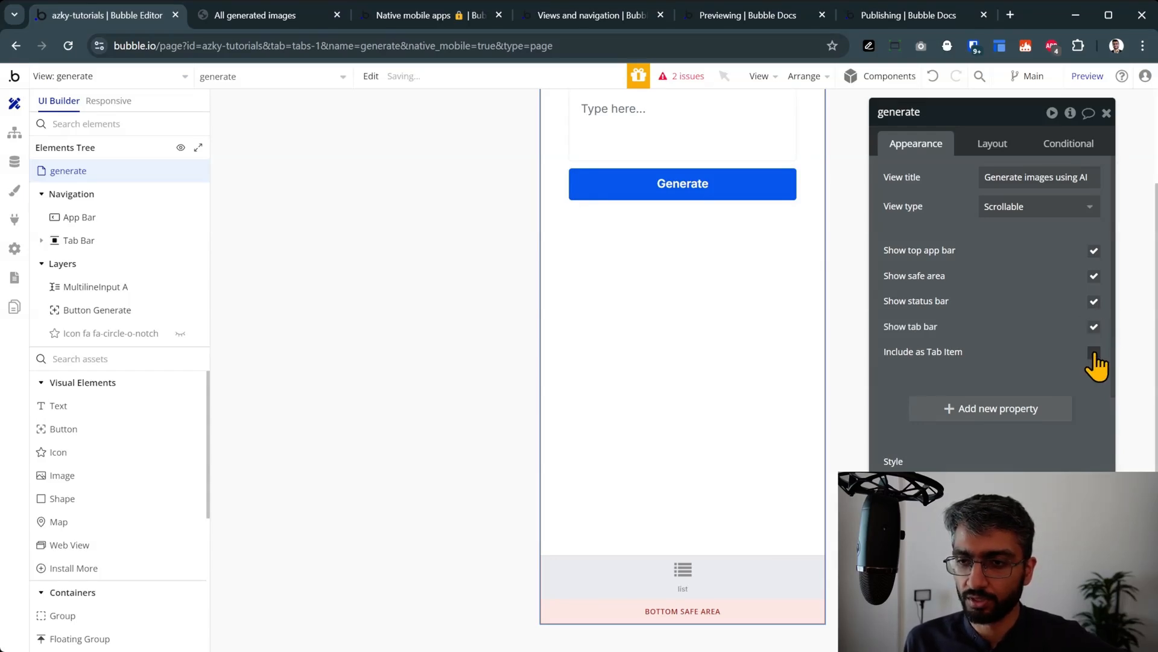
left_click(1094, 352)
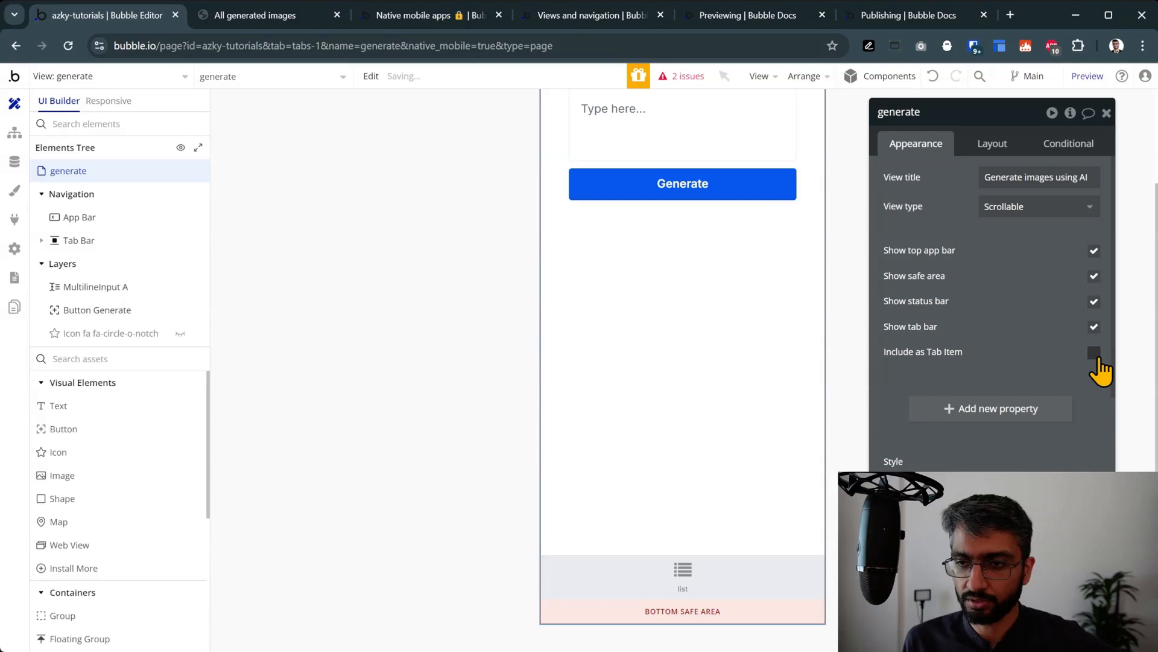
left_click(1094, 352)
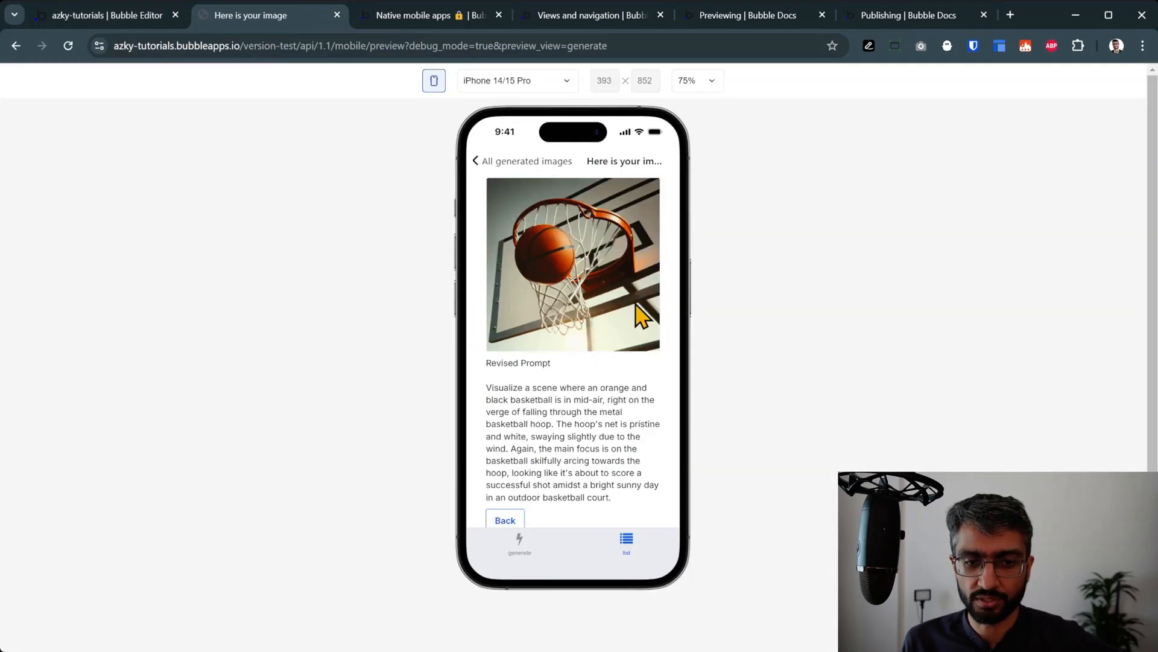
left_click(96, 15)
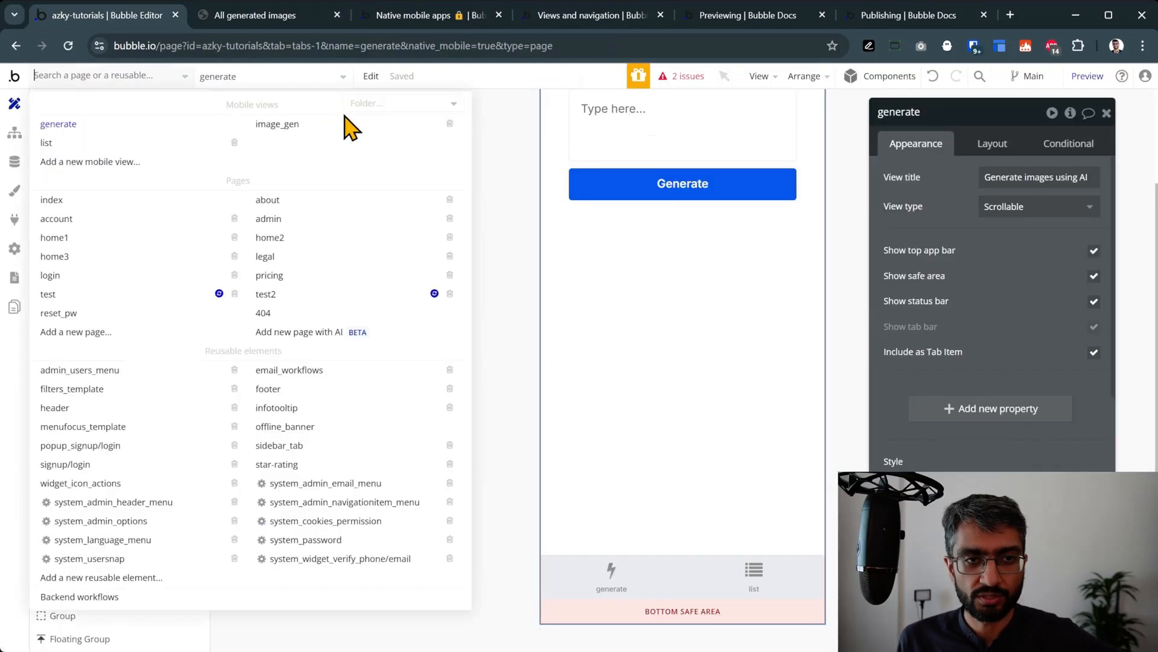
Step: Open the image_gen view and try including it as a tab item
left_click(277, 123)
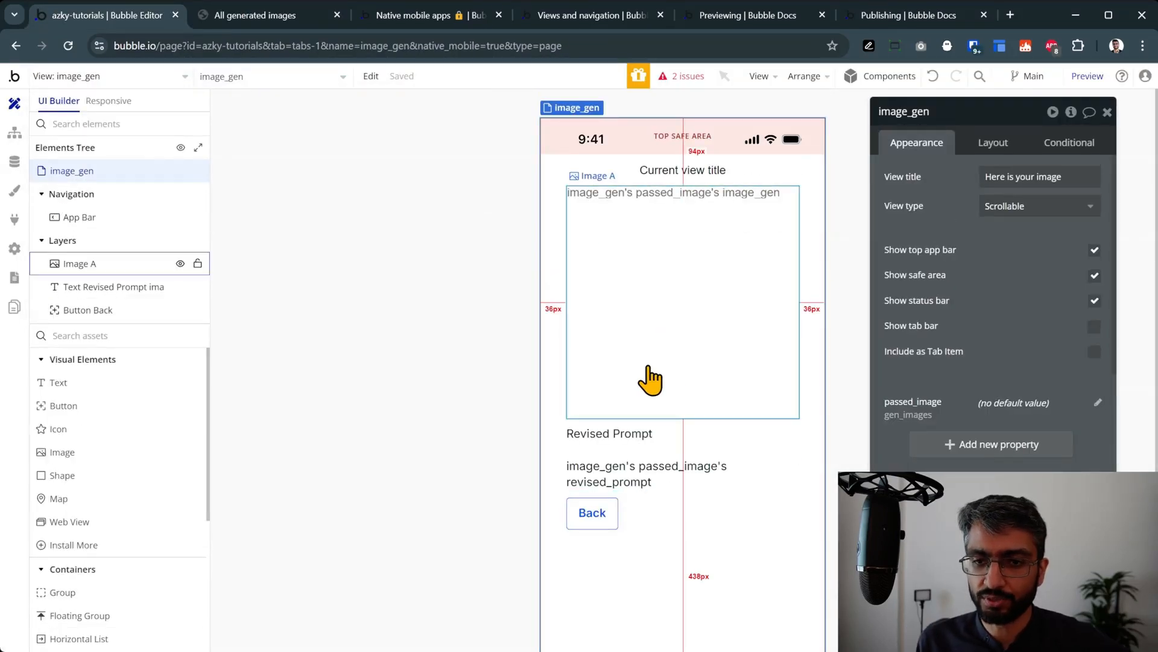
scroll("down", 3)
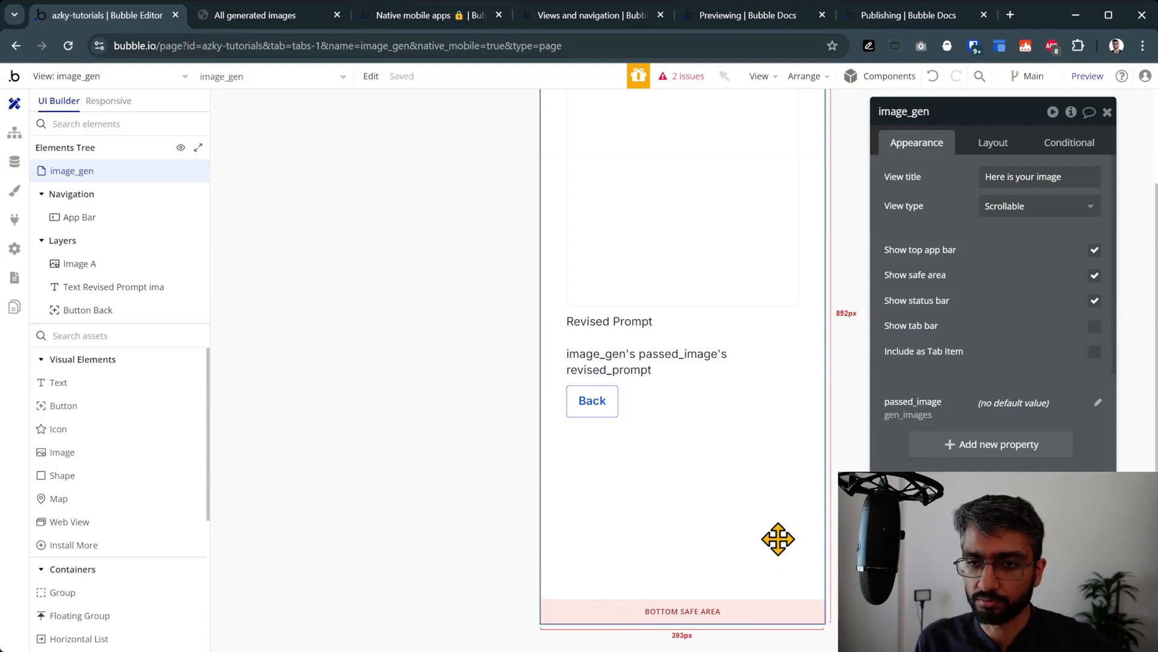
left_click(1094, 325)
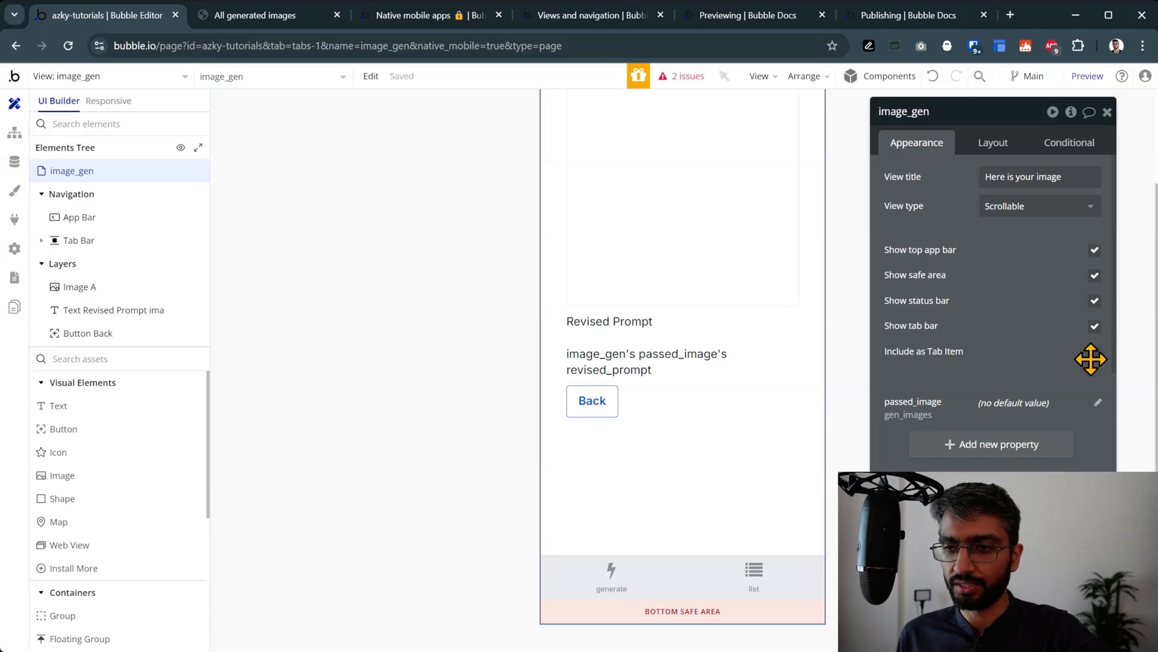
left_click(1095, 351)
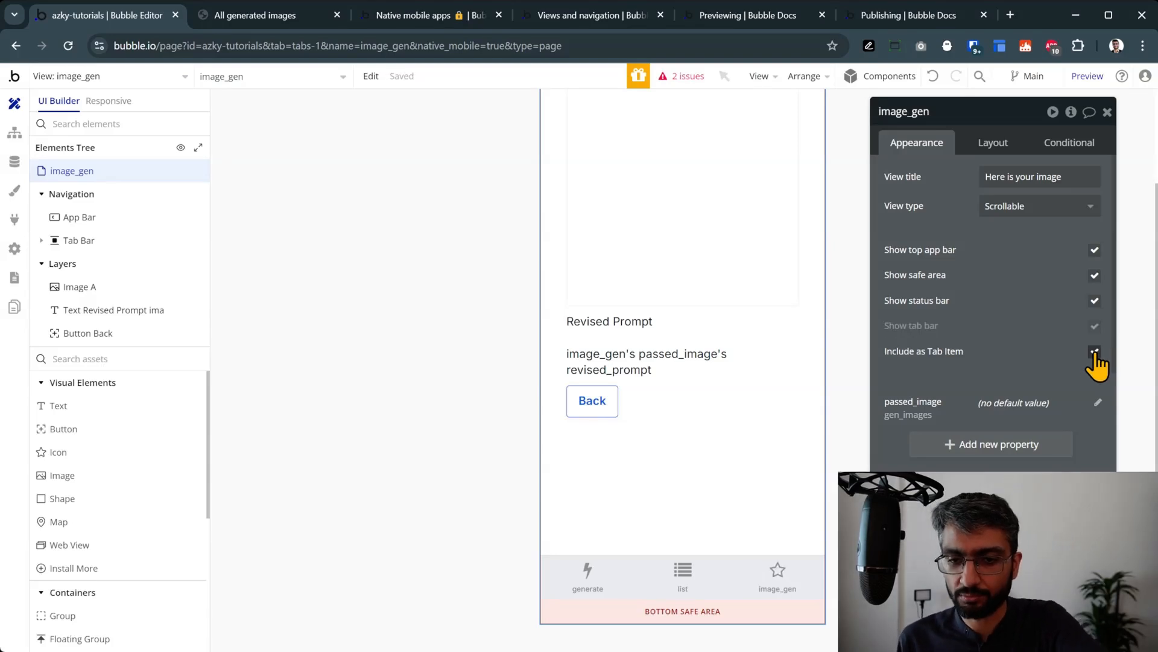
Step: Browse the image_gen tab item's icon choices, then remove image_gen from the tab bar
left_click(1096, 351)
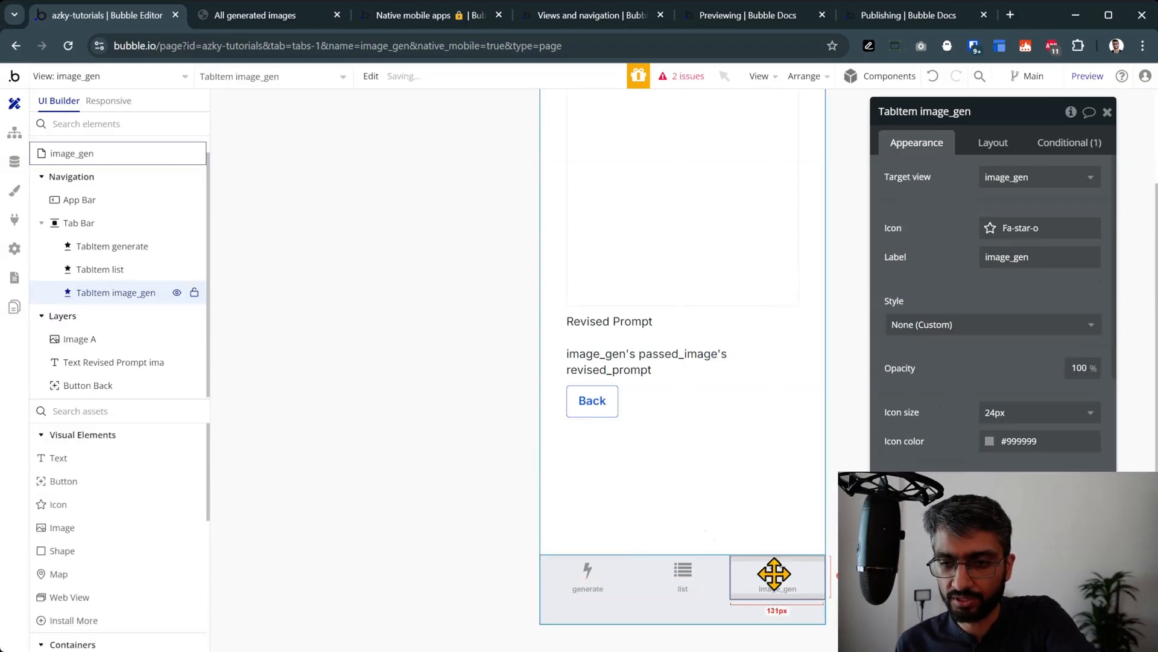
left_click(1038, 227)
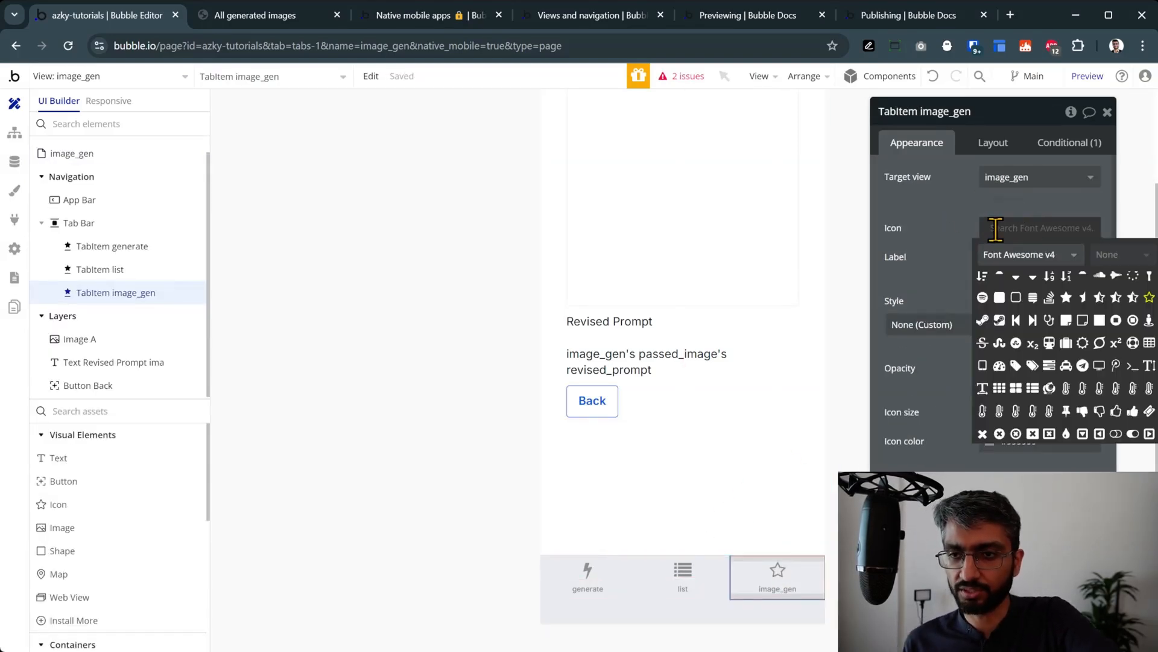
left_click(1149, 296)
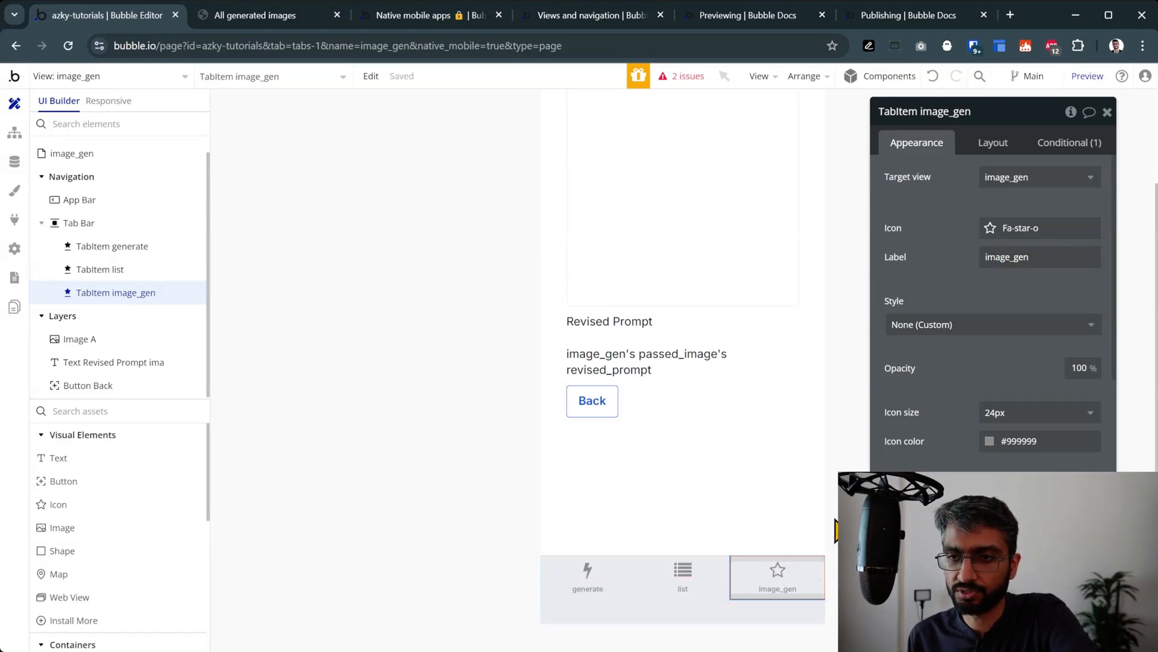
mouse_move(14, 134)
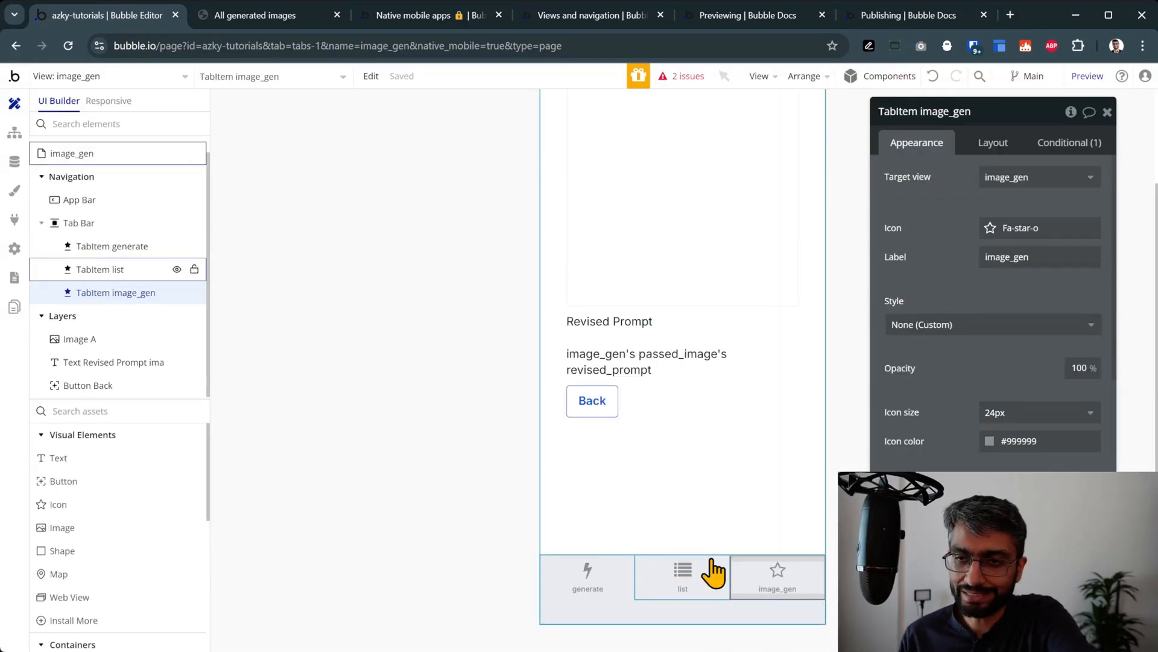
left_click(71, 153)
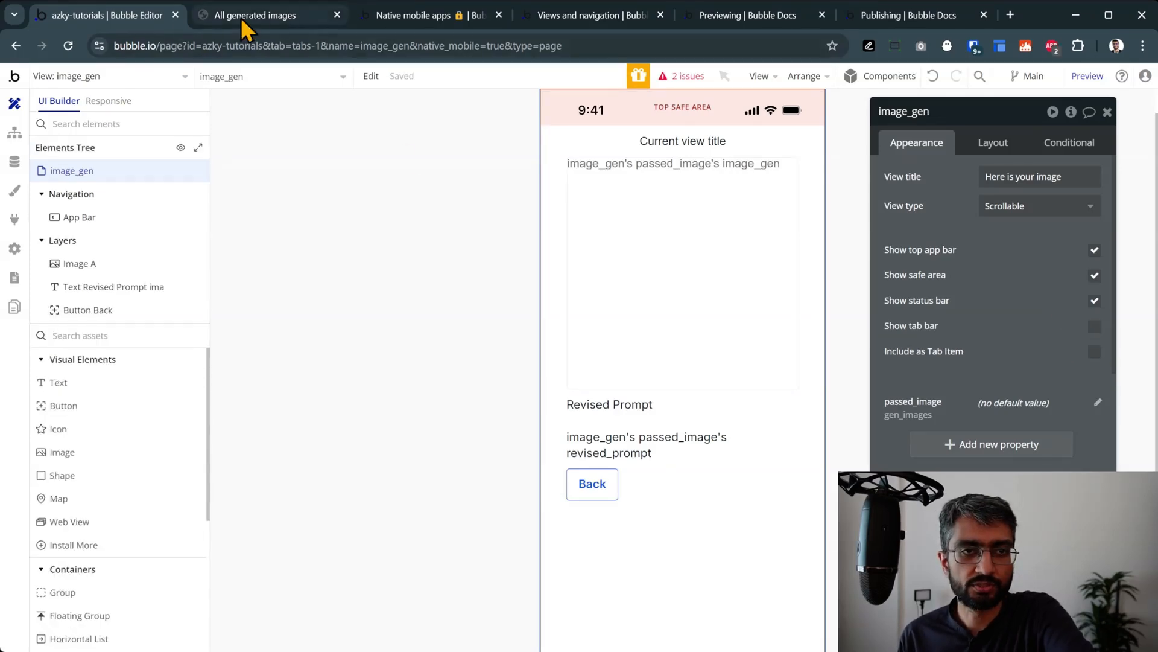
Step: Scroll the Views and navigation docs through the Go to view Stack and Modal types
left_click(587, 14)
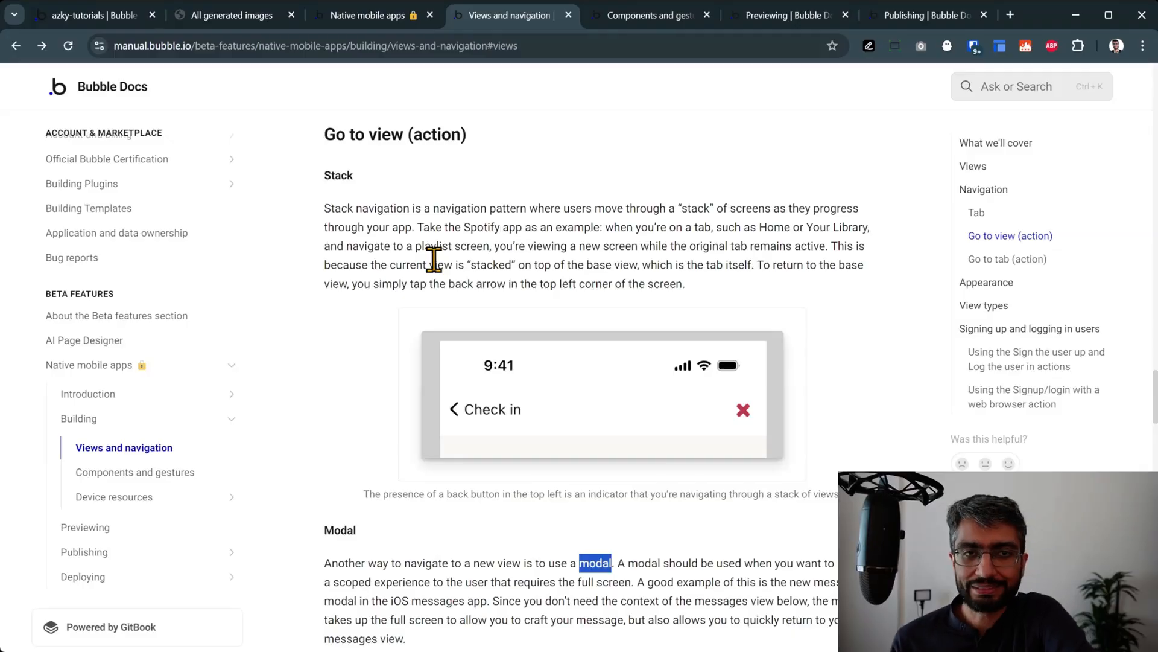
mouse_move(553, 208)
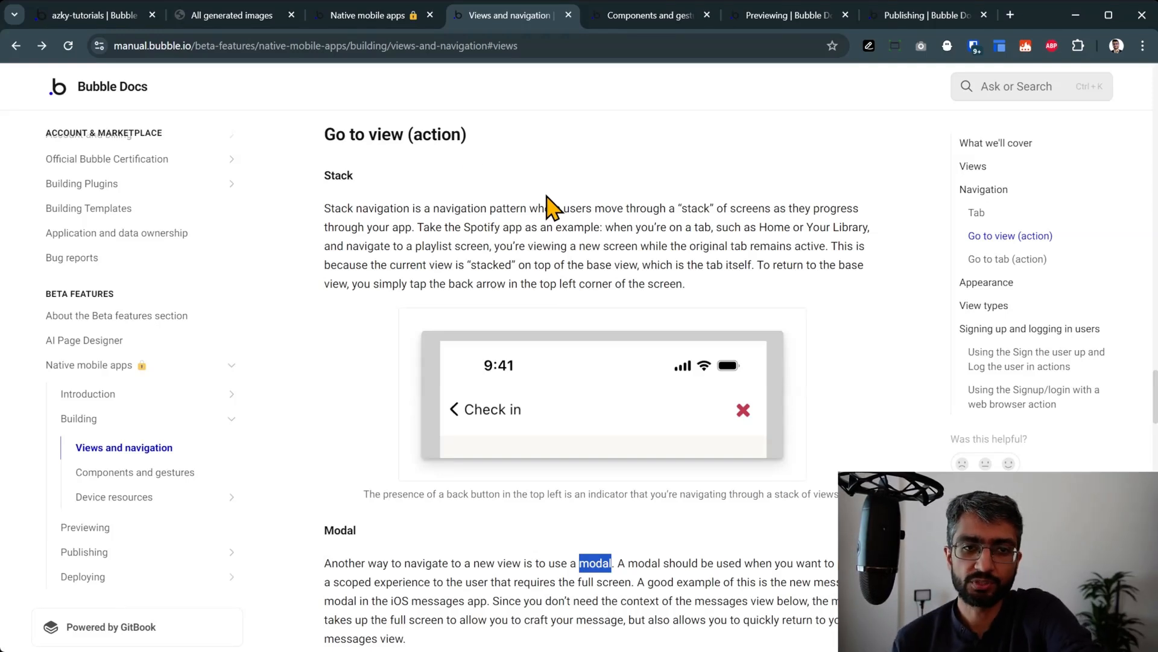
scroll("down", 3)
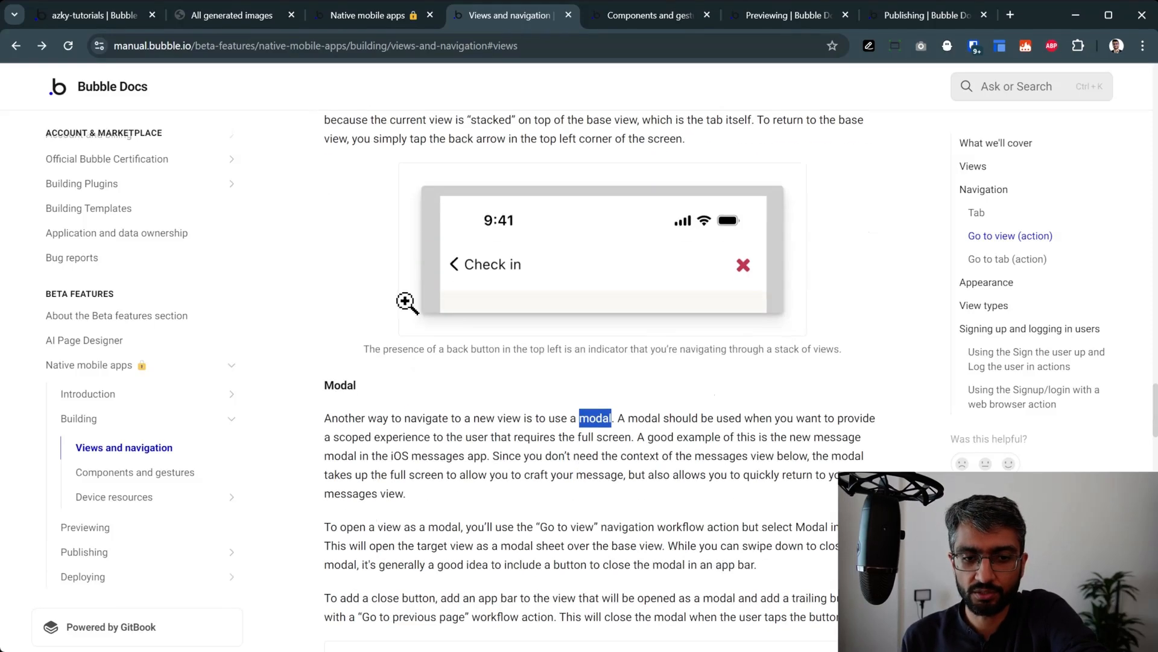
scroll("up", 3)
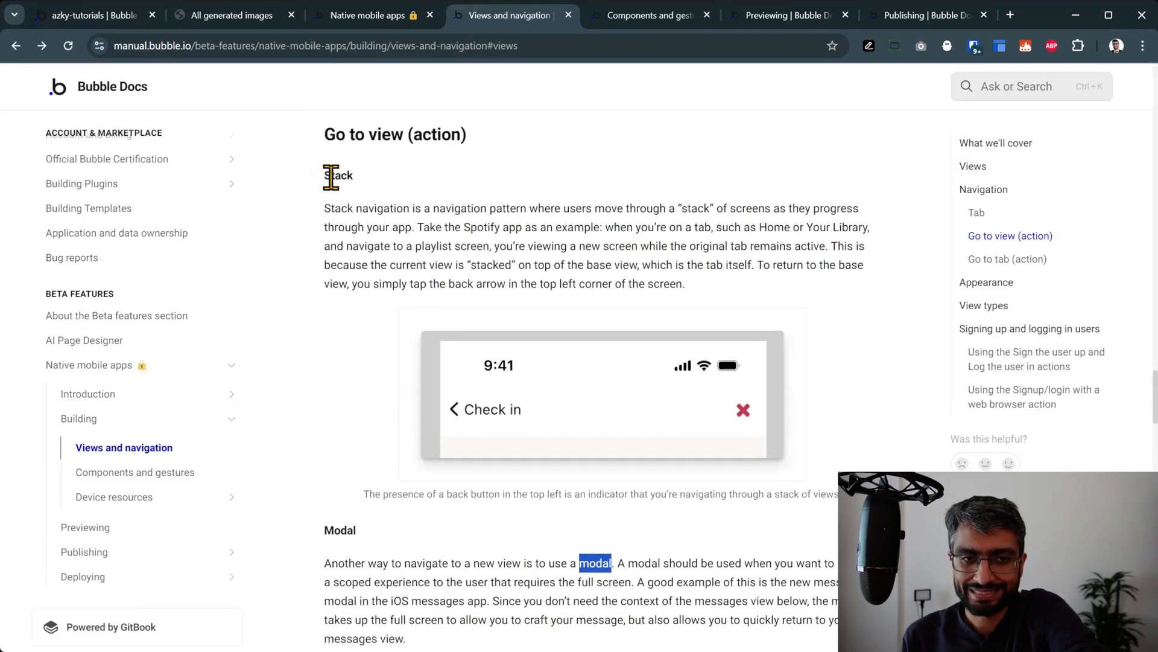
mouse_move(351, 277)
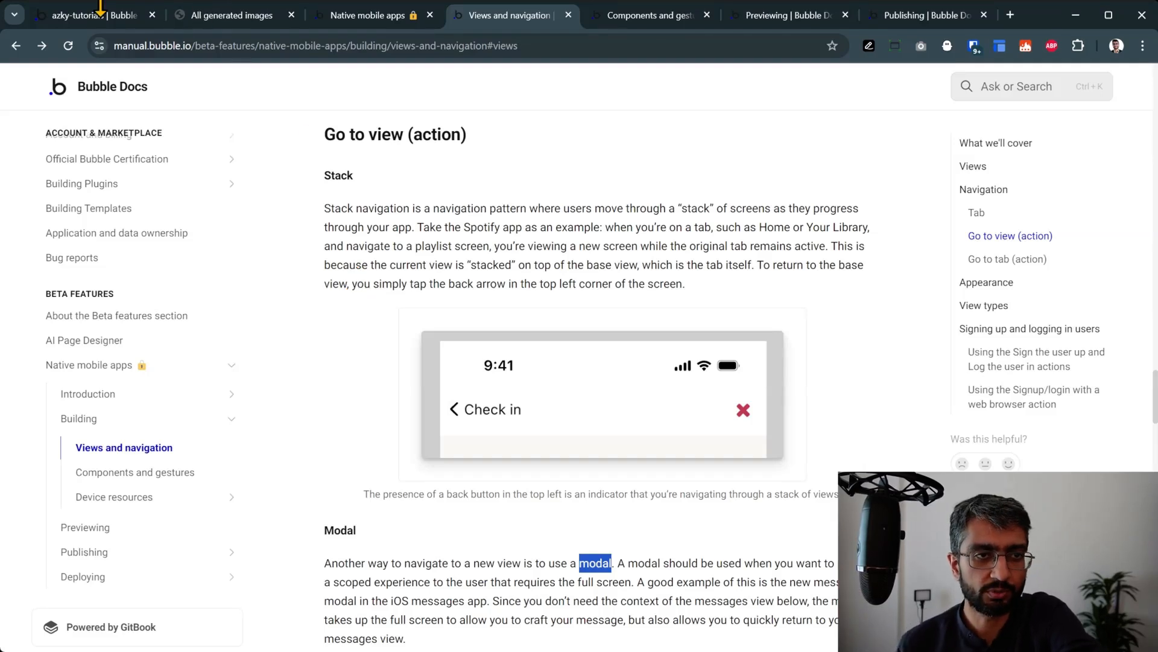
Step: Inspect the Go to view image_gen step, then the list view's SwipeAction A Modal step
left_click(88, 14)
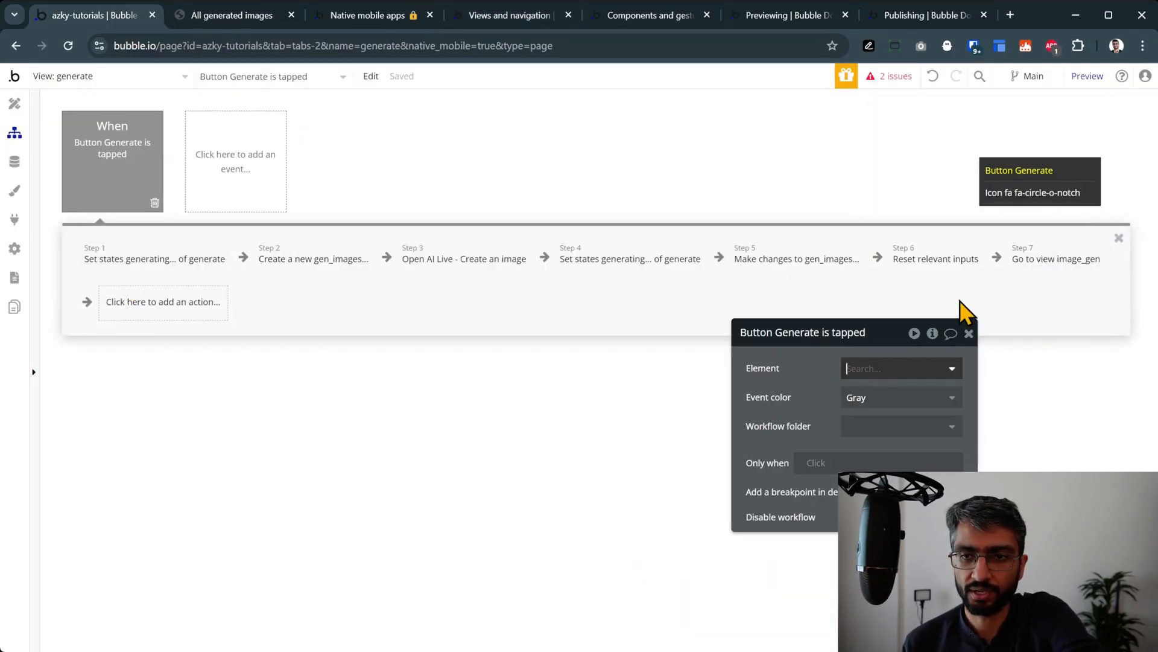
left_click(1055, 259)
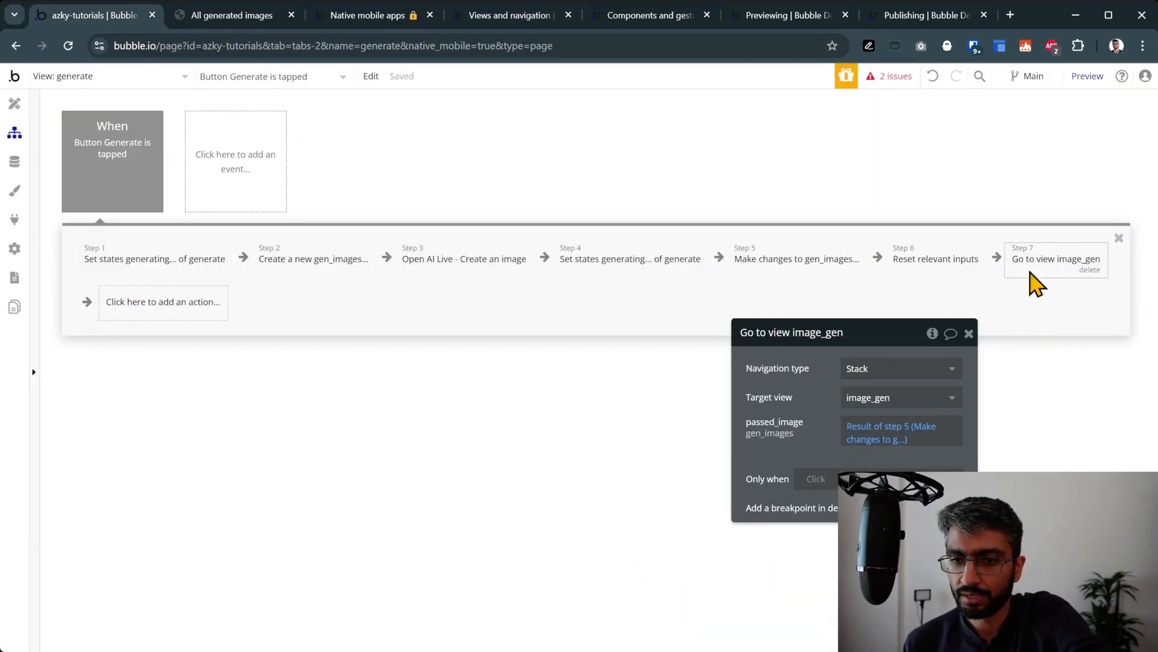
mouse_move(792, 410)
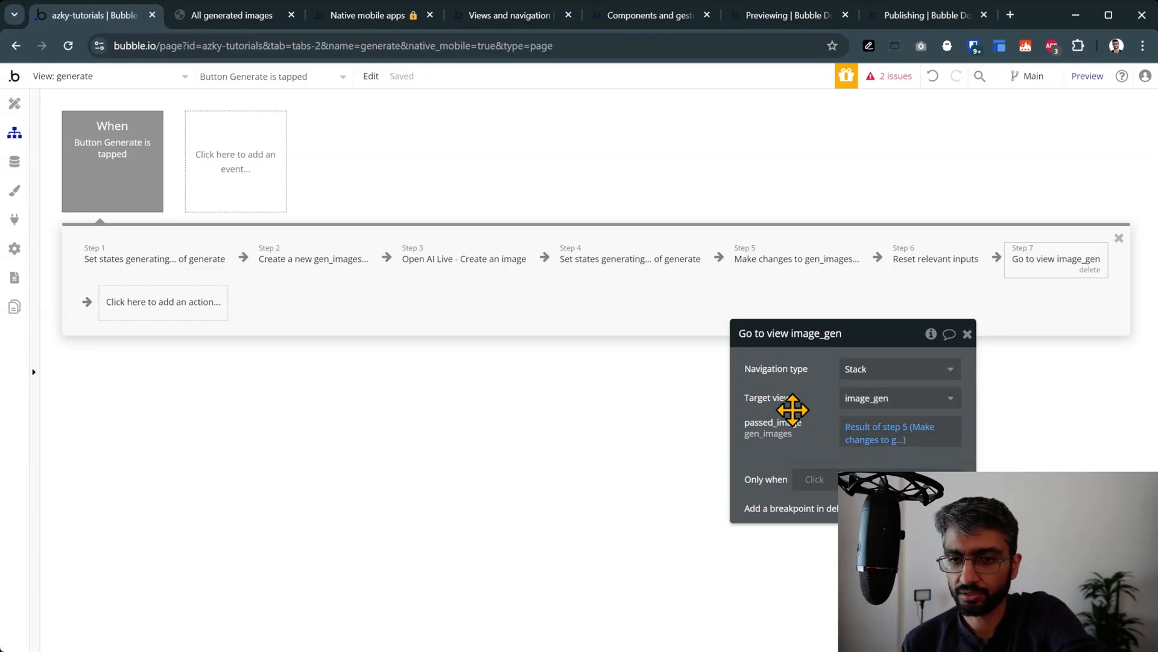
mouse_move(894, 432)
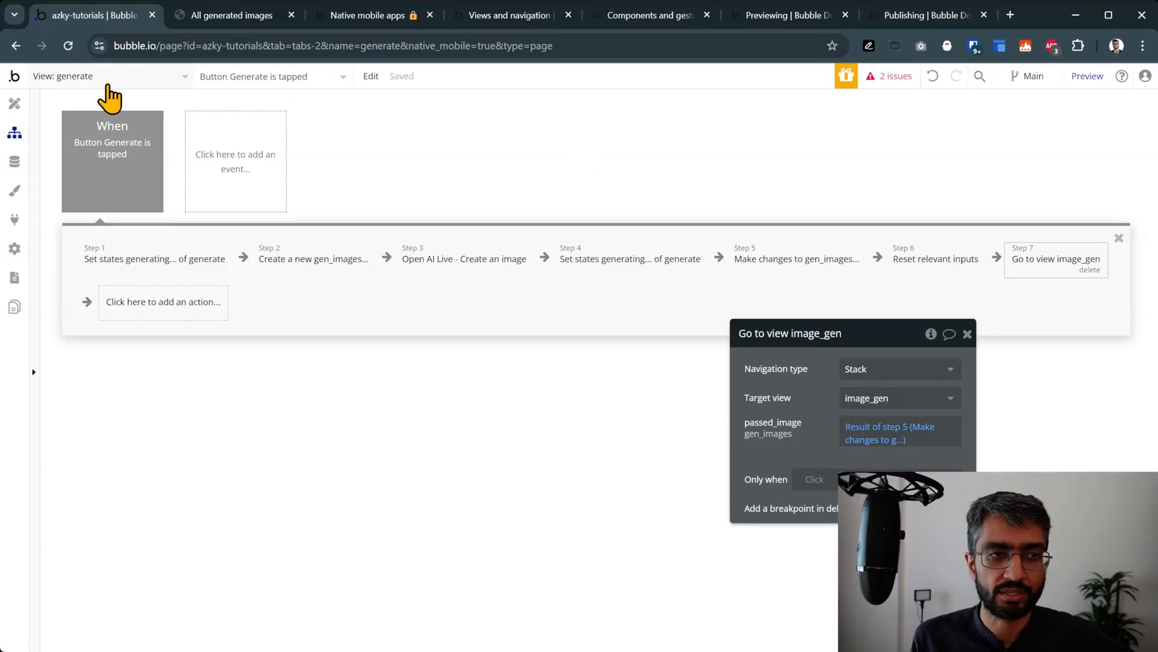
left_click(111, 75)
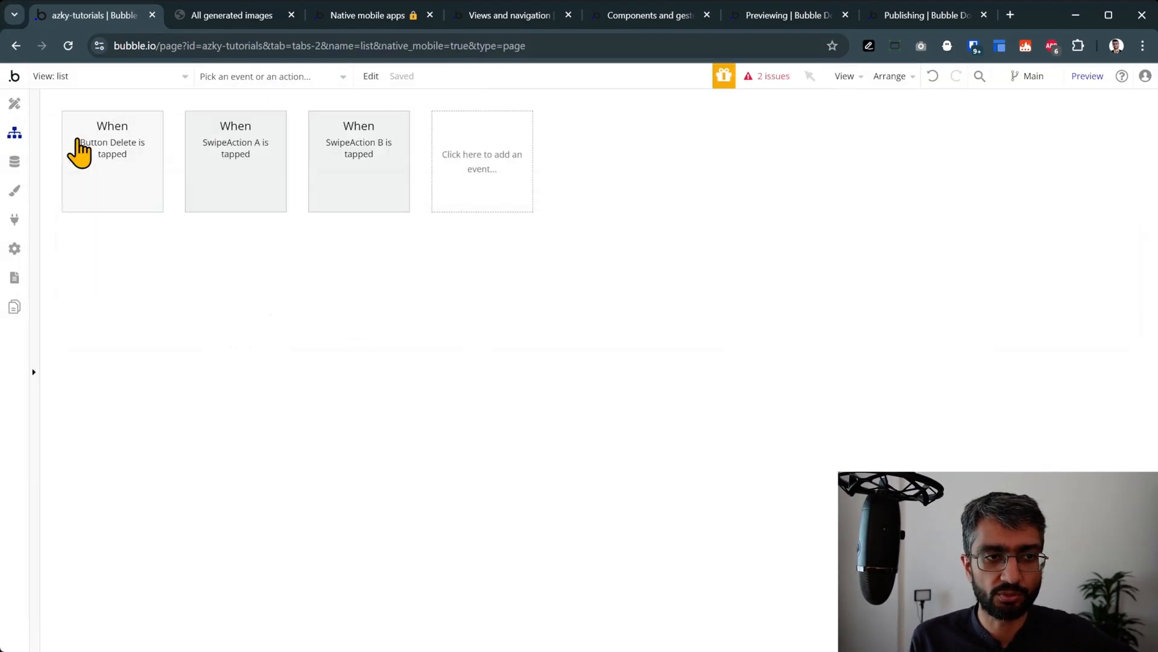
left_click(235, 148)
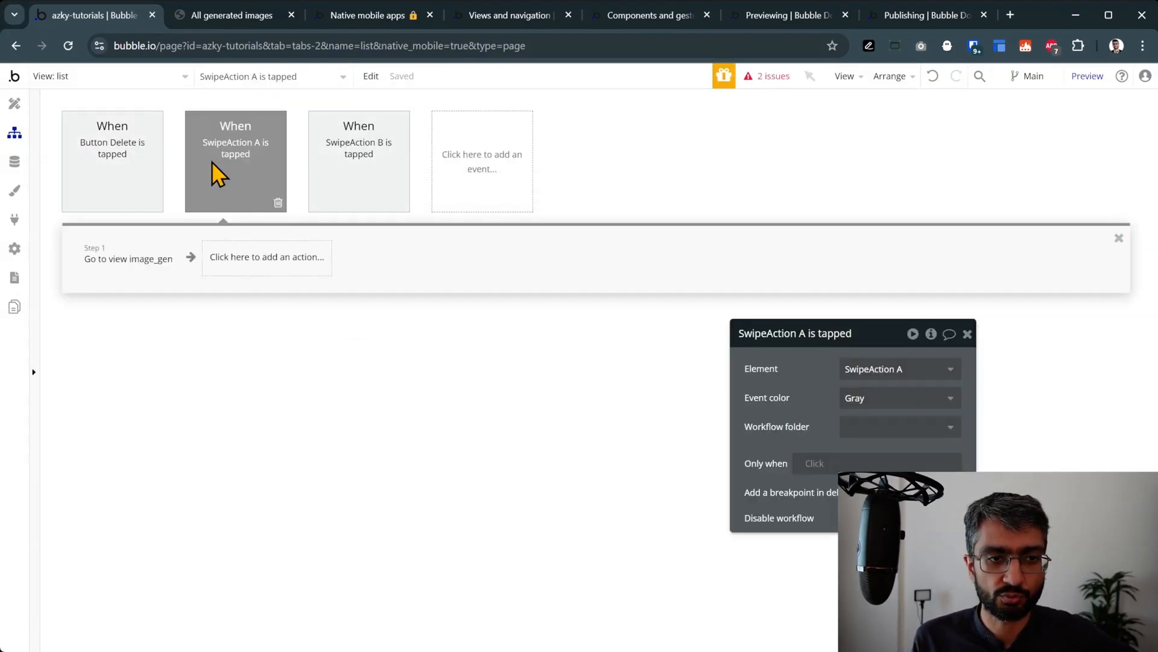
left_click(127, 259)
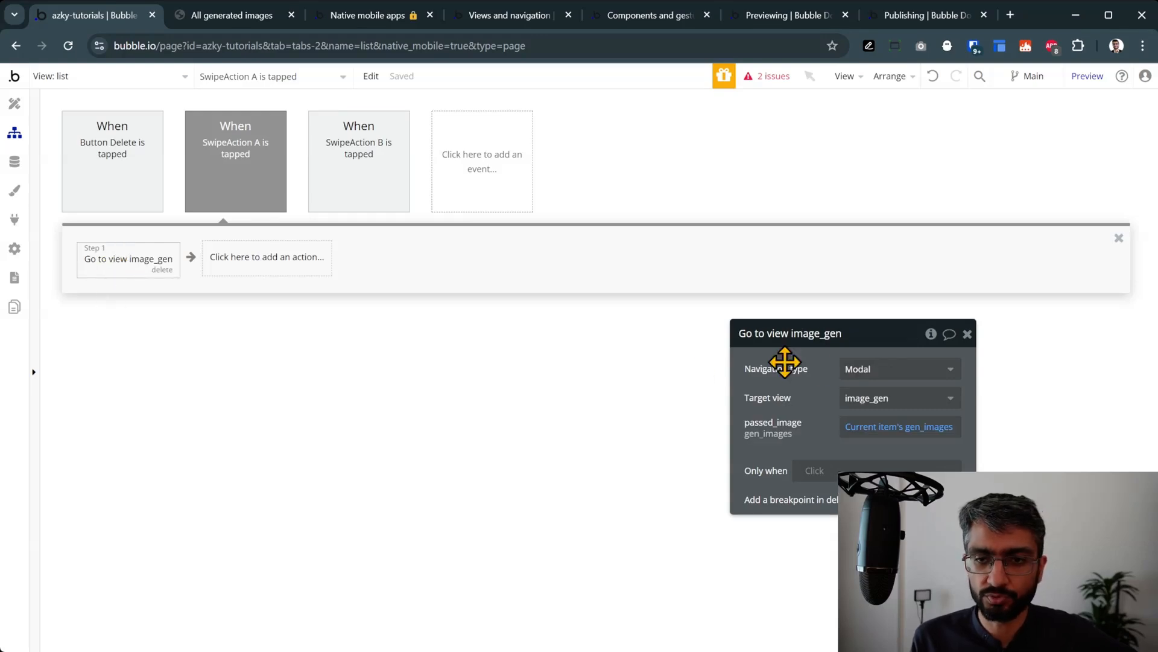
mouse_move(452, 96)
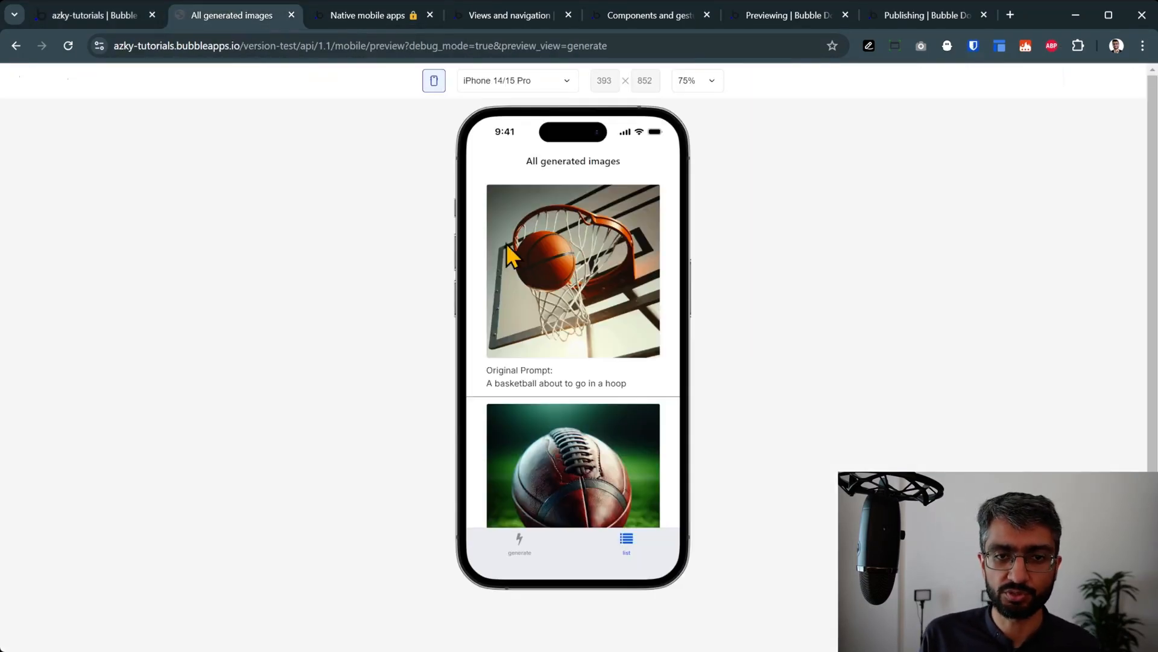
Step: Compare the Go to view image_gen Navigation type choices against the running app preview
left_click(573, 271)
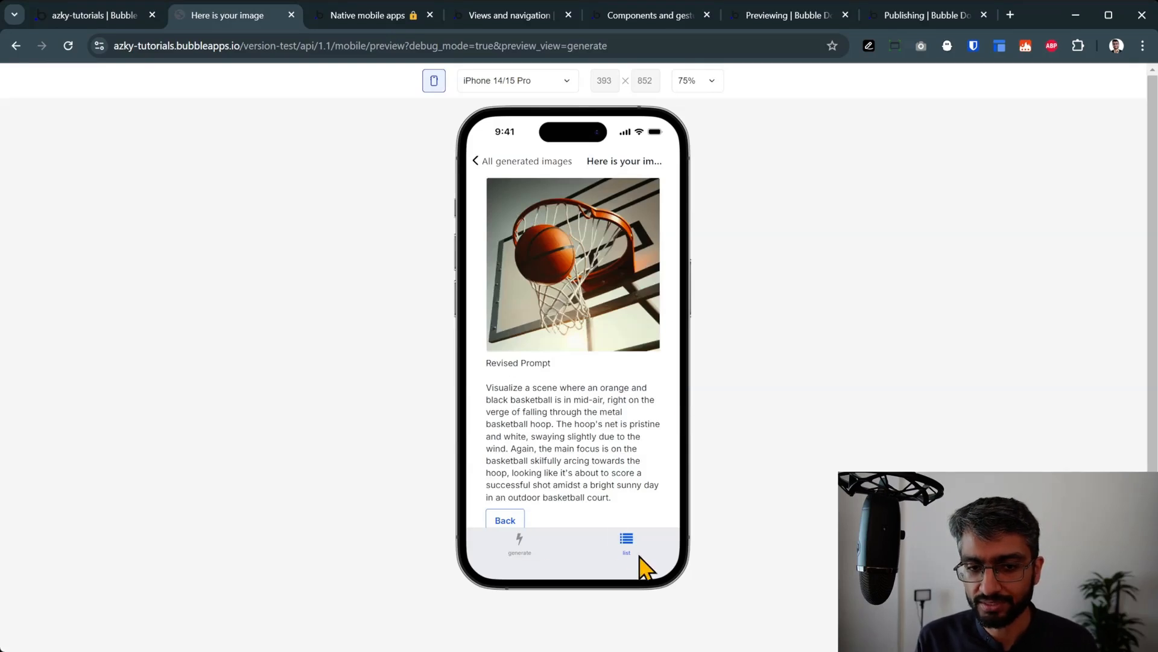
mouse_move(525, 233)
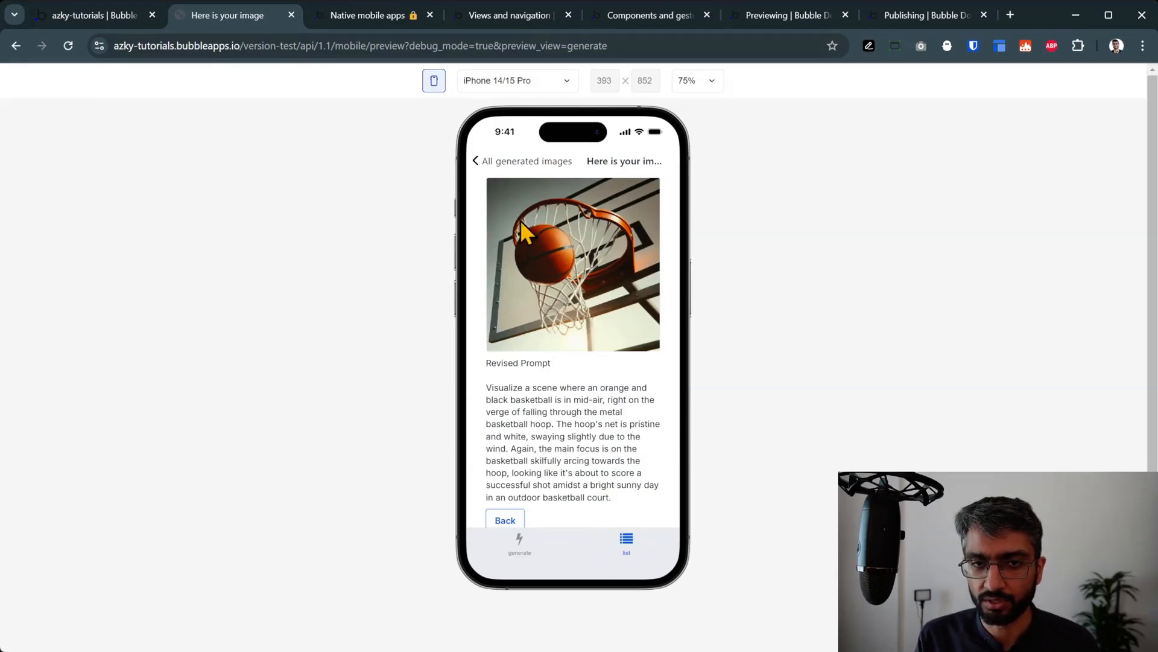
left_click(88, 14)
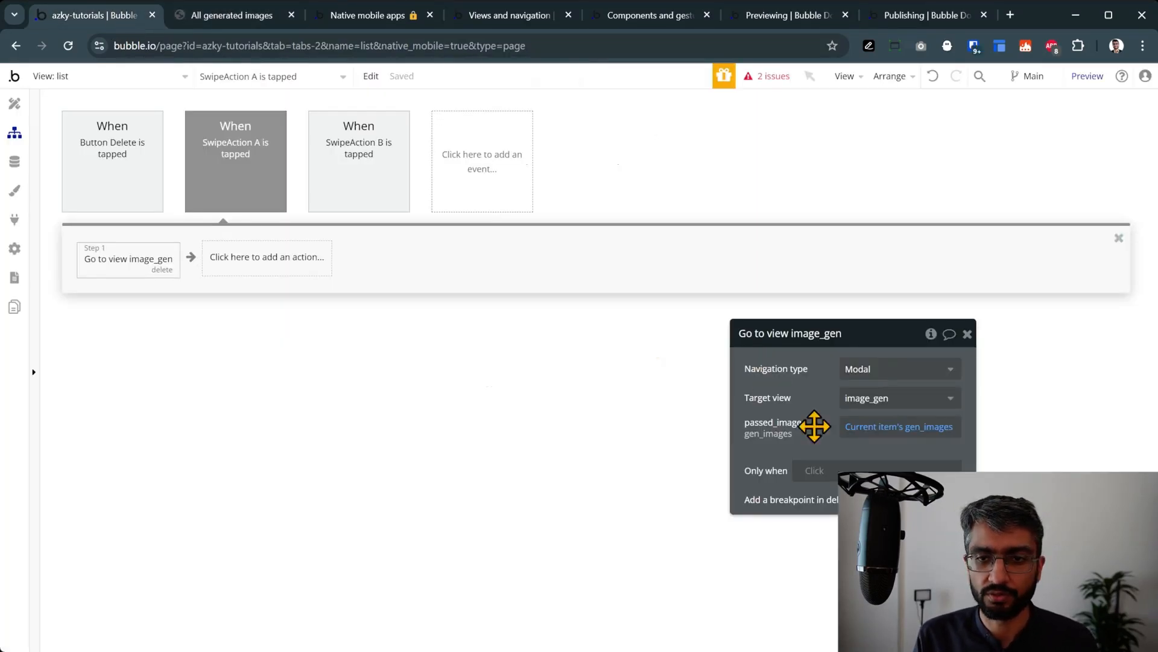
left_click(232, 14)
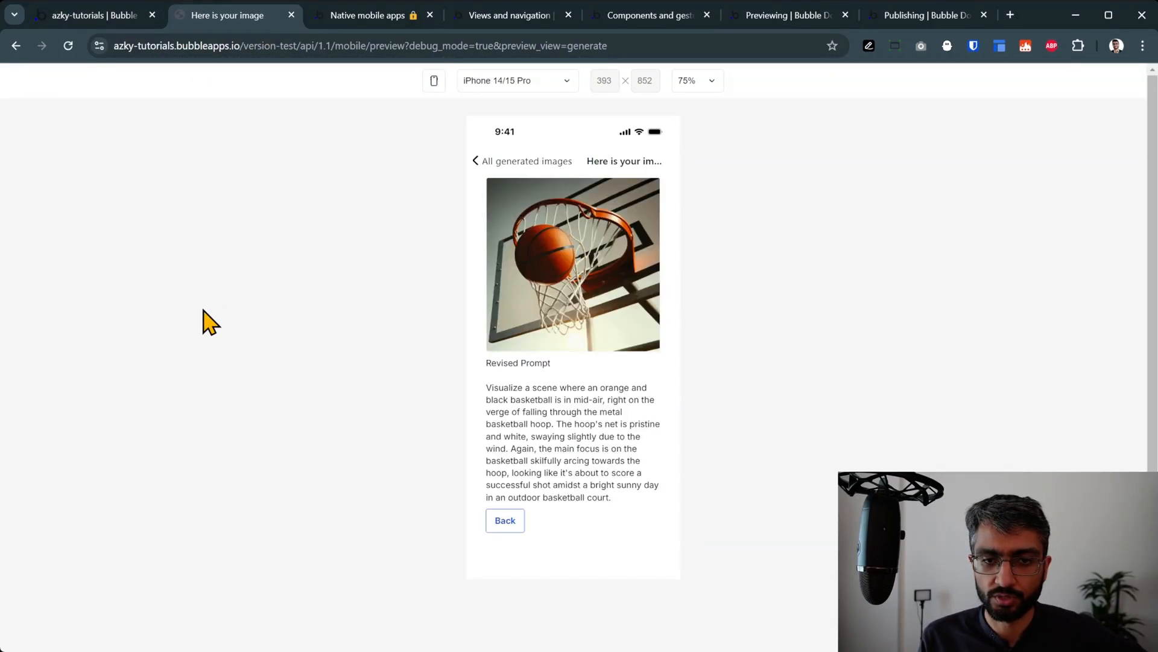
mouse_move(565, 355)
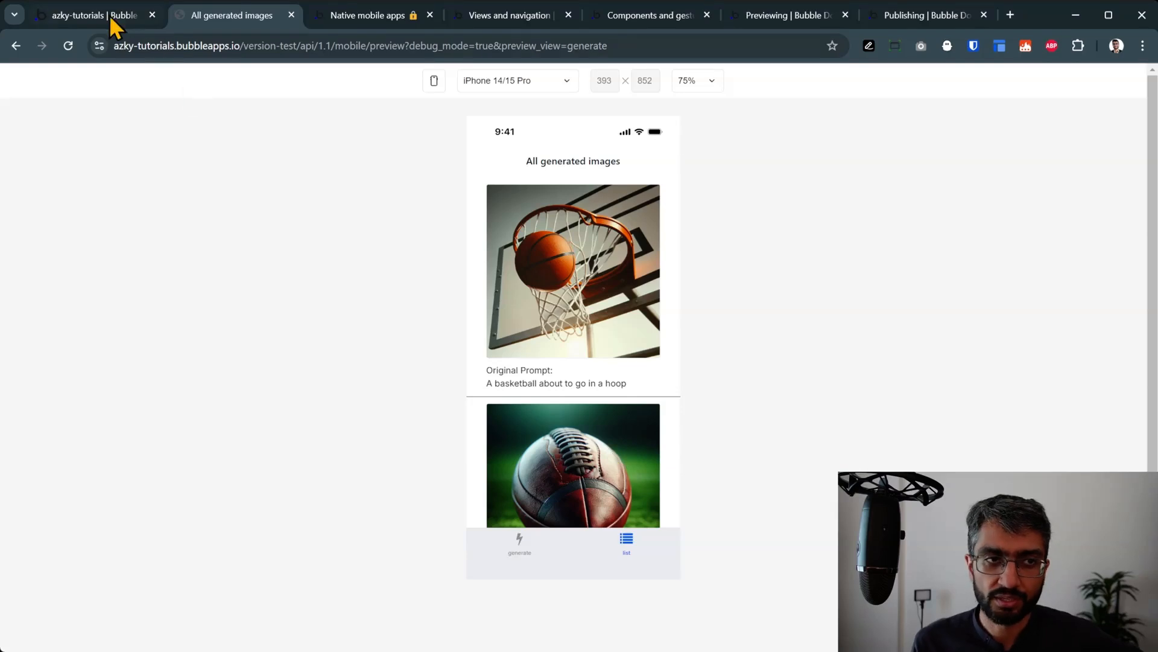
left_click(89, 15)
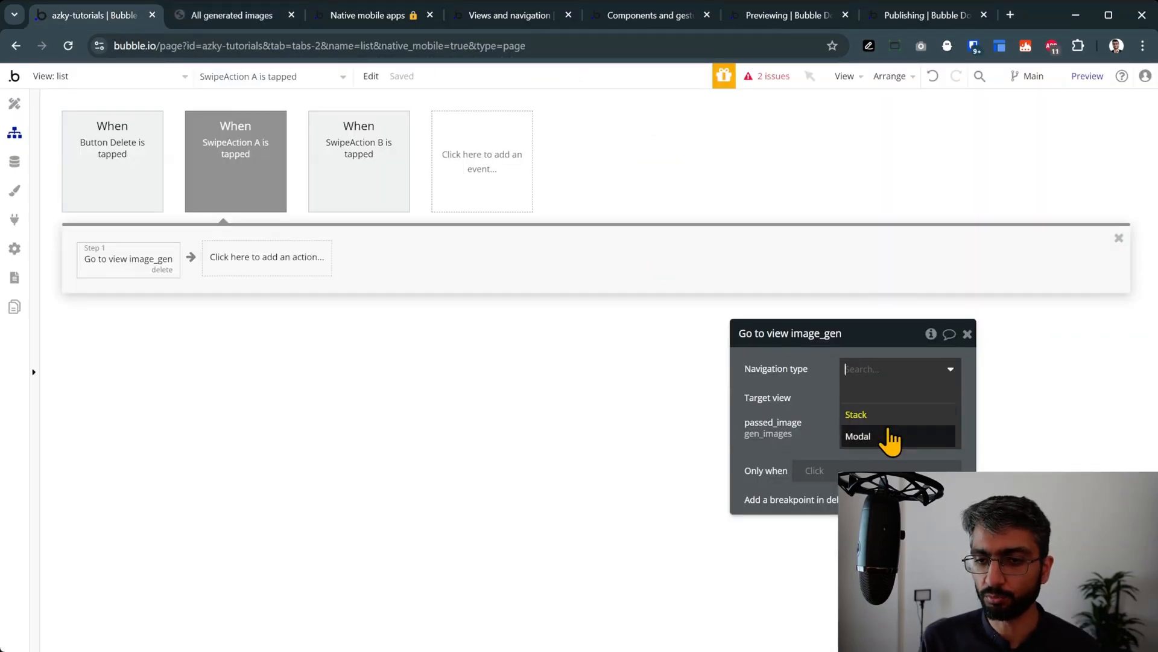
Step: In the preview, open All generated images and the basketball image's detail, then read the Modal docs
left_click(235, 14)
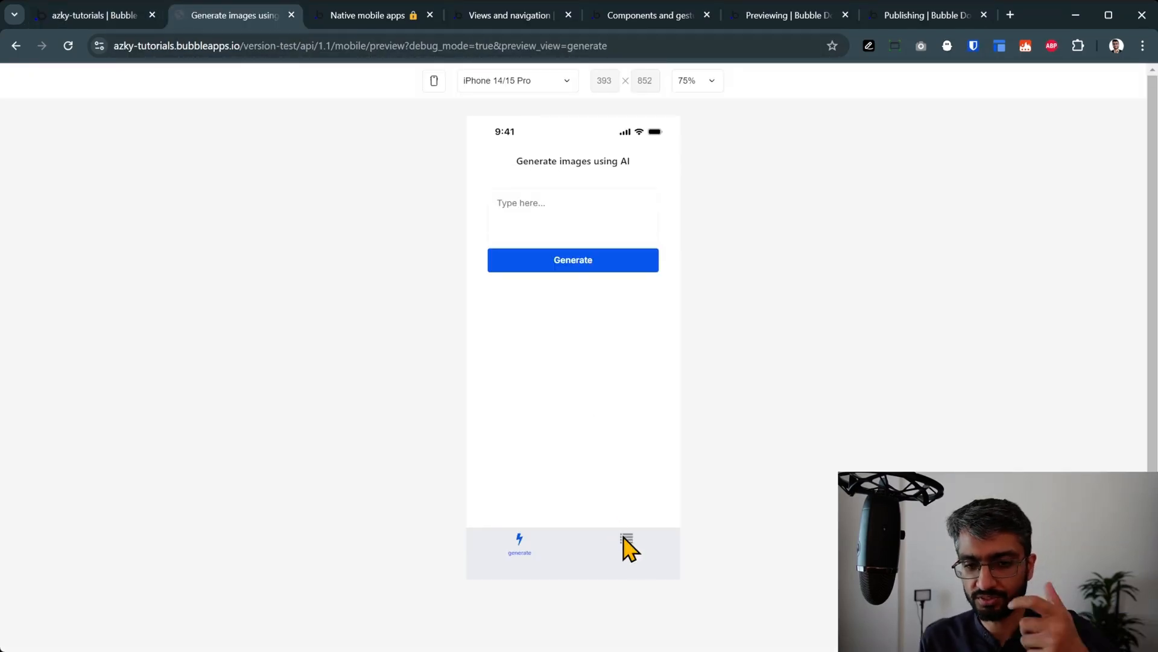
left_click(626, 543)
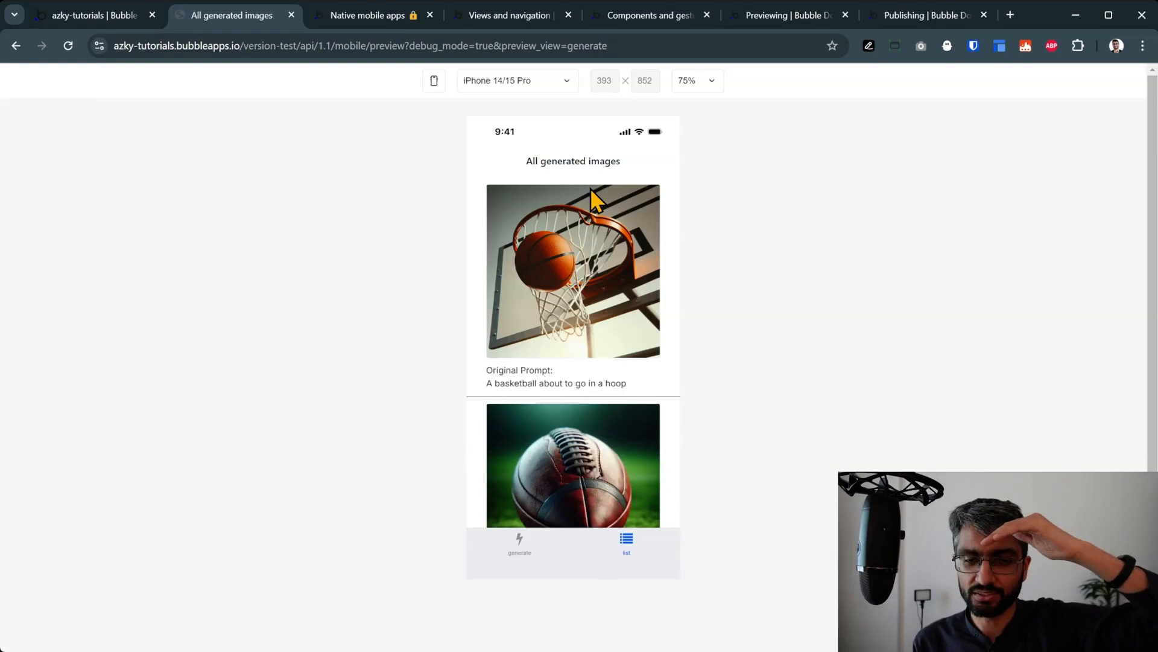
left_click(434, 80)
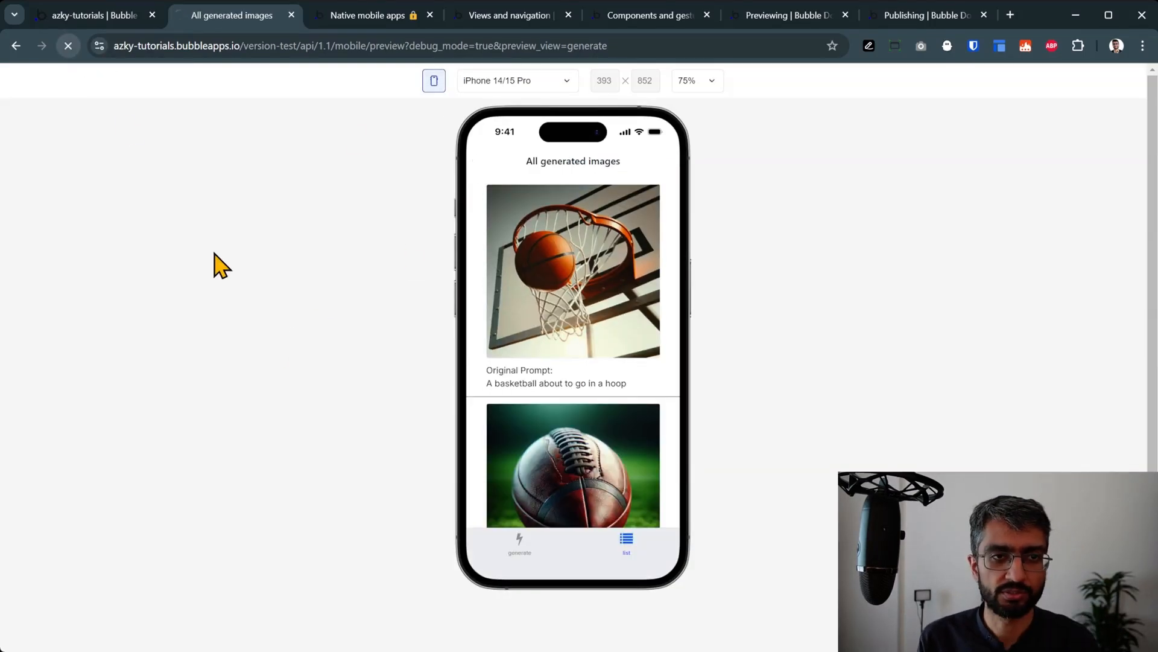
left_click(520, 543)
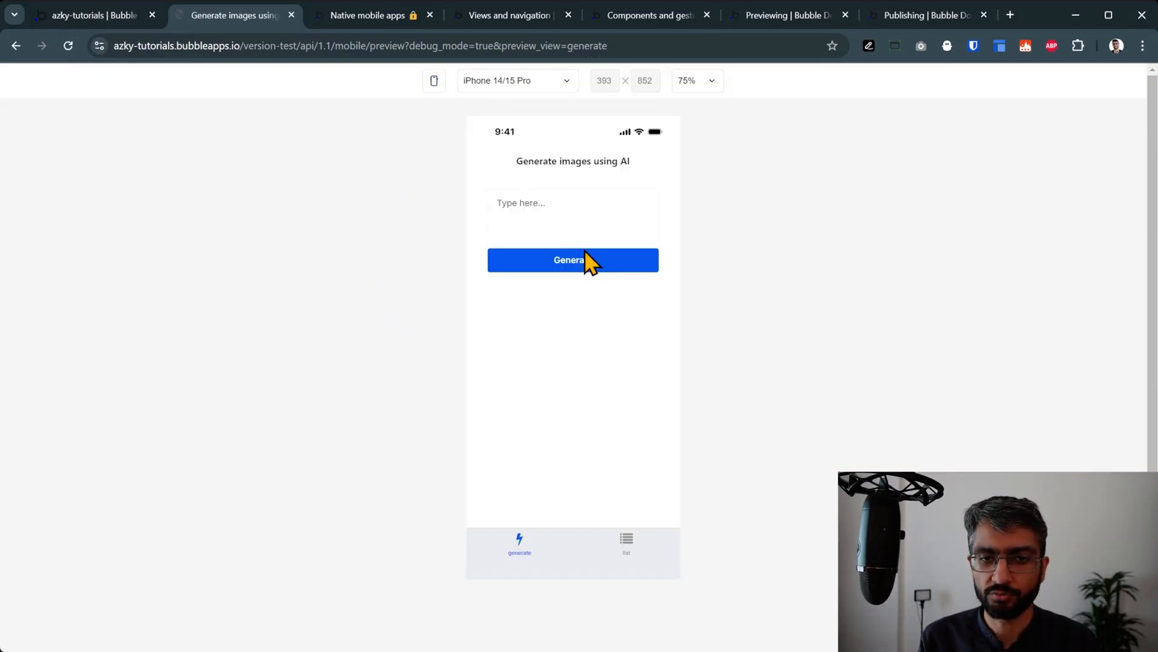
left_click(626, 543)
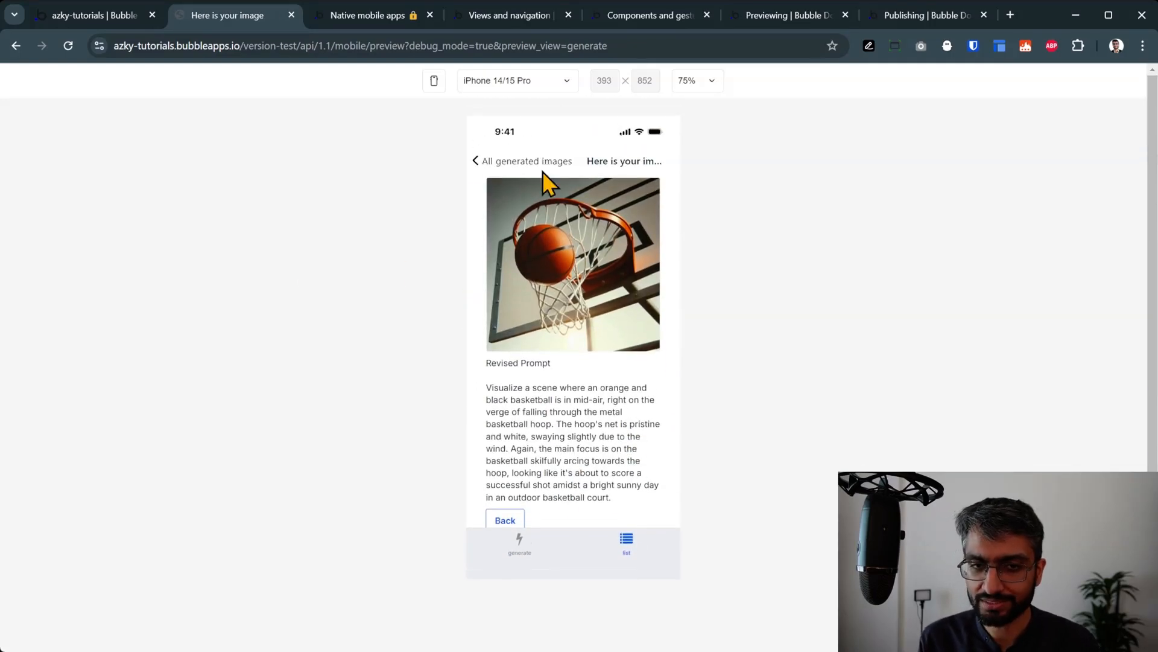
left_click(434, 80)
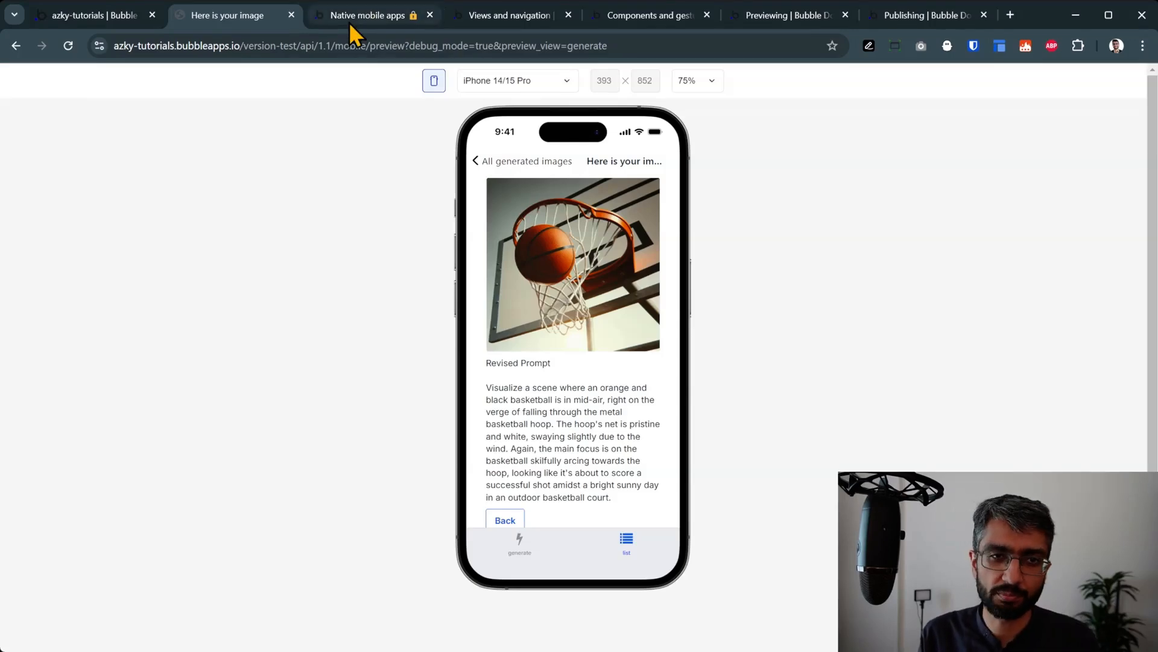
left_click(510, 14)
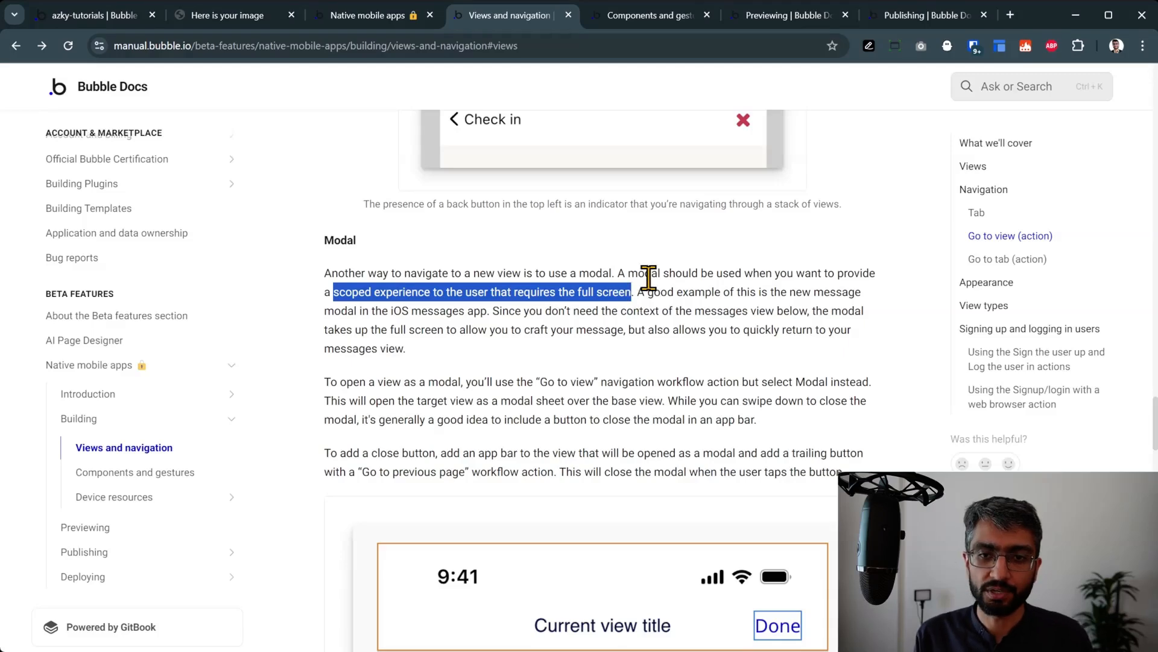
mouse_move(629, 268)
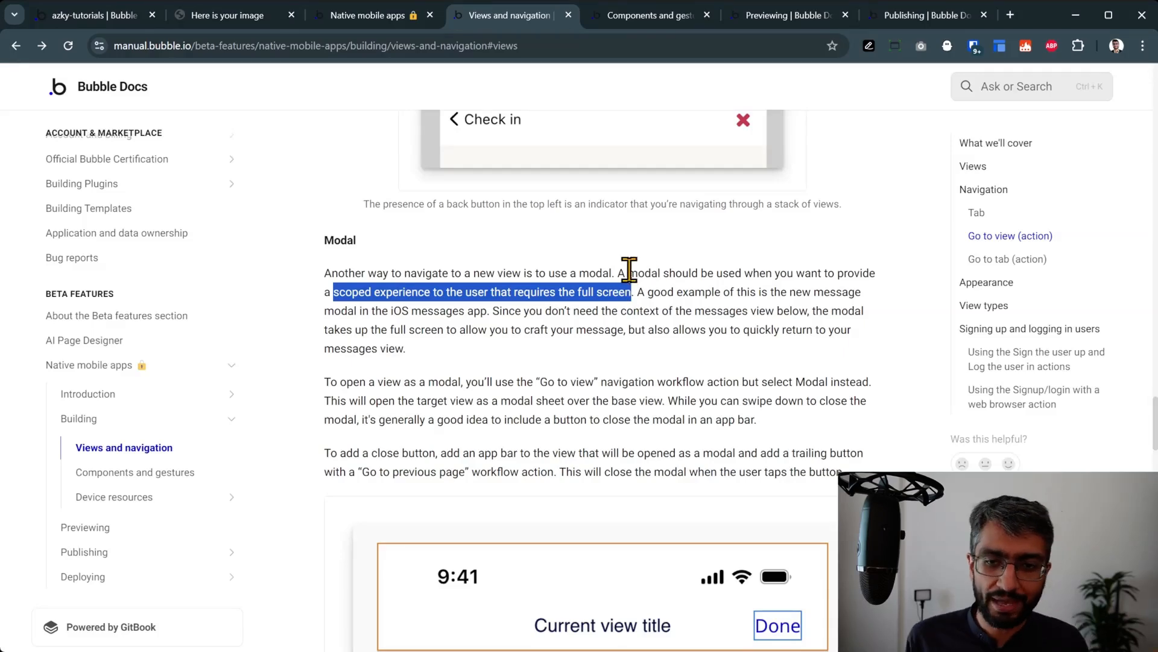
mouse_move(246, 30)
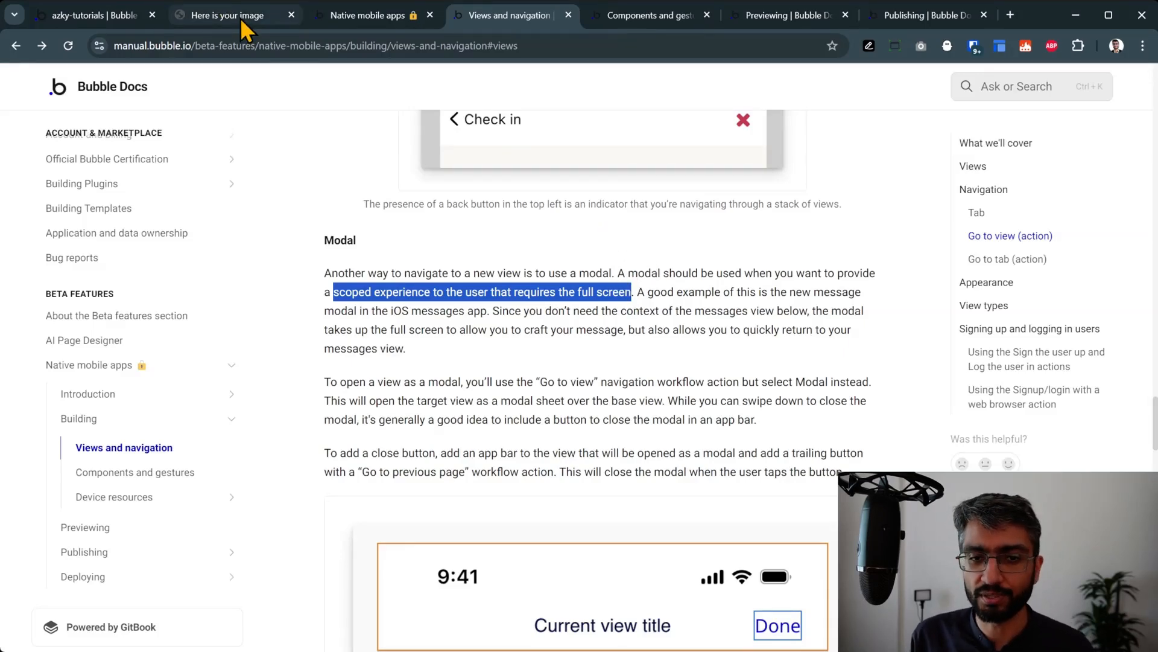
Step: Test modal navigation by tapping an image in the preview, then view image_gen's Back workflow
left_click(88, 15)
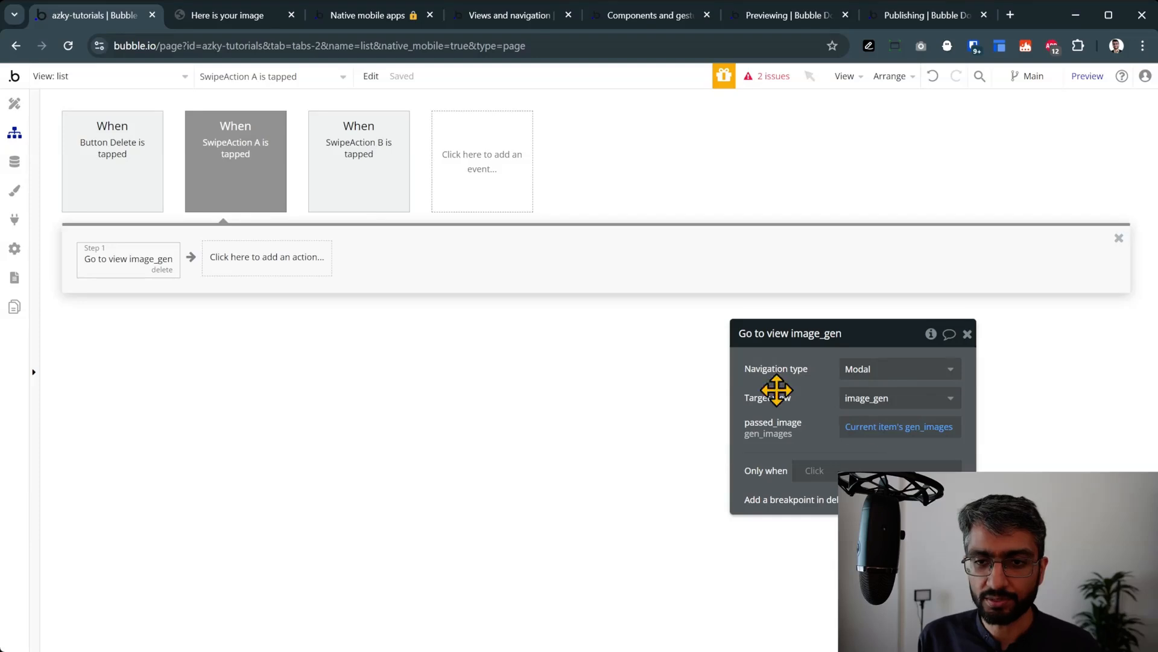
left_click(228, 15)
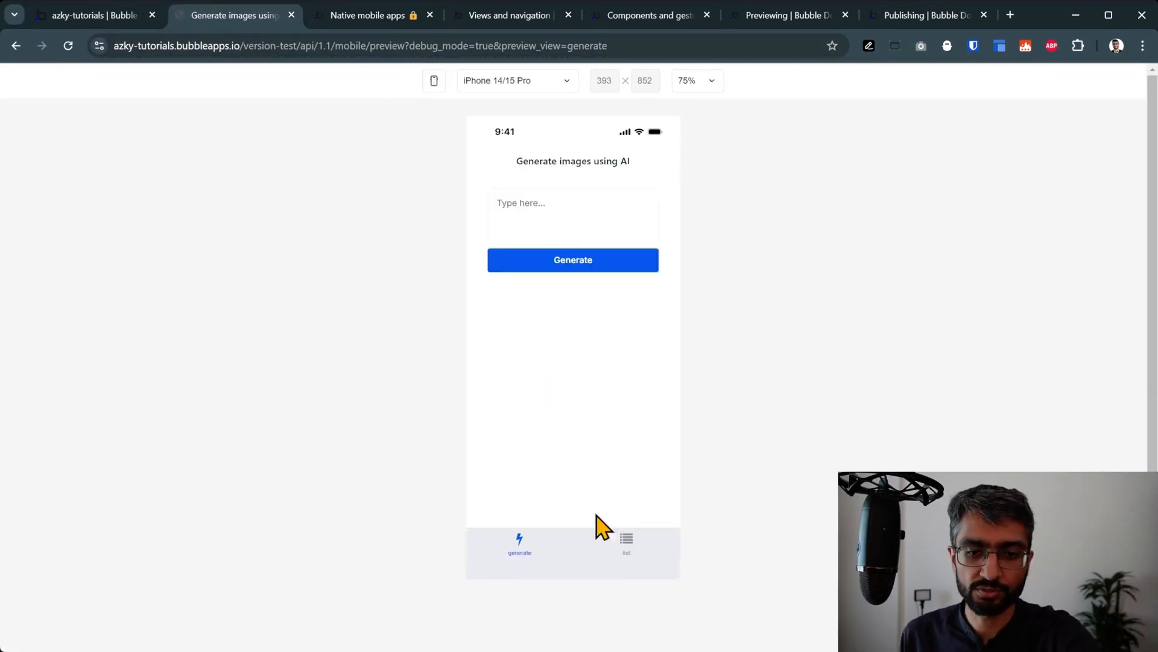
left_click(573, 260)
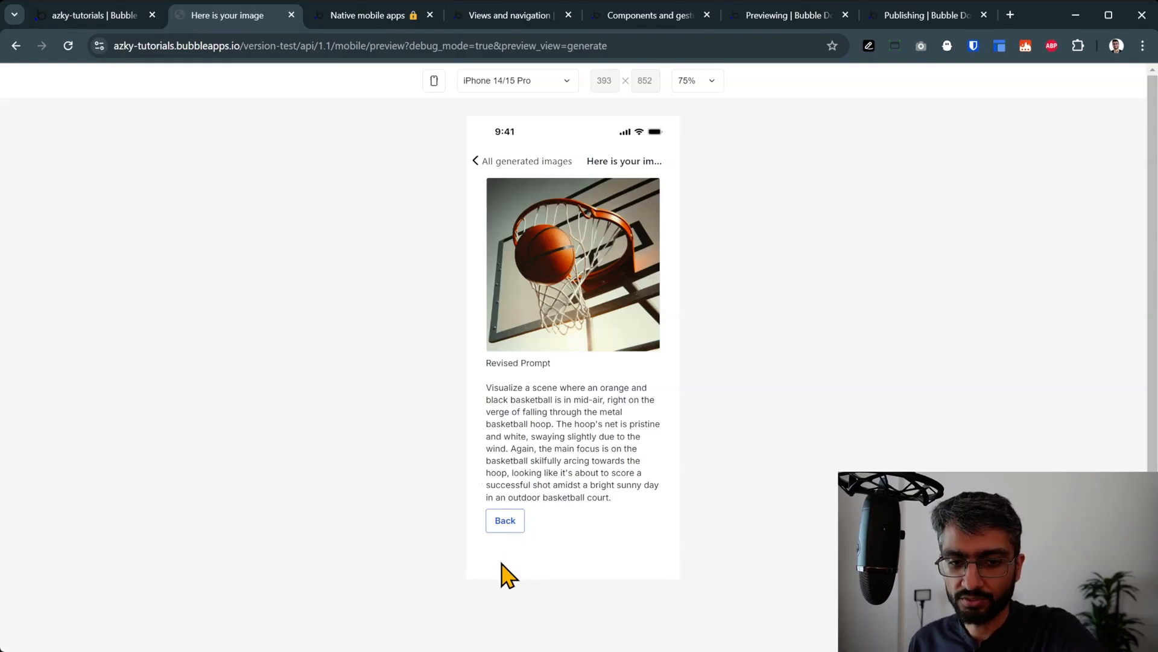
mouse_move(50, 74)
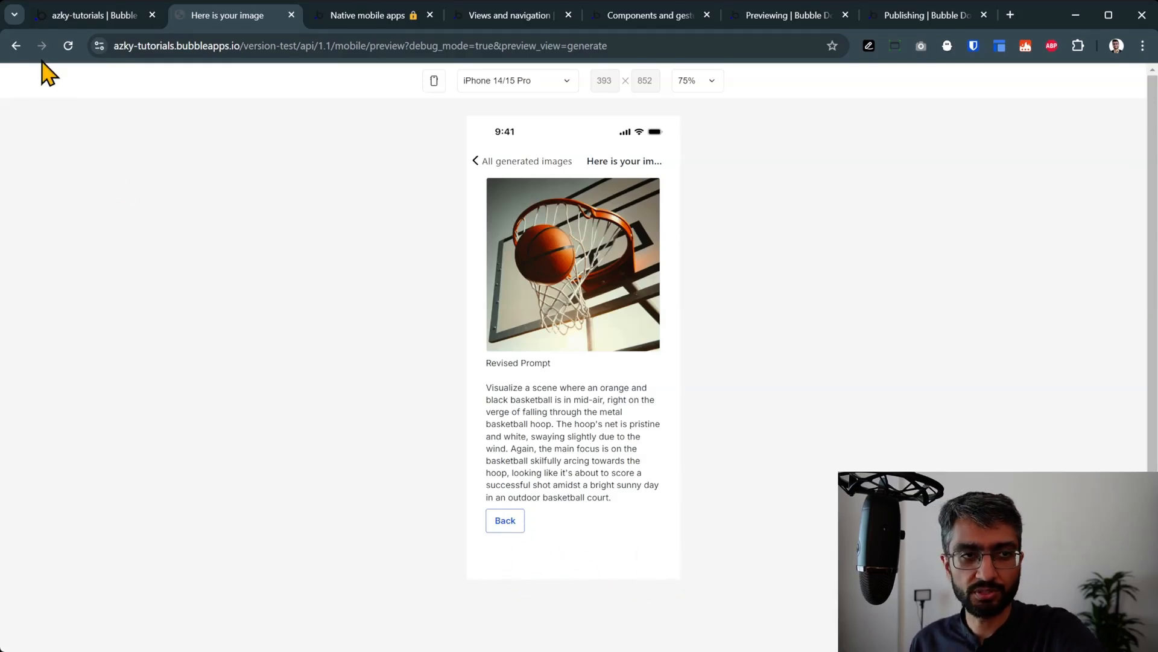
left_click(89, 14)
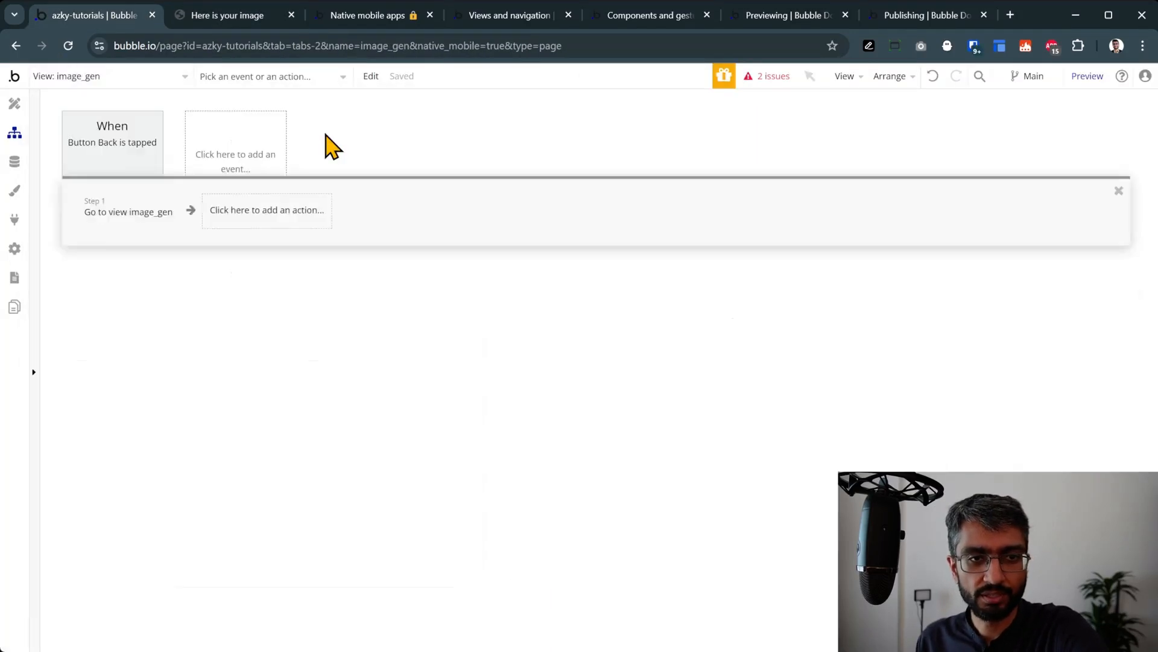
Step: Show image_gen's design while consulting the Views and navigation and Components and gestures docs
left_click(13, 103)
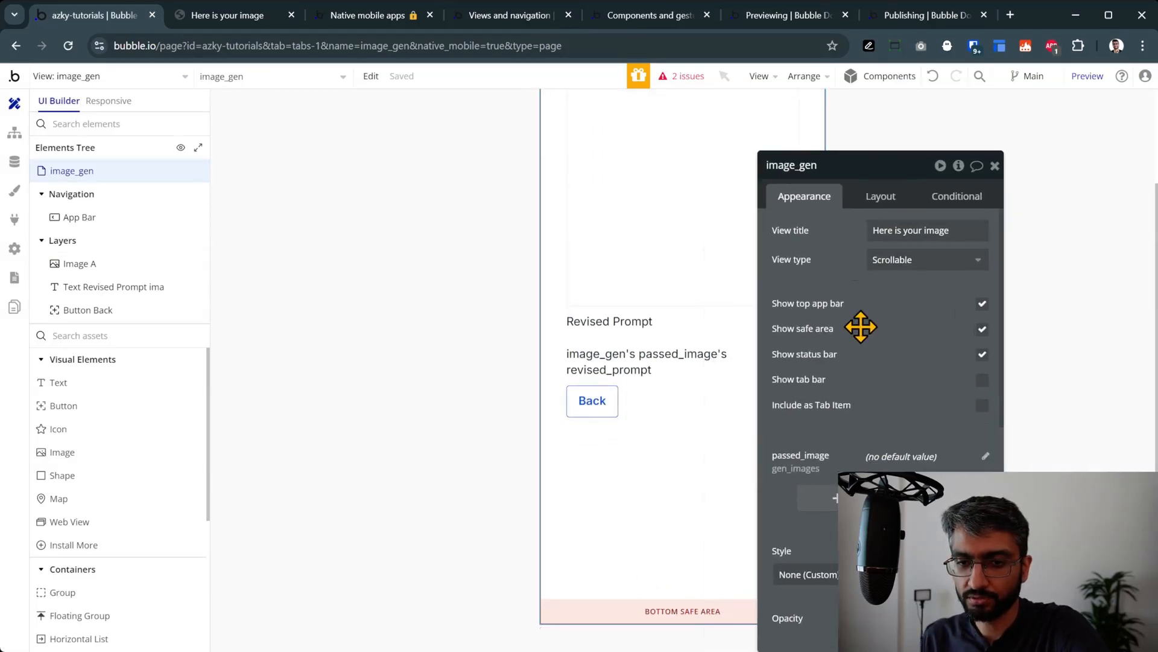
mouse_move(480, 20)
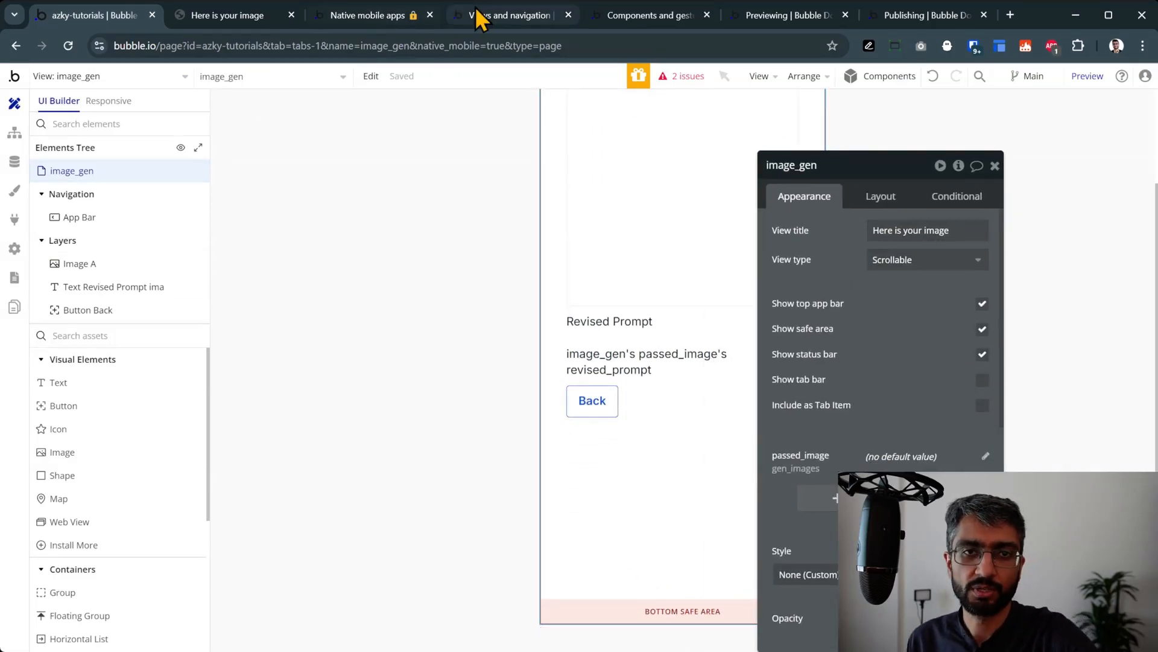
left_click(508, 15)
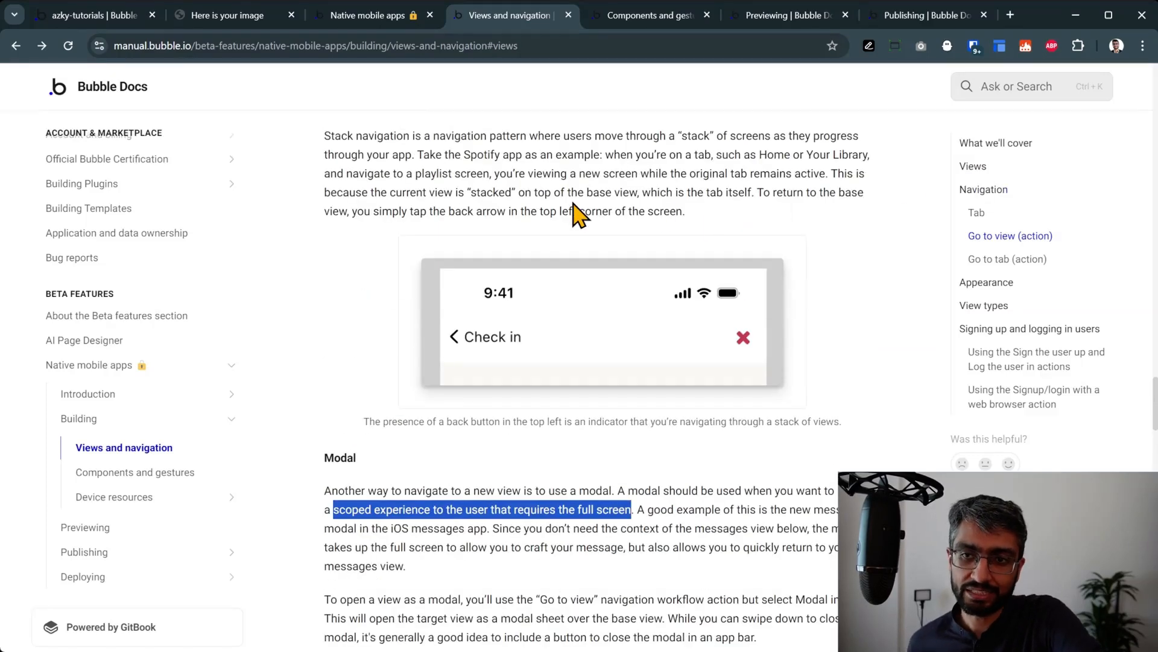
mouse_move(537, 268)
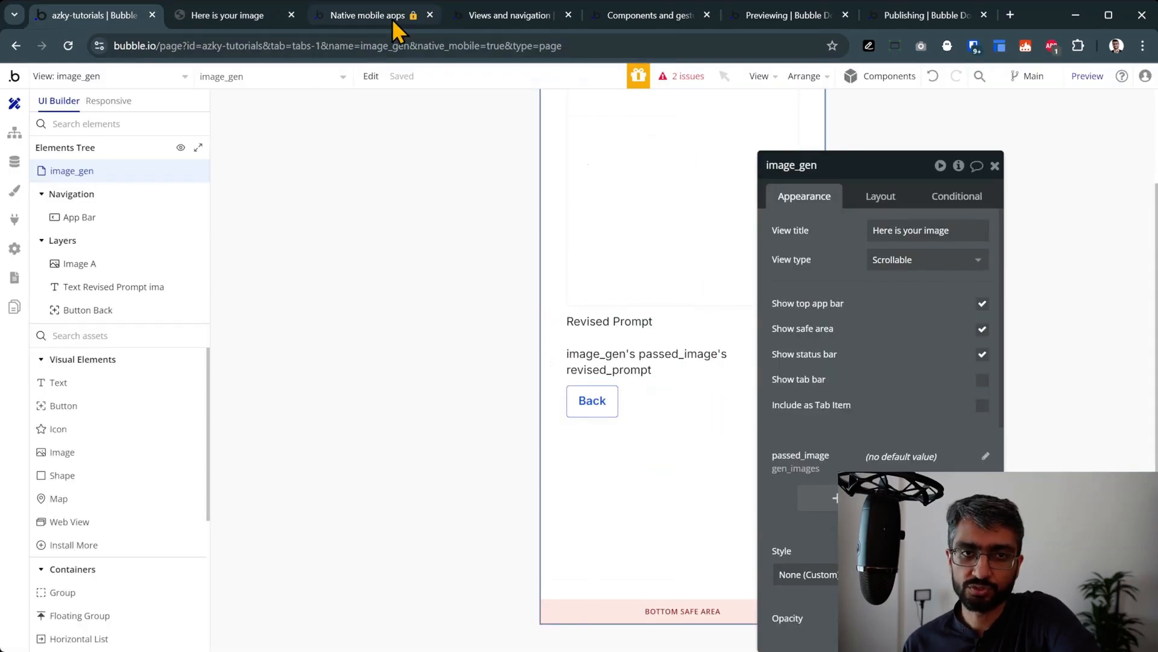
left_click(509, 14)
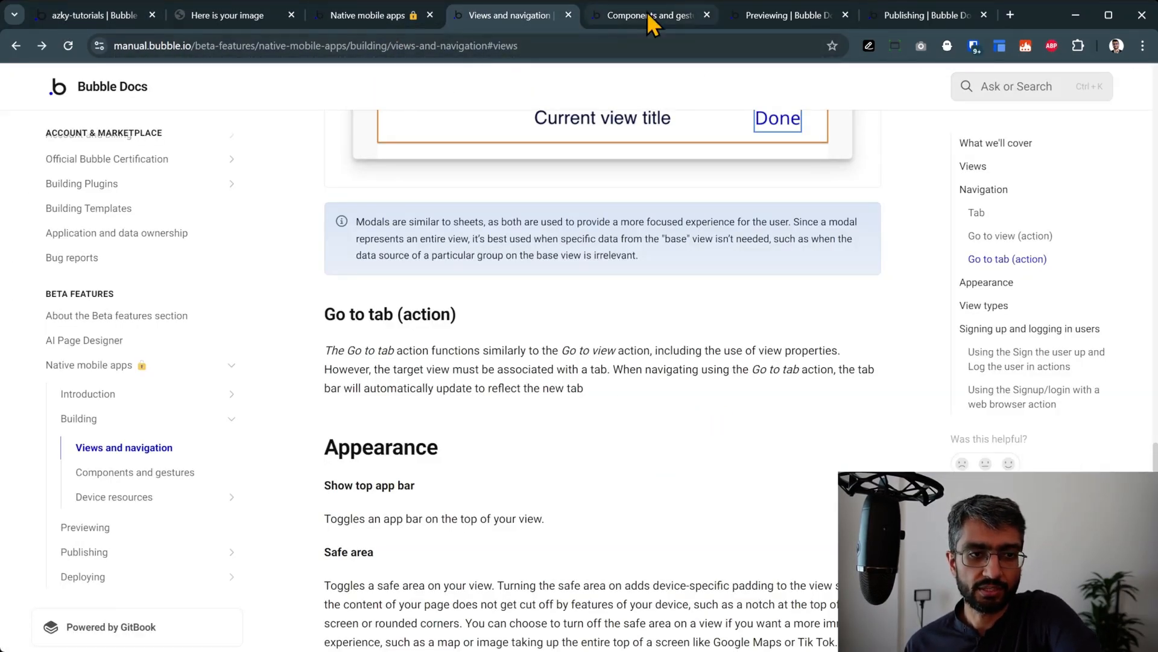
left_click(650, 14)
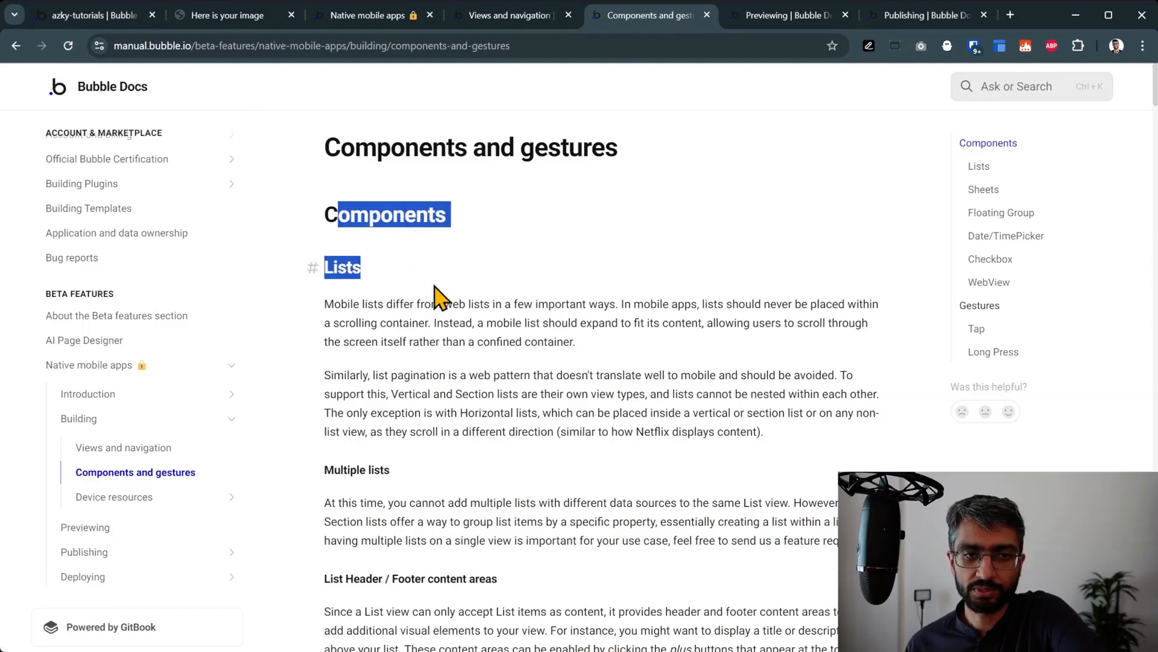
left_click(89, 14)
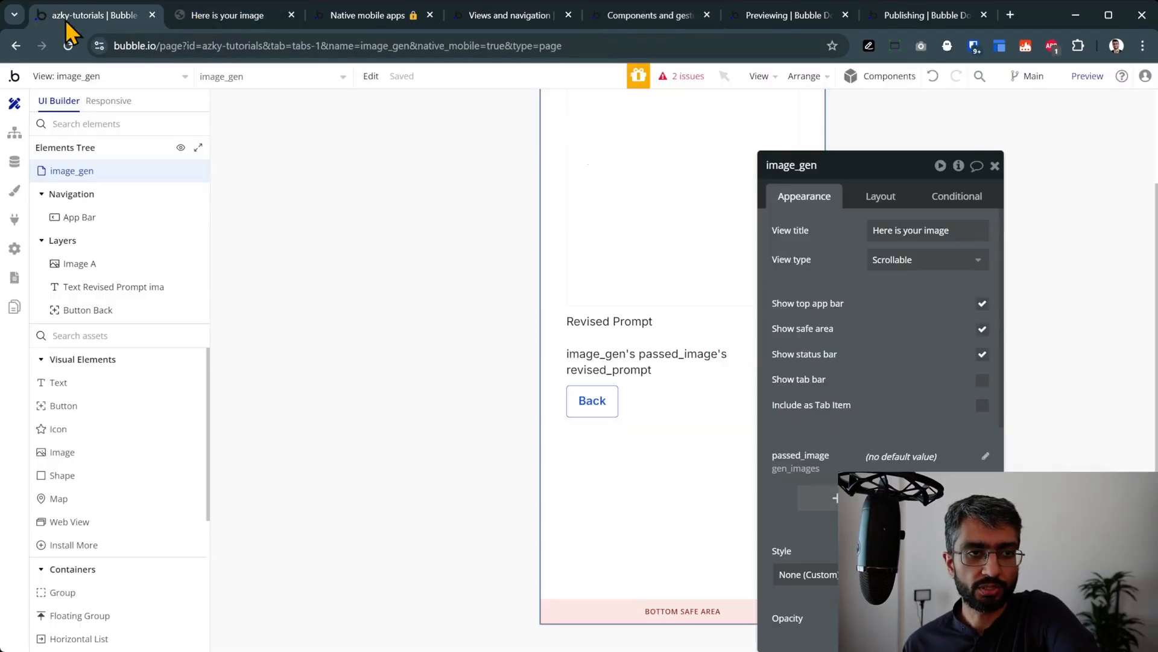
Step: Scroll the preview's generated images list, then start adding a new mobile view in the editor
left_click(111, 76)
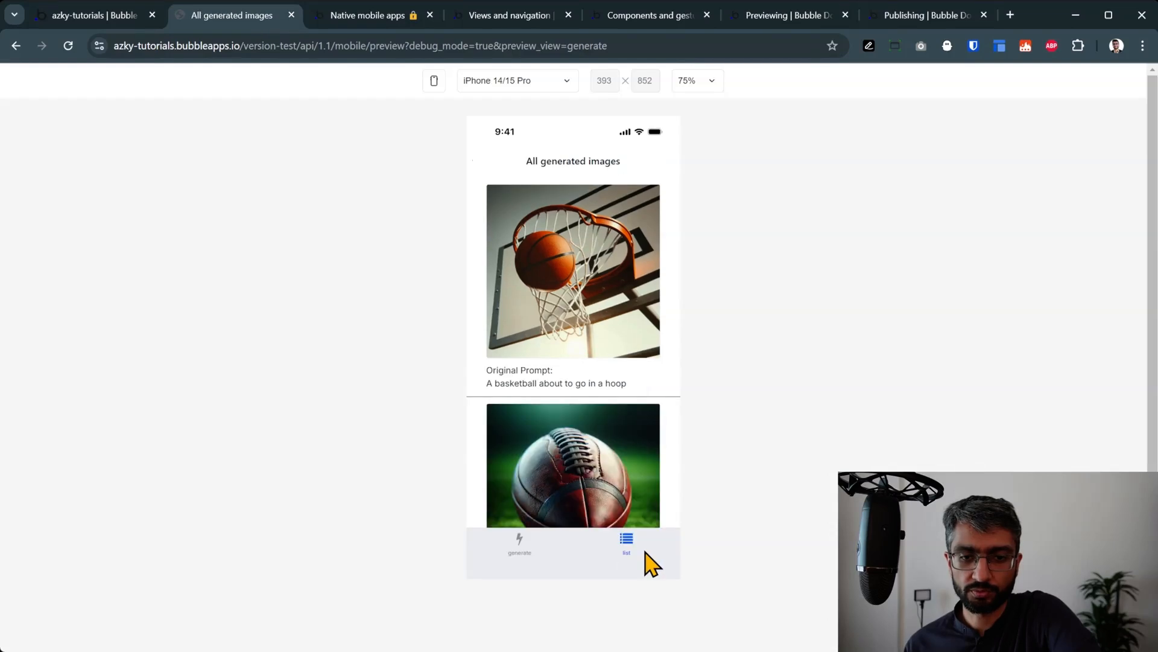
scroll("down", 3)
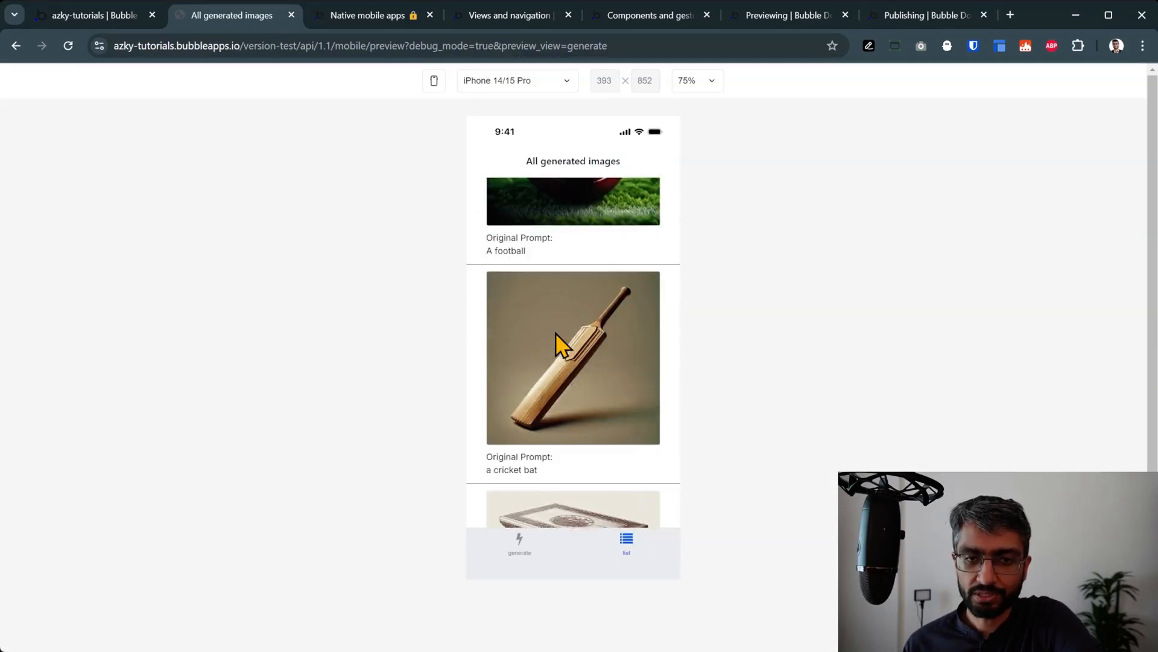
scroll("up", 3)
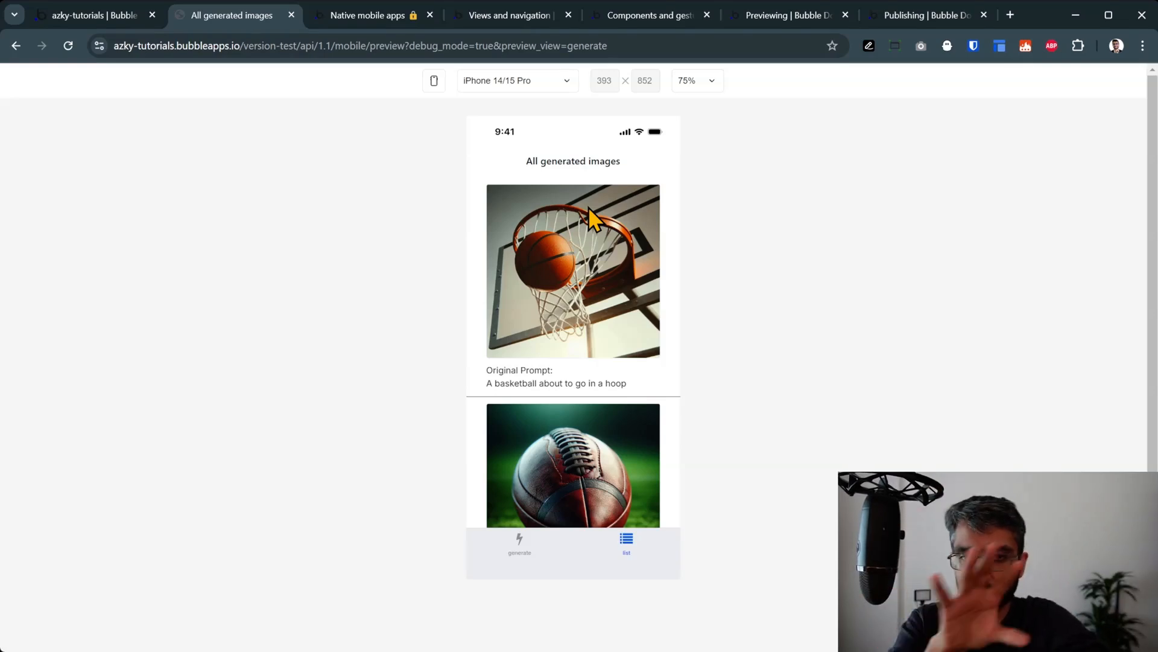
mouse_move(579, 151)
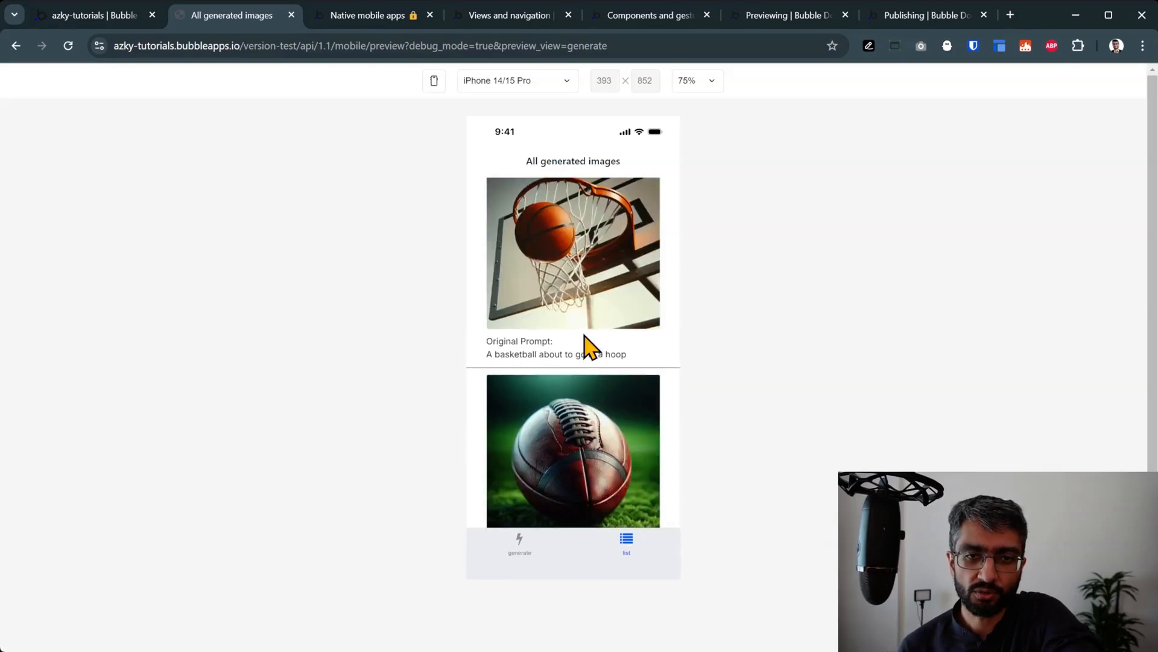
left_click(92, 15)
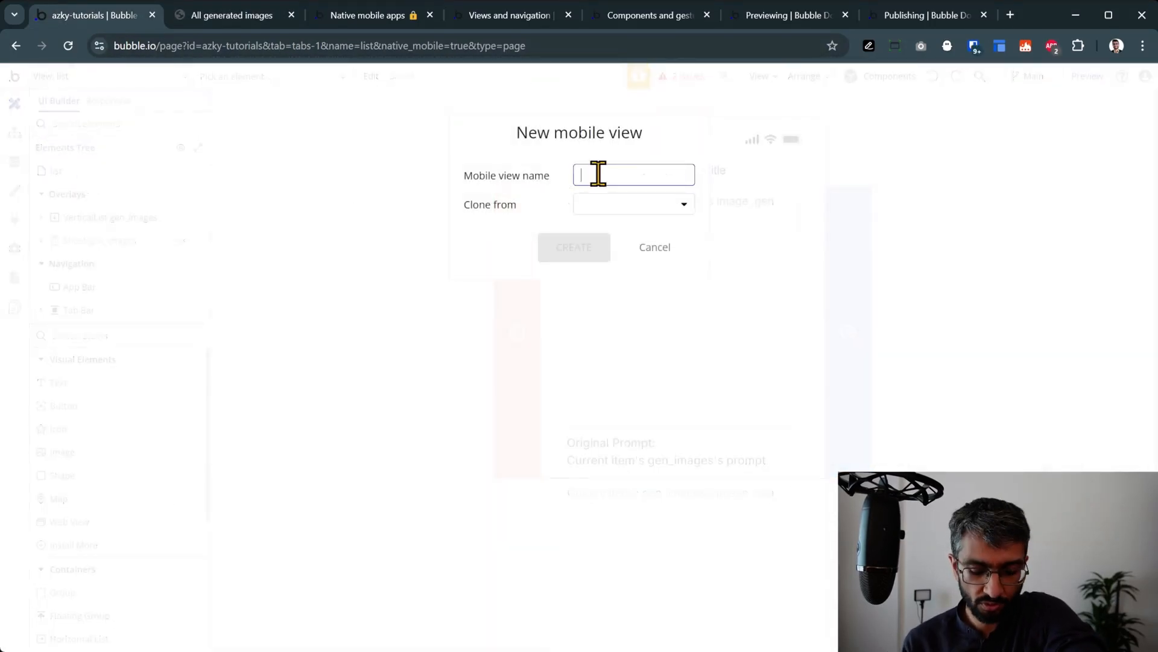
Step: Create the list2 view and make its content a vertical list
type("list2")
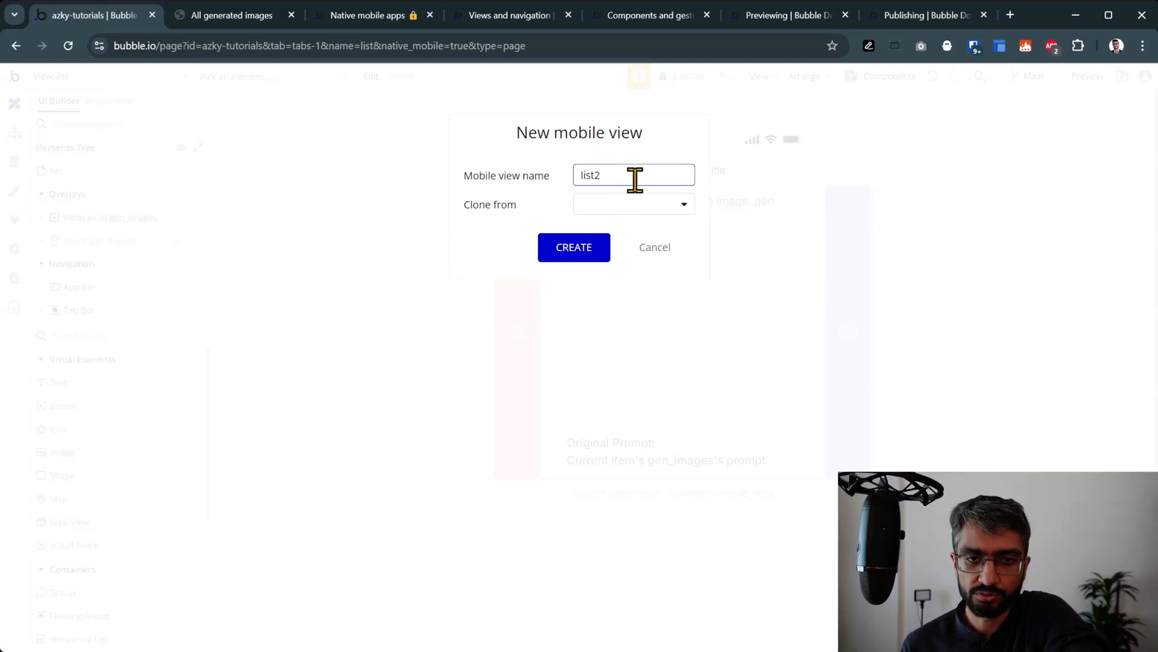
left_click(573, 247)
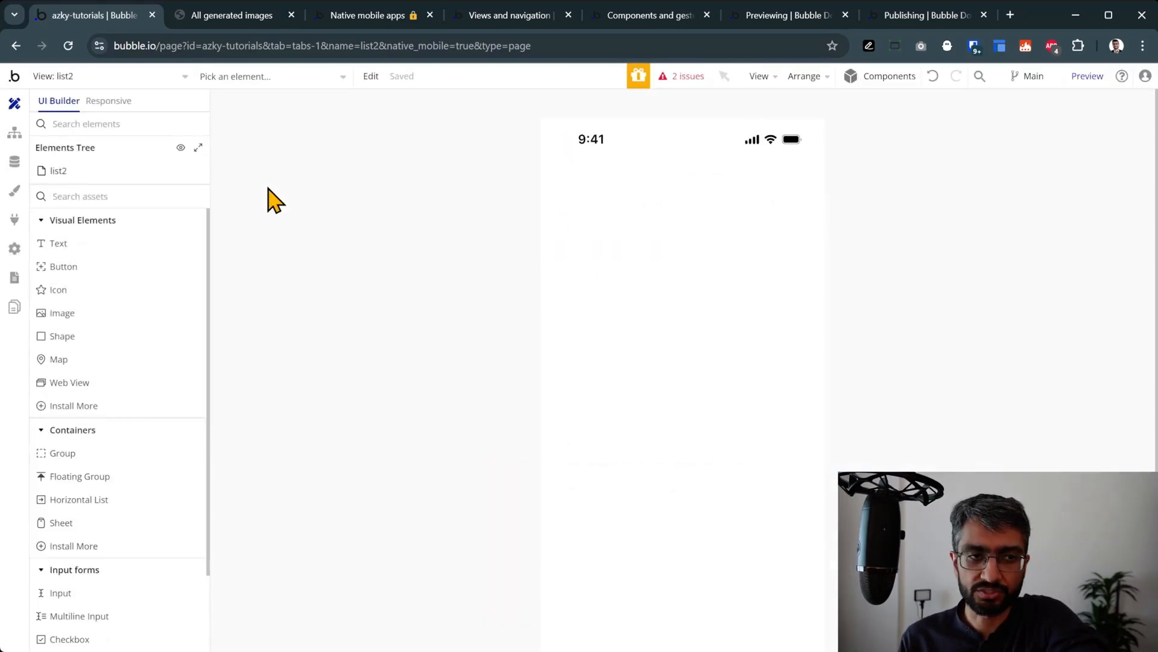
left_click(59, 170)
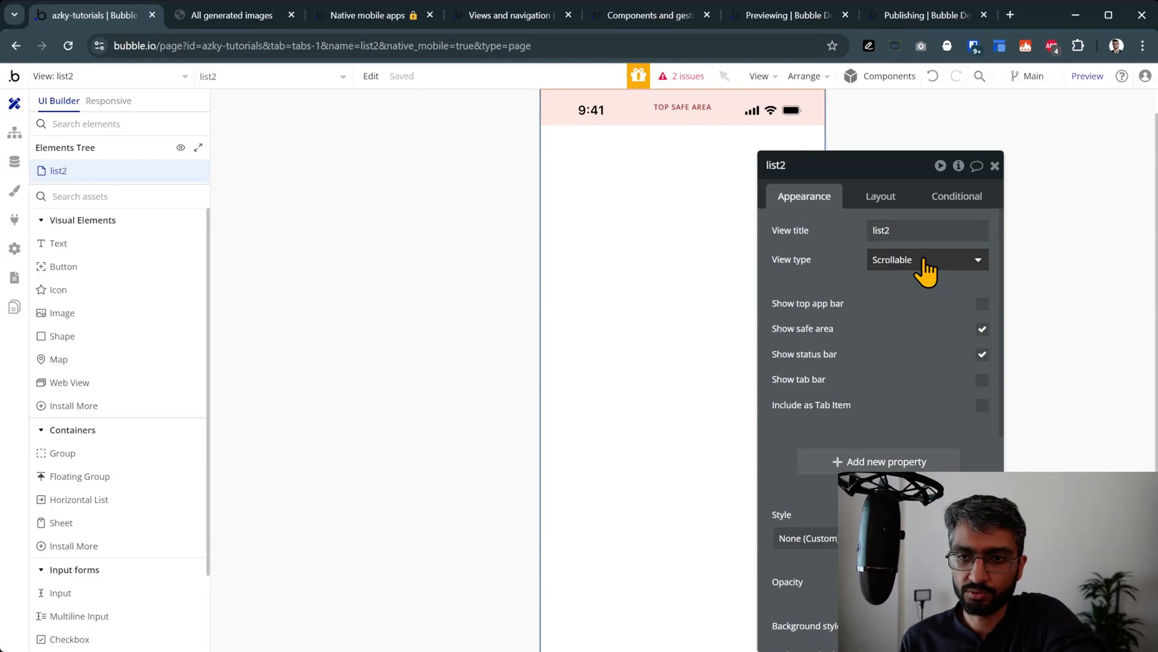
left_click(927, 259)
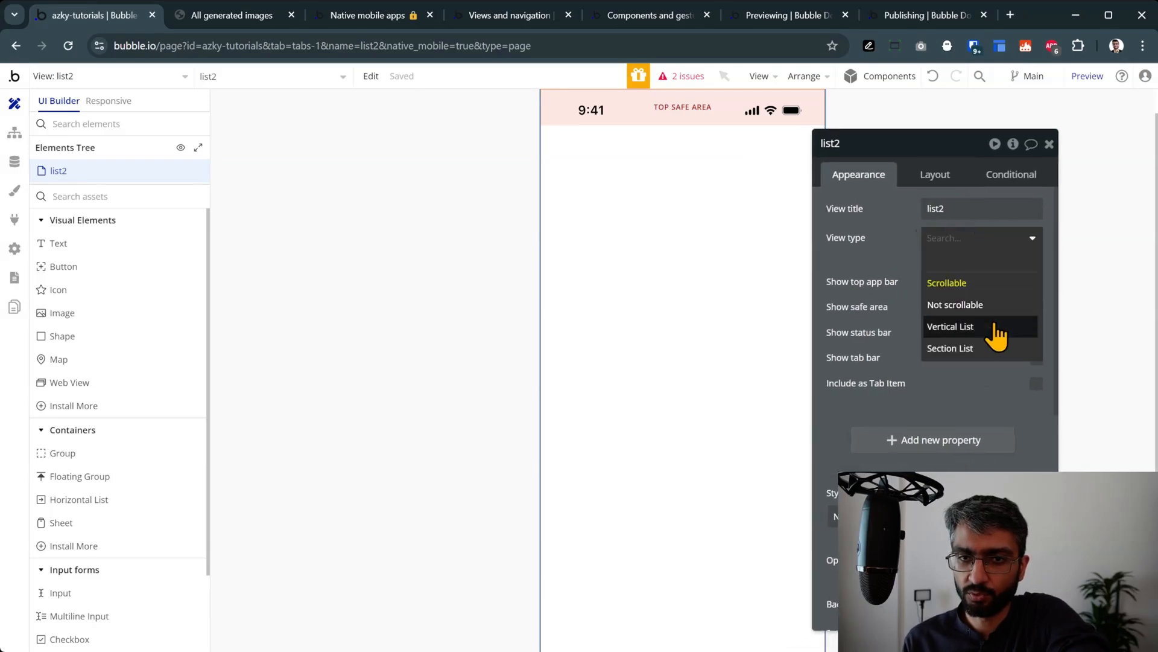
left_click(951, 326)
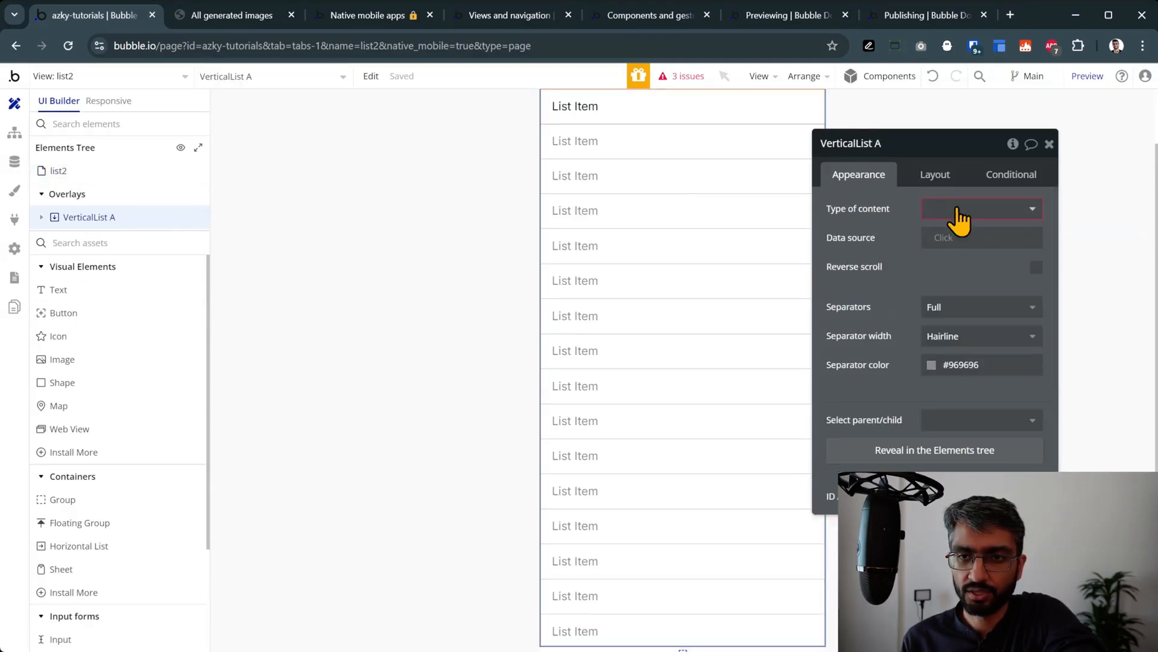
Step: Make the list search gen_images records, with each item's text showing its prompt
type("ima")
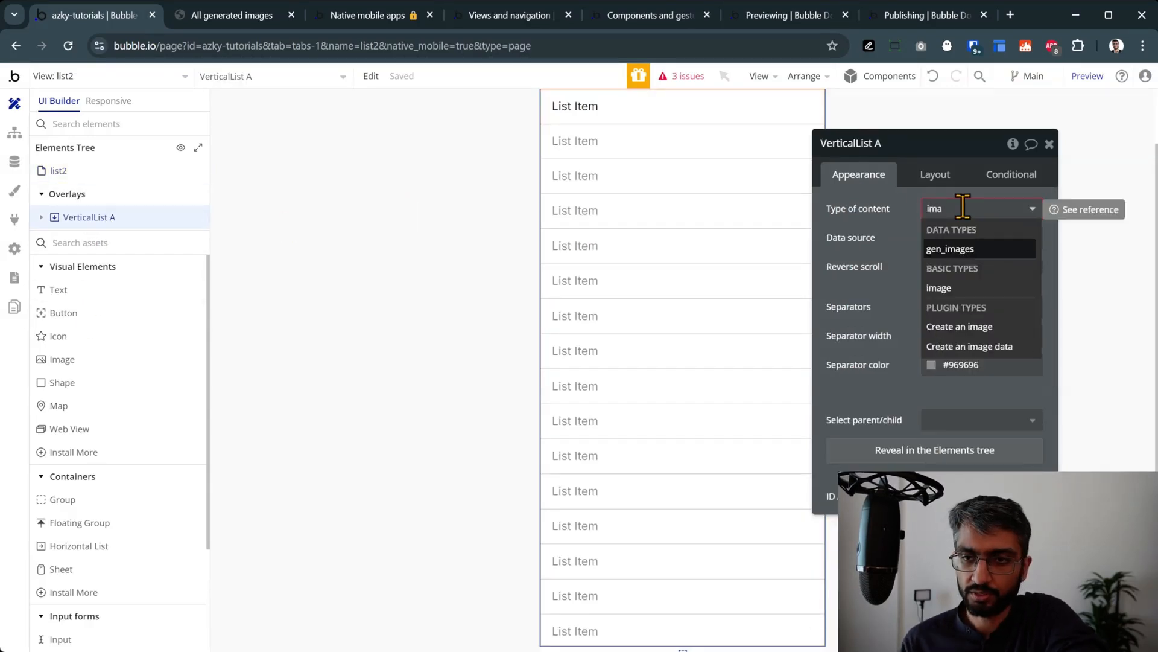
left_click(938, 287)
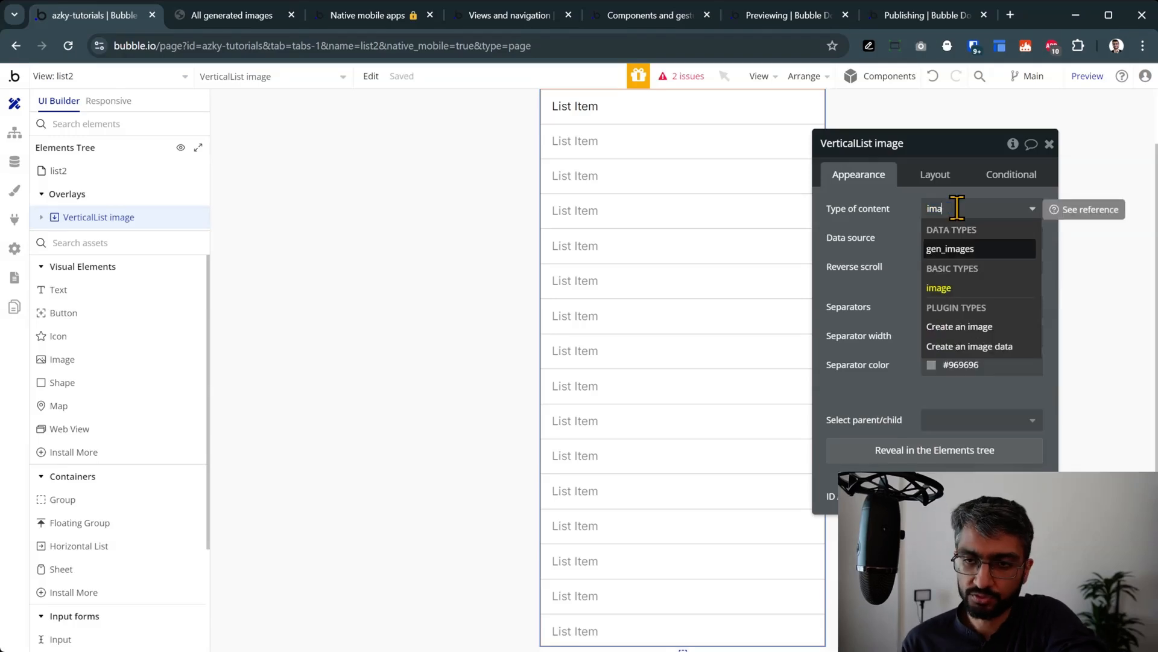
left_click(950, 248)
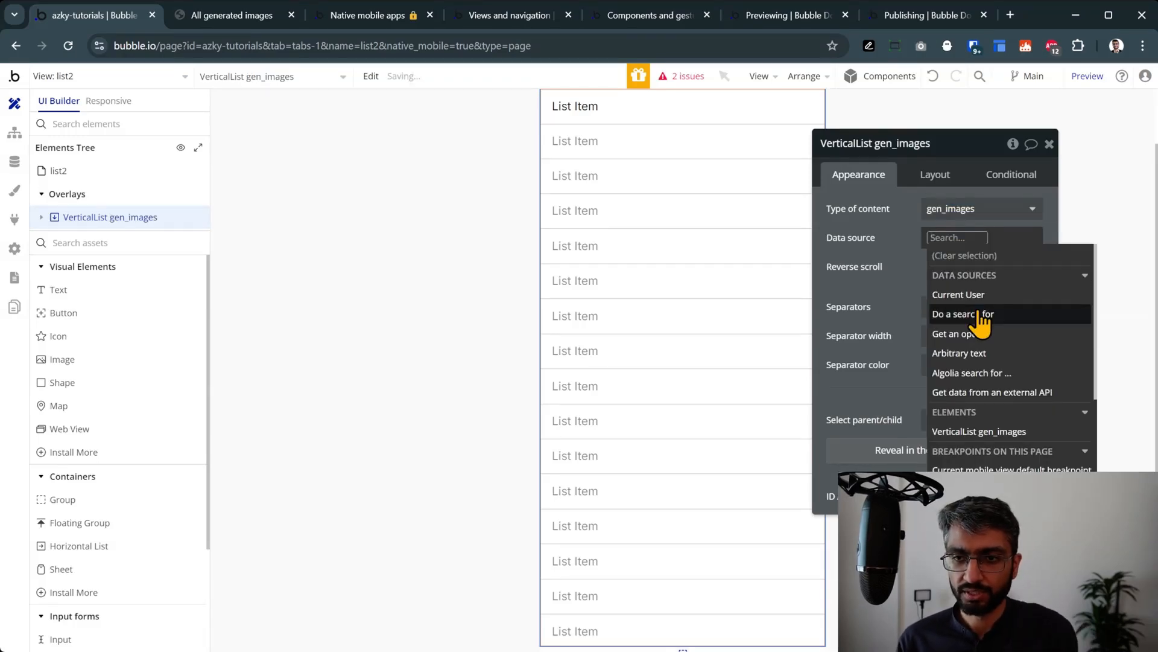
left_click(963, 313)
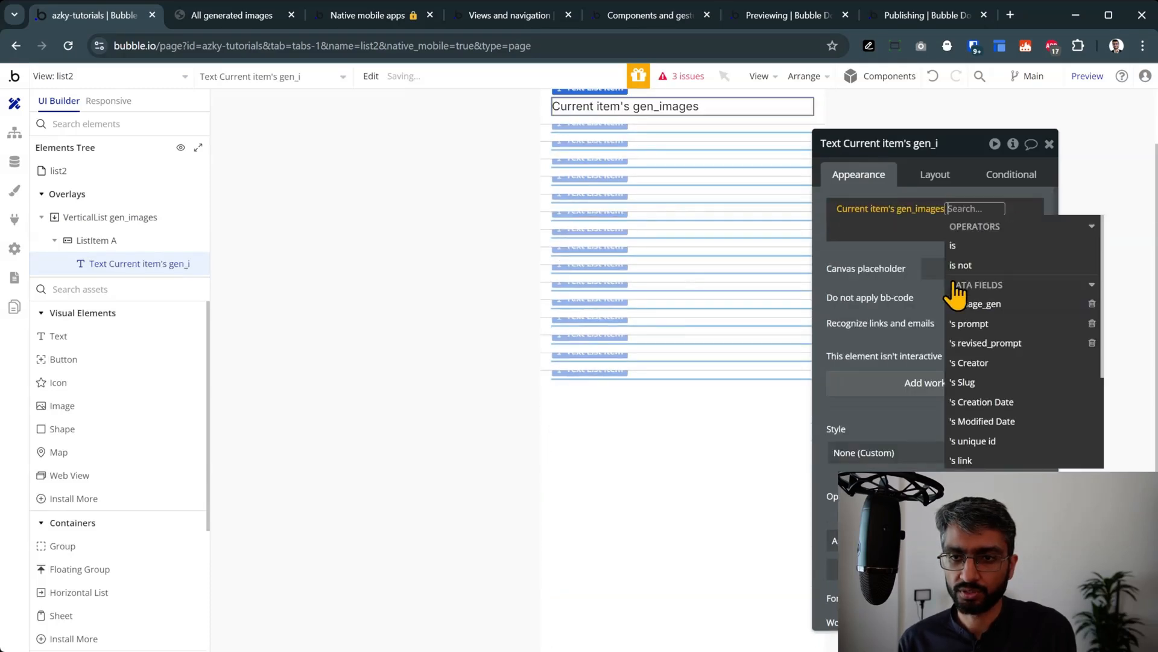
left_click(970, 324)
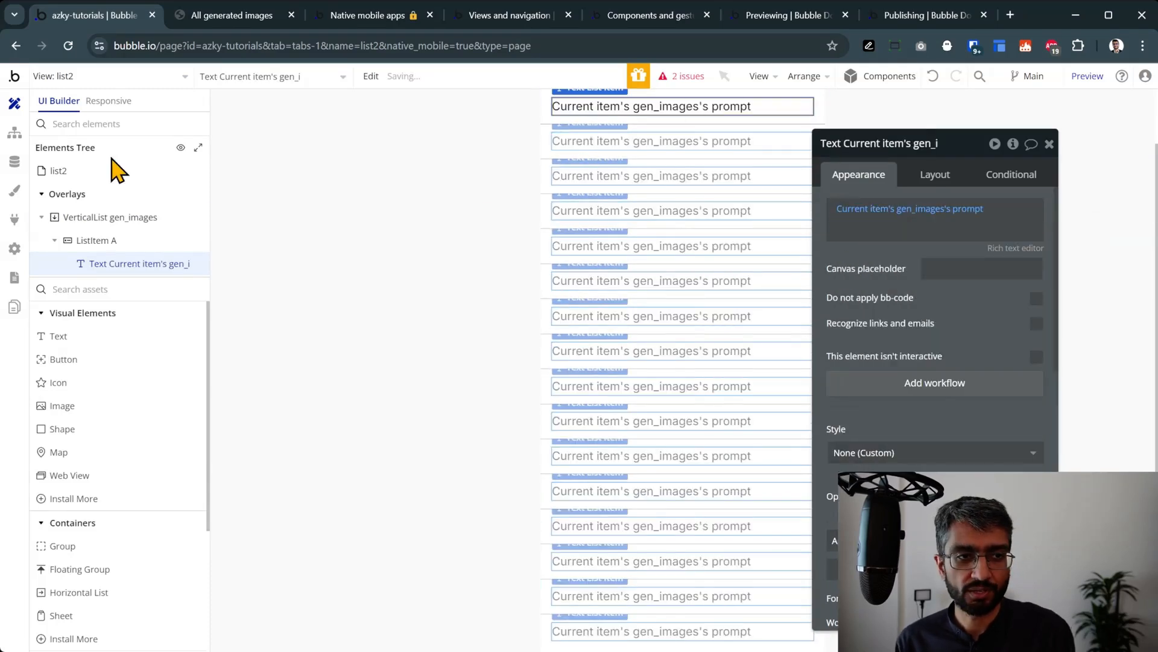
left_click(58, 170)
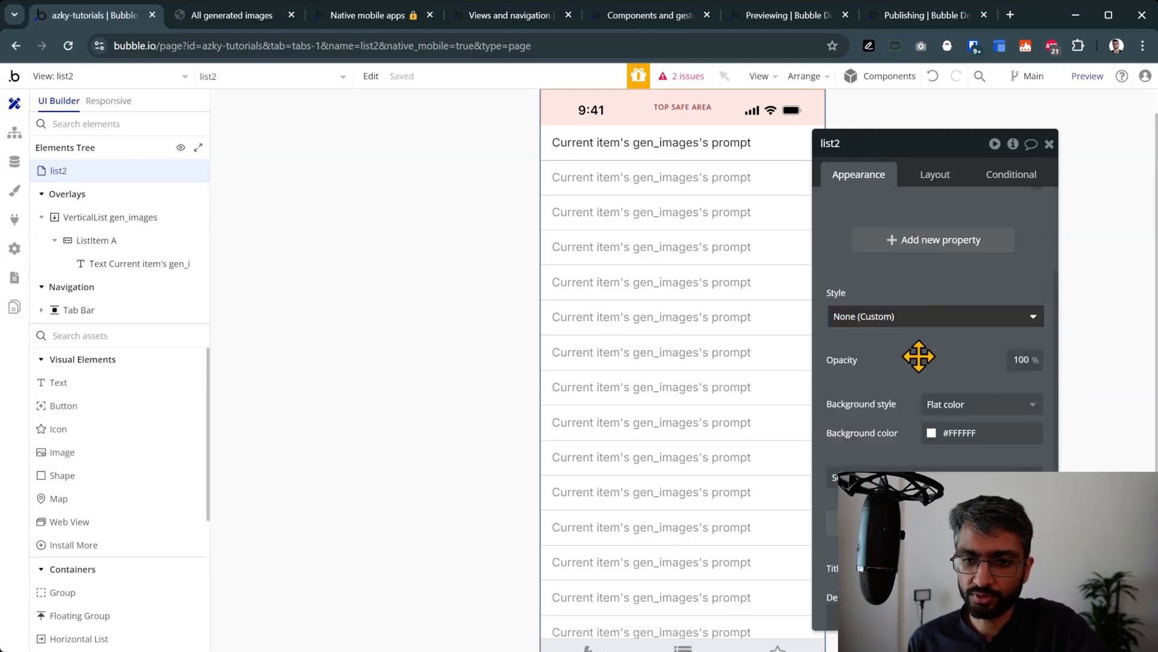
Step: Reload the preview to check list2's five prompts and the list tab's generated images
scroll("down", 3)
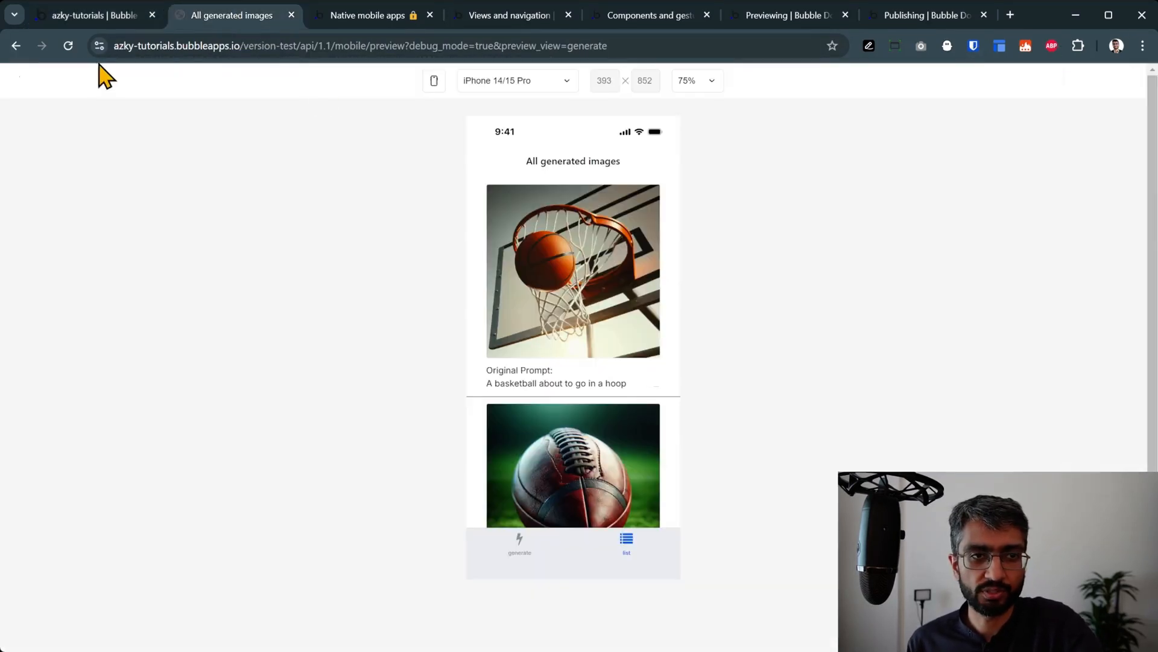
left_click(67, 45)
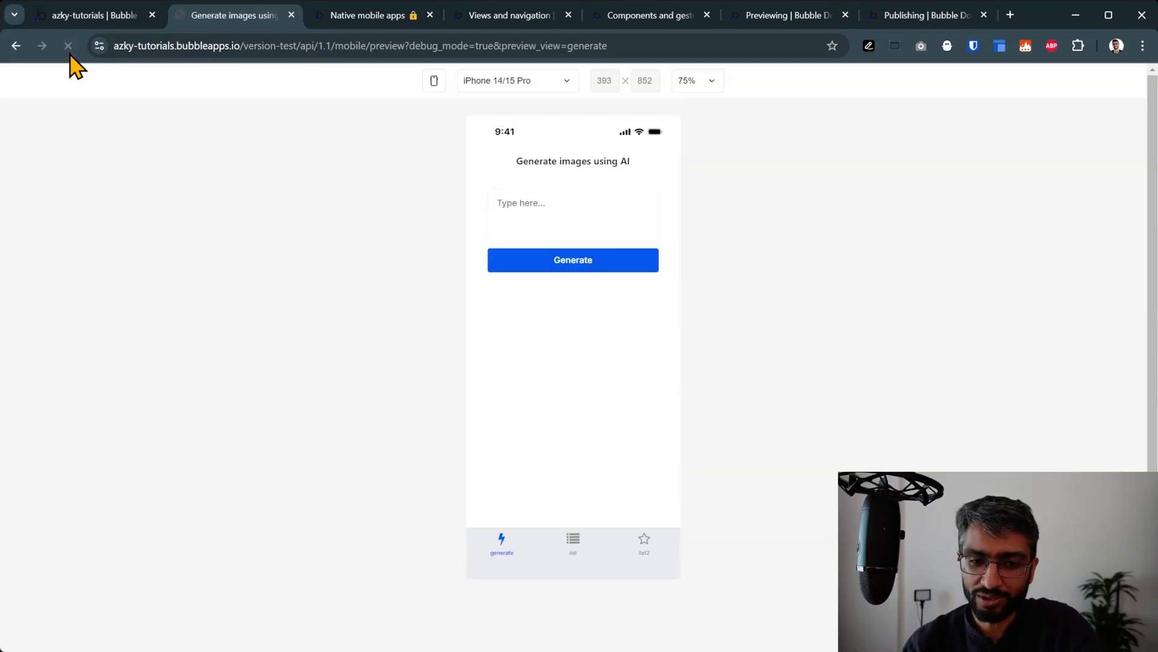
left_click(644, 543)
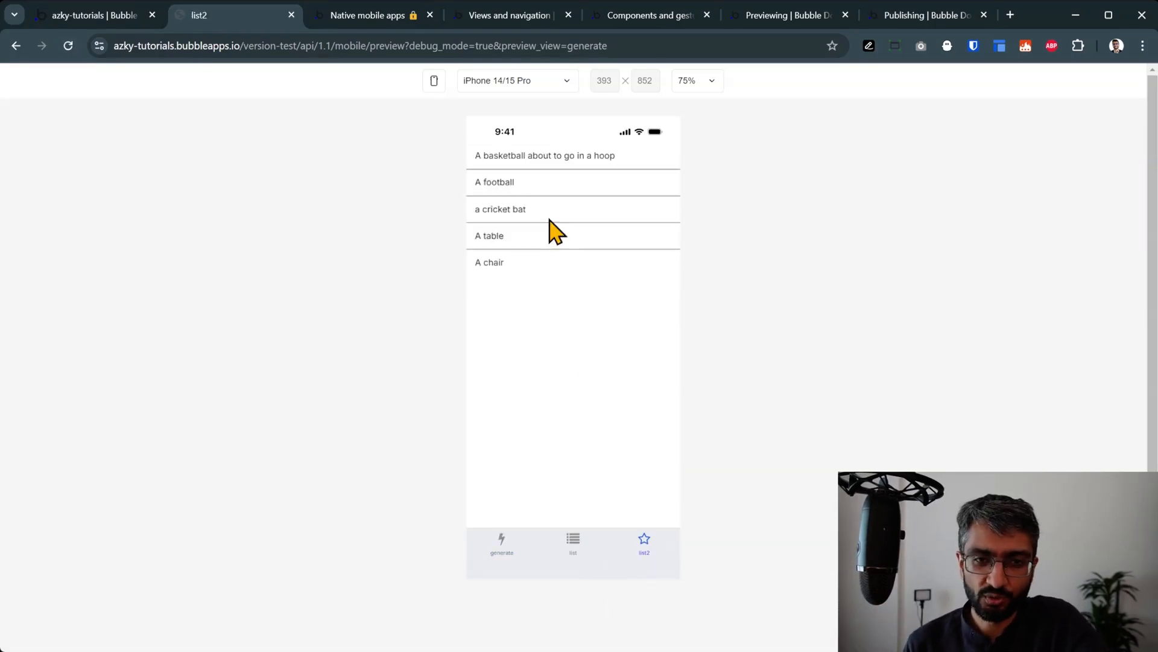
mouse_move(507, 196)
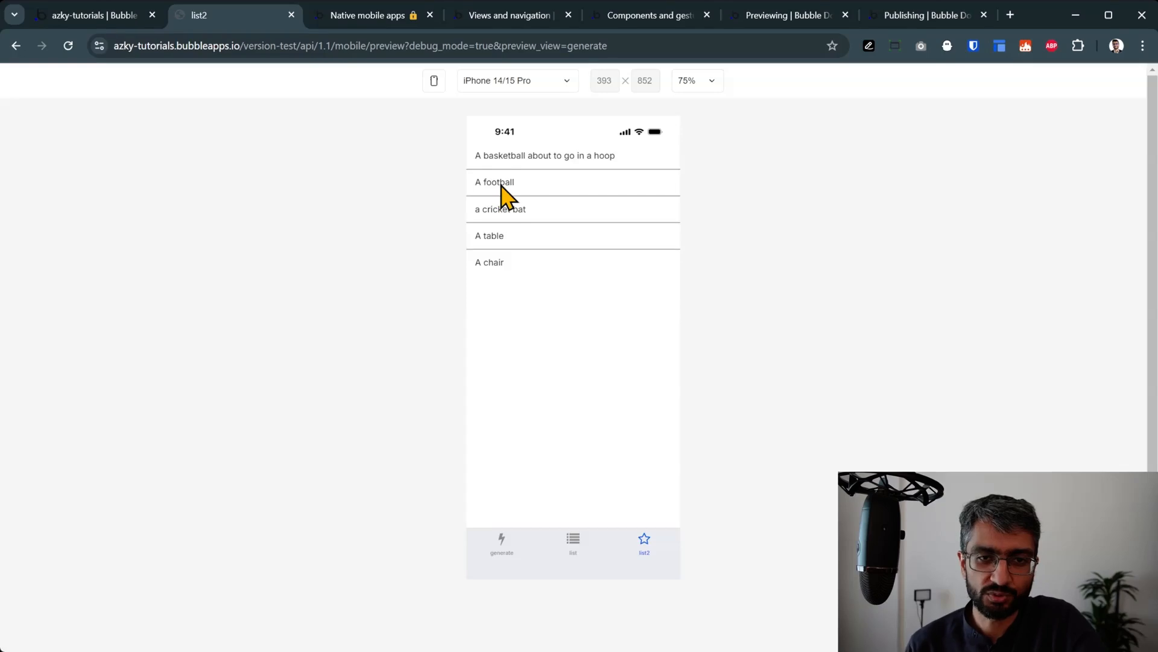
mouse_move(173, 272)
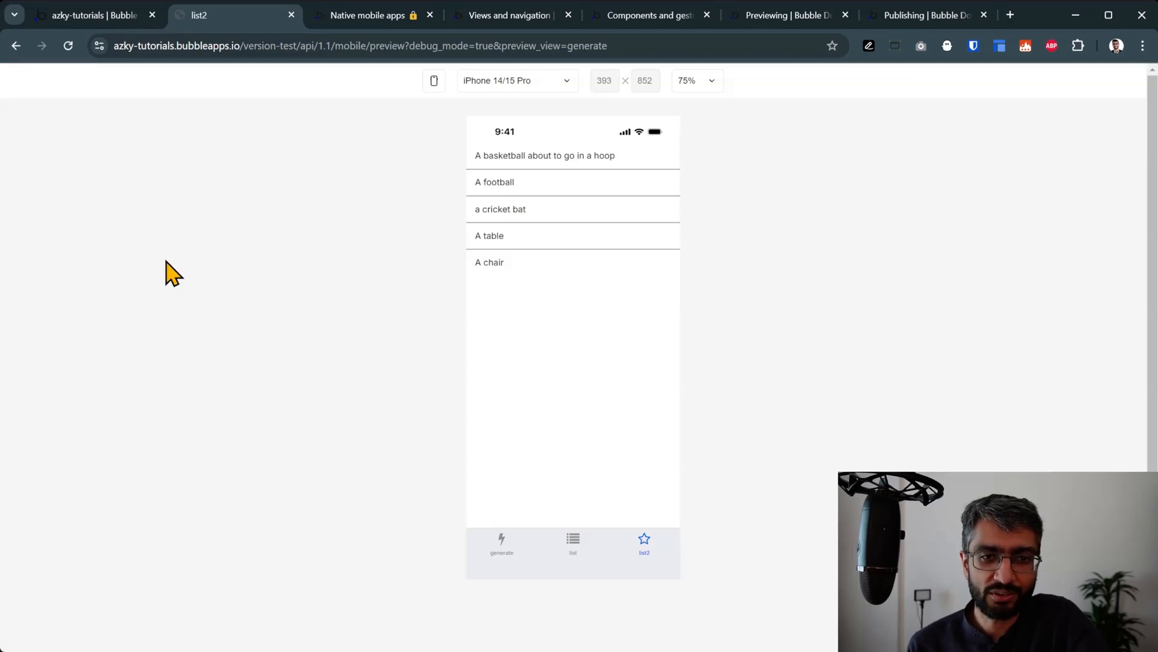
mouse_move(573, 552)
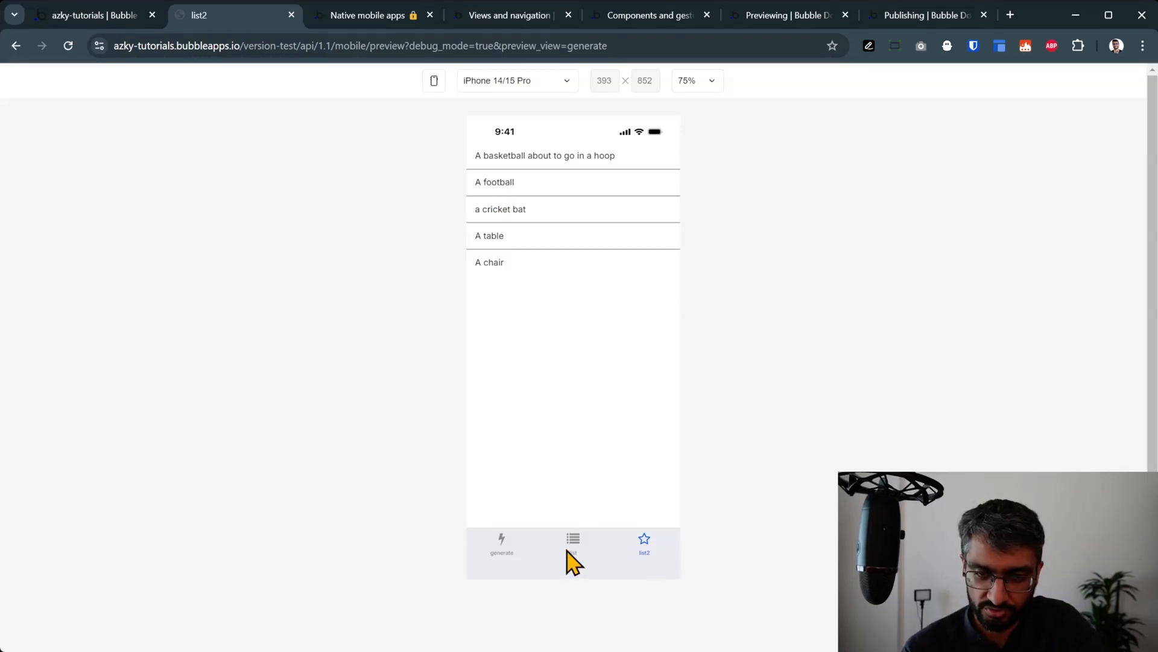
left_click(573, 543)
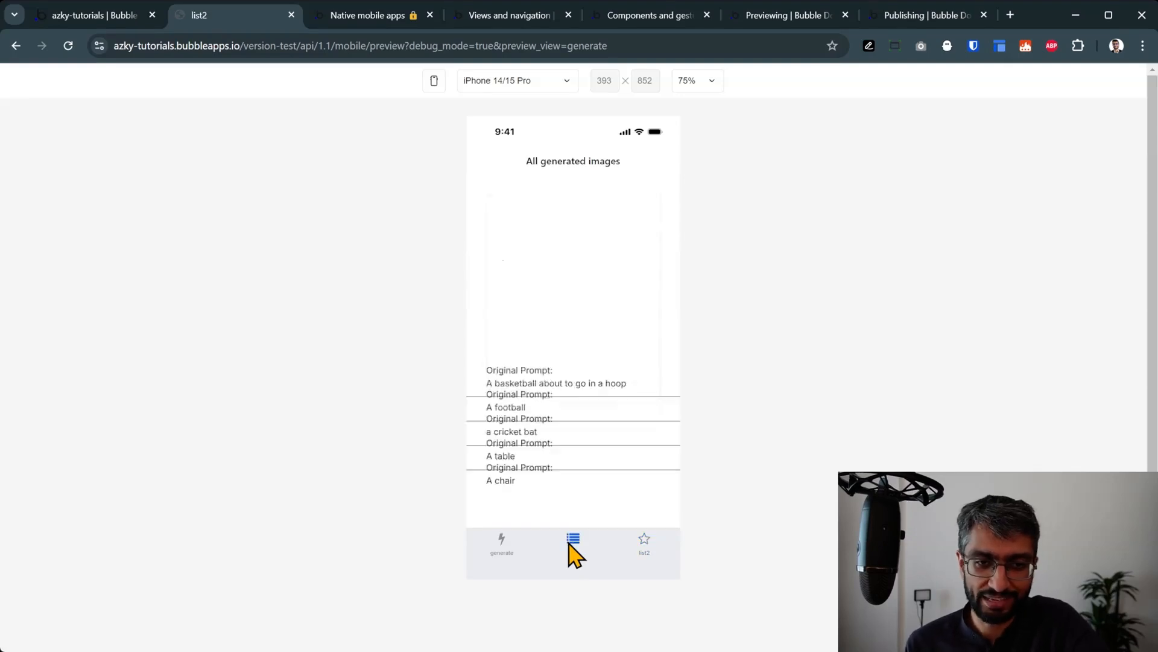
left_click(88, 14)
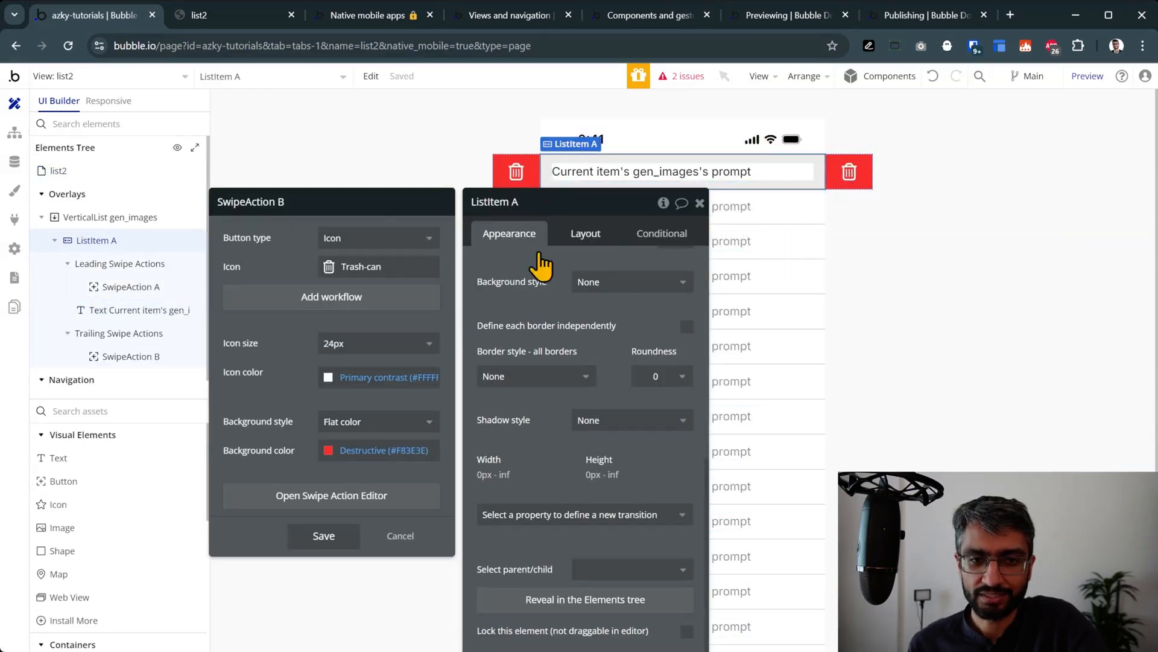
Step: Give list items a blue Clone swipe action and recheck list2's prompts in the preview
left_click(378, 266)
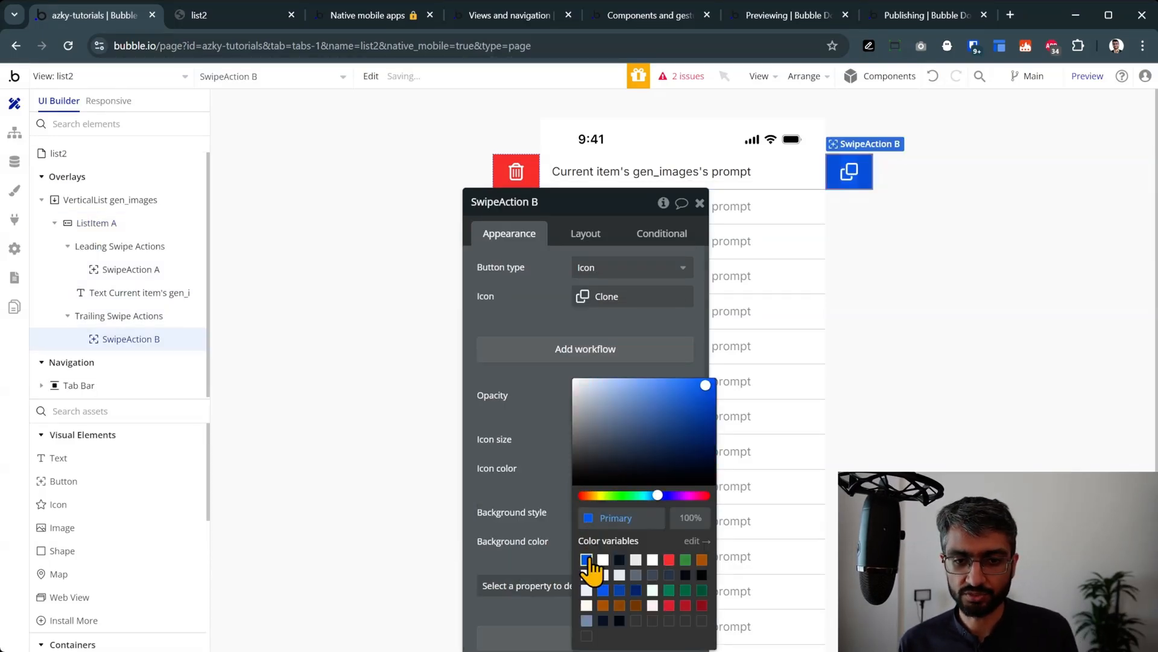
left_click(207, 14)
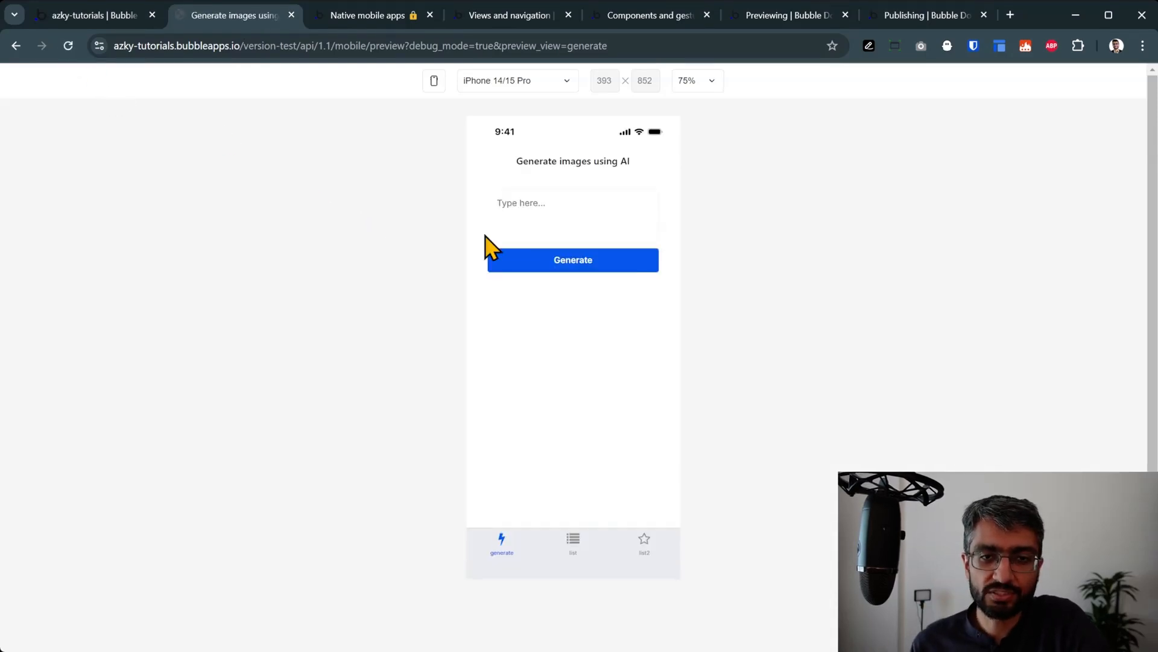
left_click(644, 543)
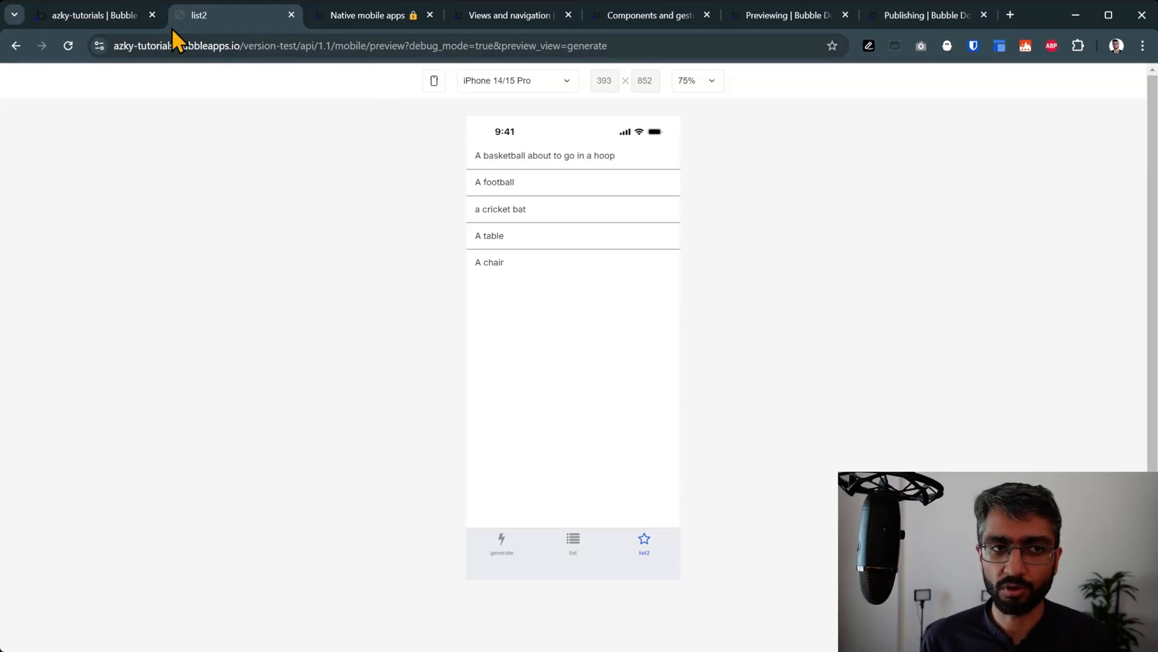
Step: Review the gen_images list with its property editor moved aside, then reopen the Components and gestures docs
left_click(89, 14)
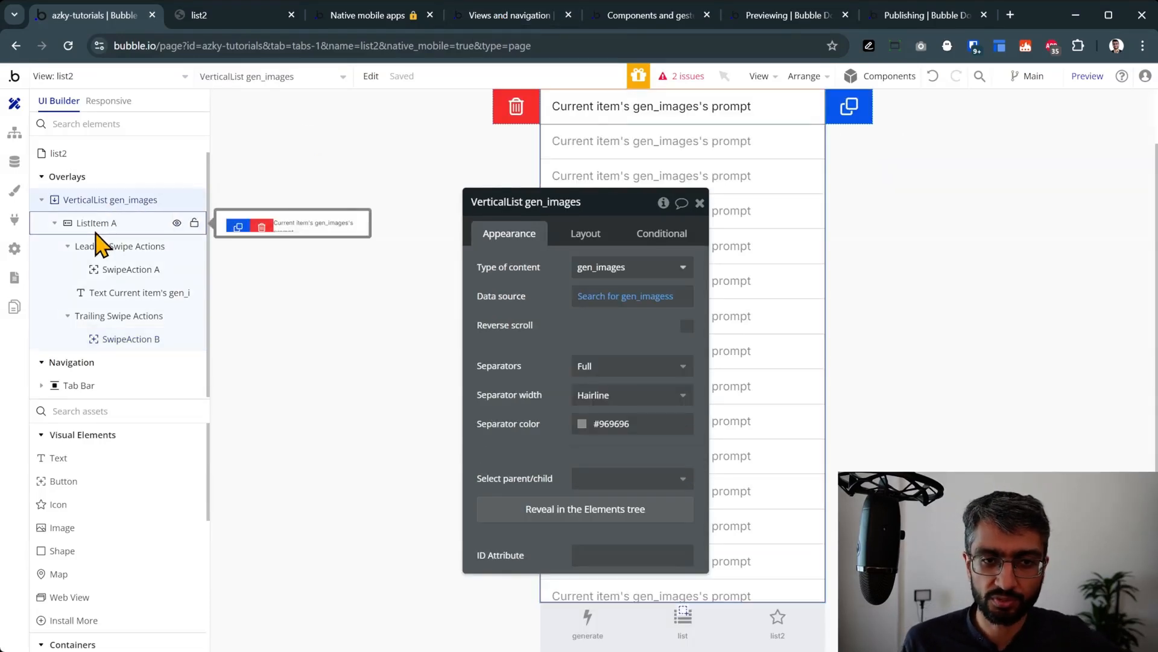
left_click_drag(525, 201, 388, 167)
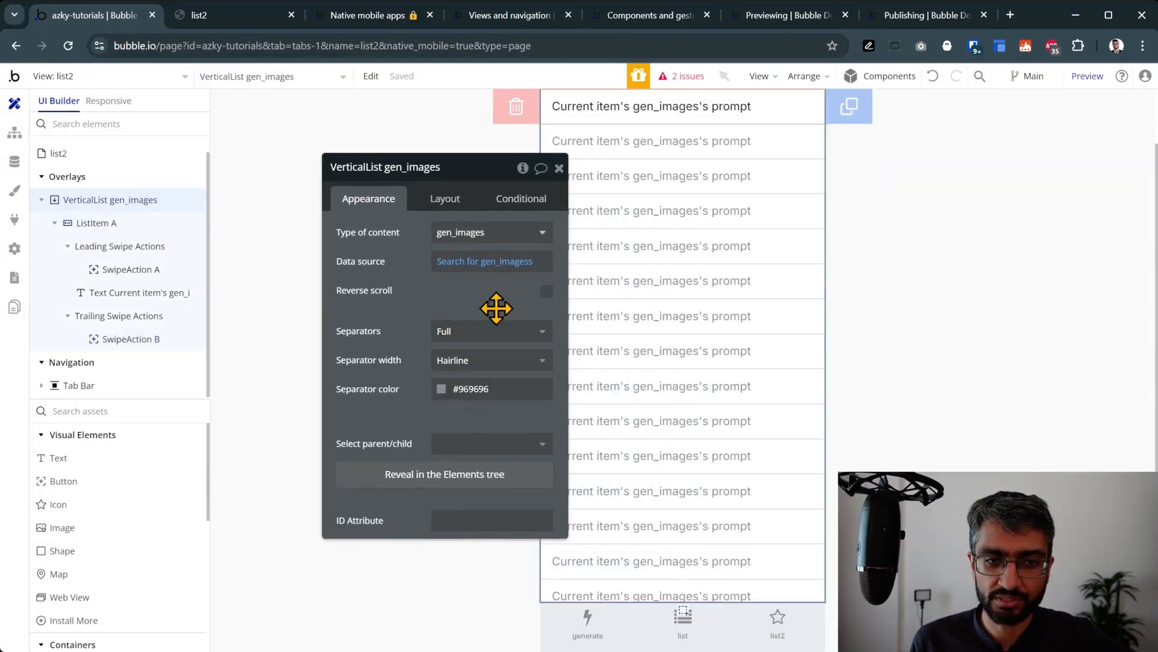
left_click(650, 14)
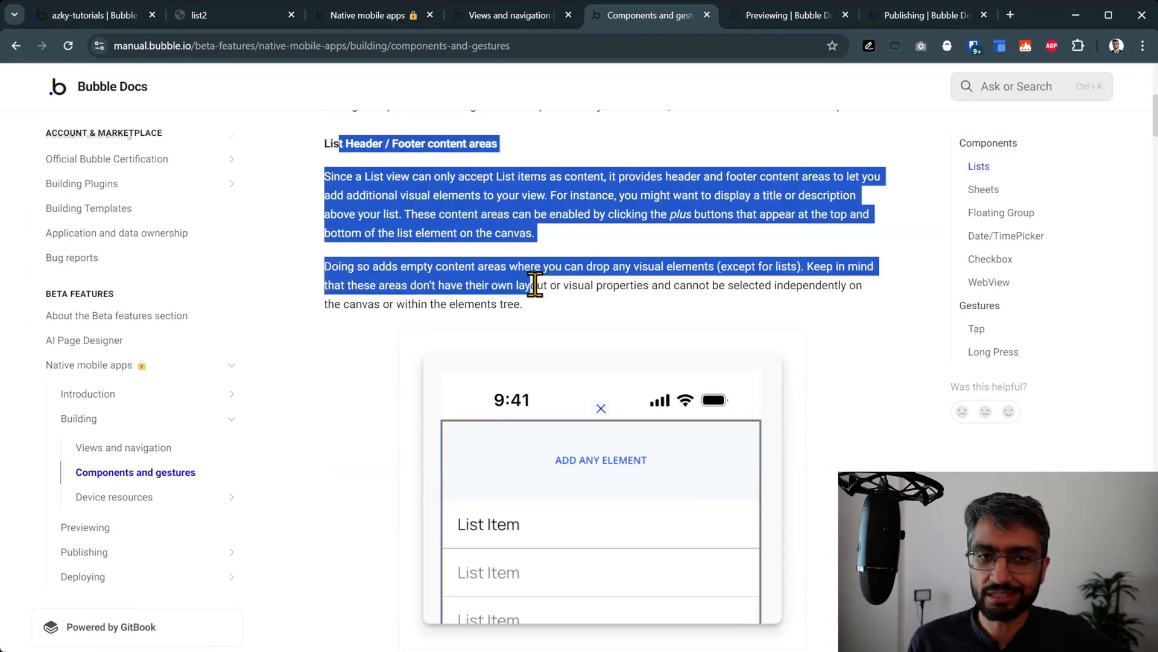
Step: Scroll through the docs' List Header / Footer section
scroll("down", 3)
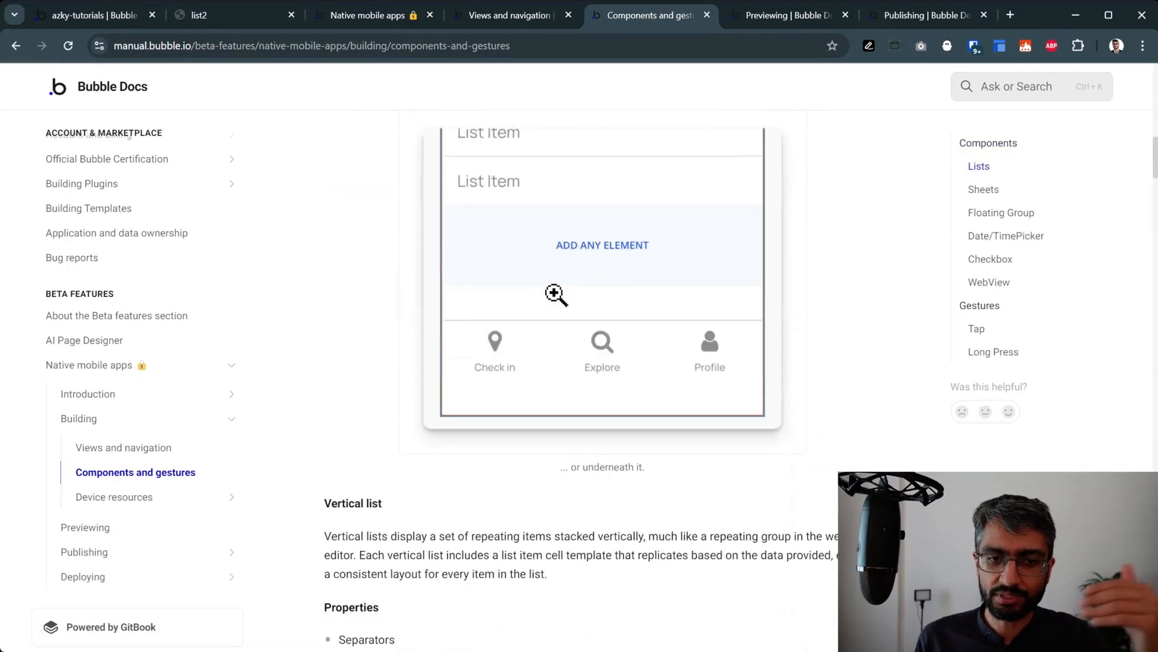
scroll("up", 3)
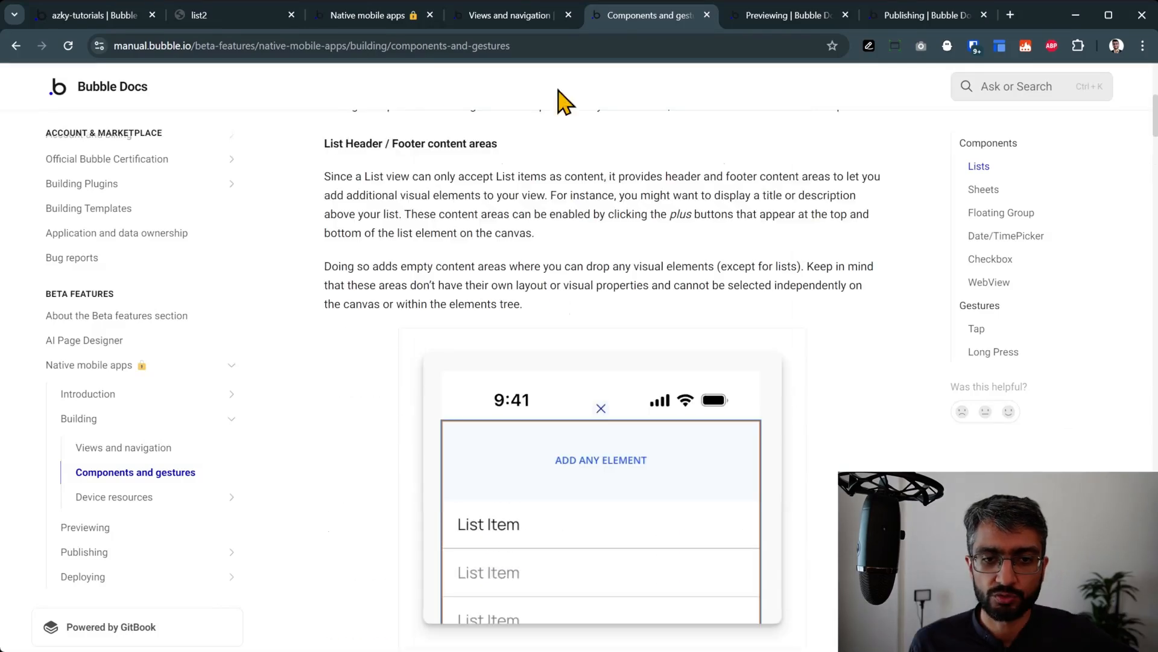
scroll("up", 3)
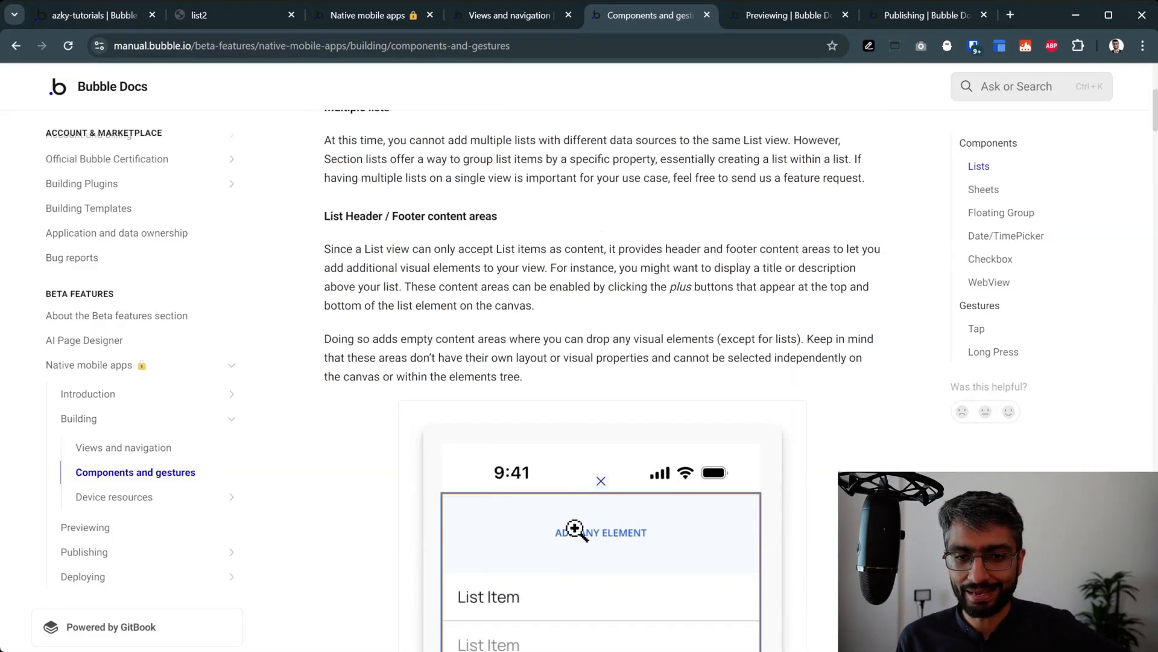
scroll("down", 3)
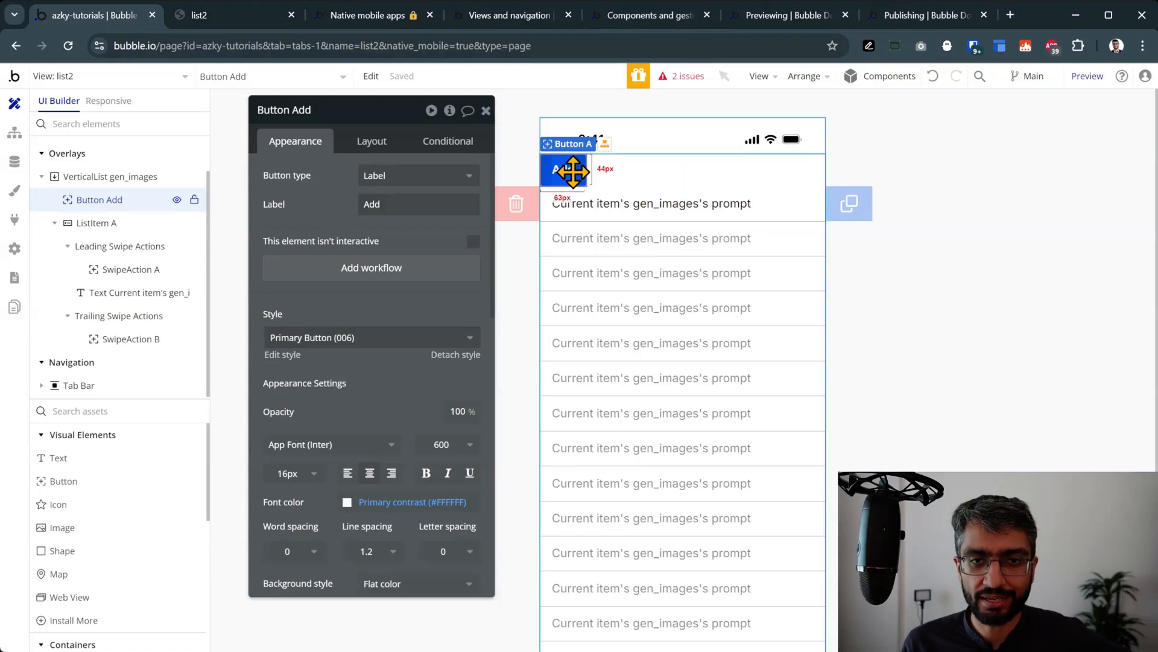
Step: Reload the preview to see the Add button above list2's five prompts, then revisit the docs
left_click(371, 139)
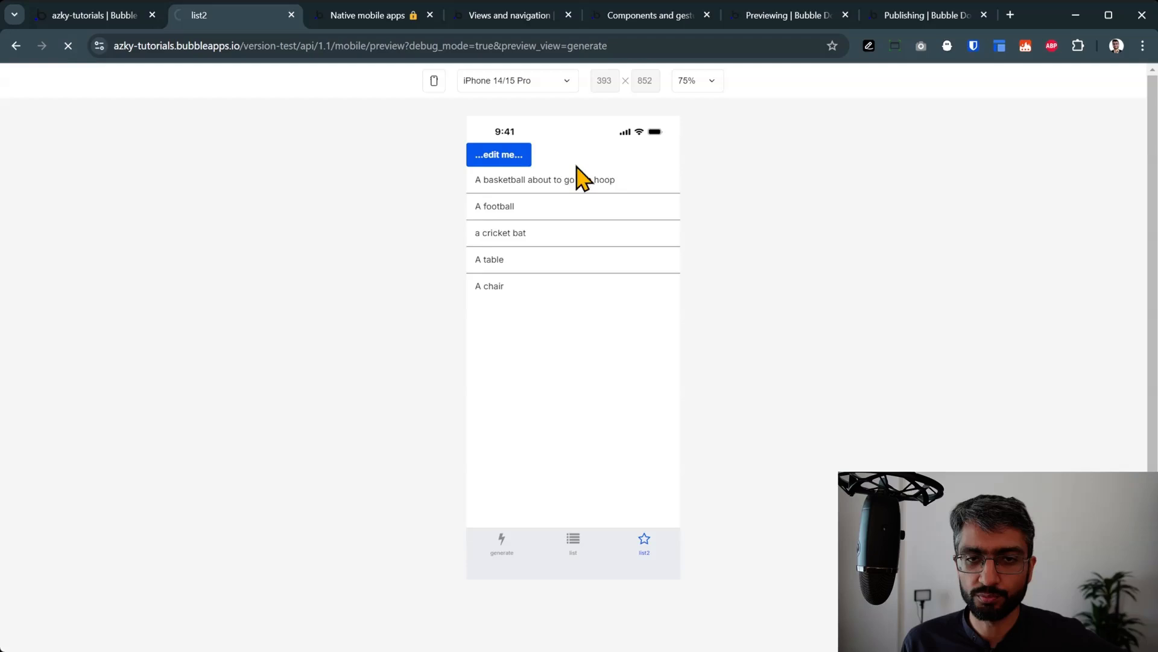
left_click(501, 543)
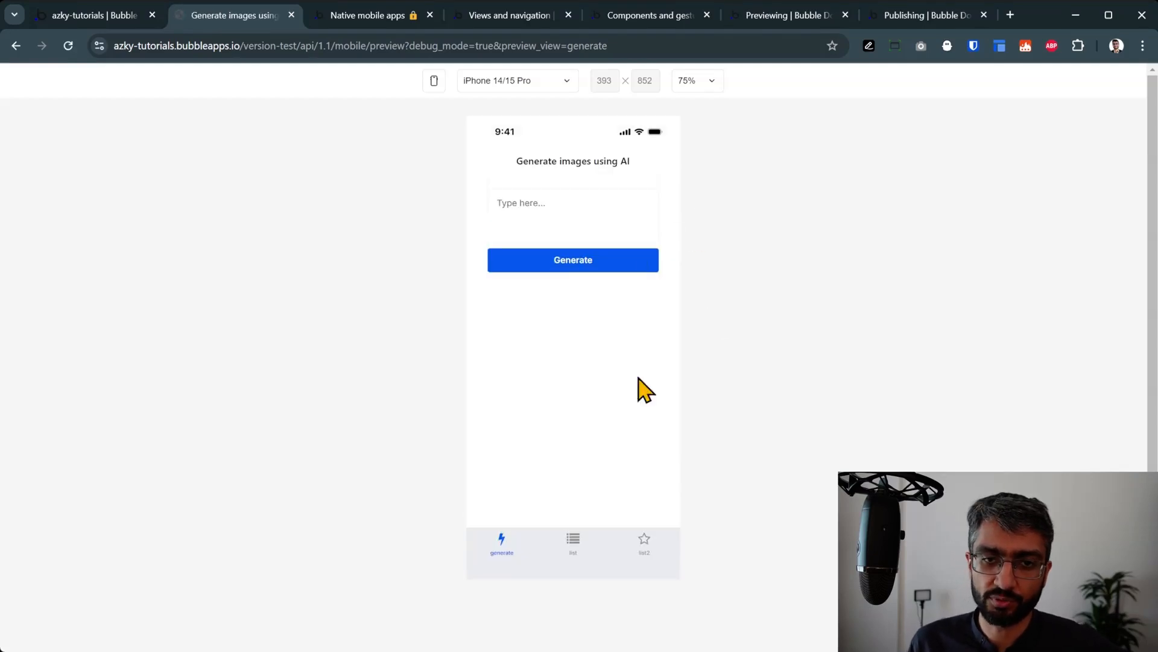
left_click(643, 543)
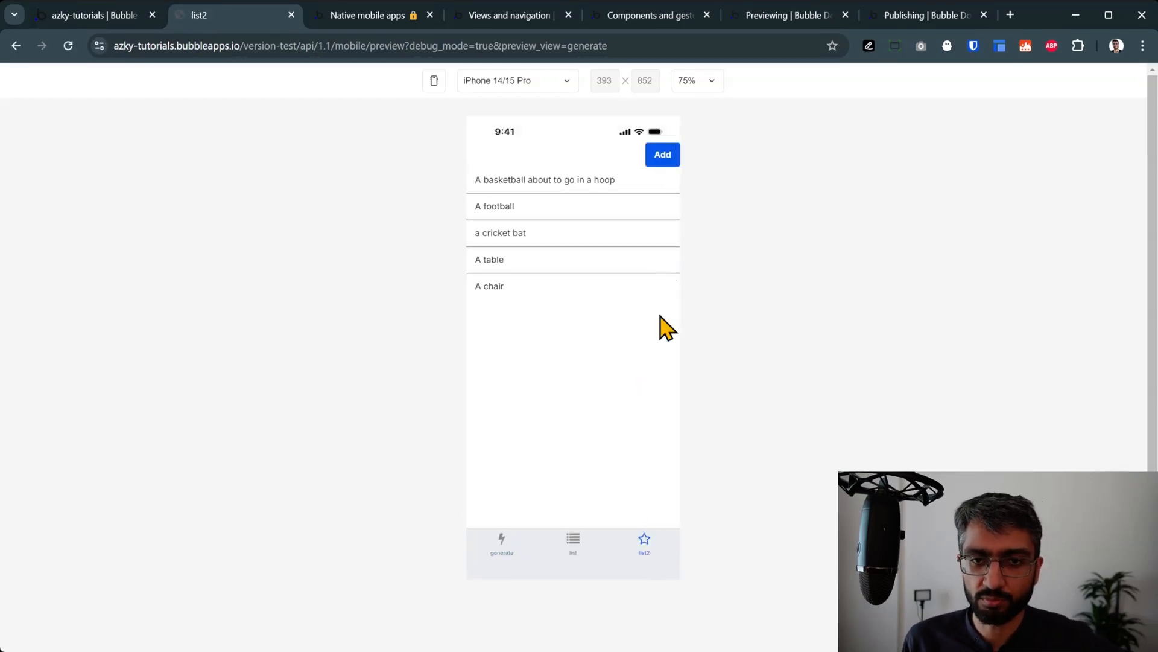
mouse_move(668, 344)
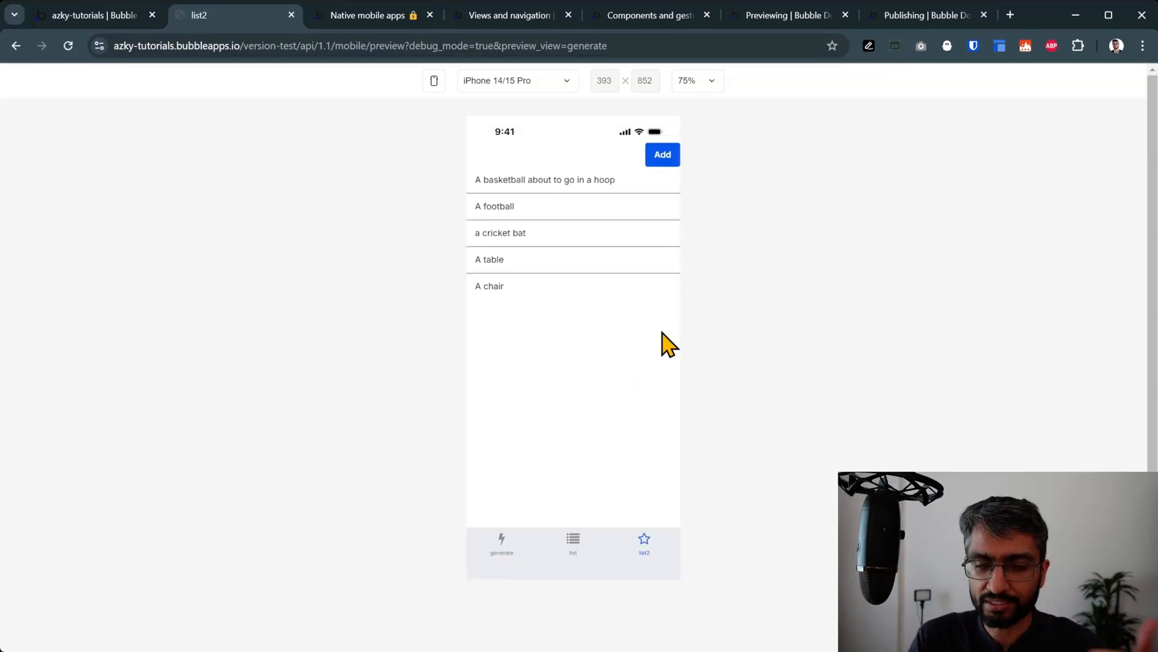
mouse_move(658, 347)
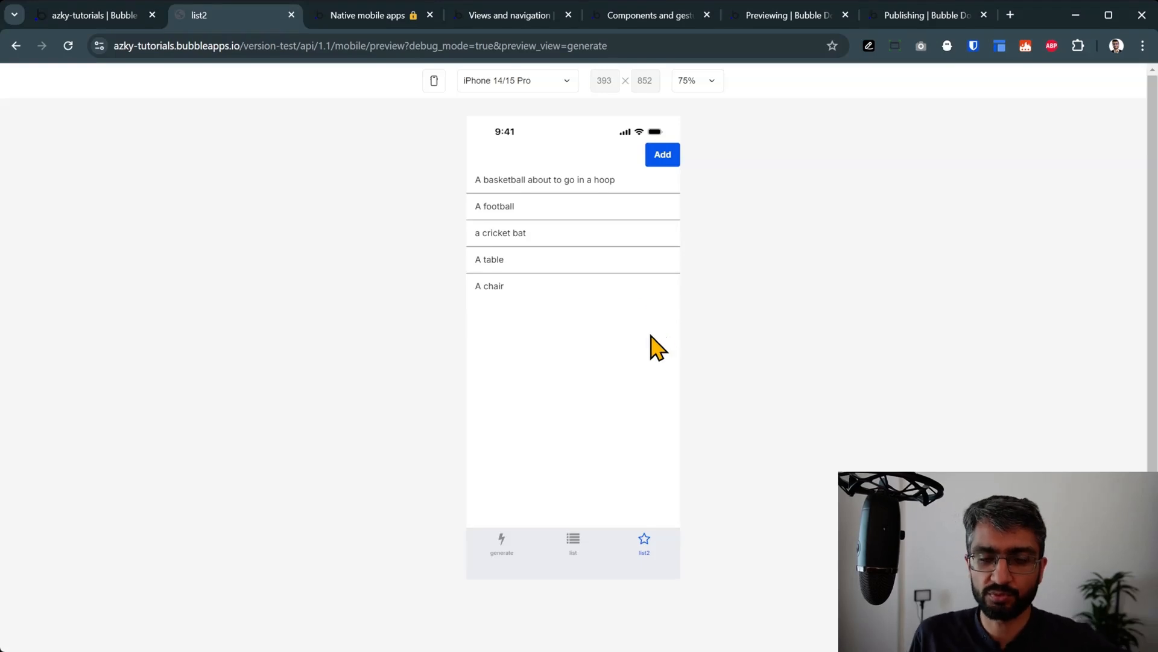
mouse_move(606, 159)
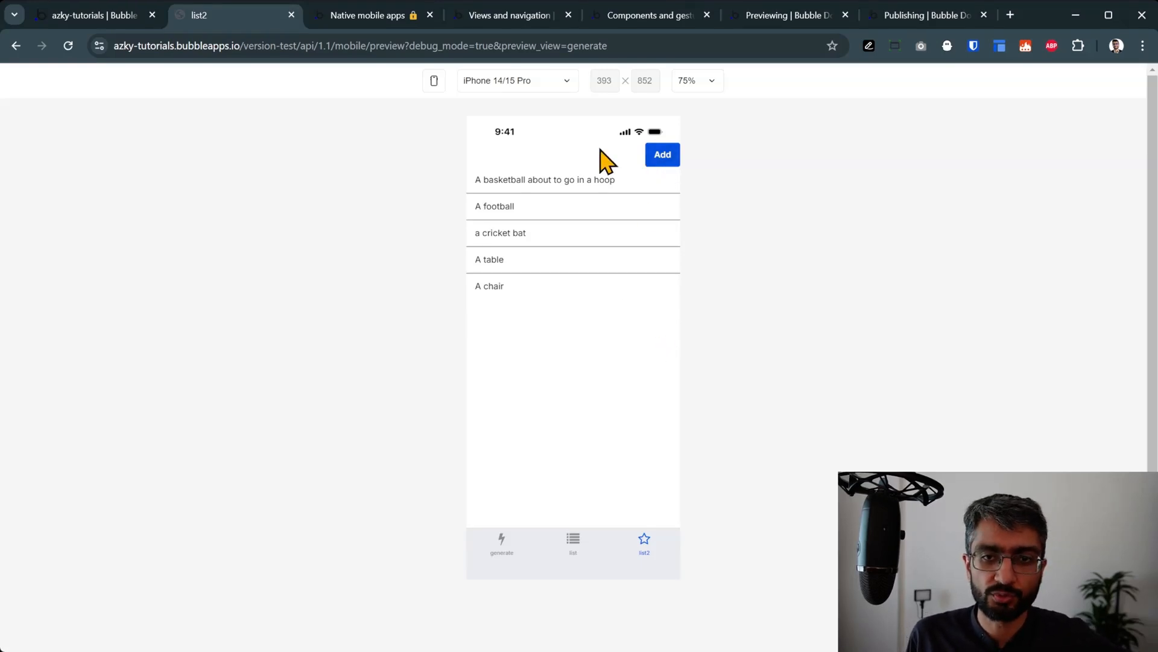
mouse_move(342, 82)
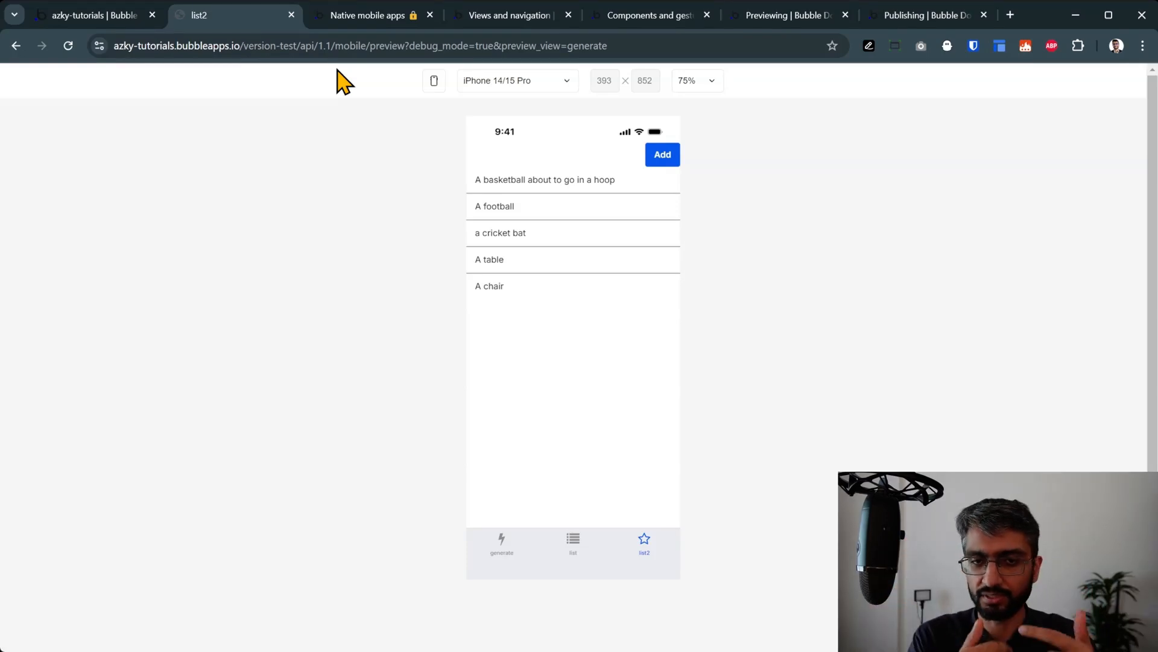
left_click(92, 14)
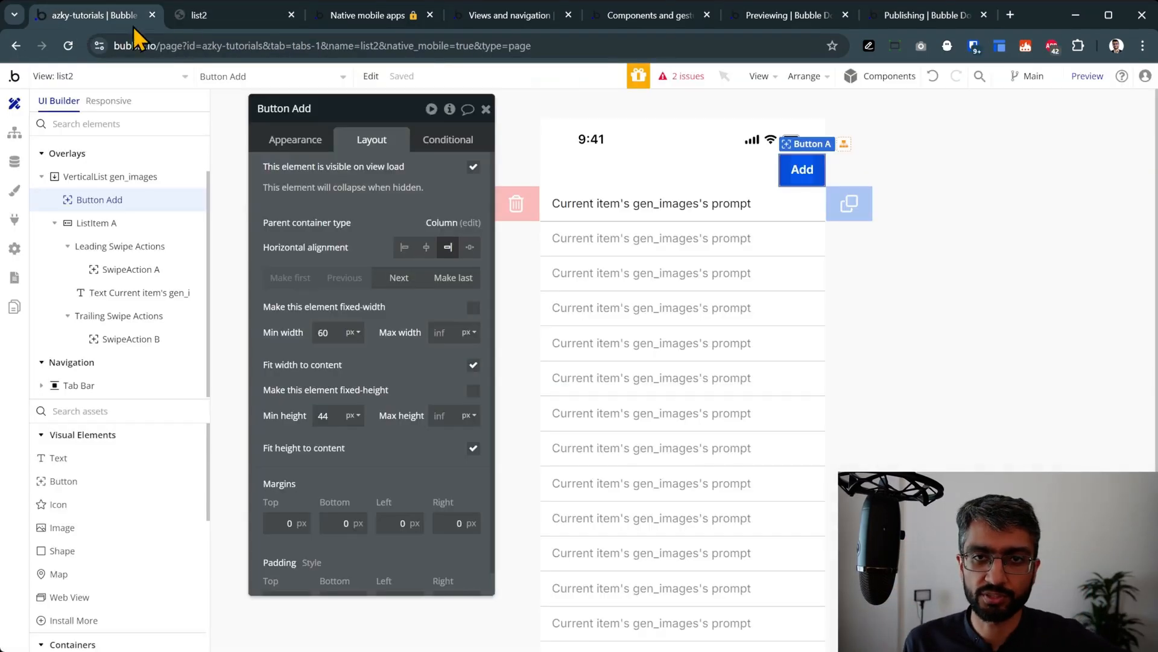
left_click(650, 15)
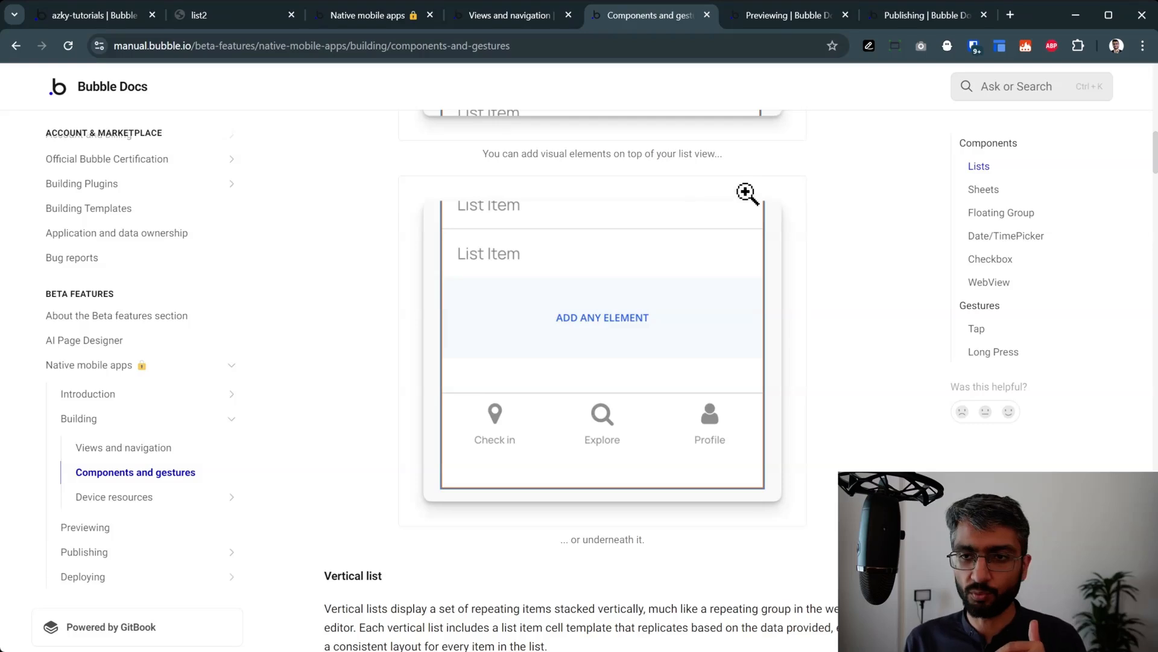
Step: Read the docs' Sheets section and go back to the list2 preview
left_click(983, 189)
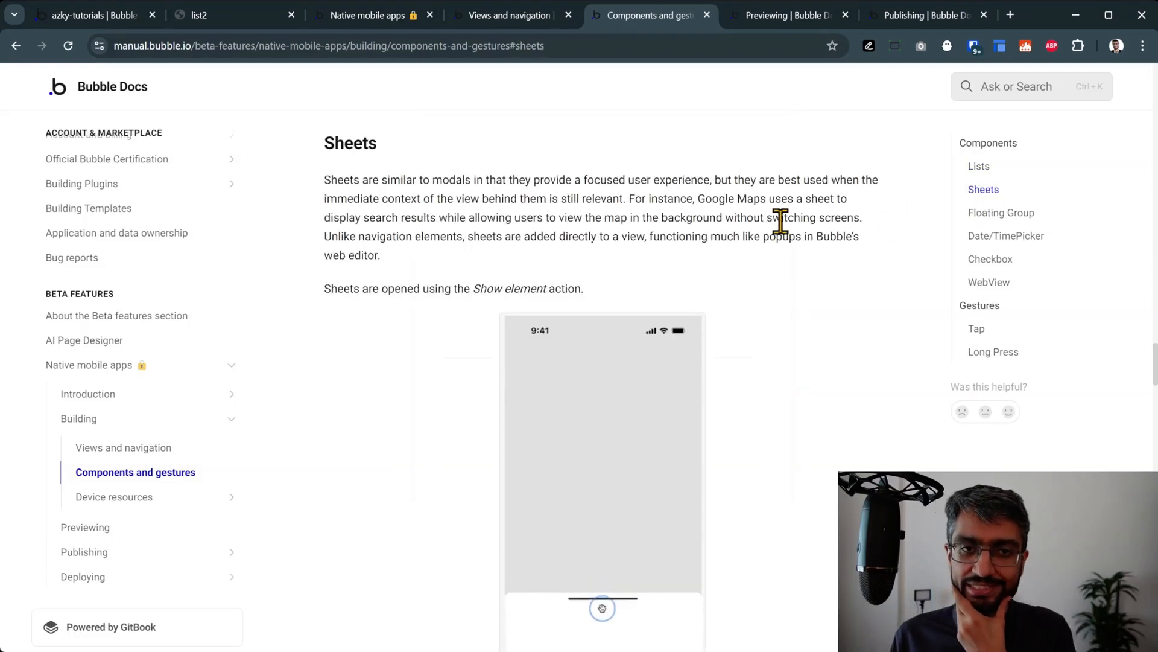
mouse_move(749, 270)
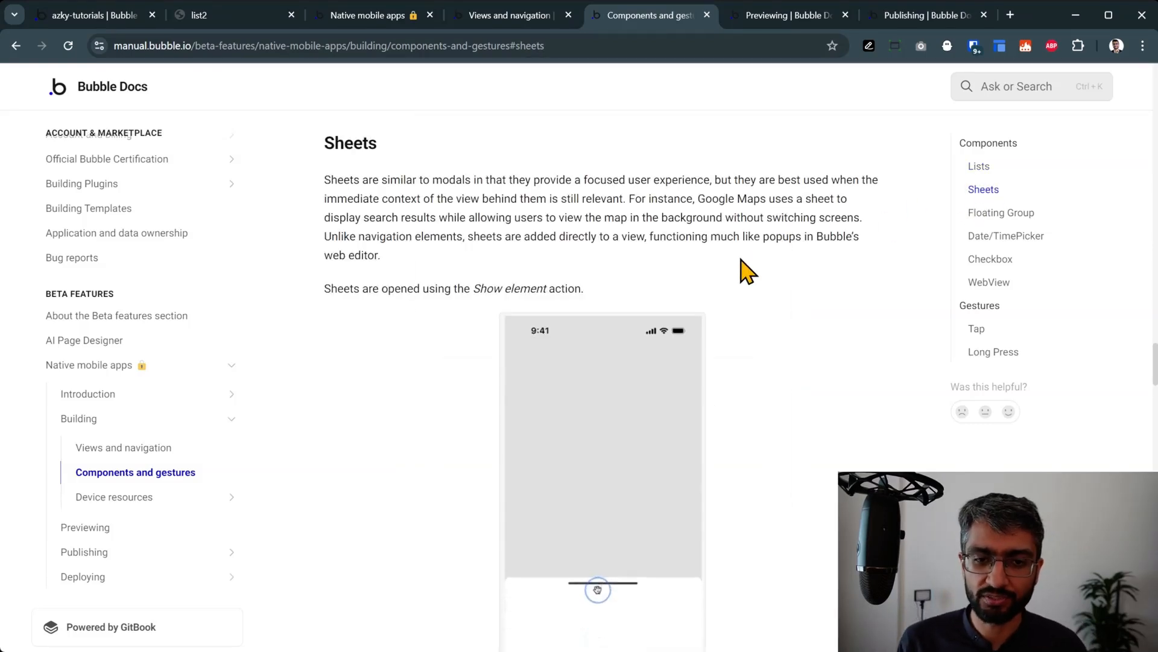
left_click(510, 15)
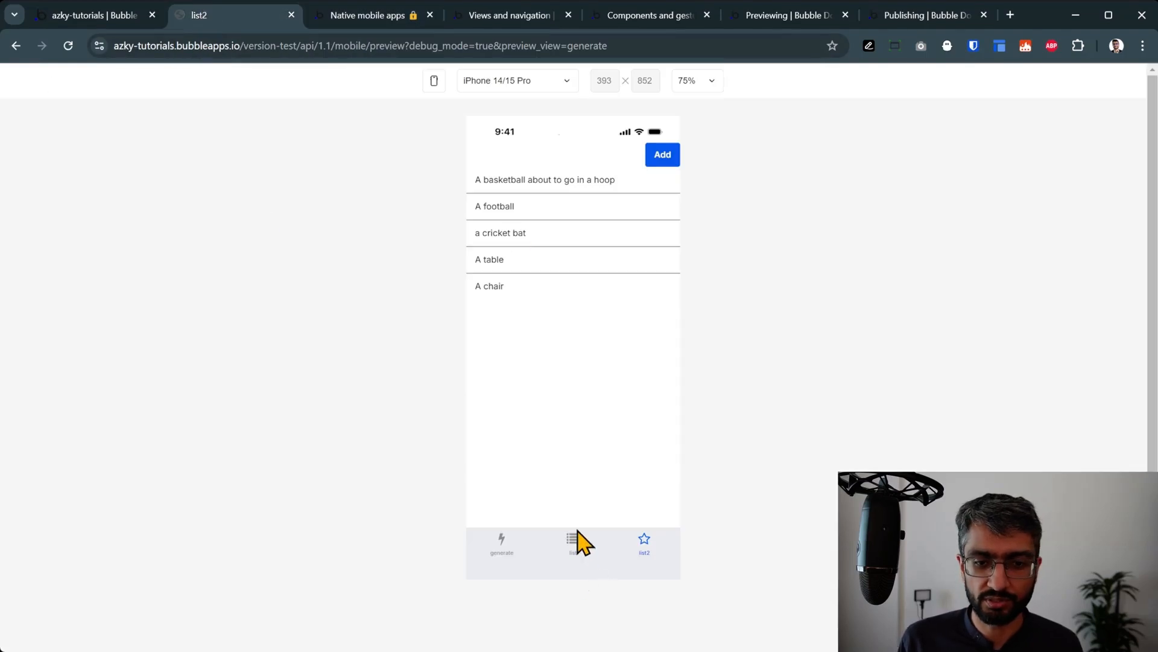
Step: Preview the list view's delete-confirmation sheet, then show the editor's mobile views and pages list
left_click(573, 543)
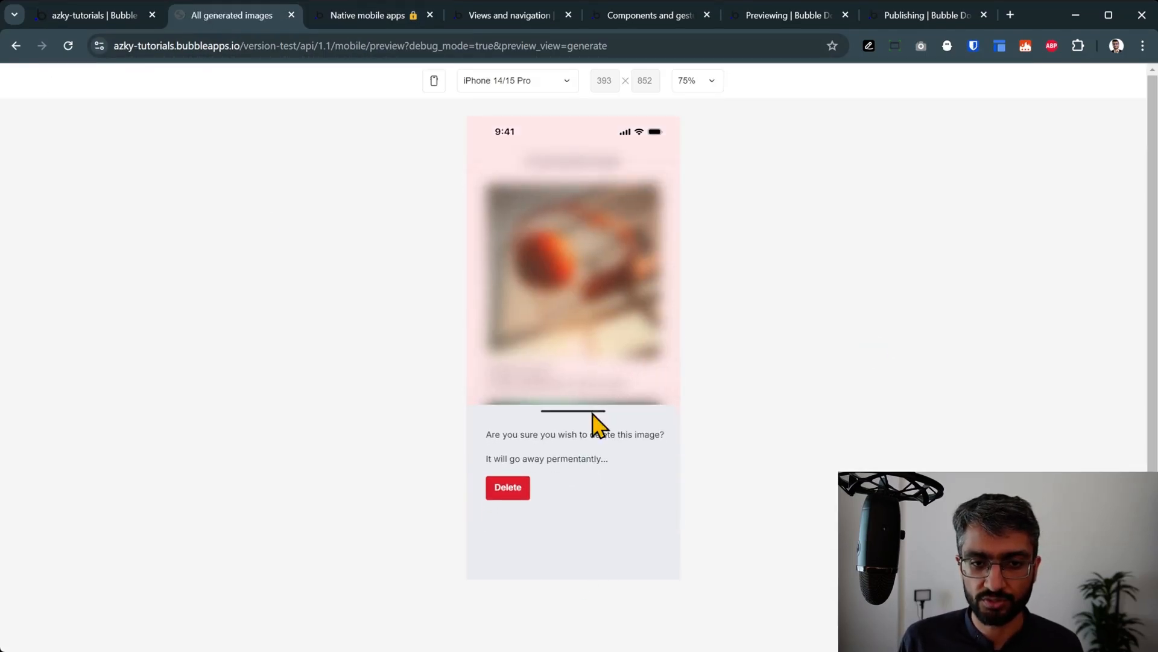
mouse_move(568, 431)
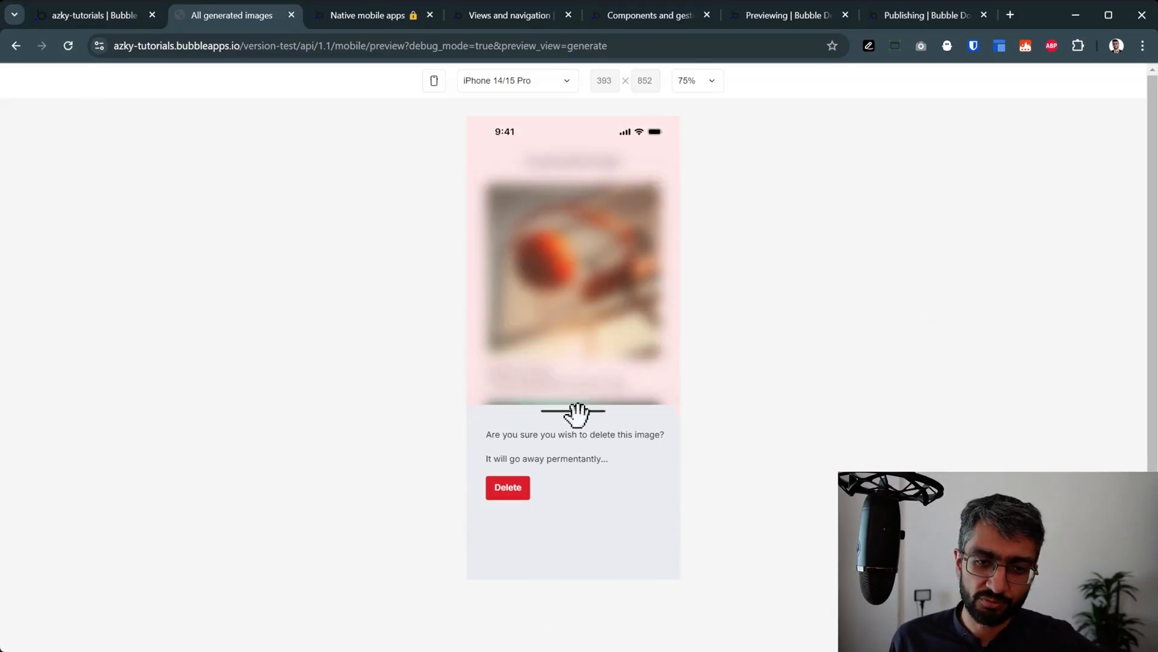
mouse_move(579, 443)
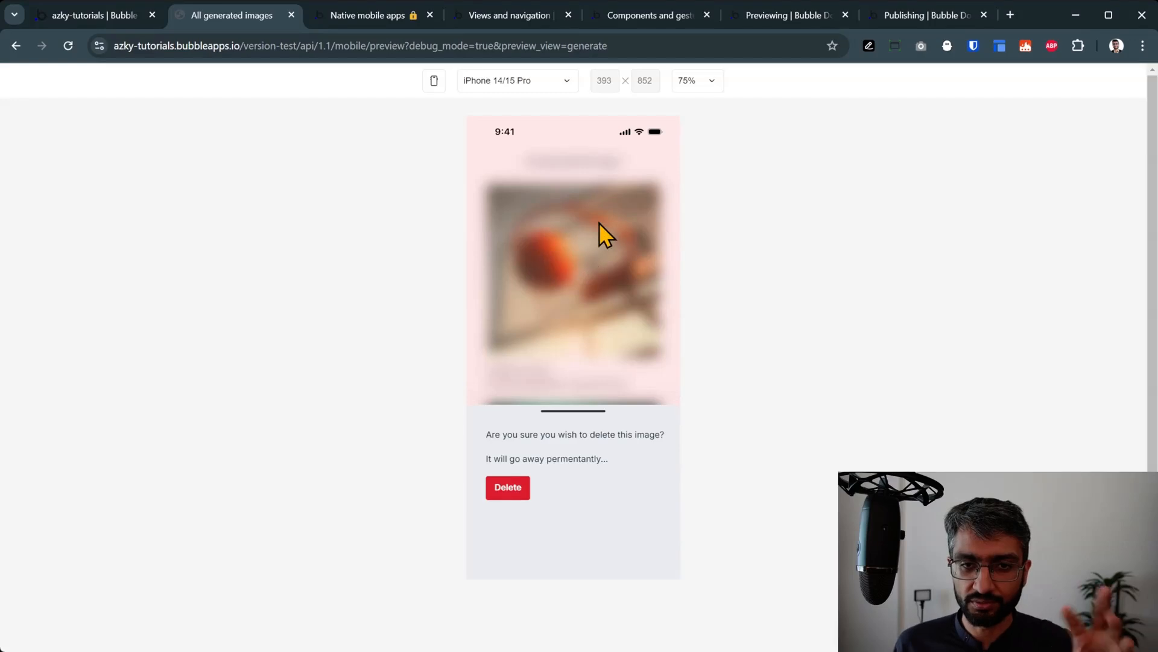
mouse_move(517, 244)
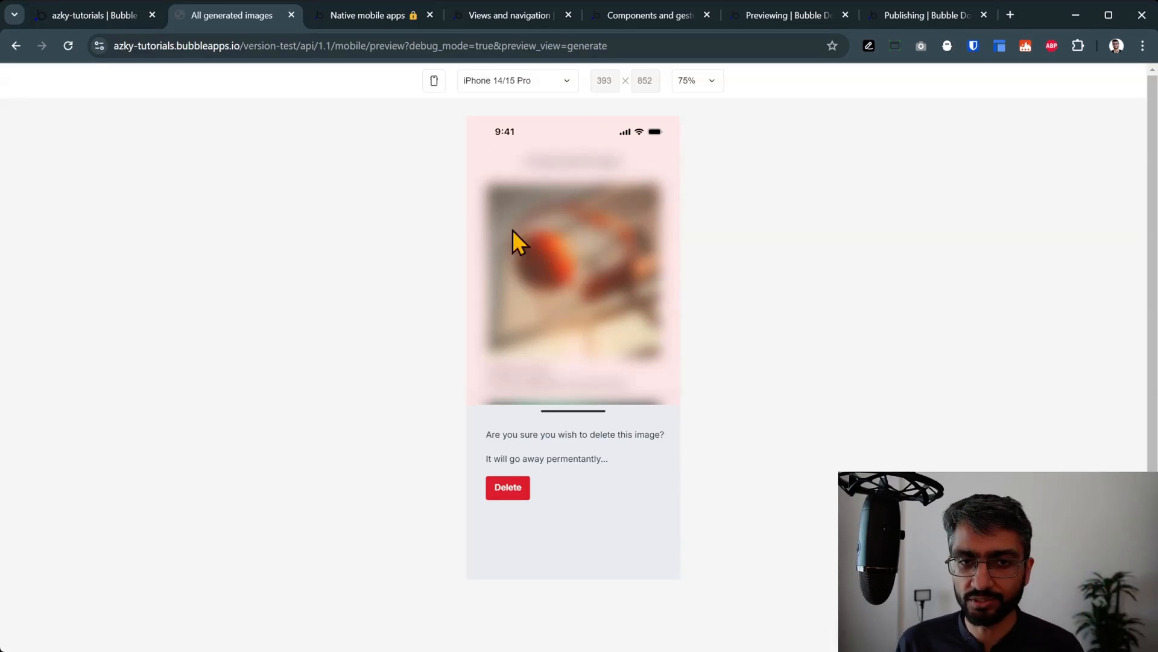
mouse_move(560, 408)
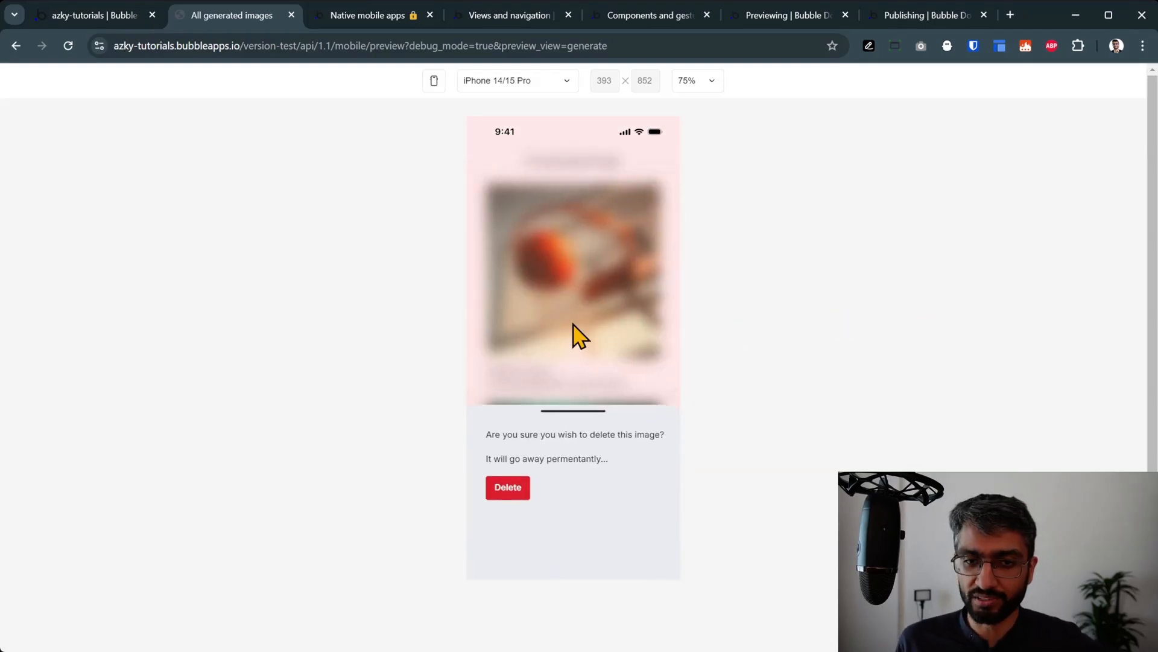
mouse_move(565, 409)
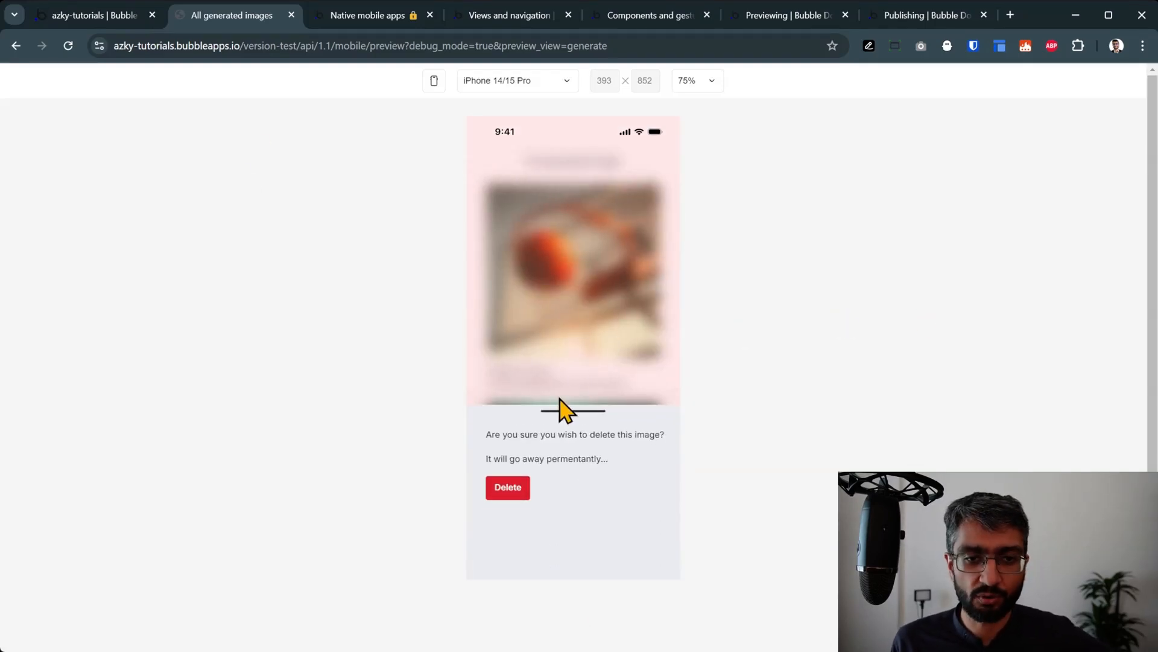
left_click(93, 14)
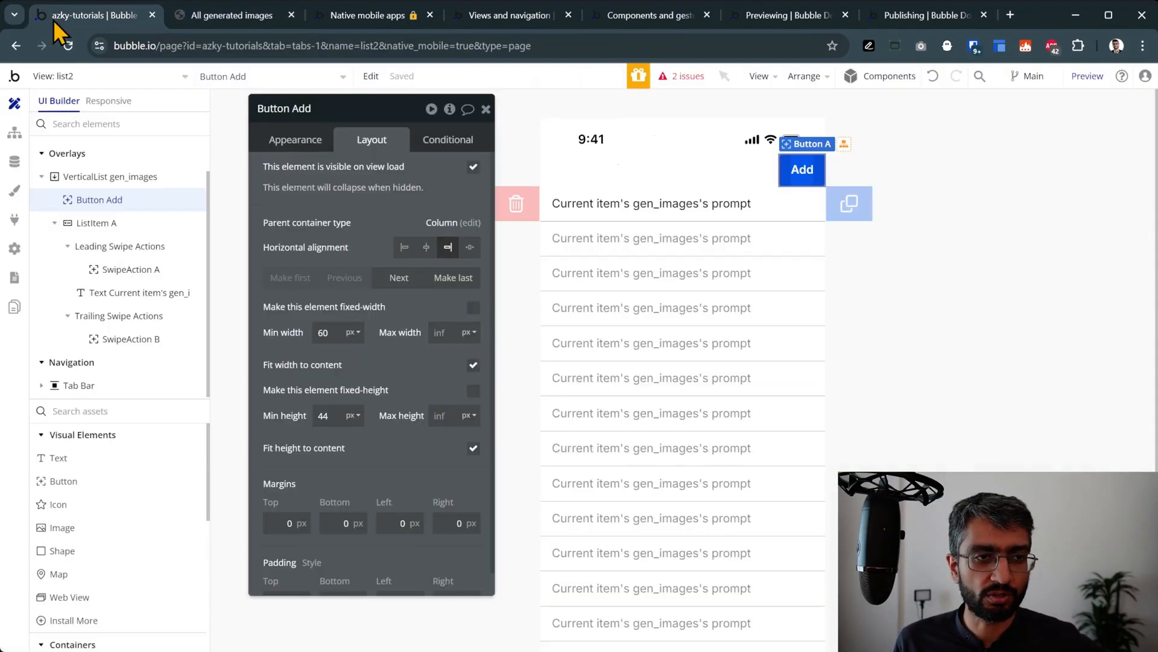
left_click(108, 75)
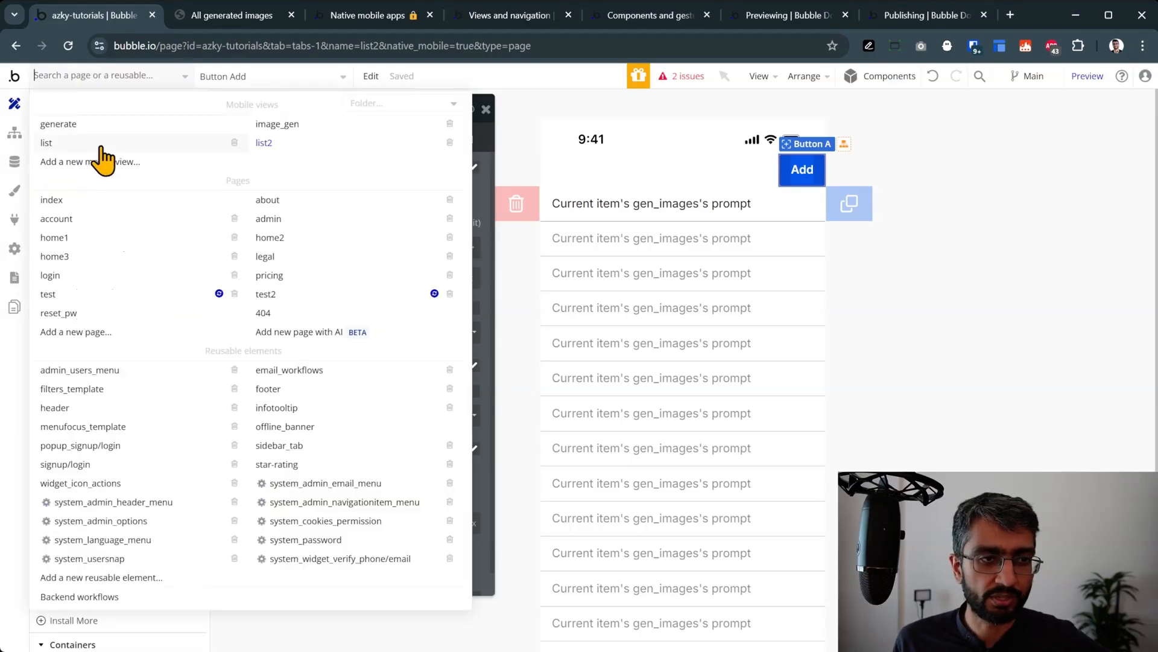
Step: Give the list view's Sheet gen_images a #C8D2E3 backdrop with blur 10, then preview
left_click(46, 143)
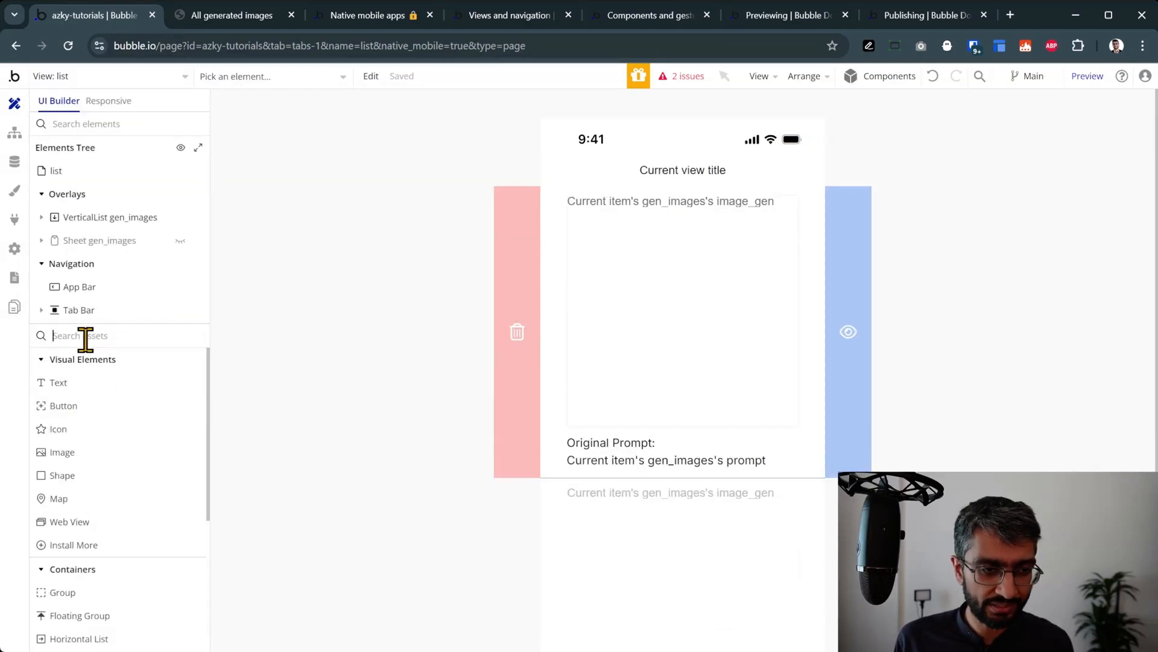
type("she")
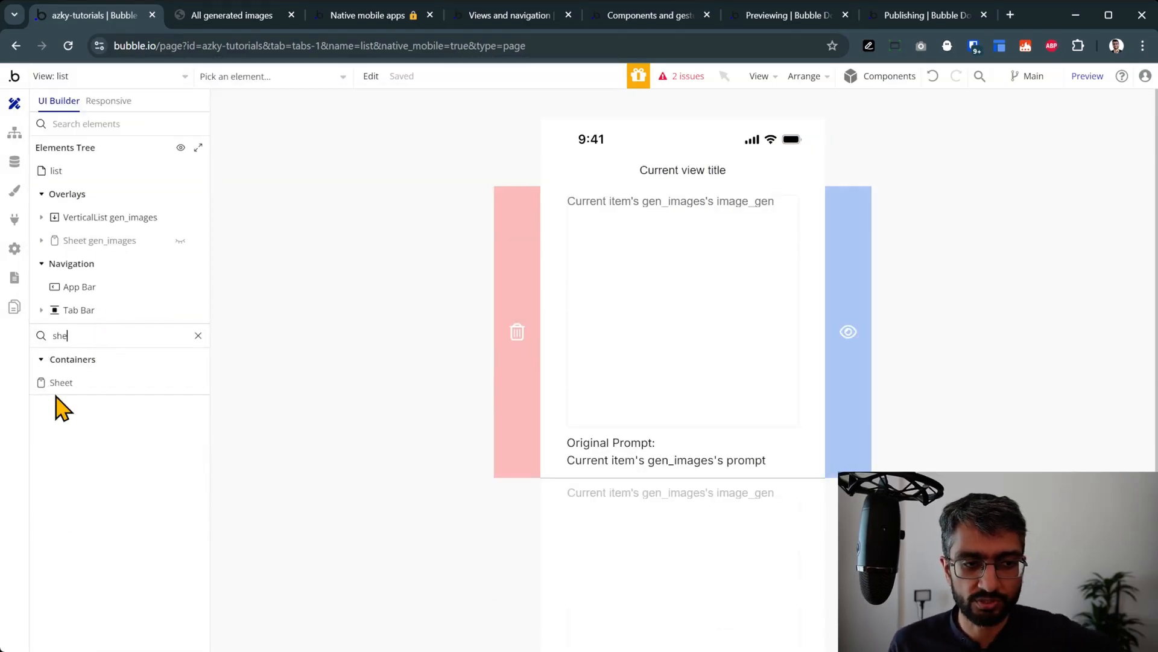
mouse_move(100, 240)
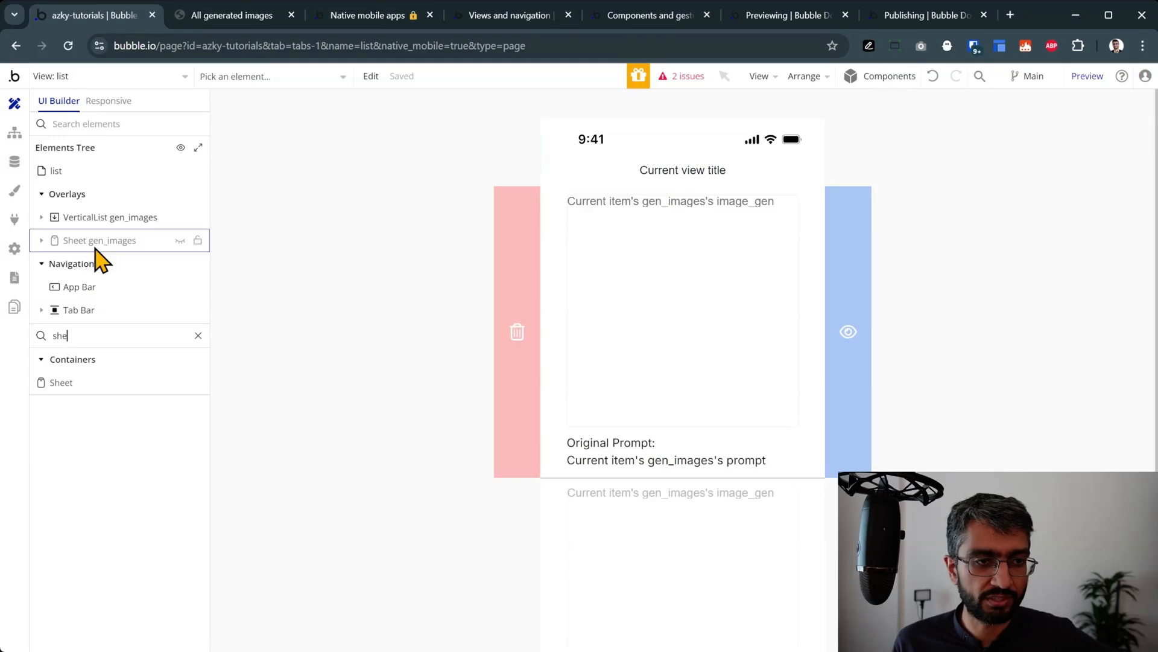
left_click(99, 240)
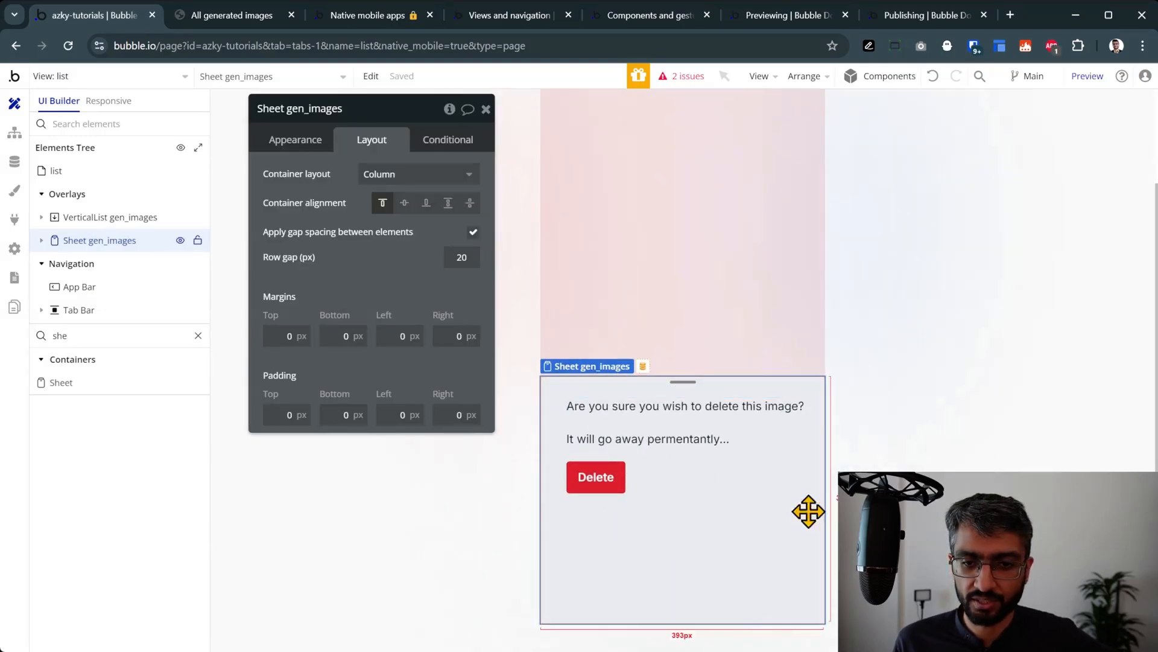
mouse_move(302, 163)
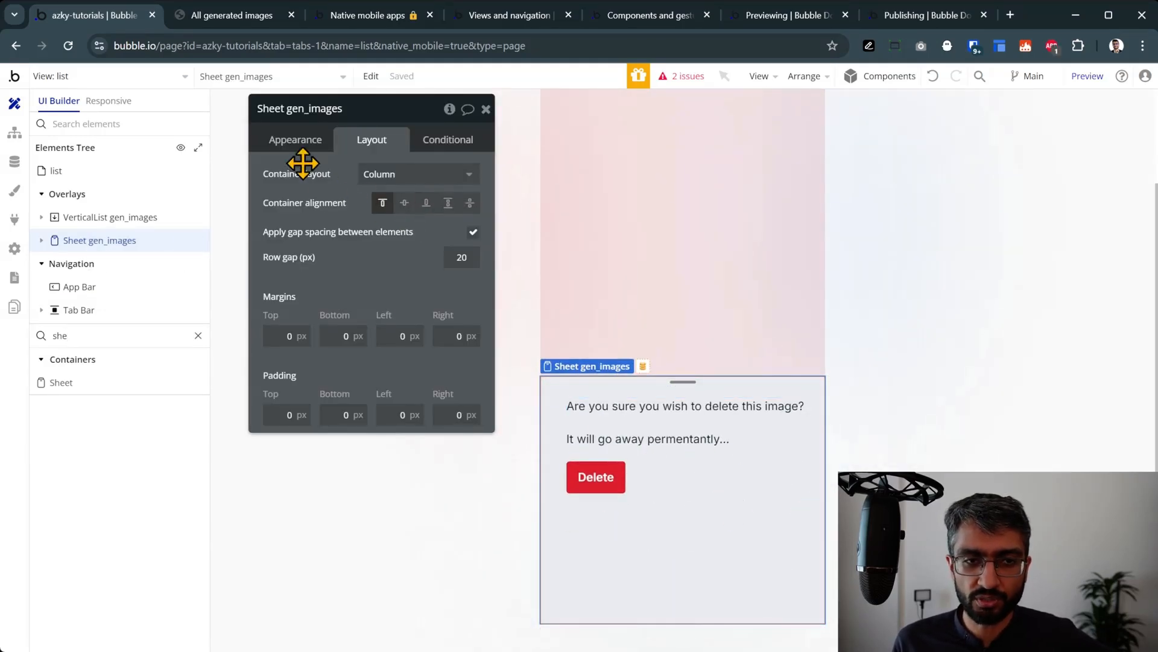
left_click(295, 140)
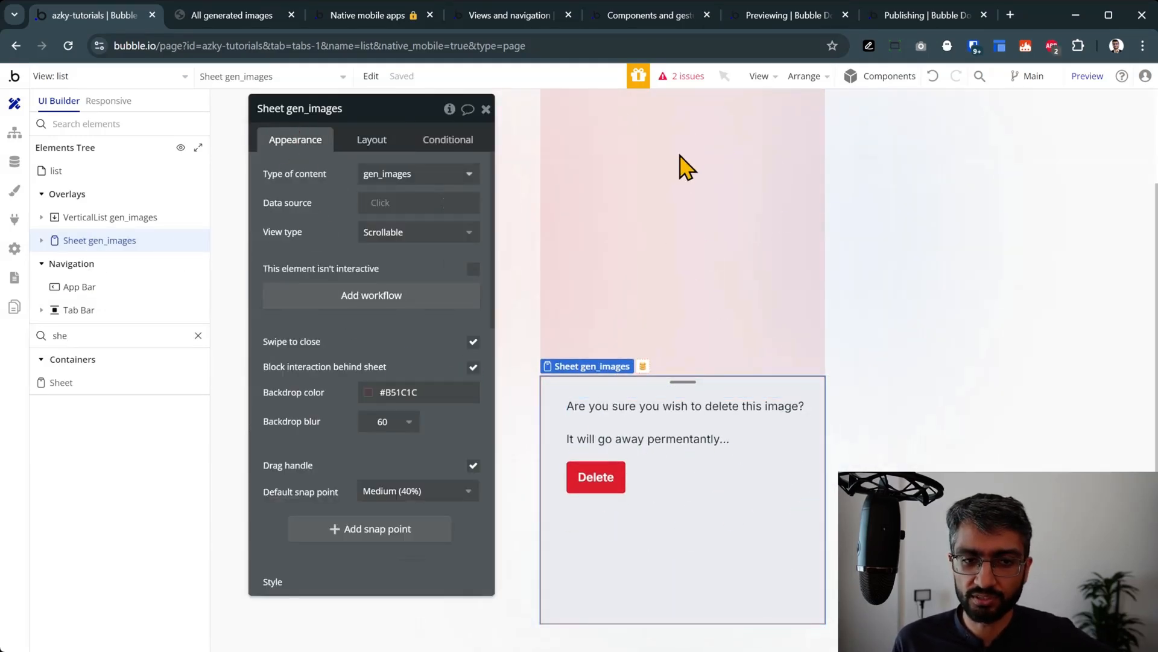
left_click(388, 420)
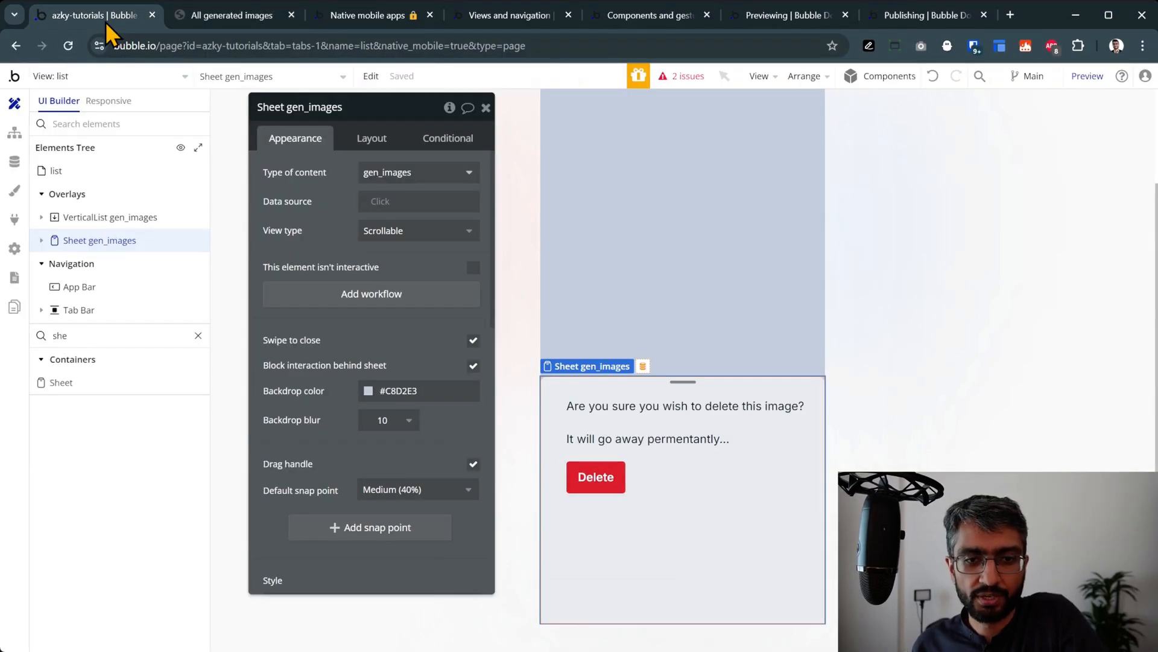
left_click(368, 391)
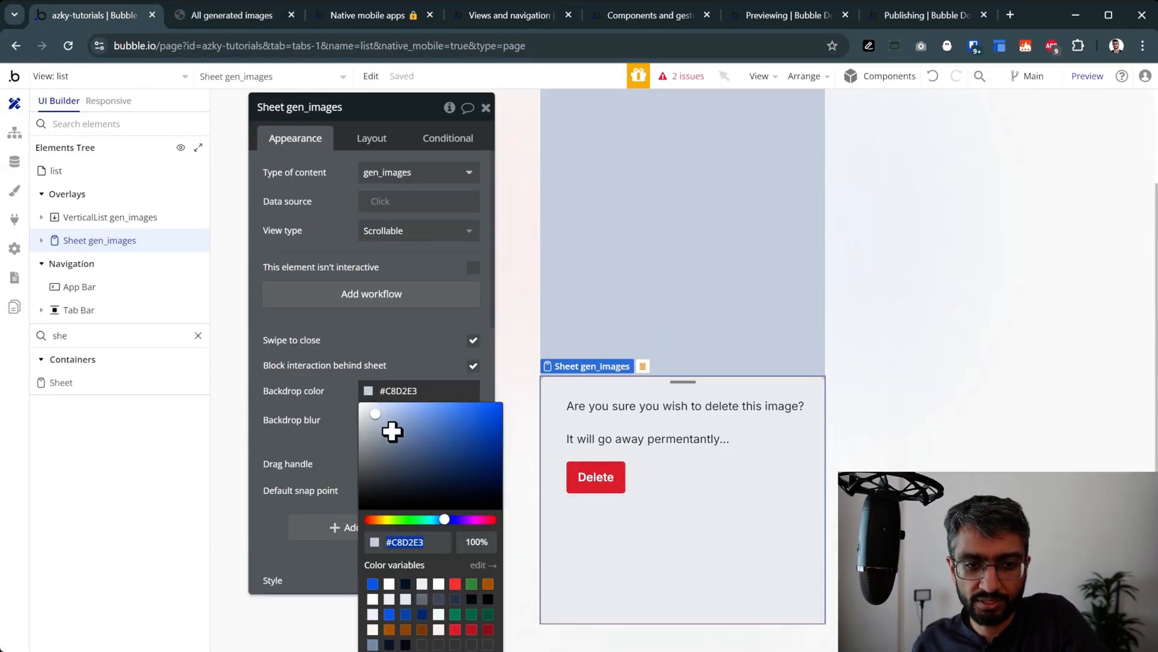
left_click(234, 15)
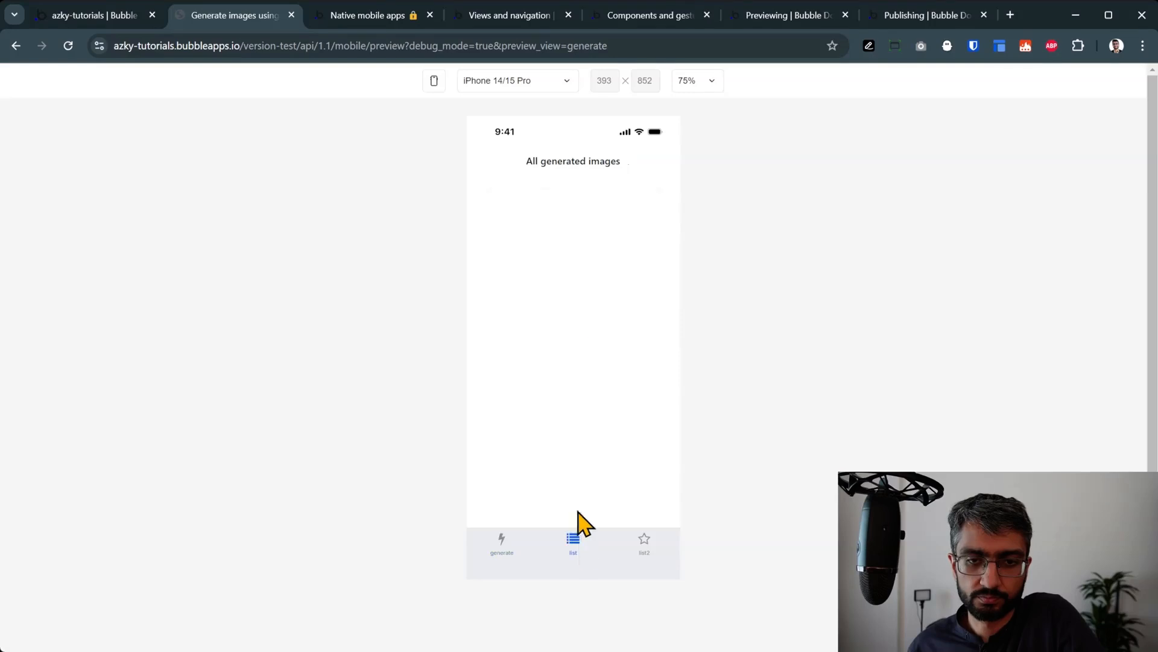
Step: Open the basketball image and go back to see the sheet's pale, lightly blurred backdrop
left_click(573, 329)
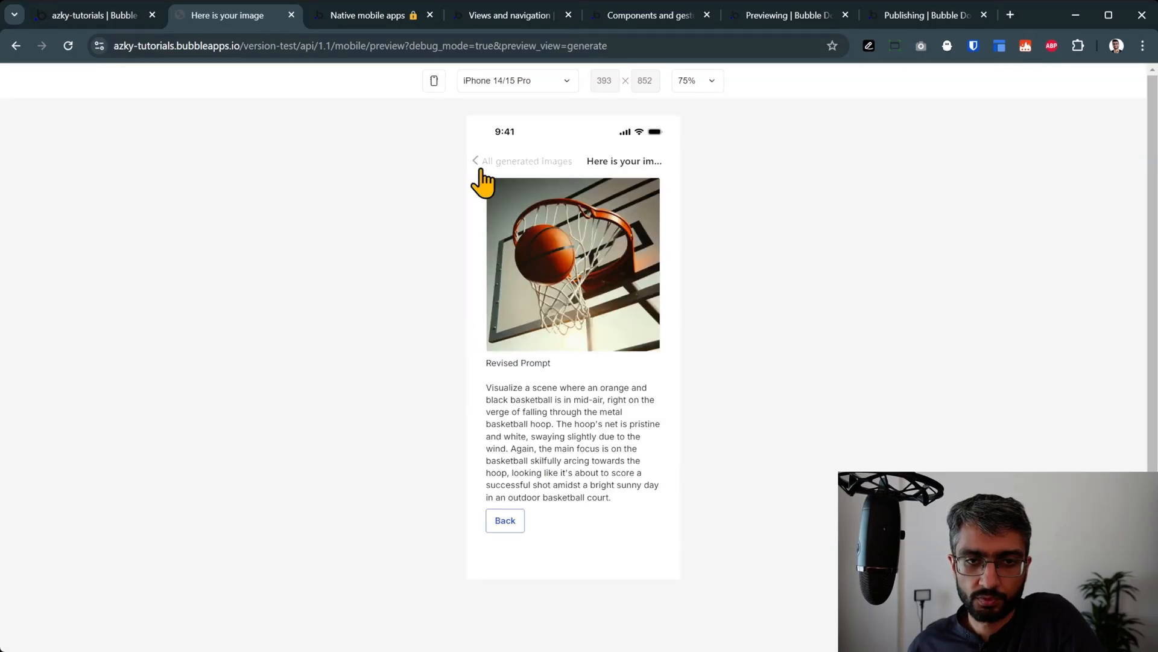
left_click(526, 161)
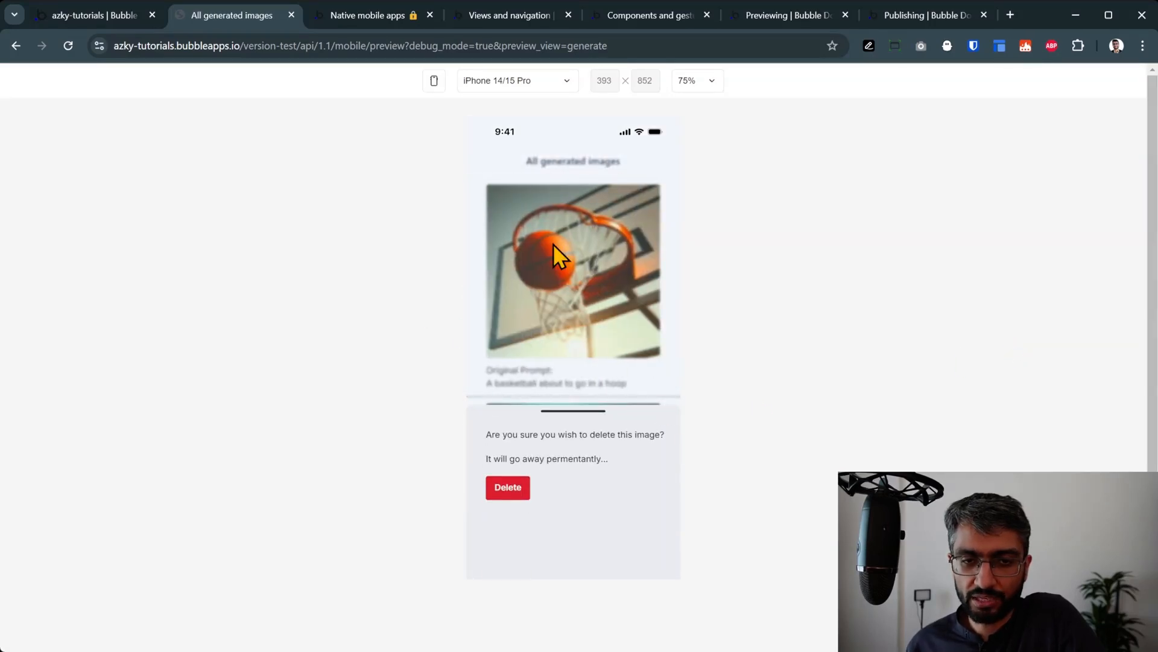
mouse_move(539, 266)
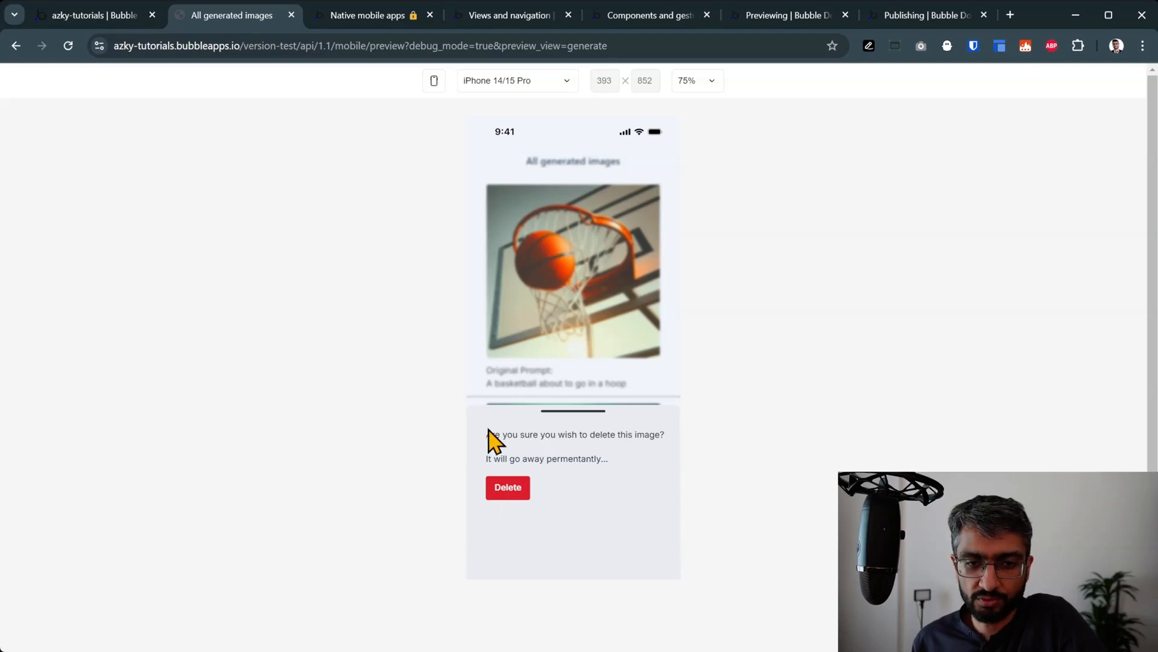
left_click(88, 14)
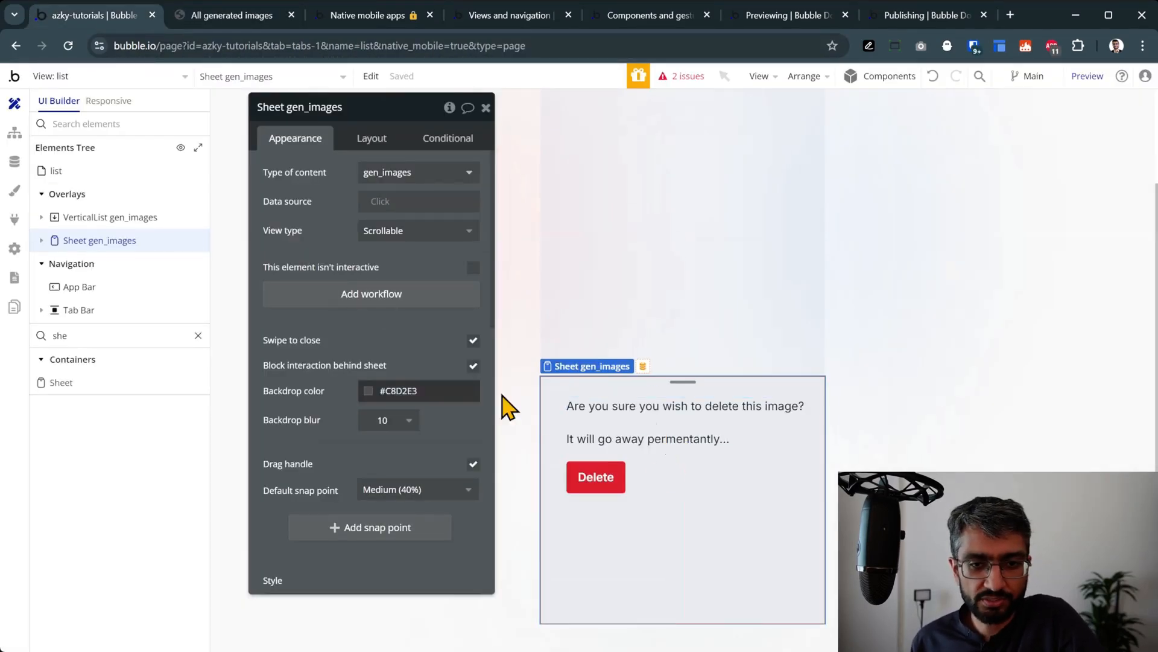
mouse_move(575, 476)
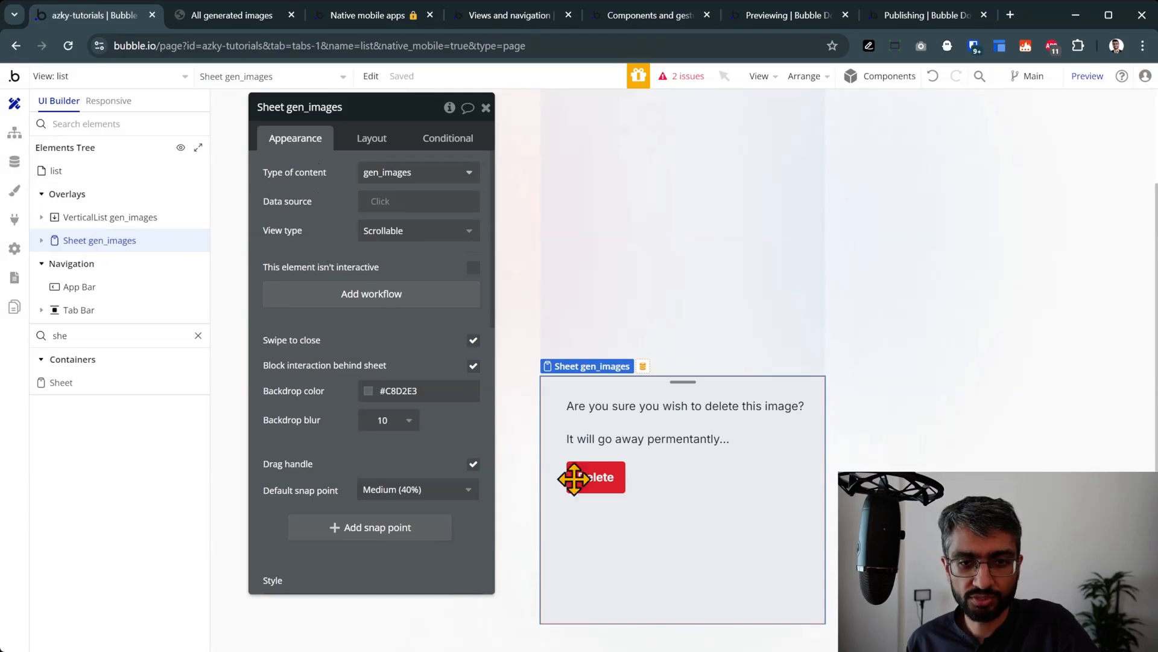
mouse_move(554, 247)
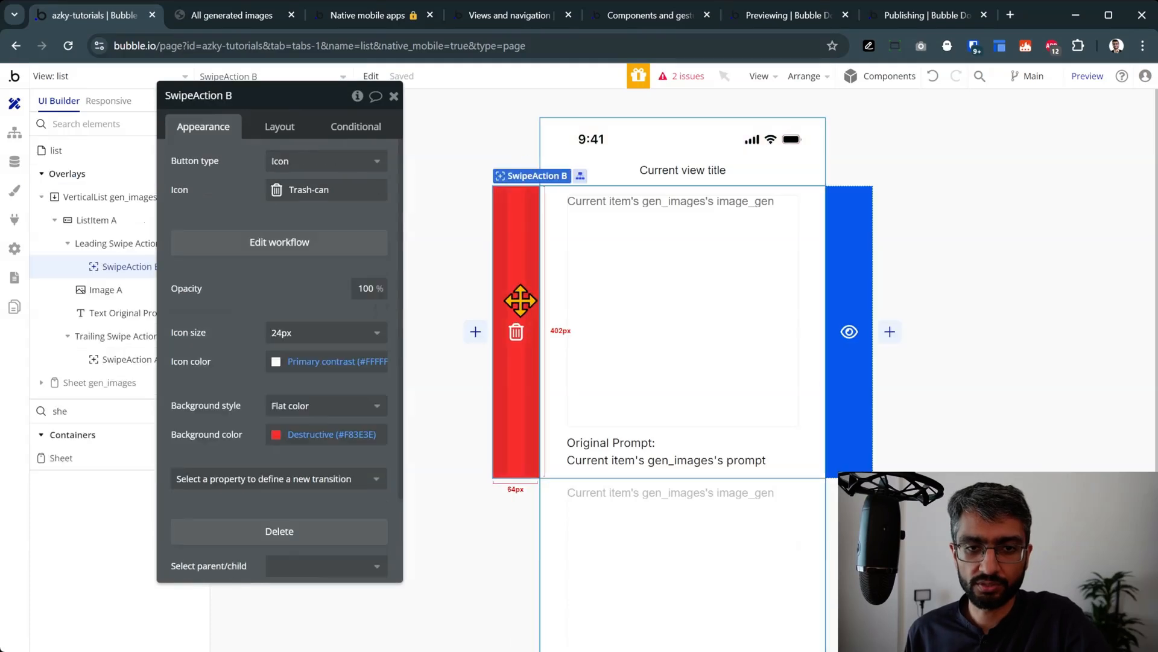
Step: Open SwipeAction B's tap workflow, which shows the gen_images sheet and displays data
left_click(280, 242)
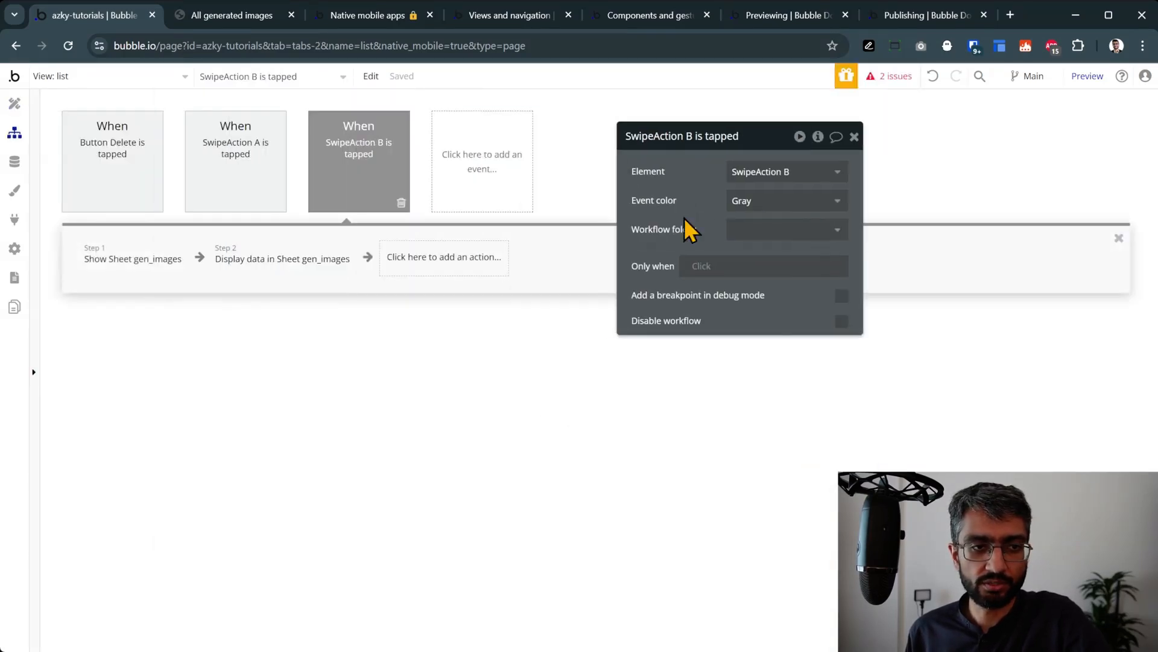
Step: Review the swipe workflow steps, then delete the basketball and cricket bat images in preview
left_click(132, 257)
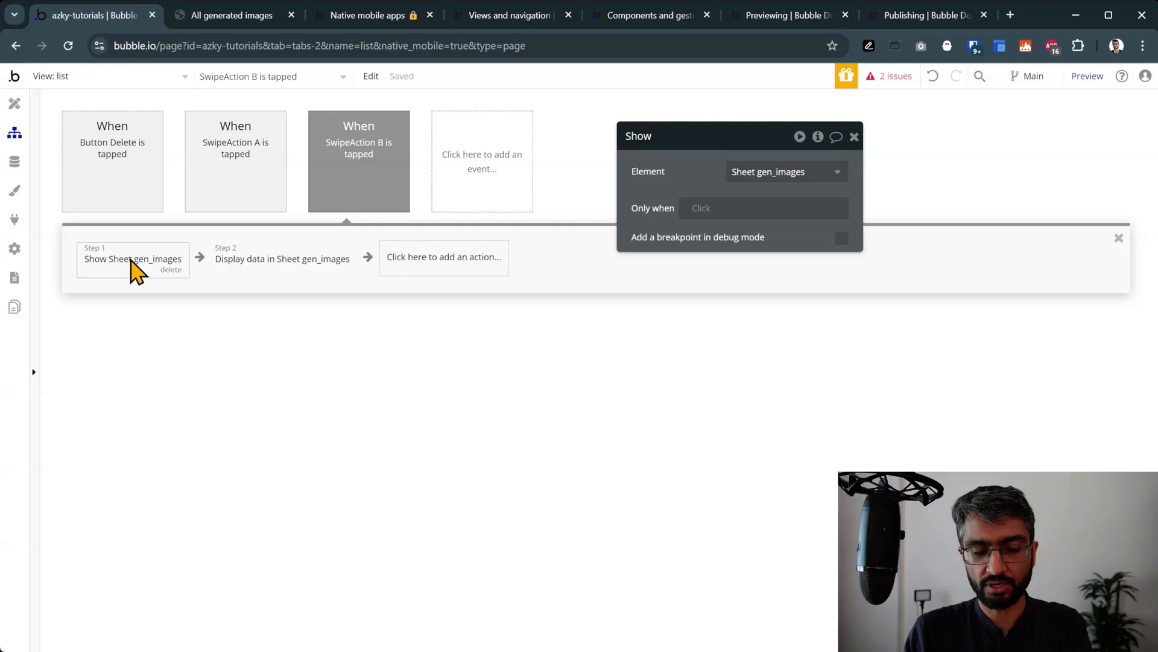
mouse_move(768, 171)
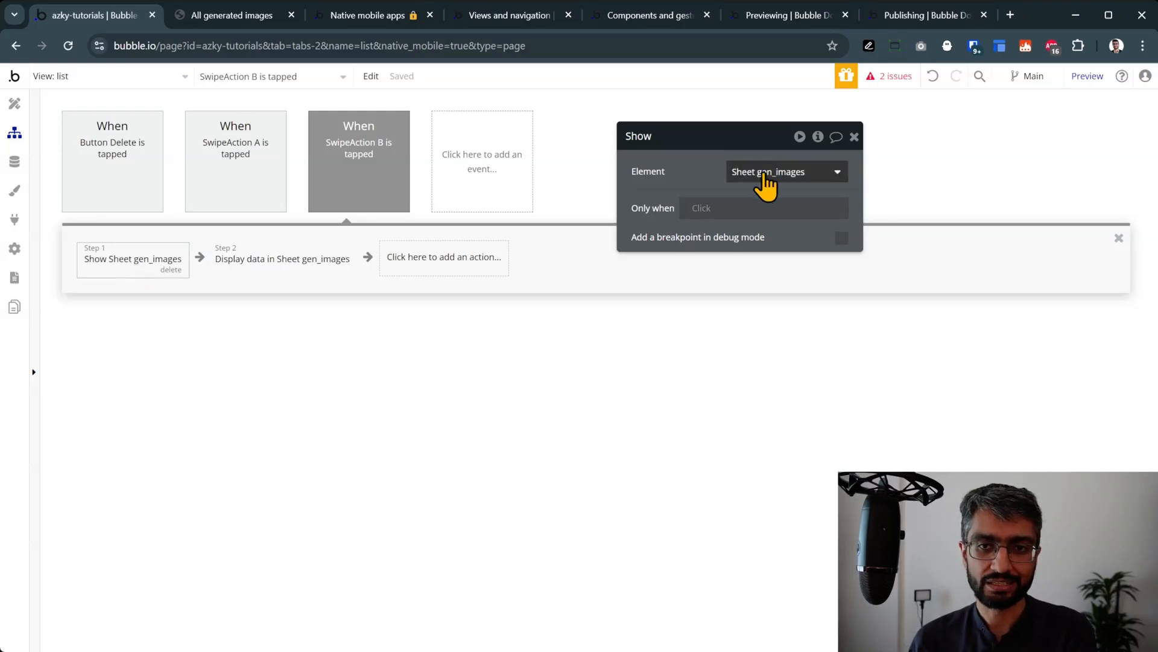
mouse_move(187, 342)
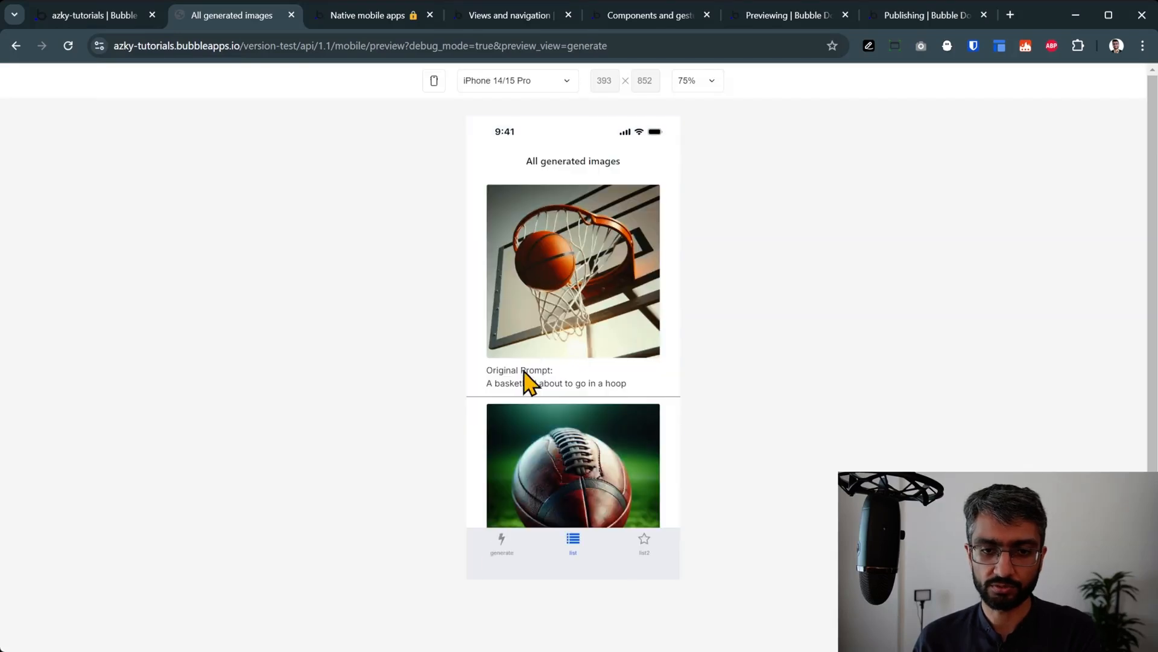
left_click(573, 271)
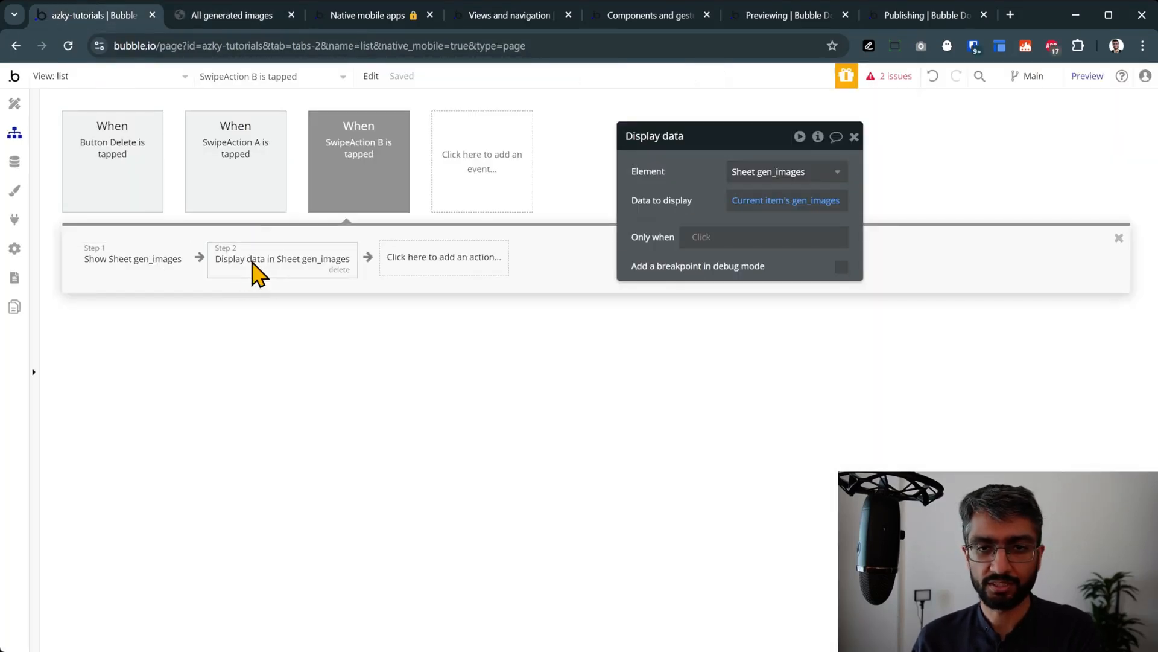
mouse_move(14, 102)
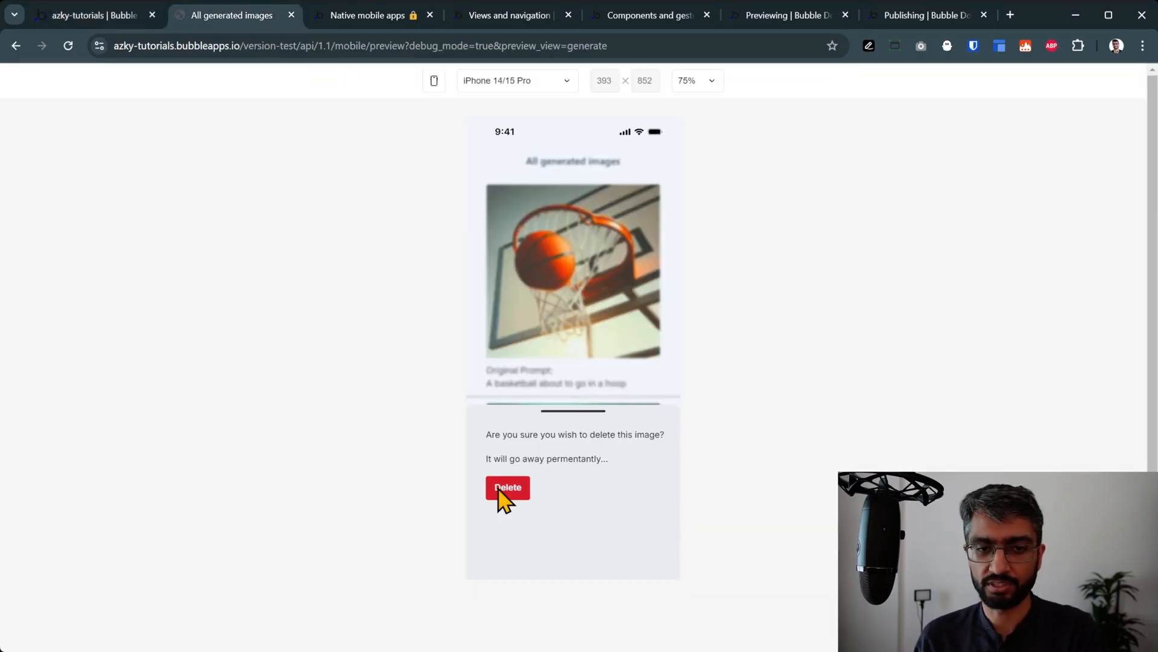
left_click(507, 487)
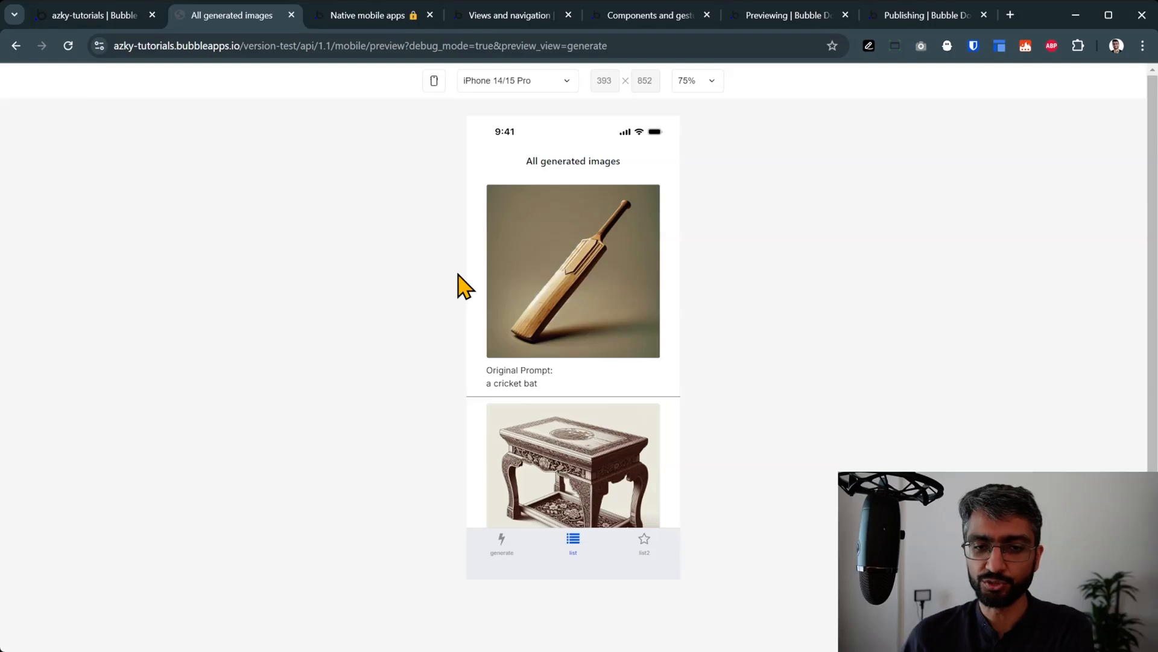
mouse_move(597, 355)
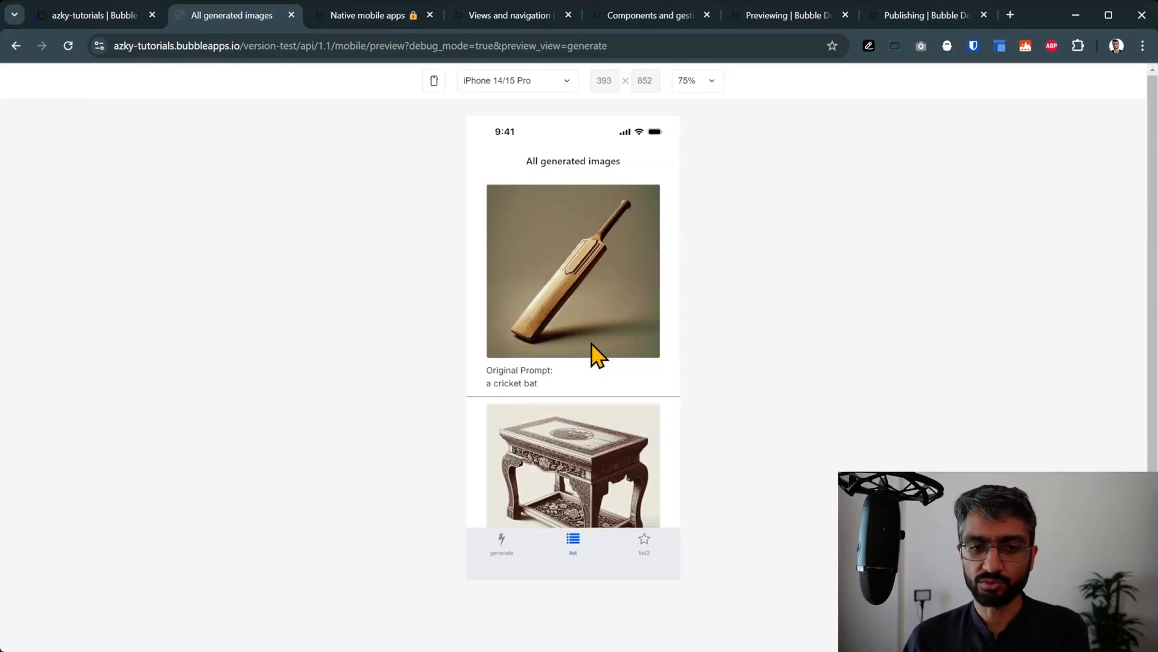
left_click(573, 271)
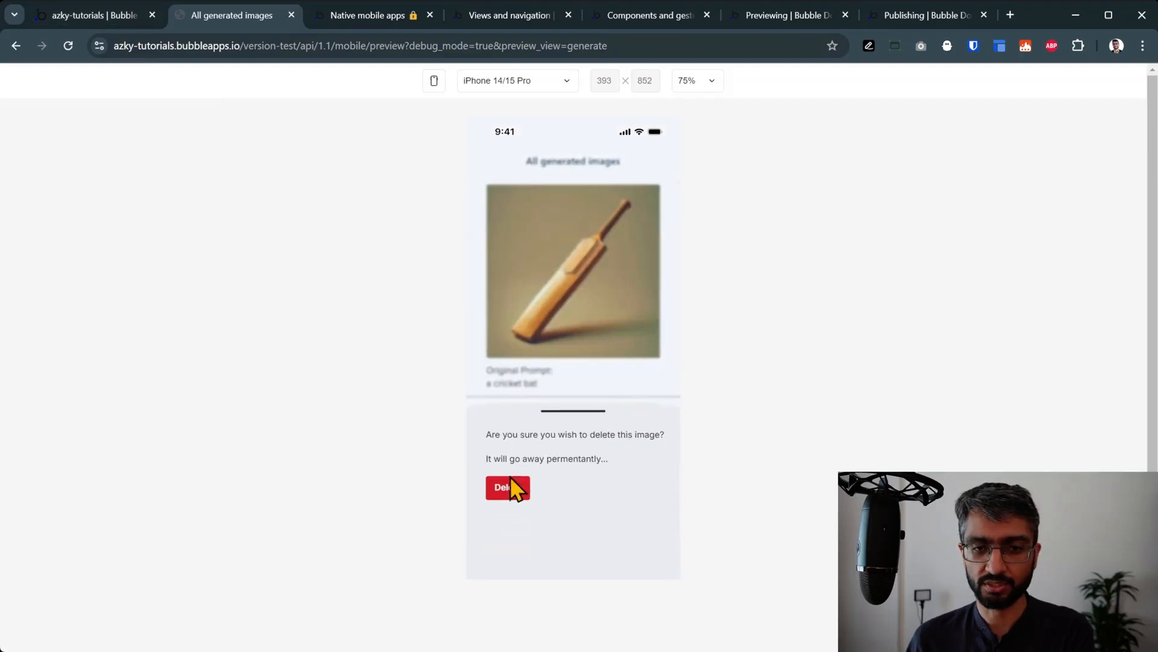
left_click(507, 486)
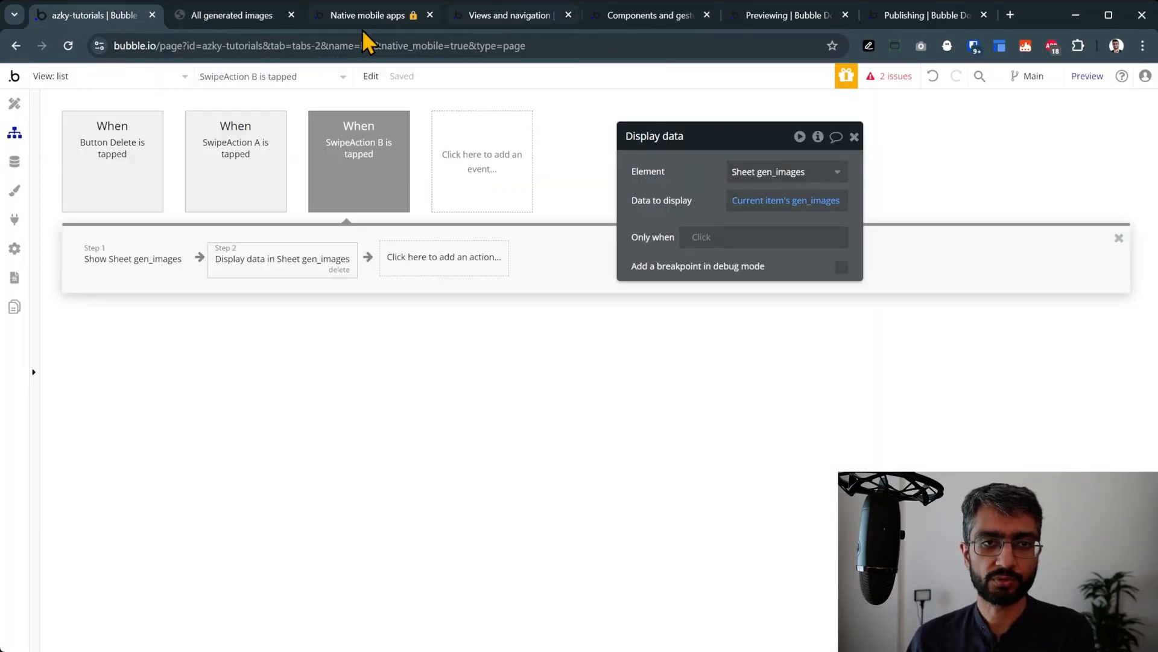
Step: Browse the Components and gestures and Previewing docs, then return to the web preview
left_click(510, 15)
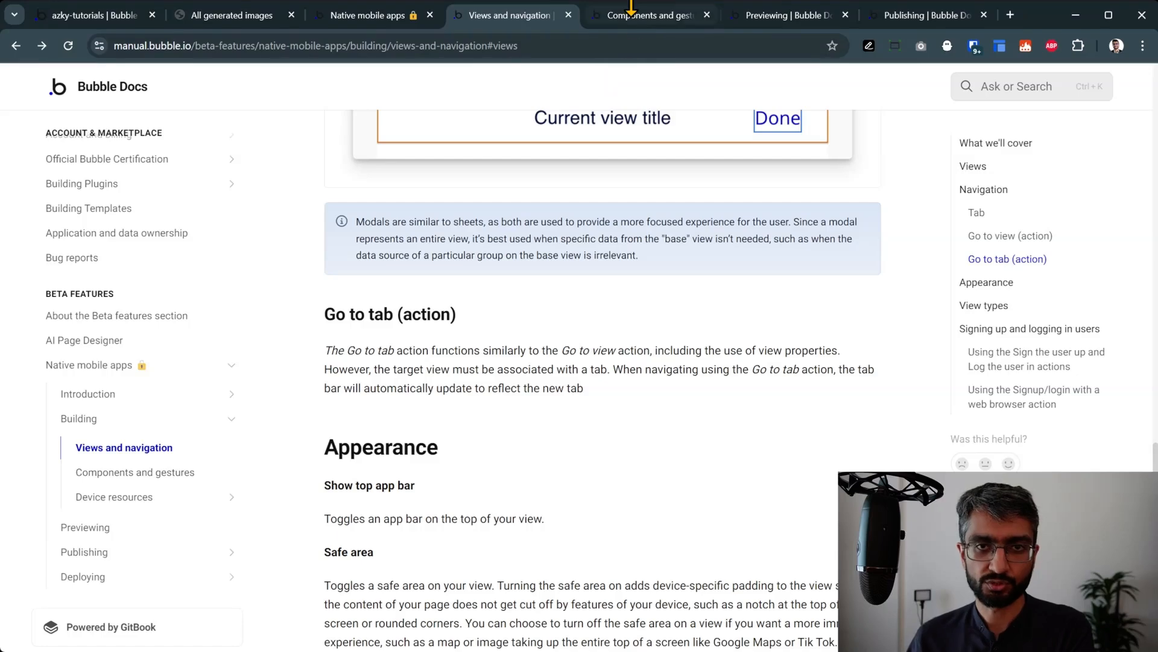
left_click(650, 14)
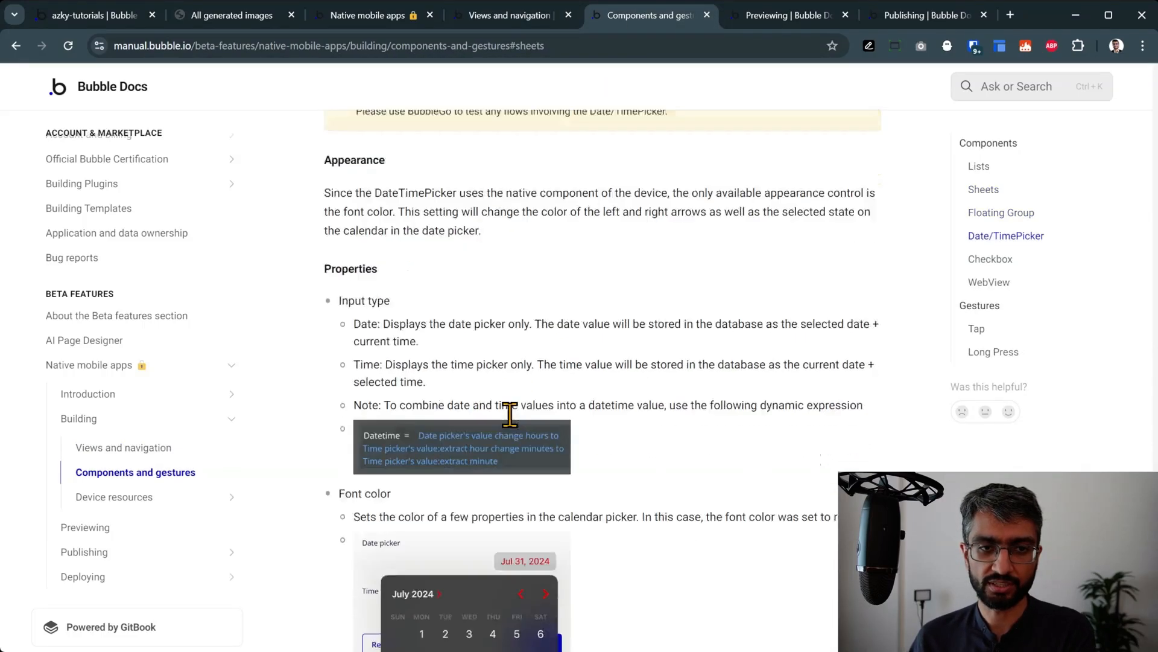
scroll("down", 3)
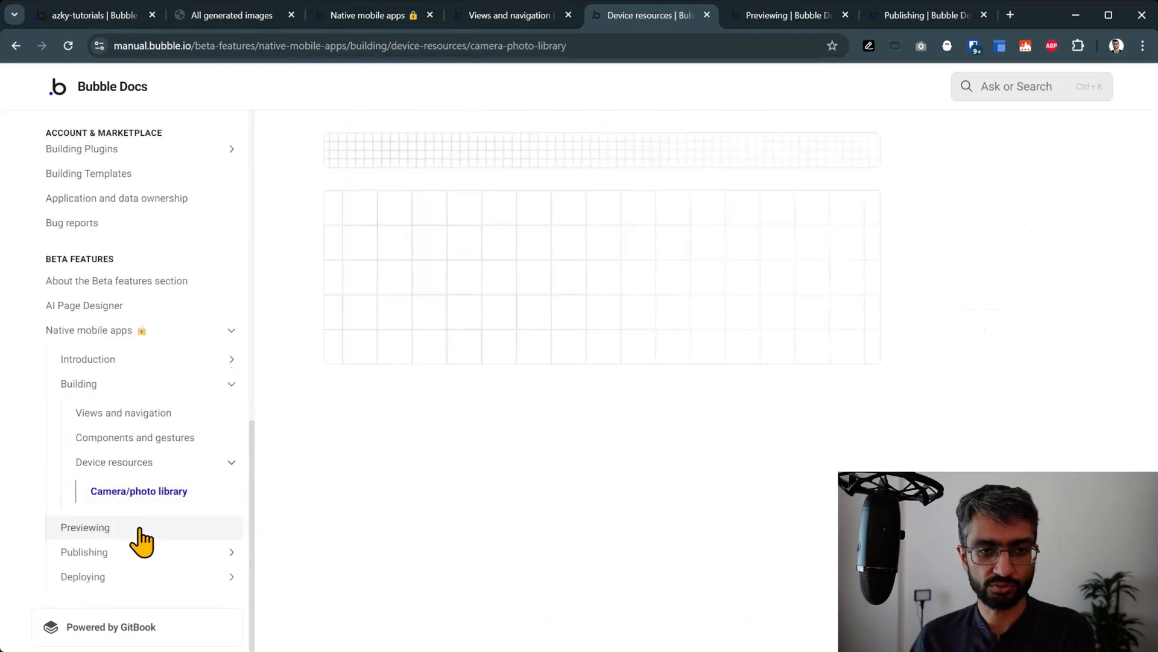
left_click(124, 412)
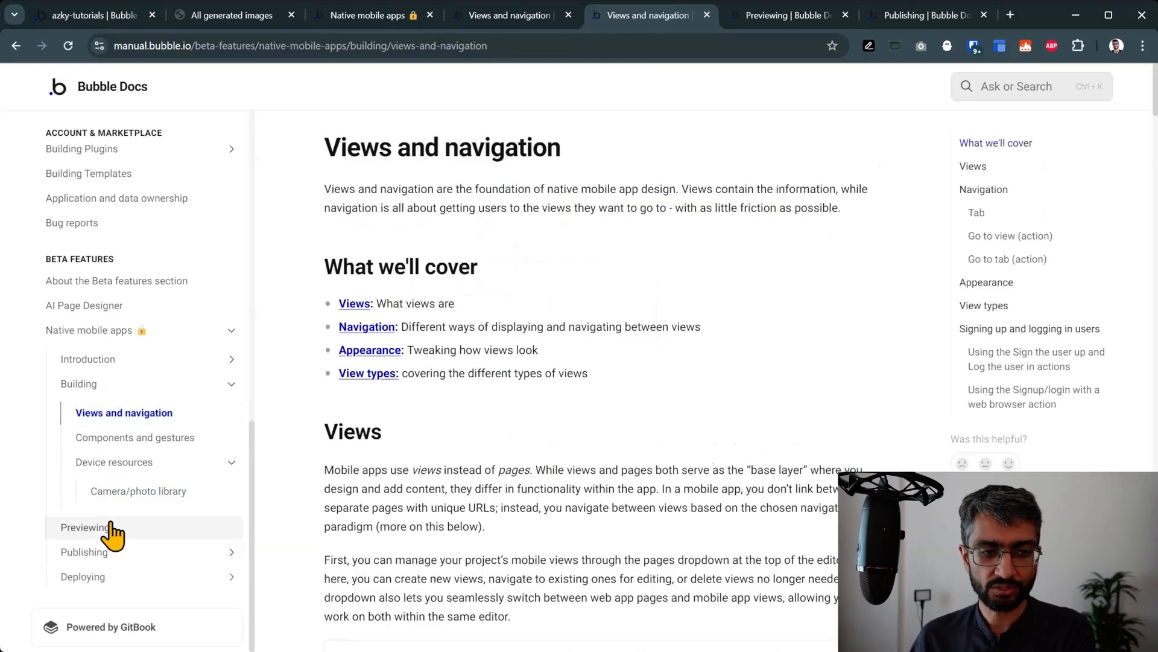
left_click(85, 527)
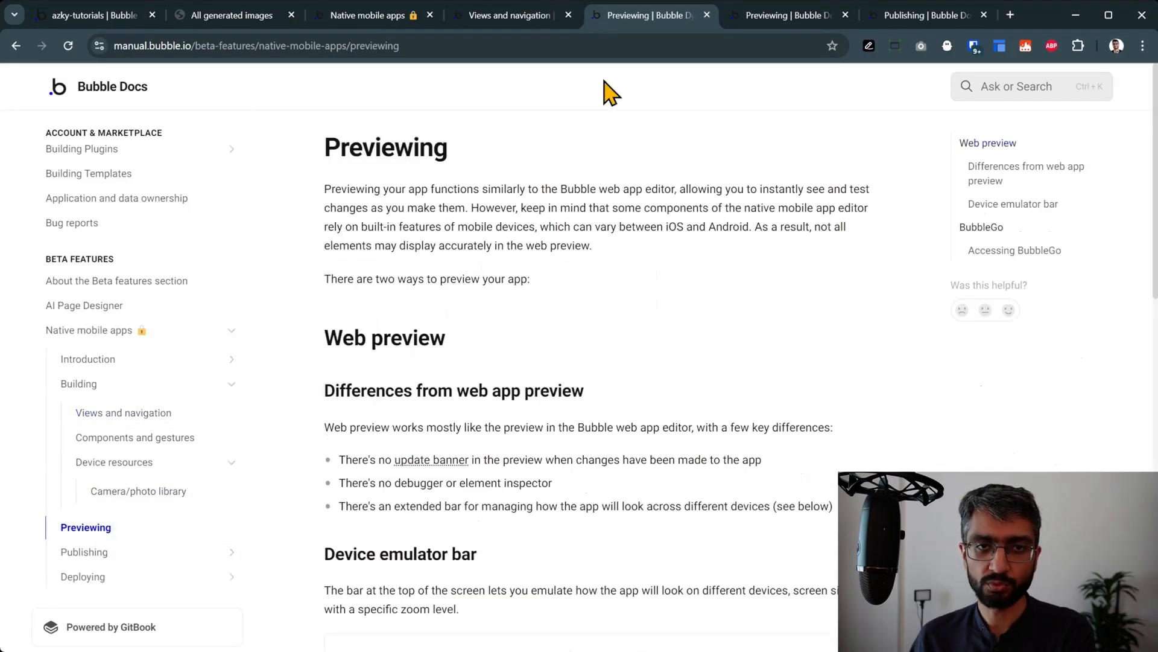
left_click(230, 14)
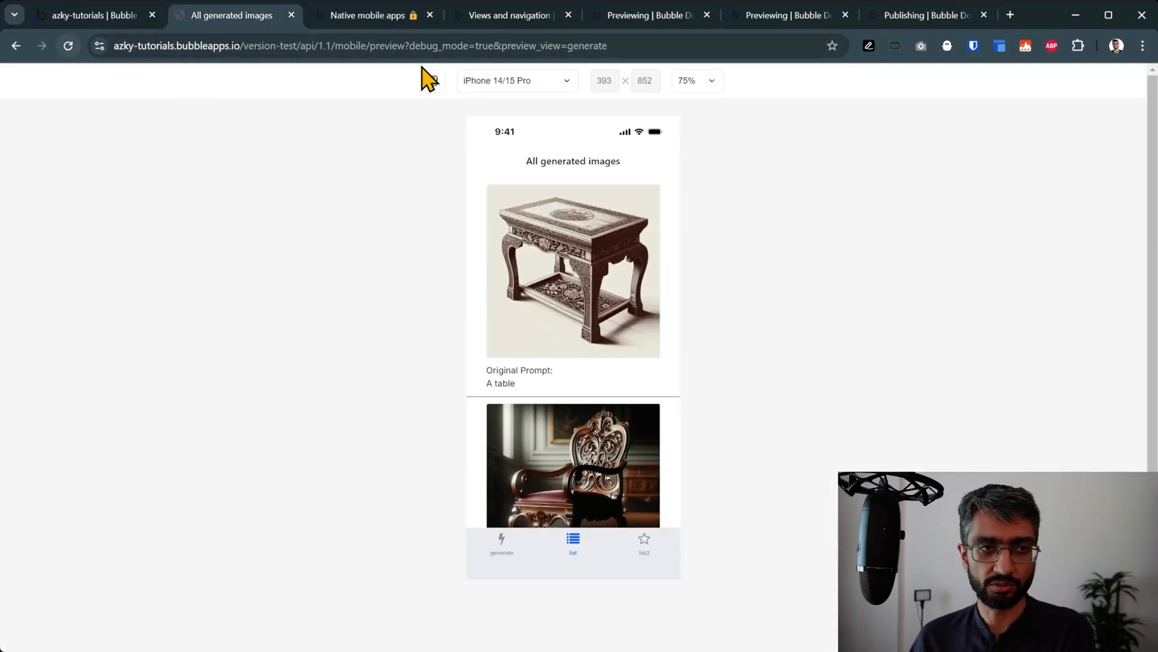
Step: Frame the preview as a Pixel 7/8 Pro, view the table image, then emulate iPhone 8
left_click(434, 80)
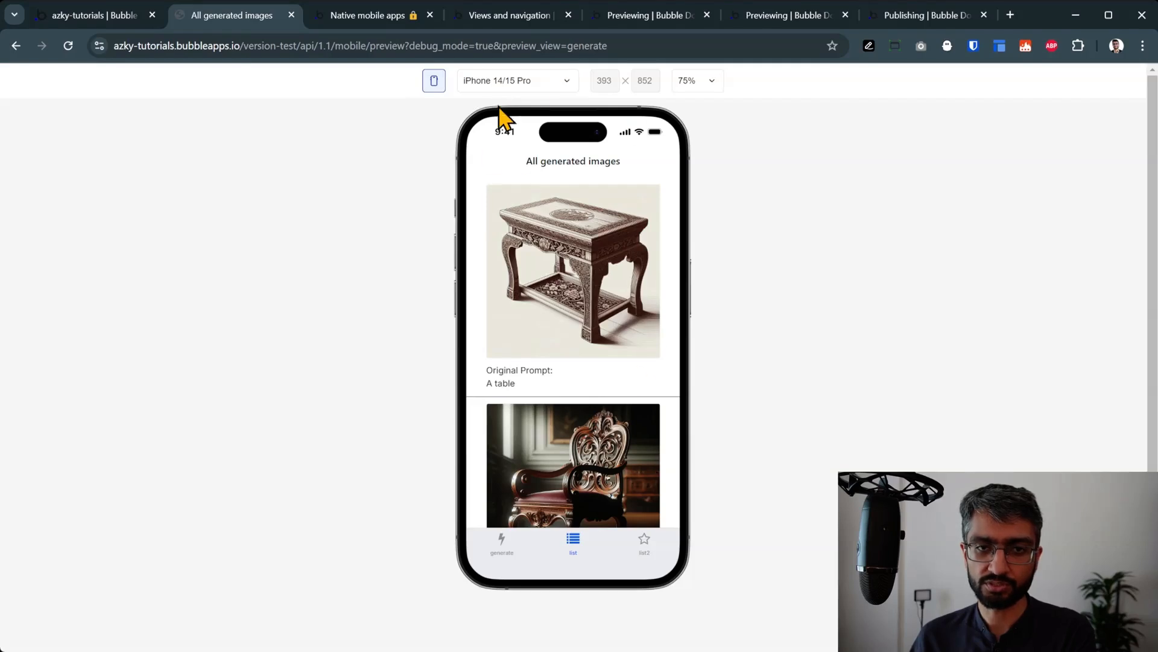
left_click(517, 80)
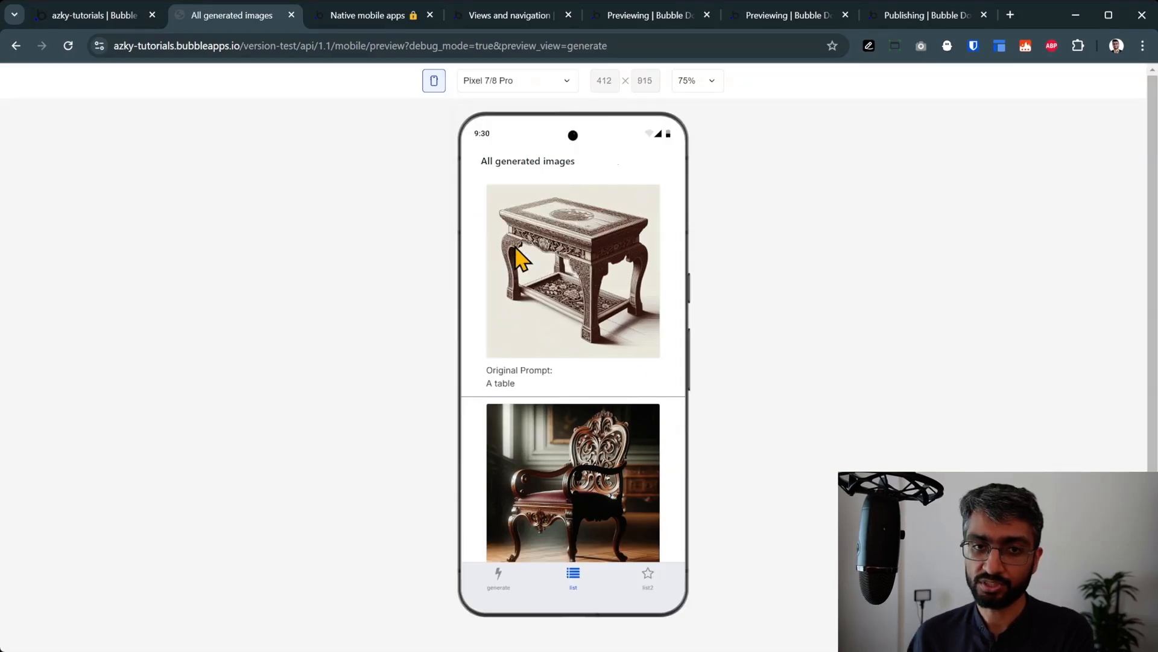
left_click(573, 270)
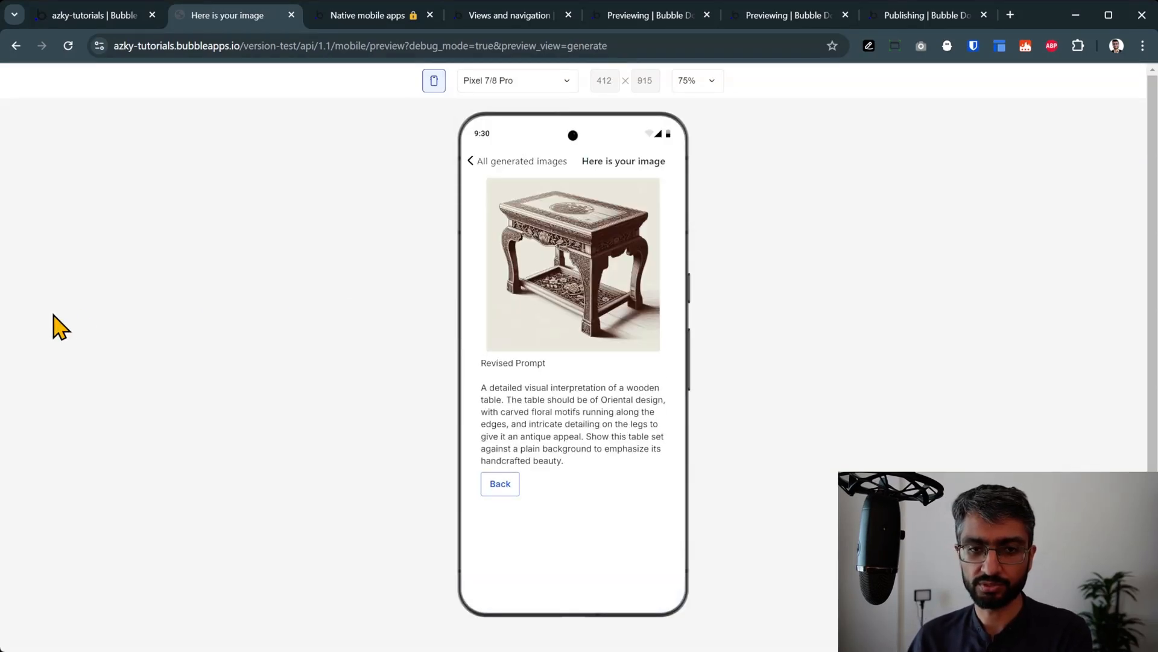
mouse_move(638, 161)
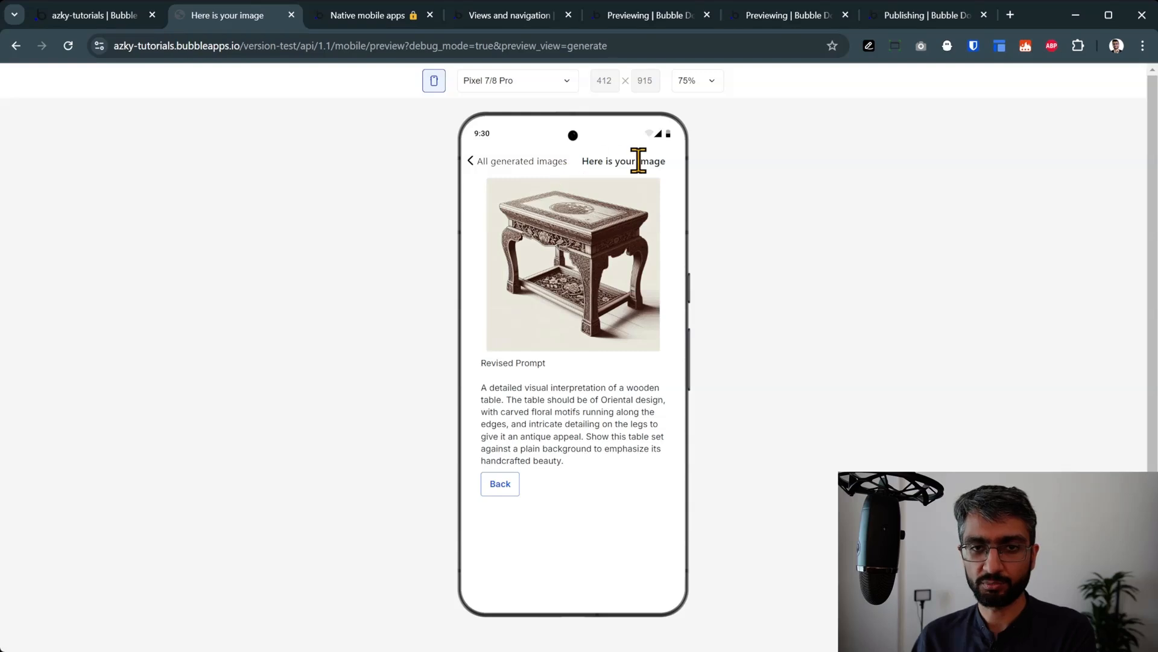
mouse_move(513, 185)
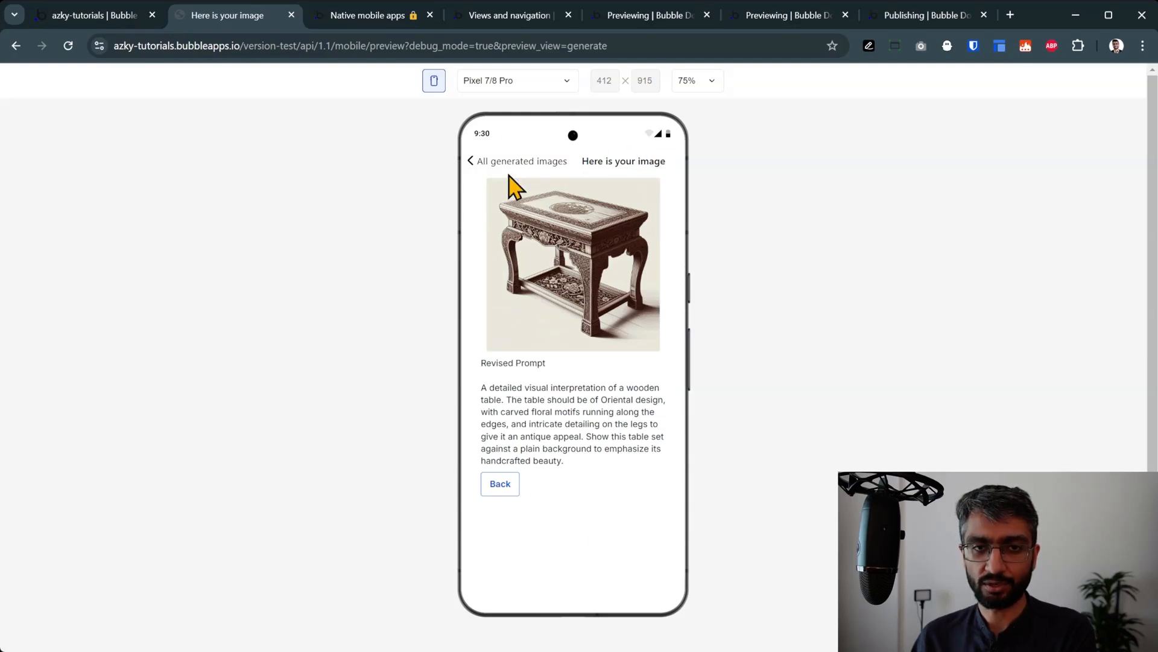
left_click(517, 80)
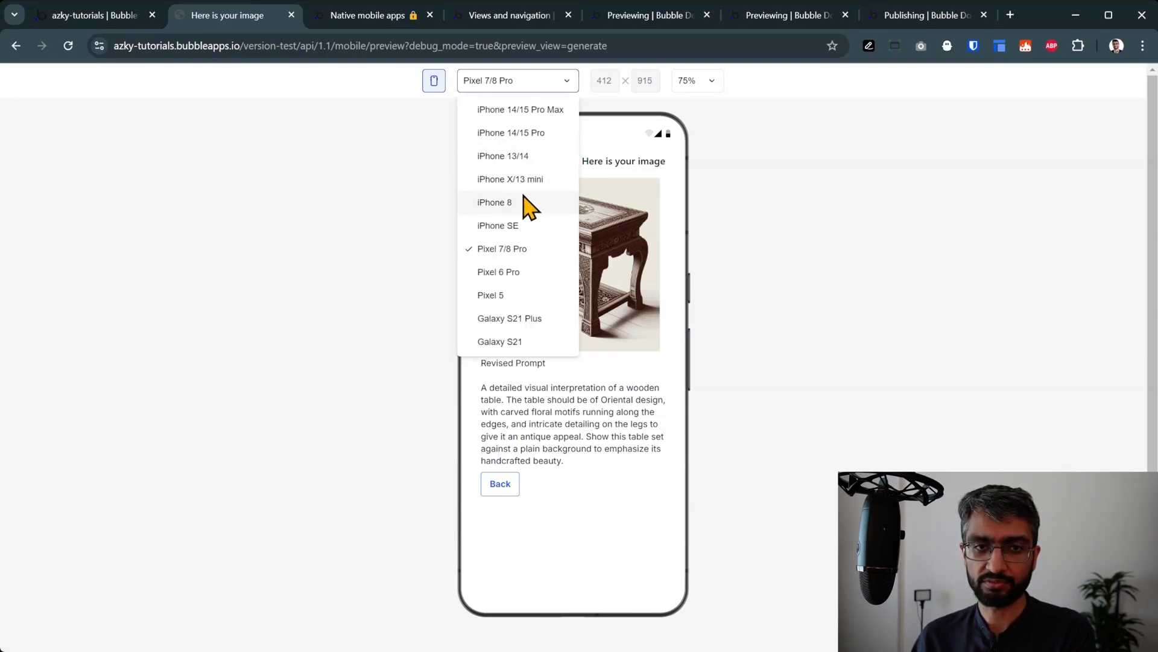
left_click(494, 201)
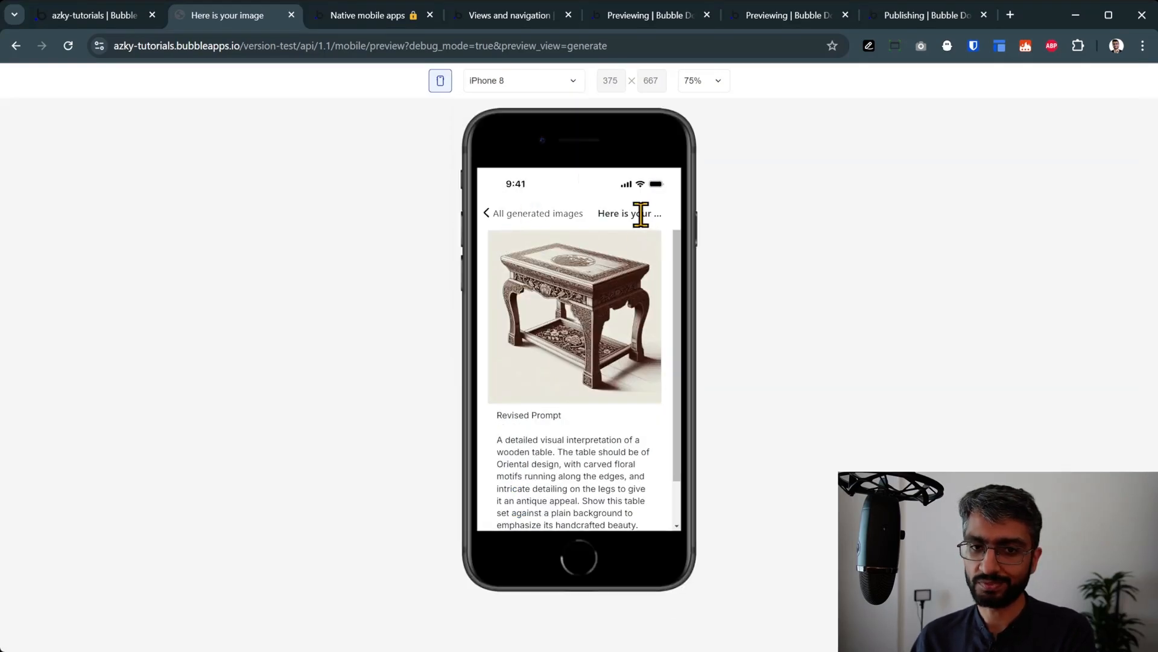
mouse_move(631, 207)
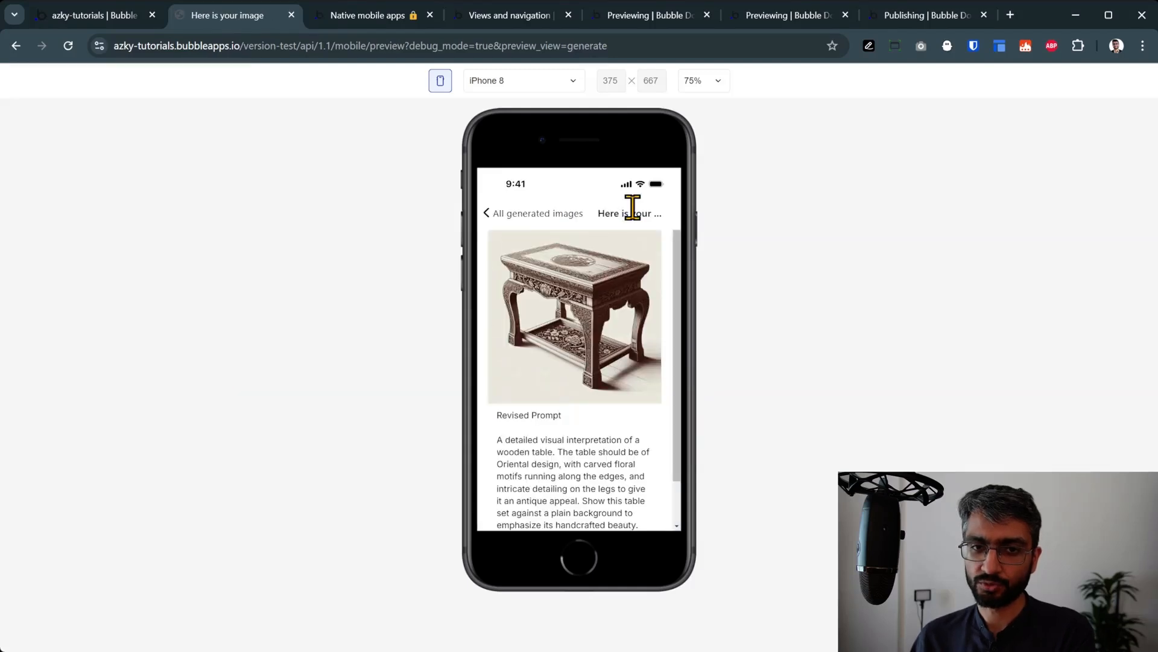
left_click(537, 213)
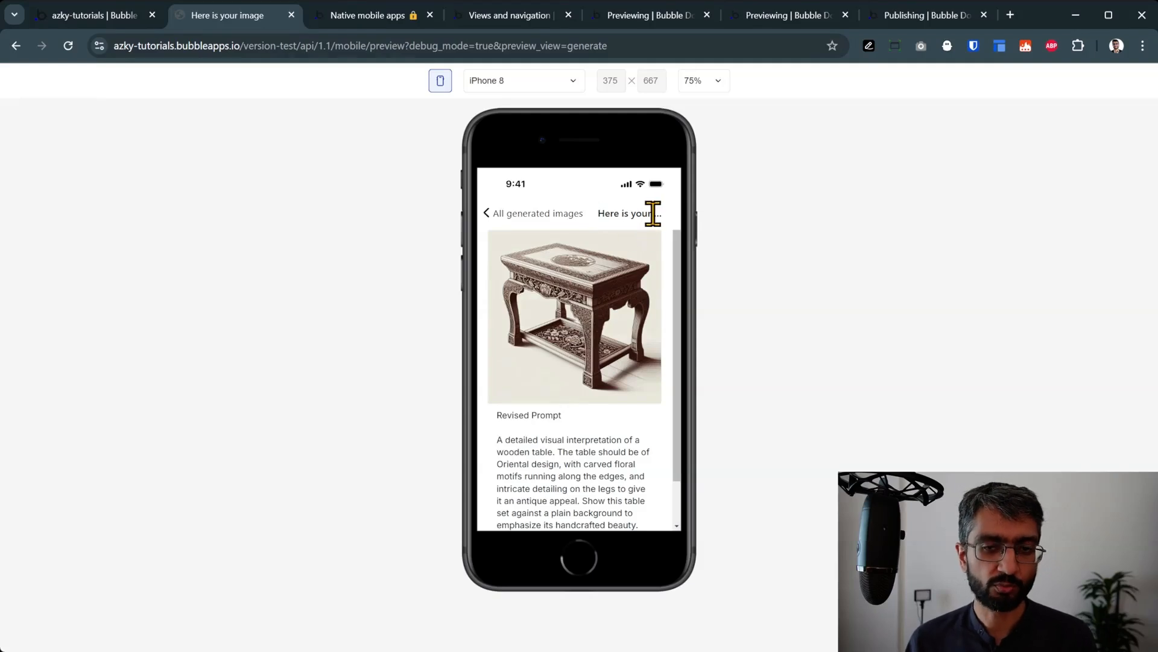
mouse_move(671, 446)
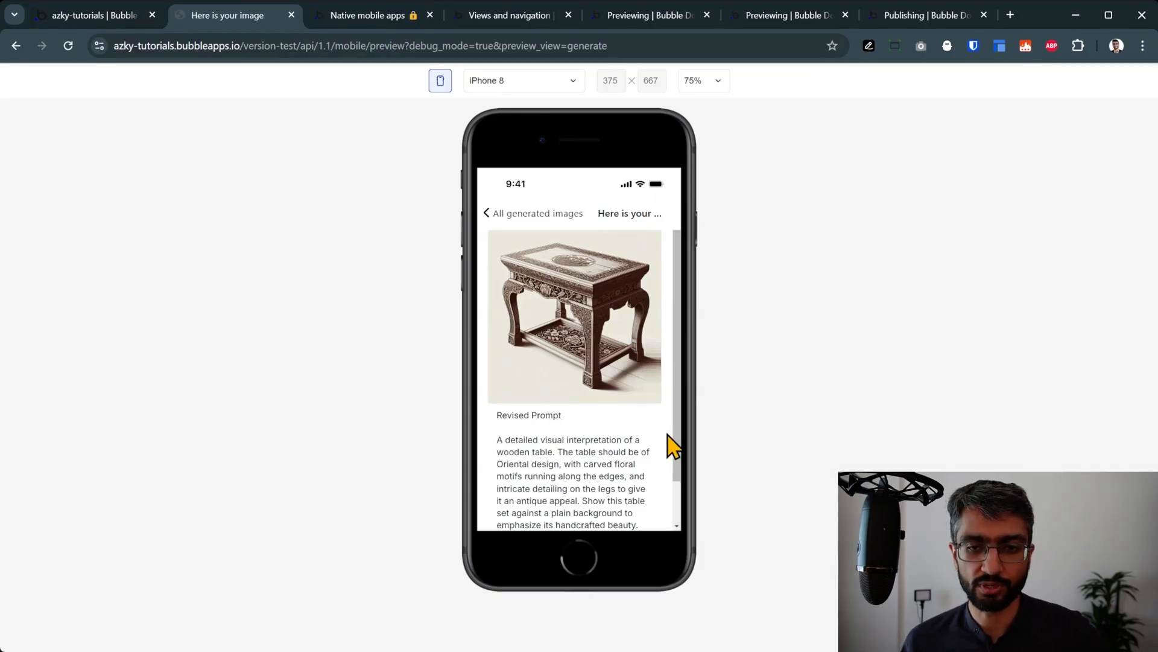
left_click(533, 213)
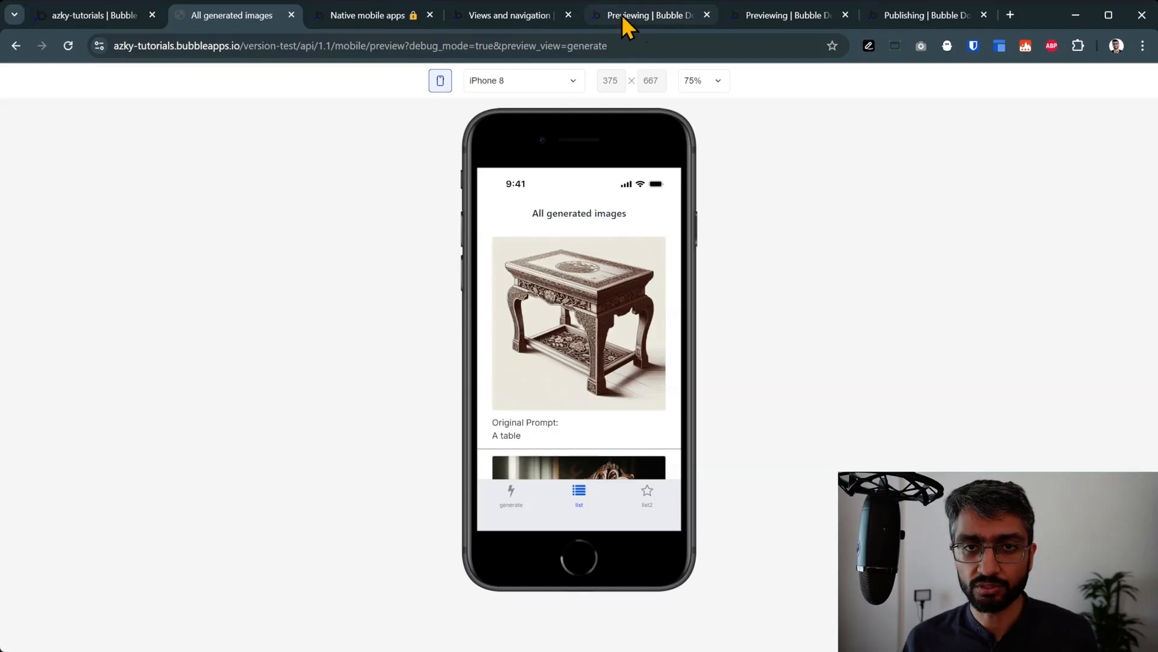
Step: Read the BubbleGo section of the Previewing docs and visit the preview's image generation view
left_click(650, 14)
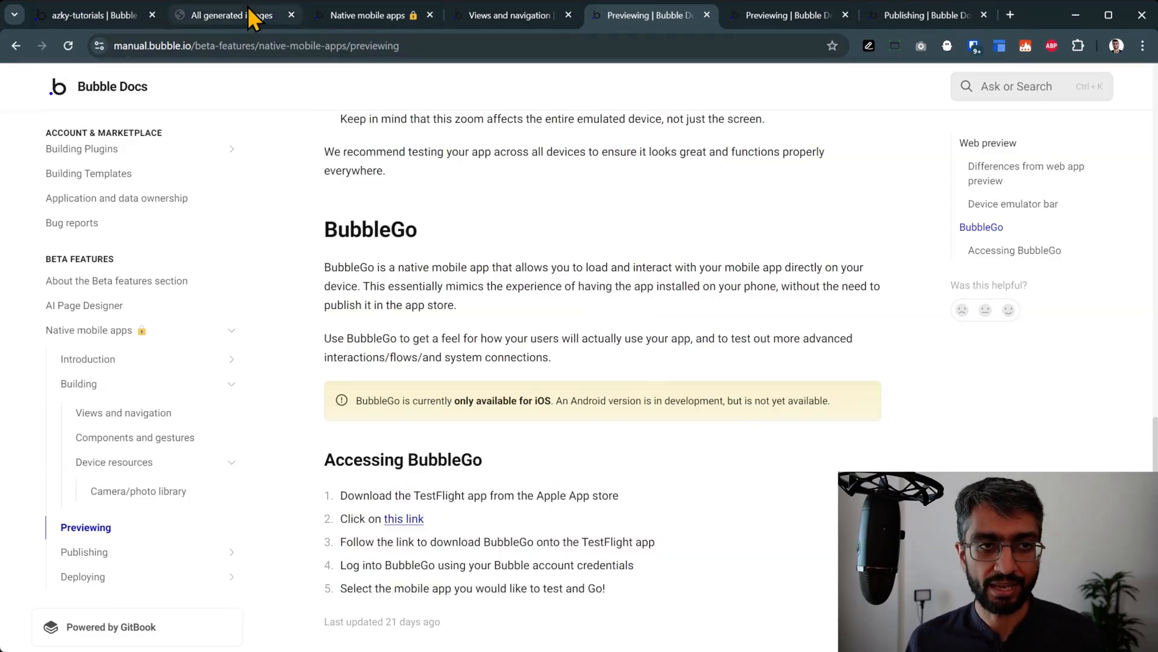
left_click(231, 14)
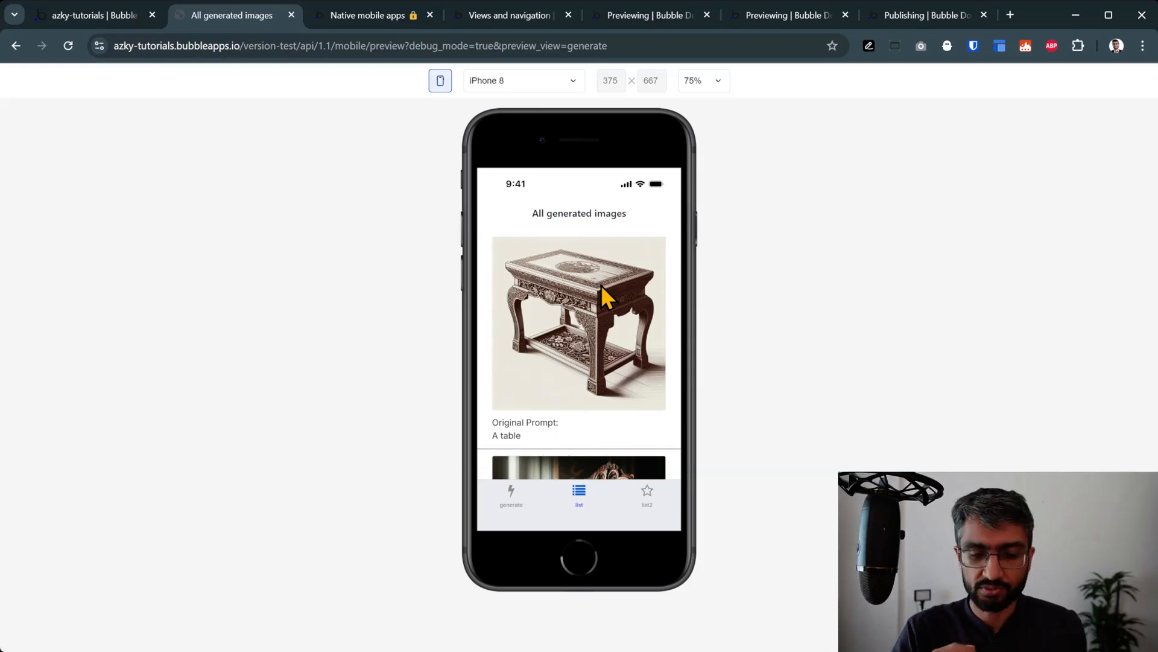
left_click(510, 494)
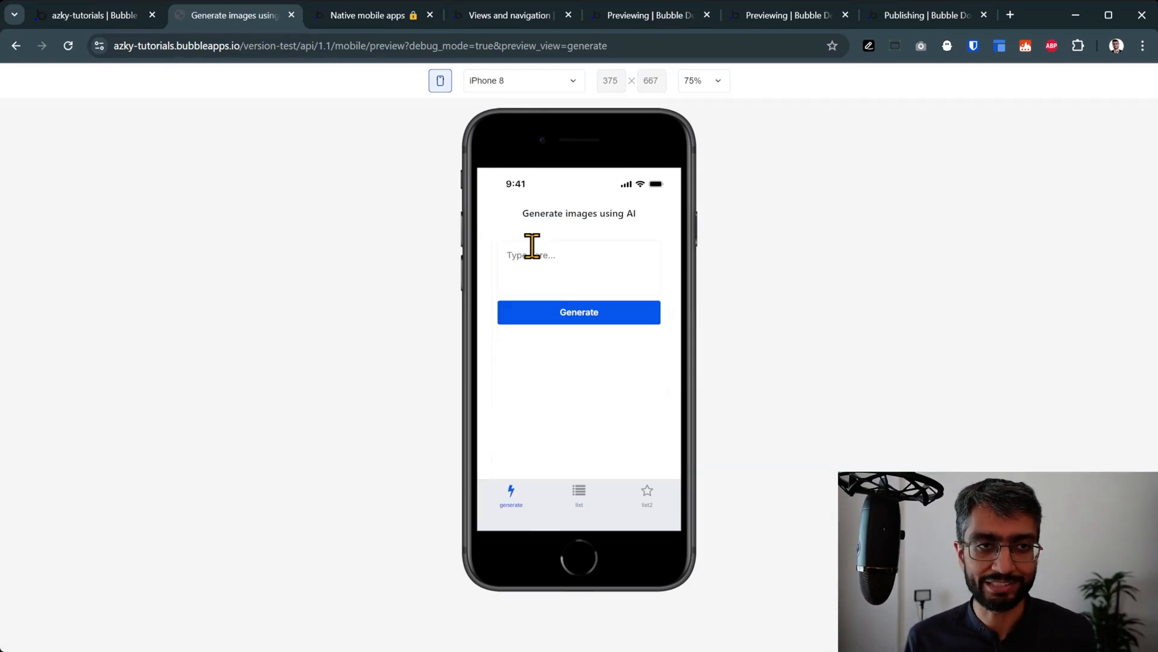
mouse_move(540, 329)
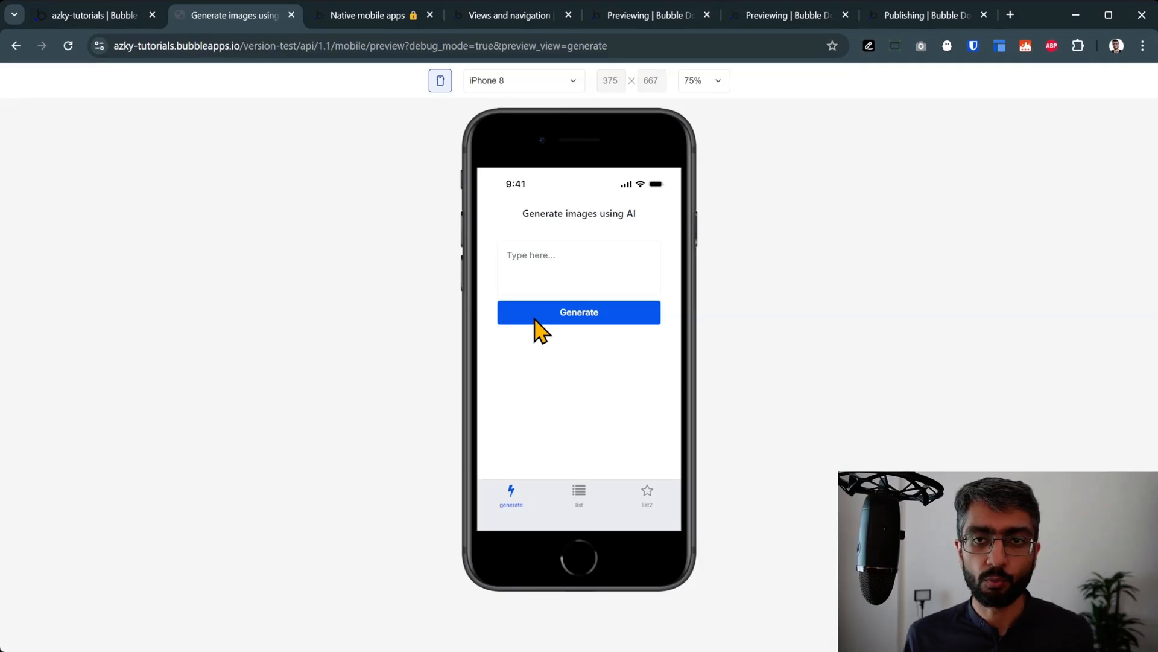
left_click(95, 15)
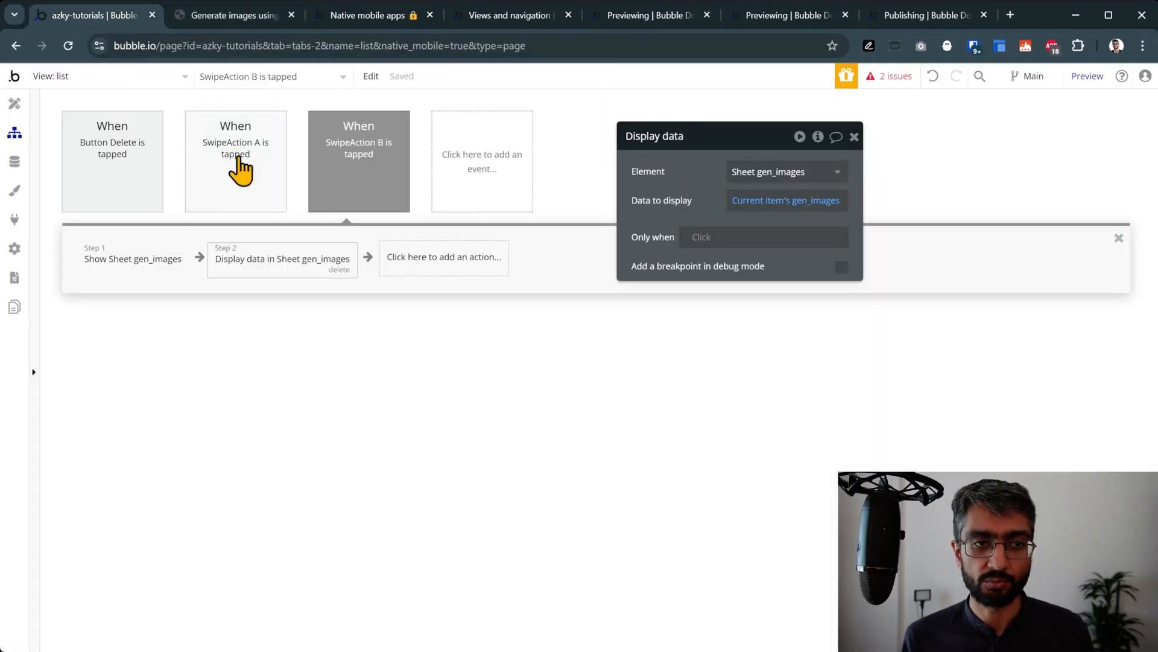
Step: Create a new page named web_list
left_click(358, 160)
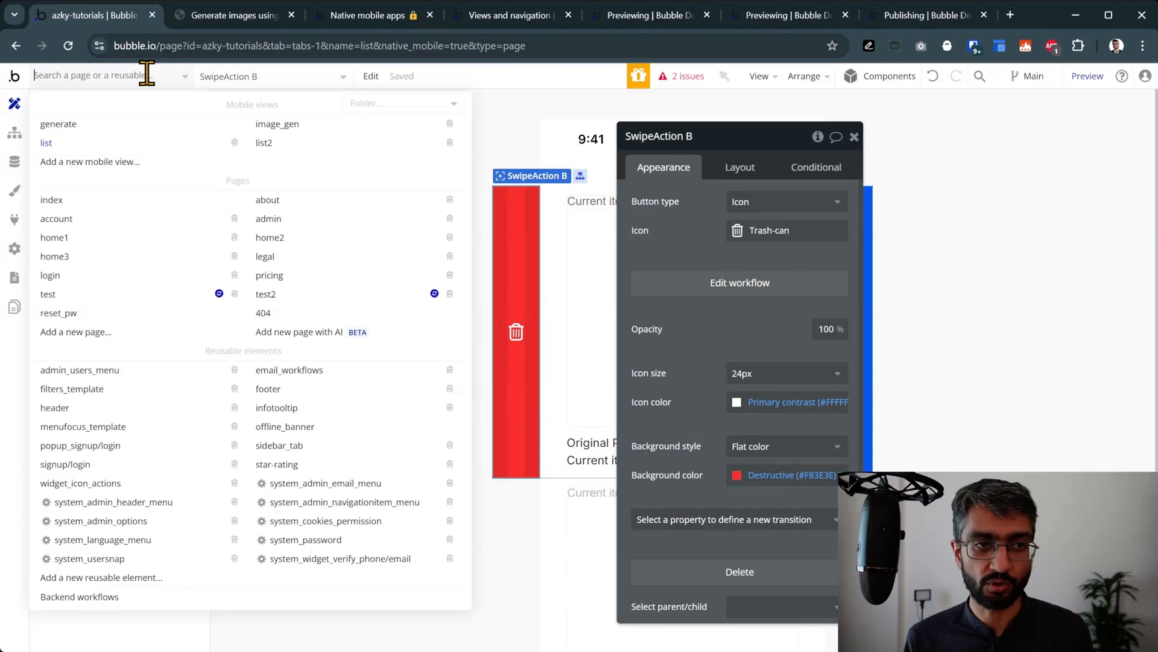
mouse_move(116, 348)
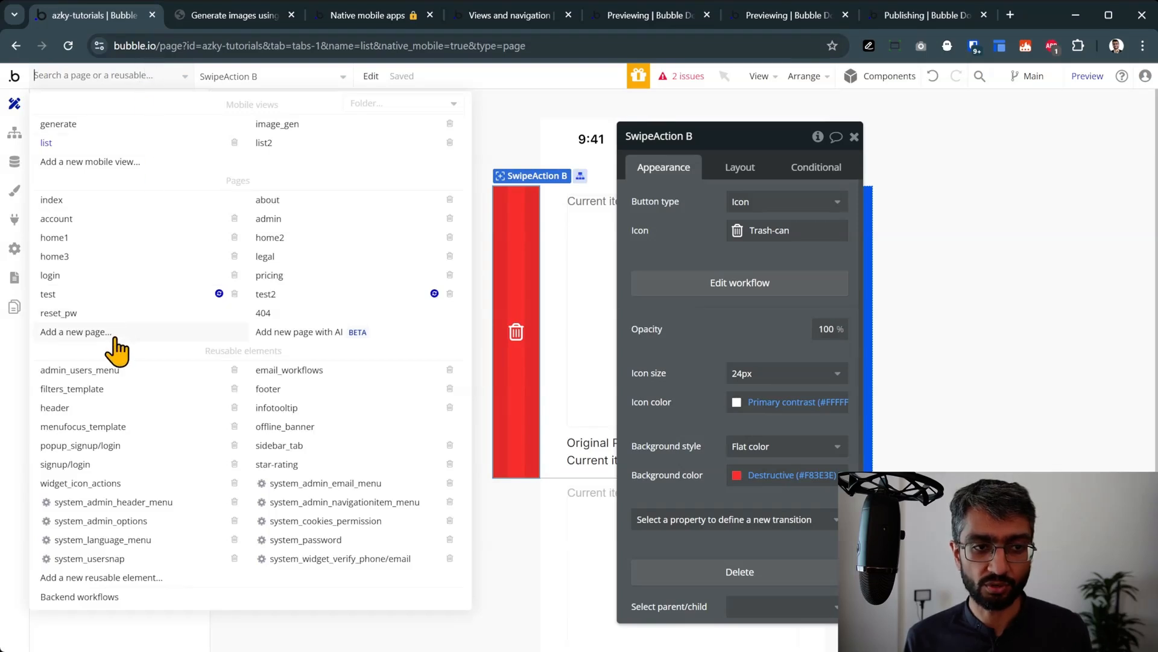
left_click(75, 331)
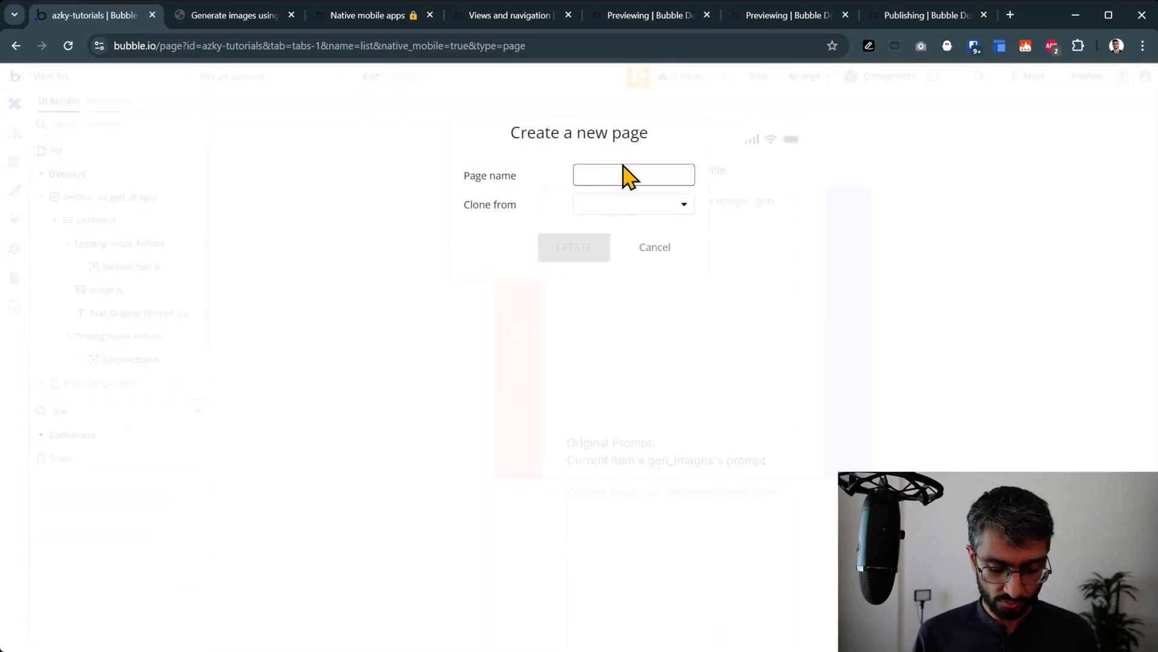
type("web_list")
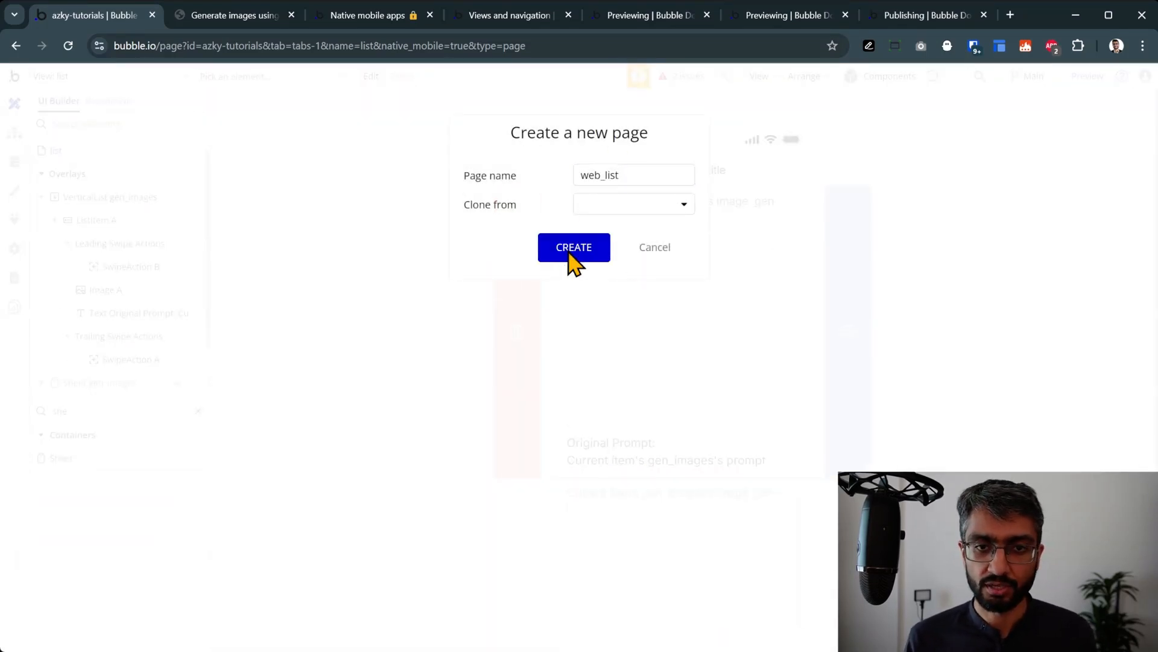
left_click(574, 247)
type("rep")
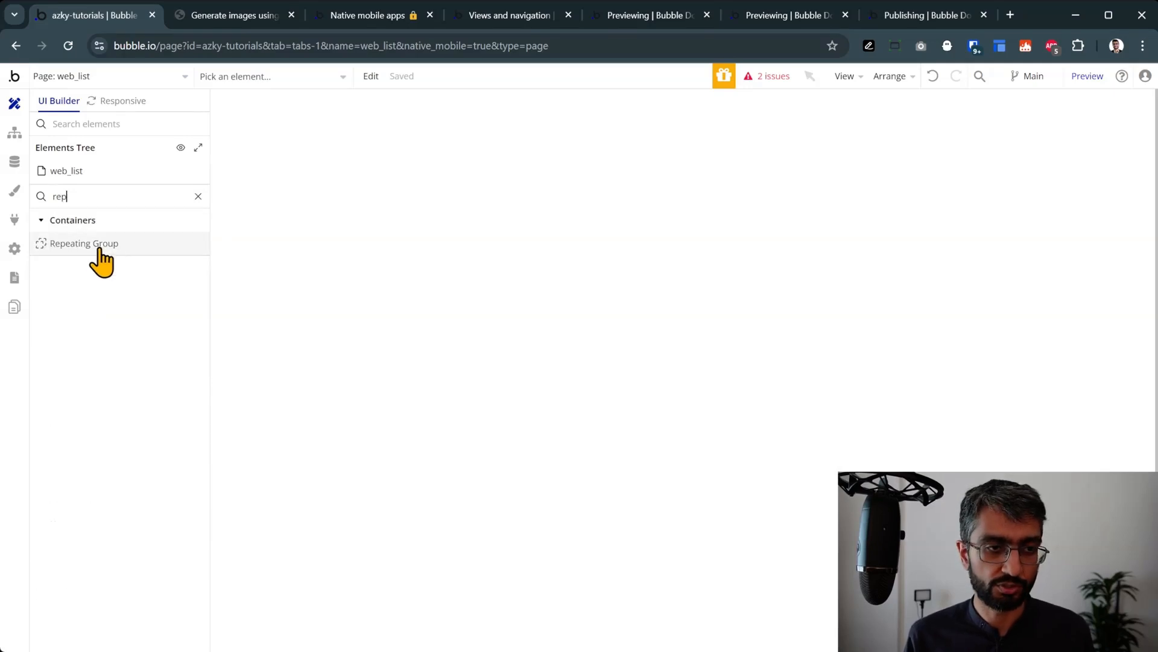
Step: Add a gen_images repeating group with a text showing the current cell's gen_images
left_click(84, 243)
type("g")
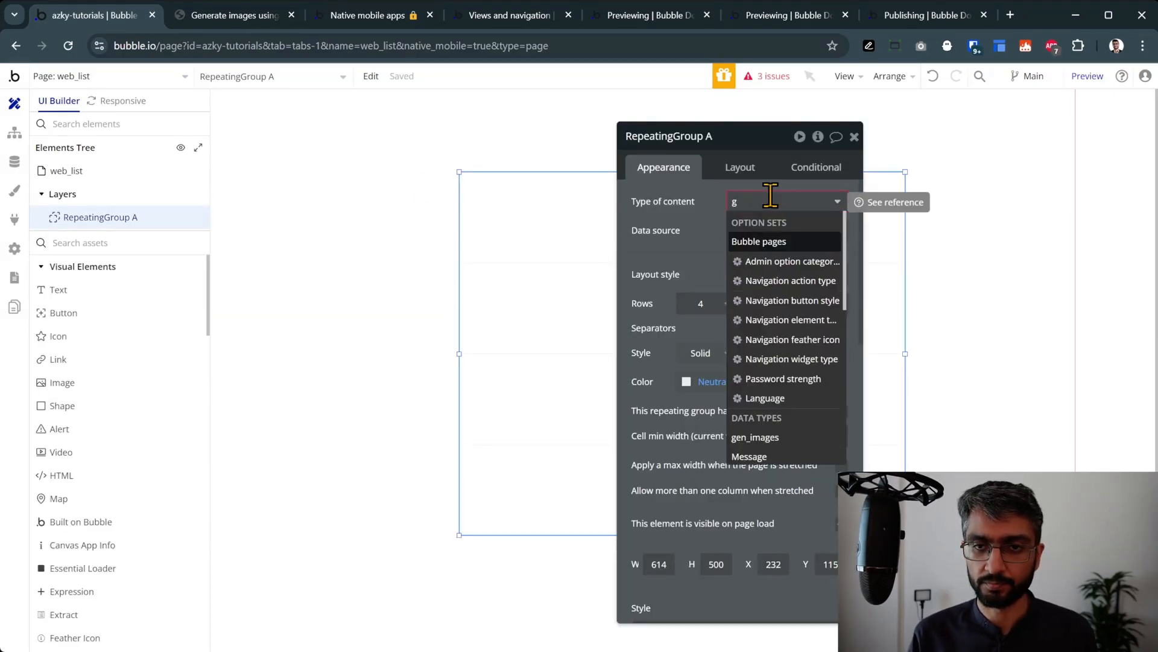
left_click(754, 436)
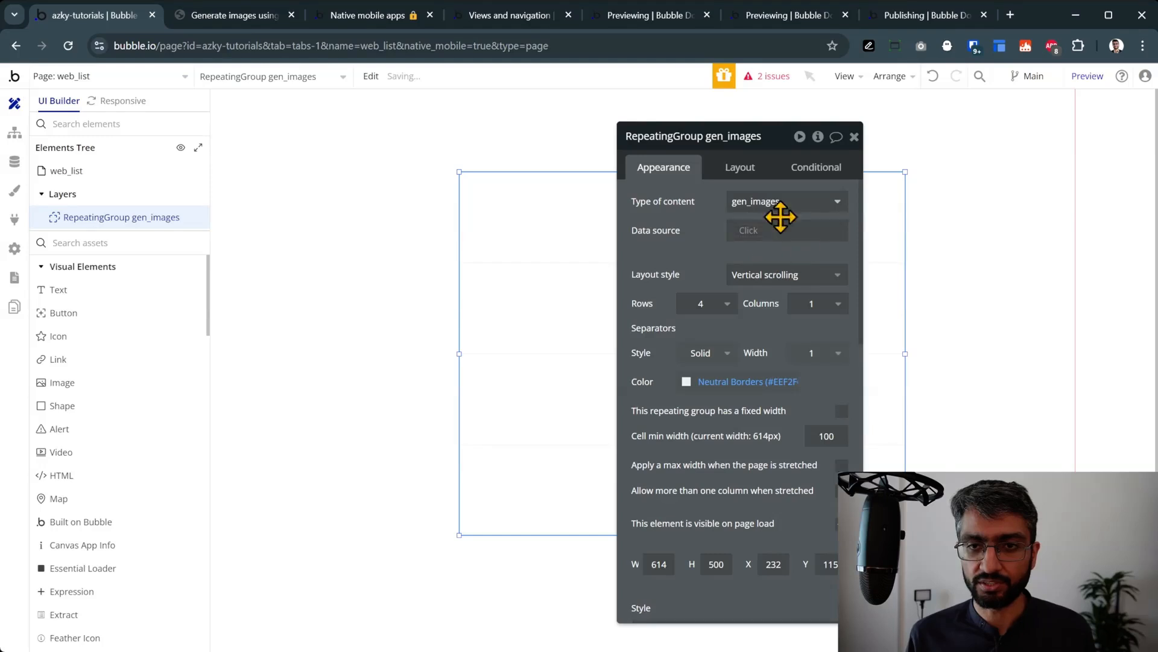
left_click(786, 230)
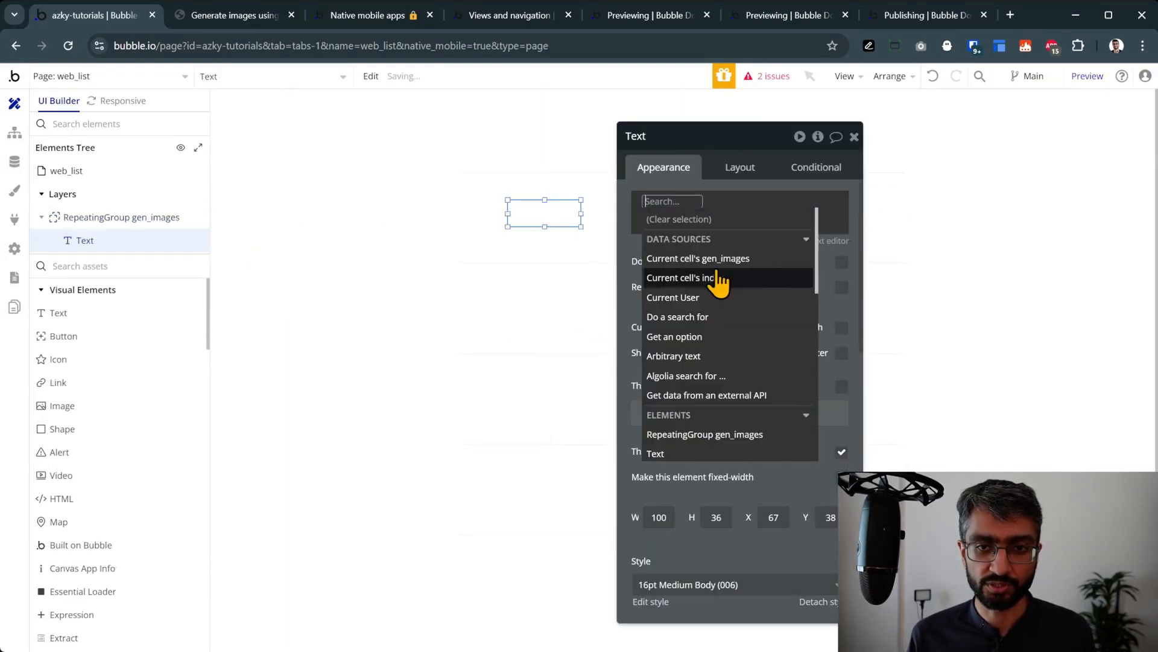
left_click(698, 258)
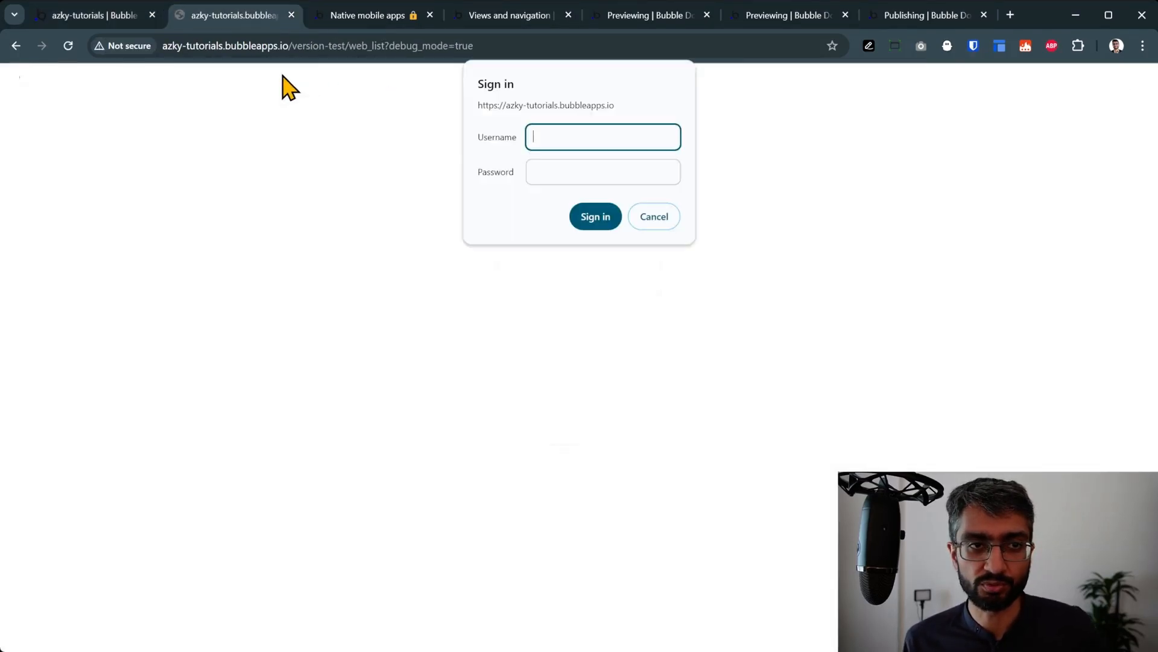
Step: Sign in to the protected test app
type("usern")
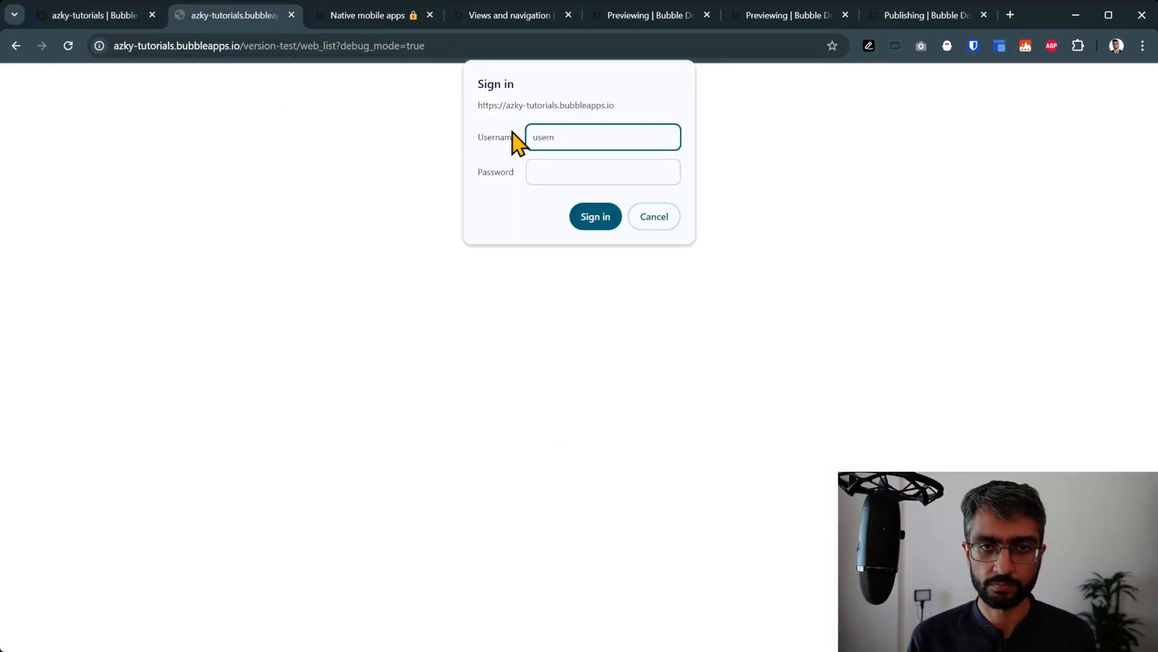
left_click(595, 216)
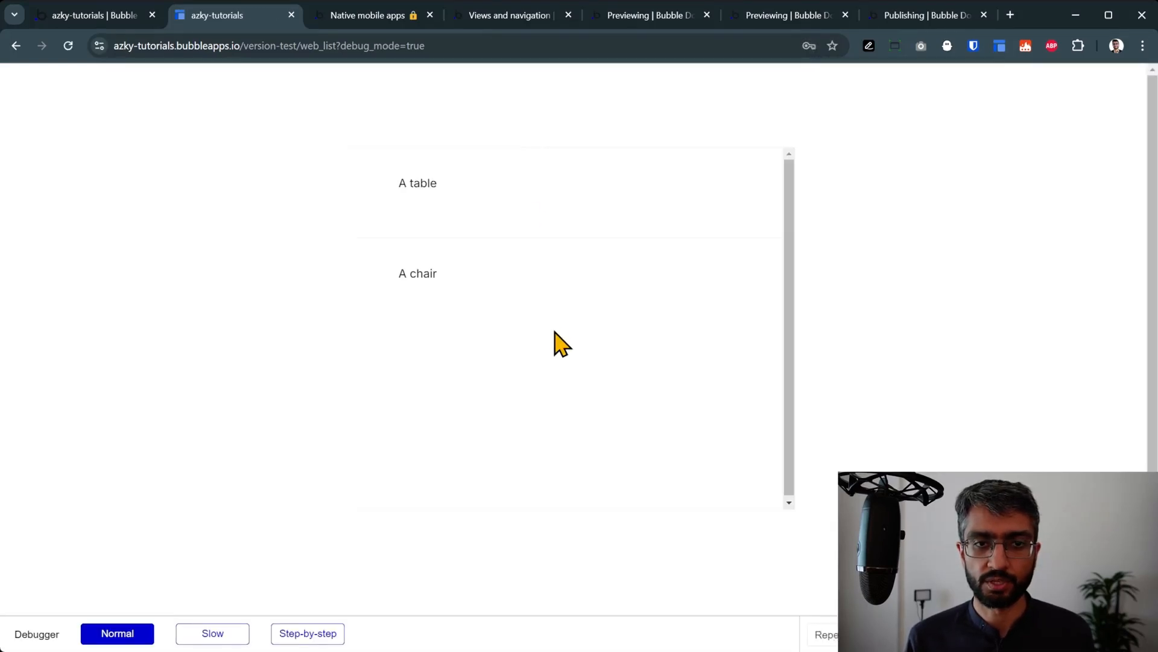
mouse_move(509, 236)
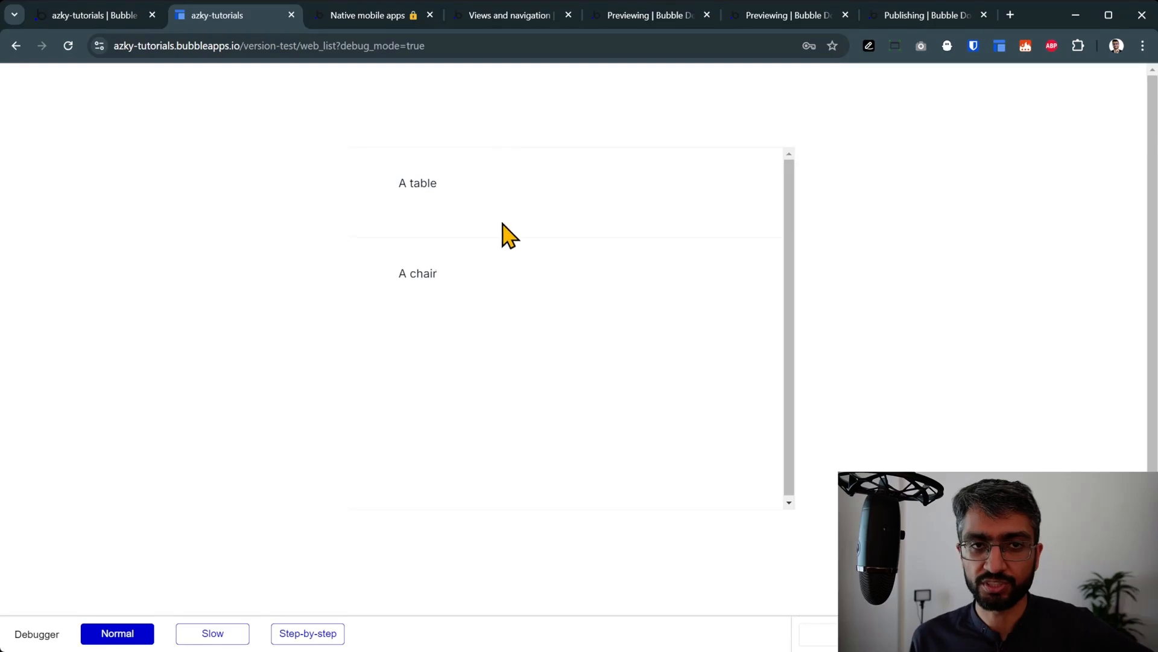
left_click(1010, 15)
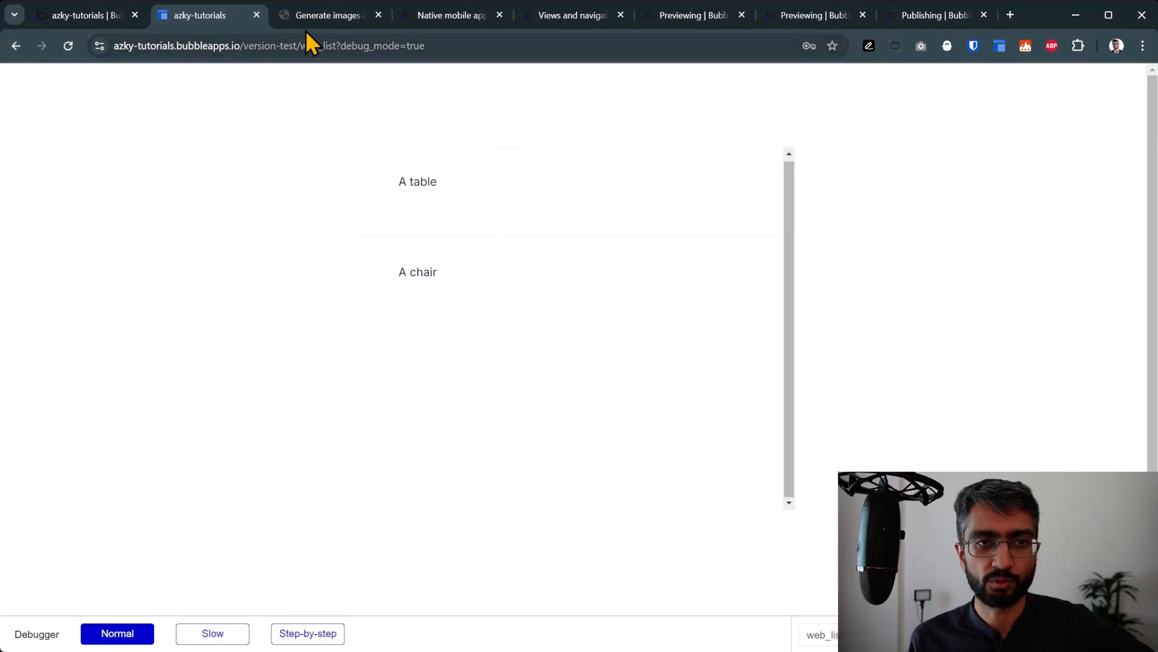
Step: Generate an image for 'a football' and confirm the prompt appears on web_list
left_click(326, 14)
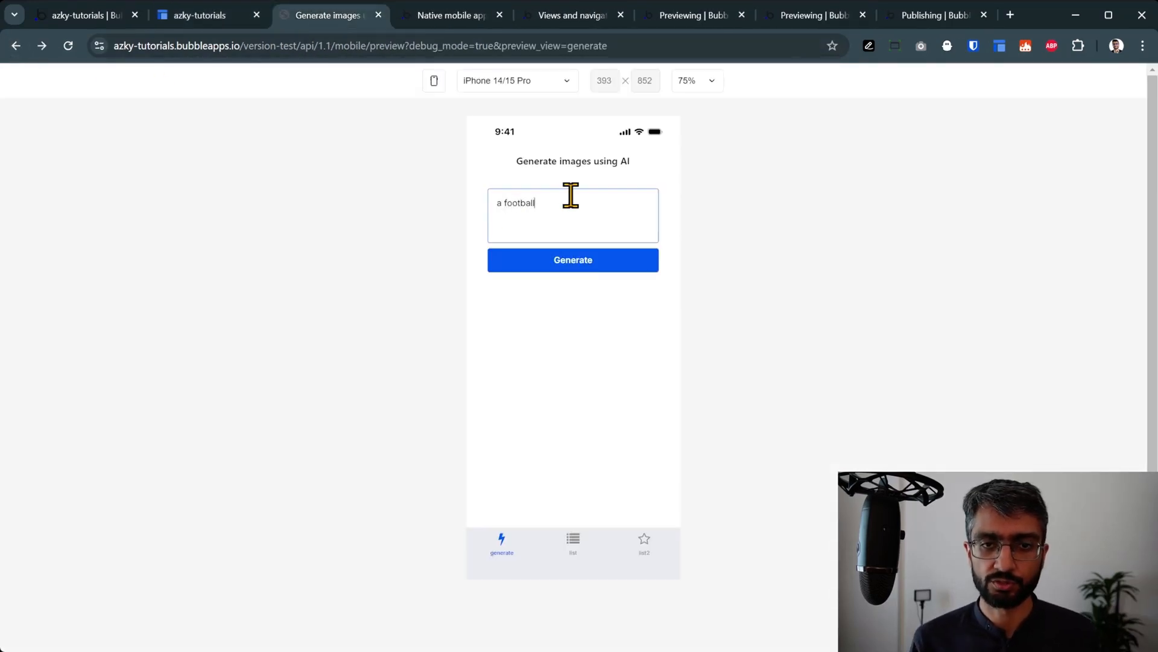
left_click(572, 259)
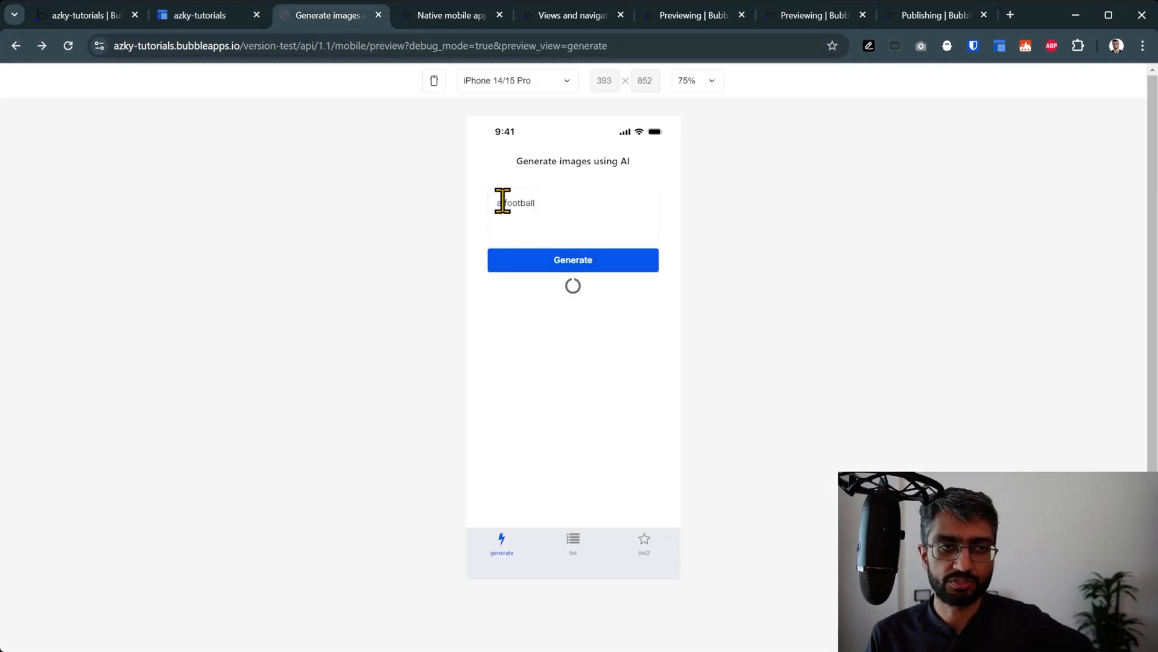
left_click(199, 15)
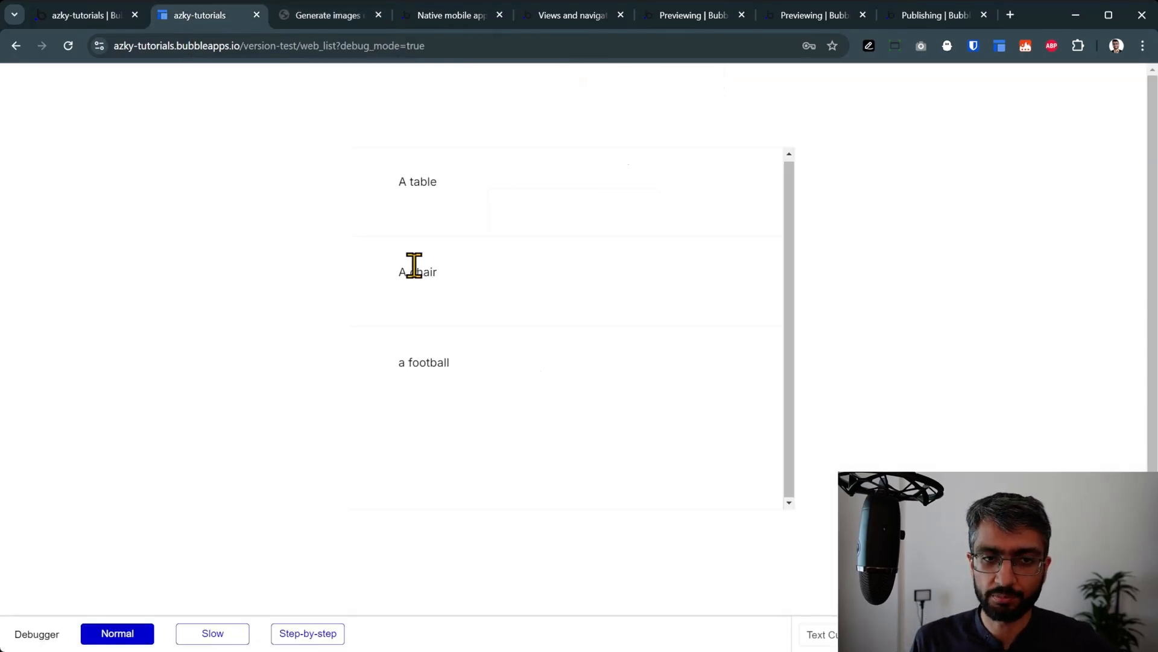
left_click(325, 14)
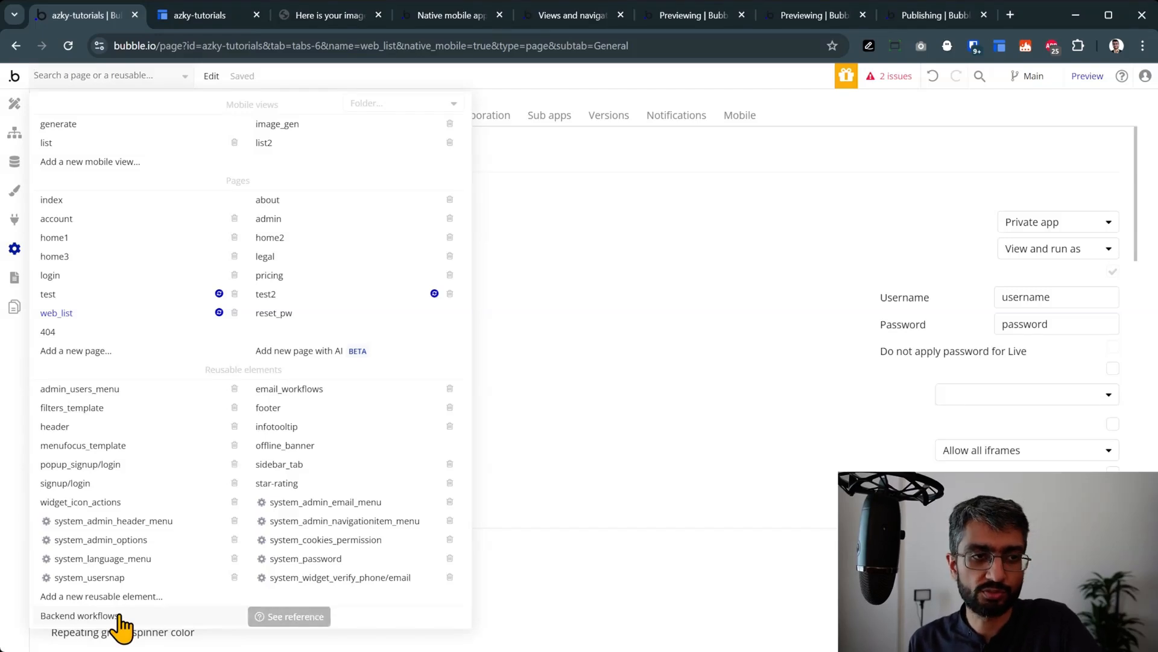
mouse_move(271, 70)
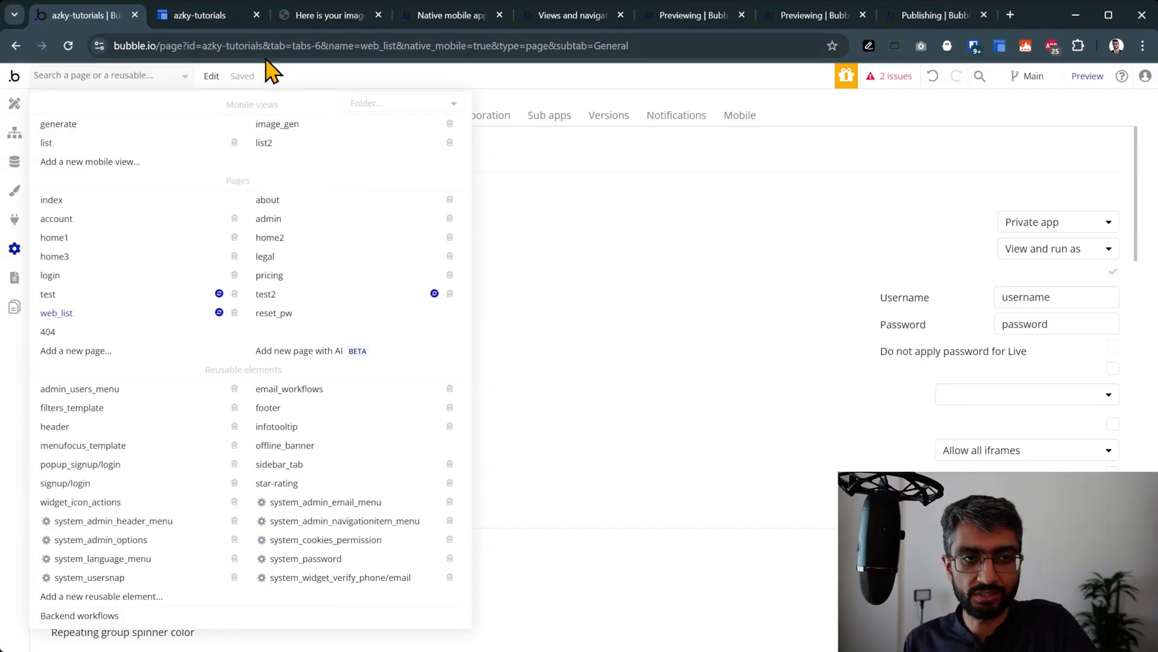
Step: Check the pages dropdown listing web_list, then open the Views and navigation docs
left_click(328, 14)
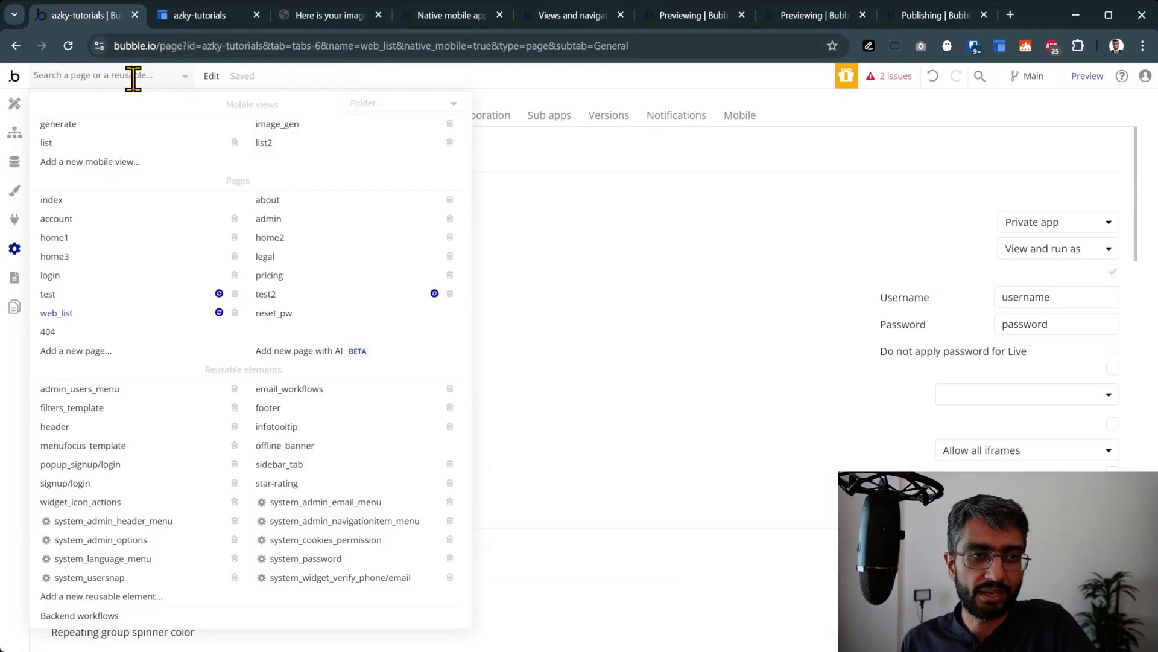
left_click(572, 15)
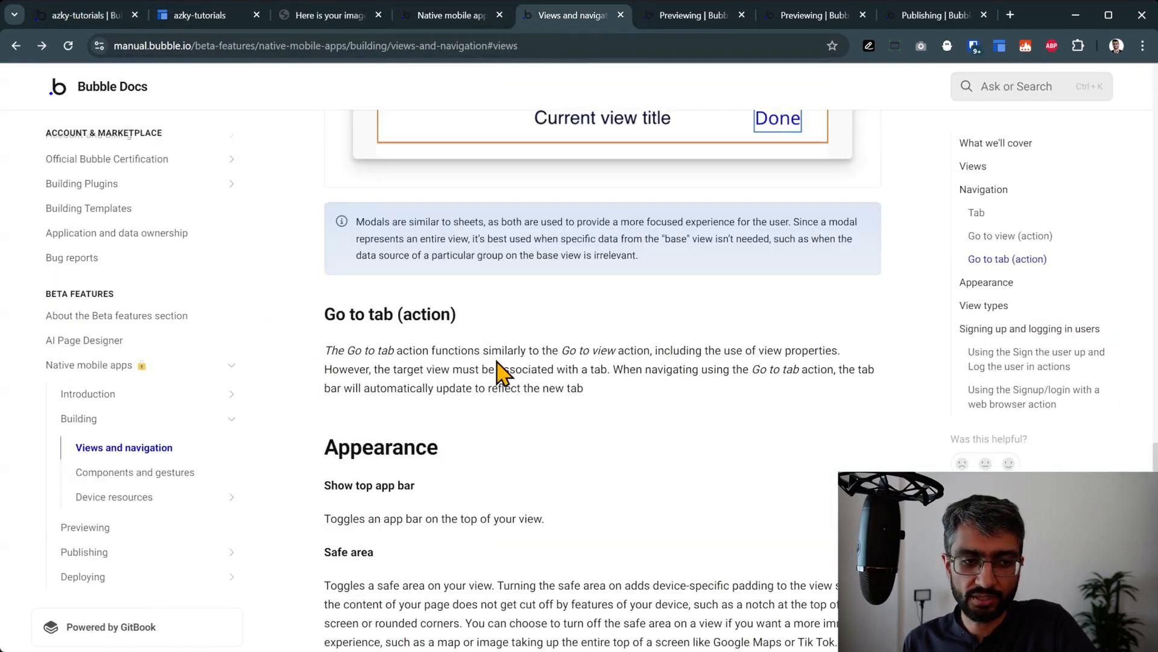
mouse_move(975, 263)
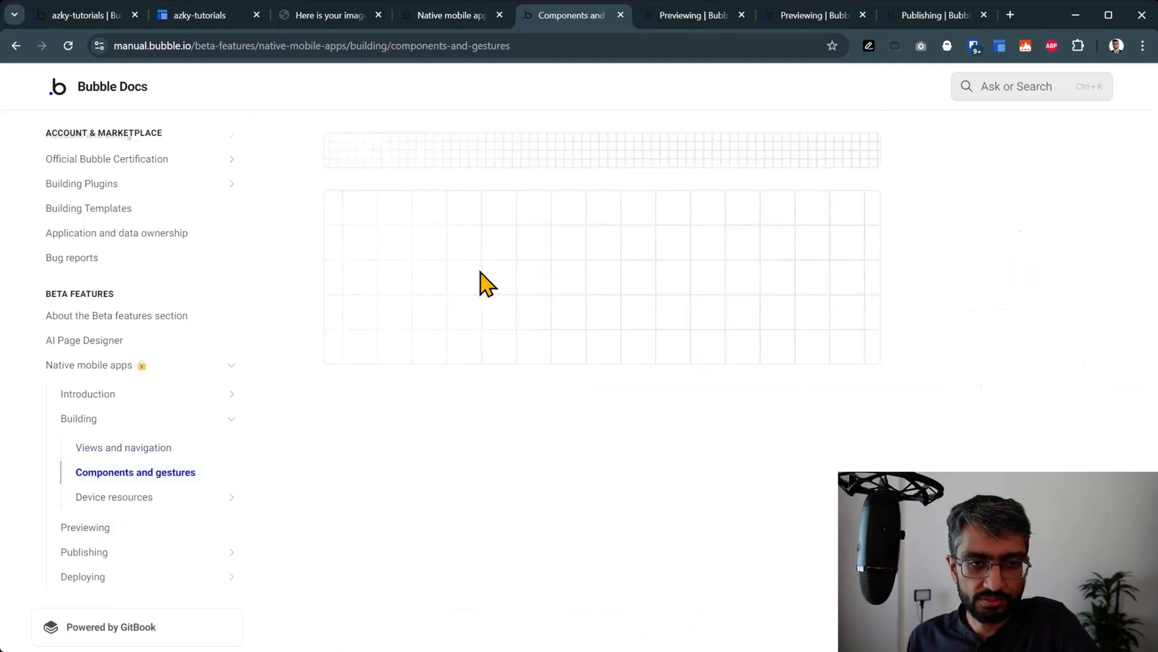
Step: Read the Components and gestures WebView callout: WebView works only in BubbleGo
left_click(989, 282)
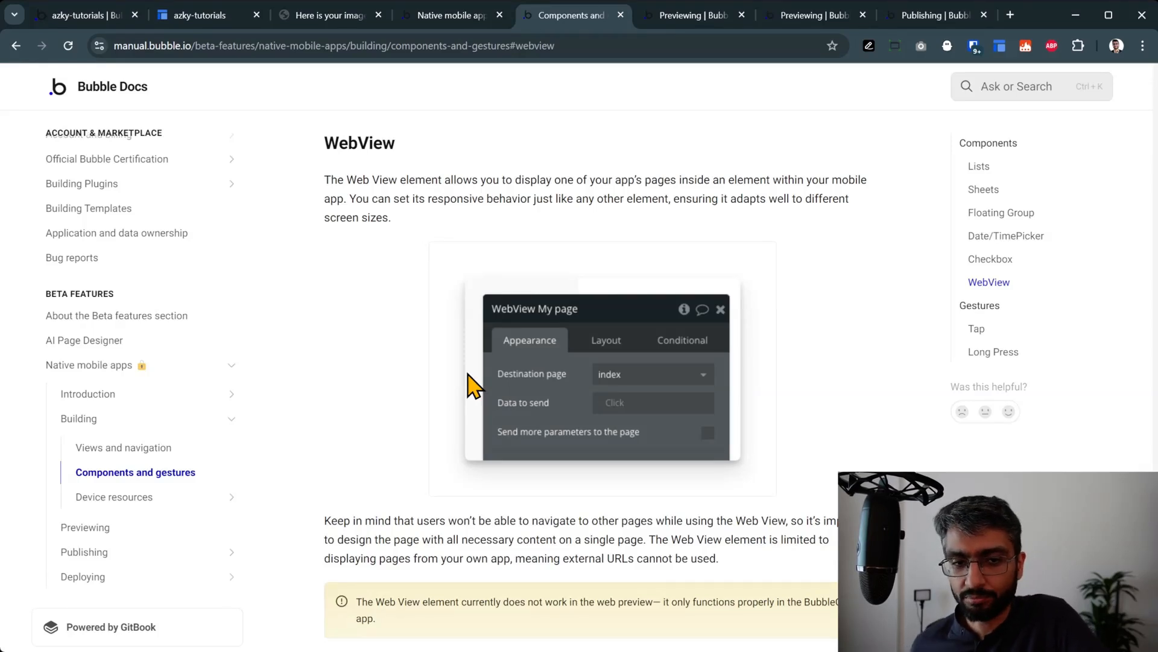
scroll("down", 3)
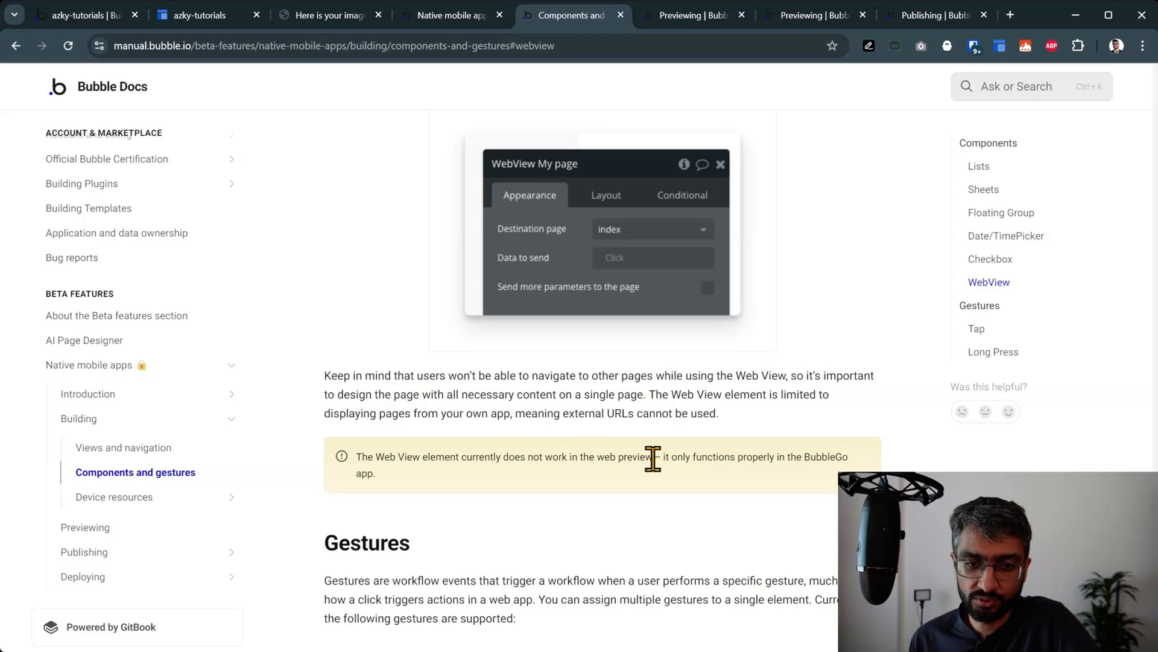
left_click(329, 14)
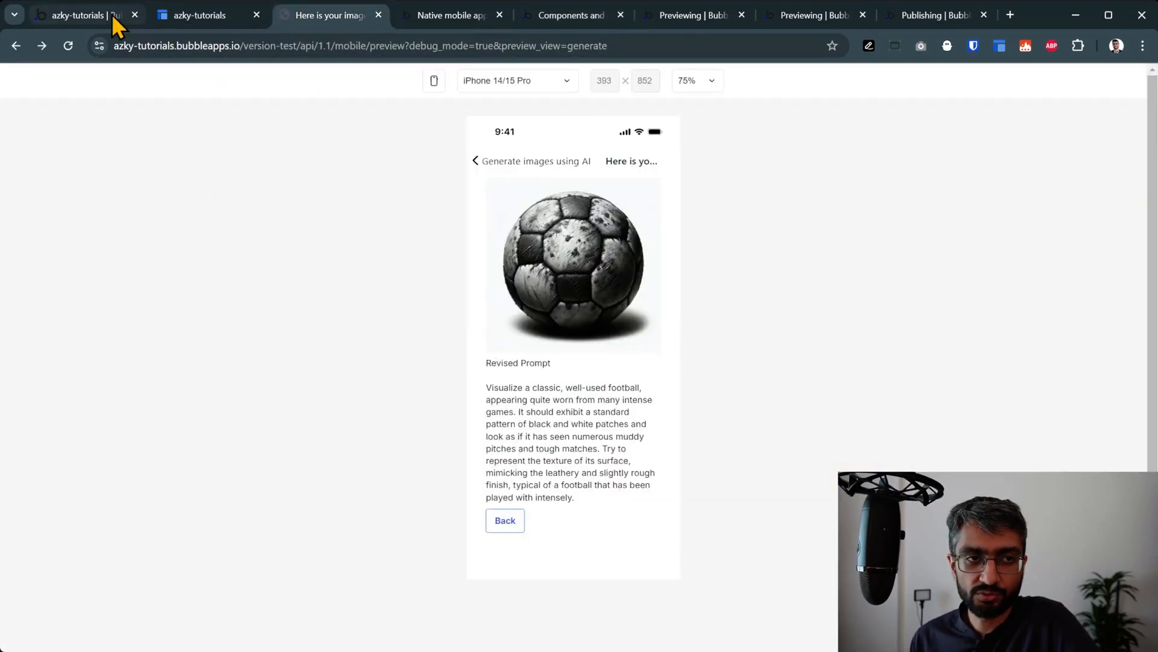
left_click(572, 15)
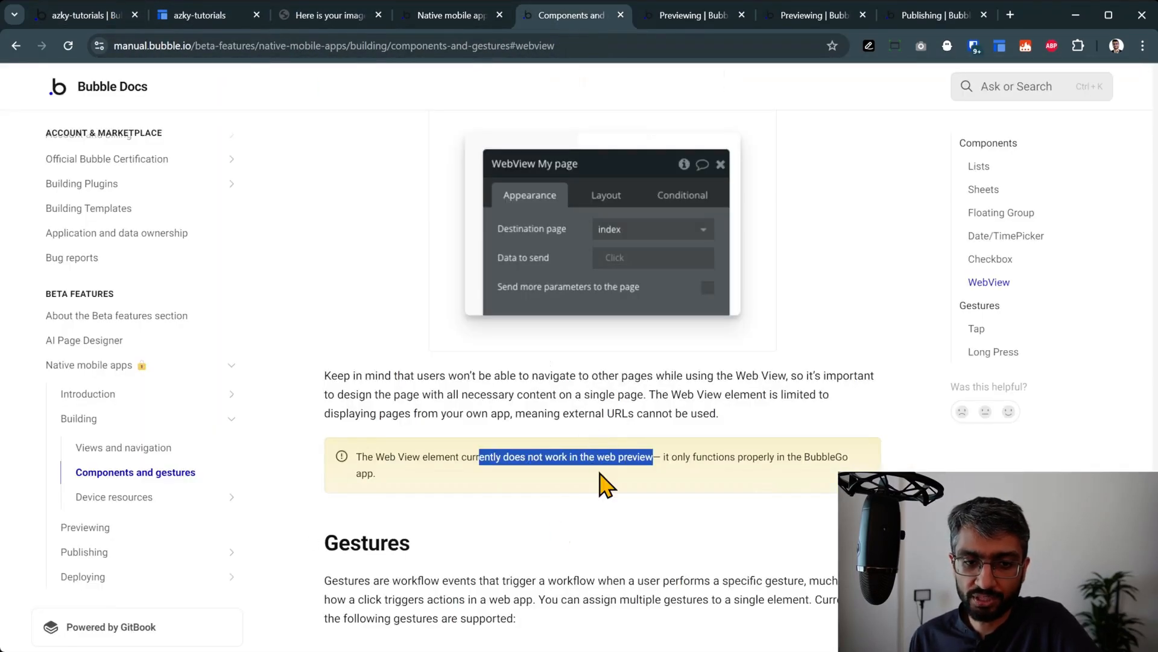
left_click(606, 477)
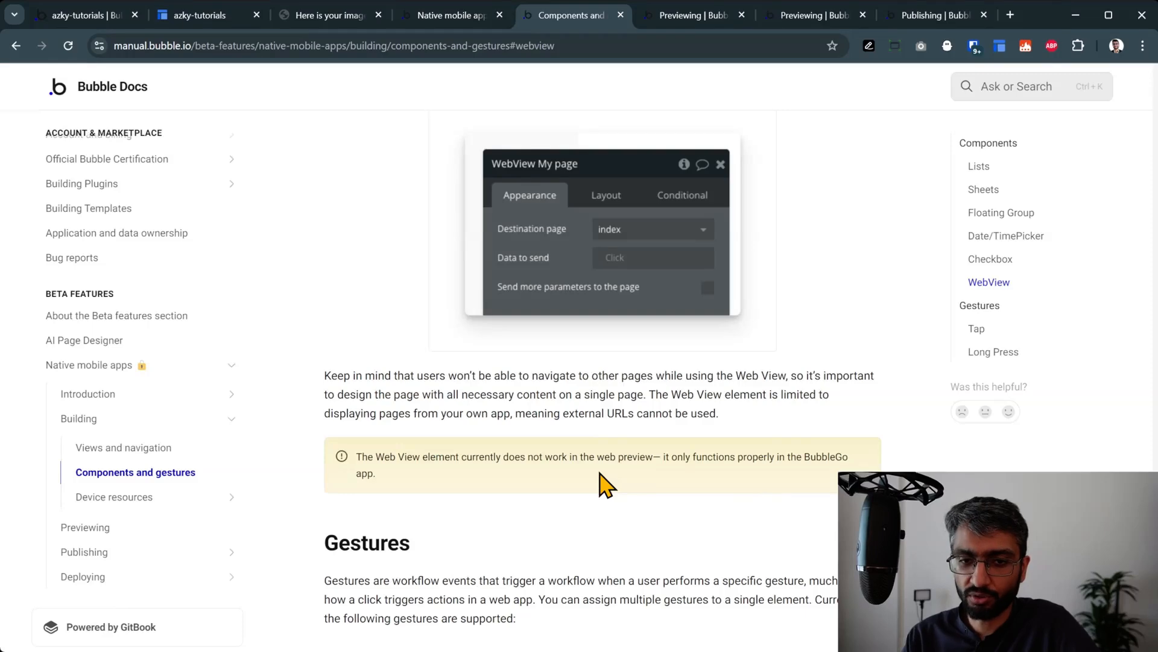
Step: Return the mobile preview from the generated football image to the Generate images screen
scroll("up", 3)
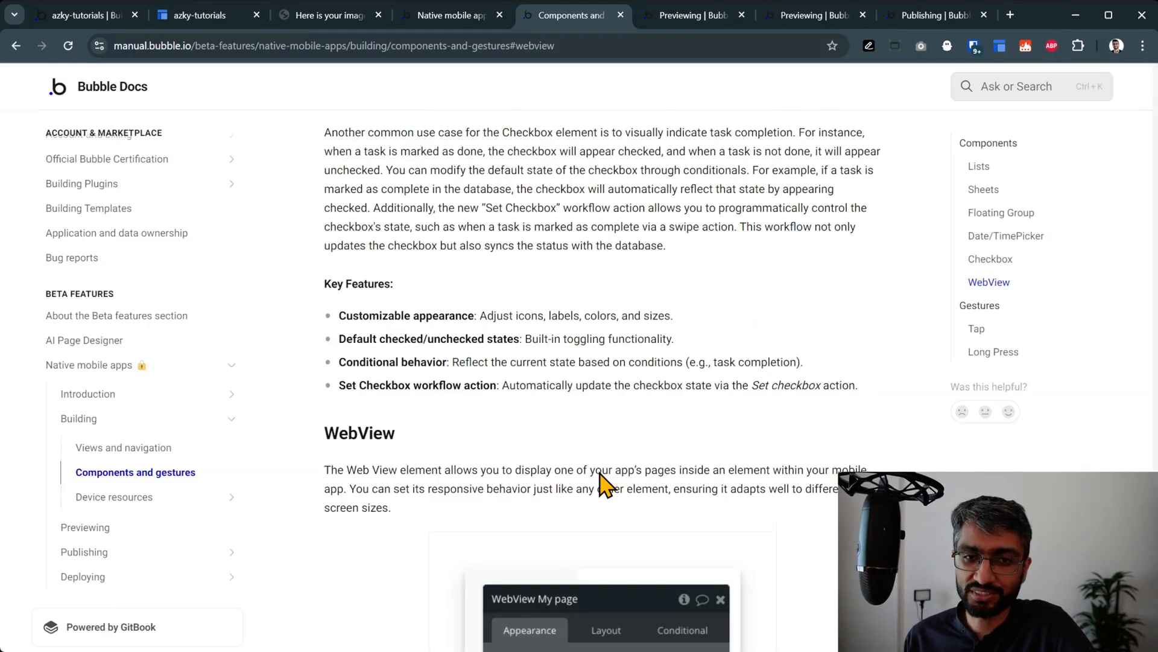
scroll("up", 3)
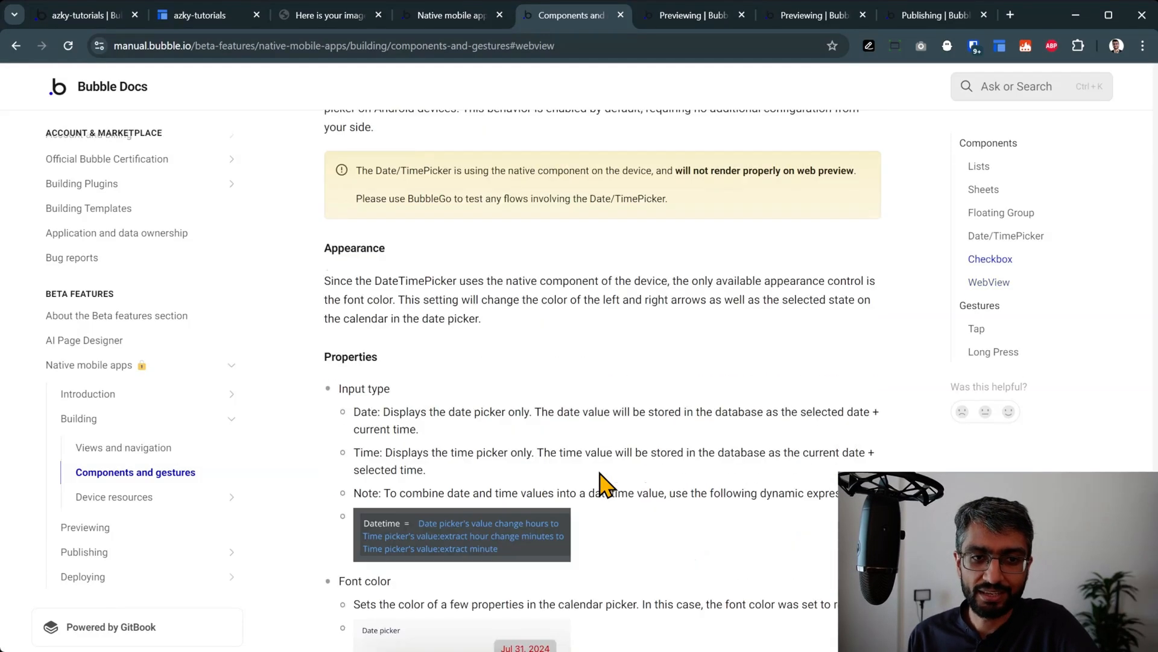
left_click(329, 14)
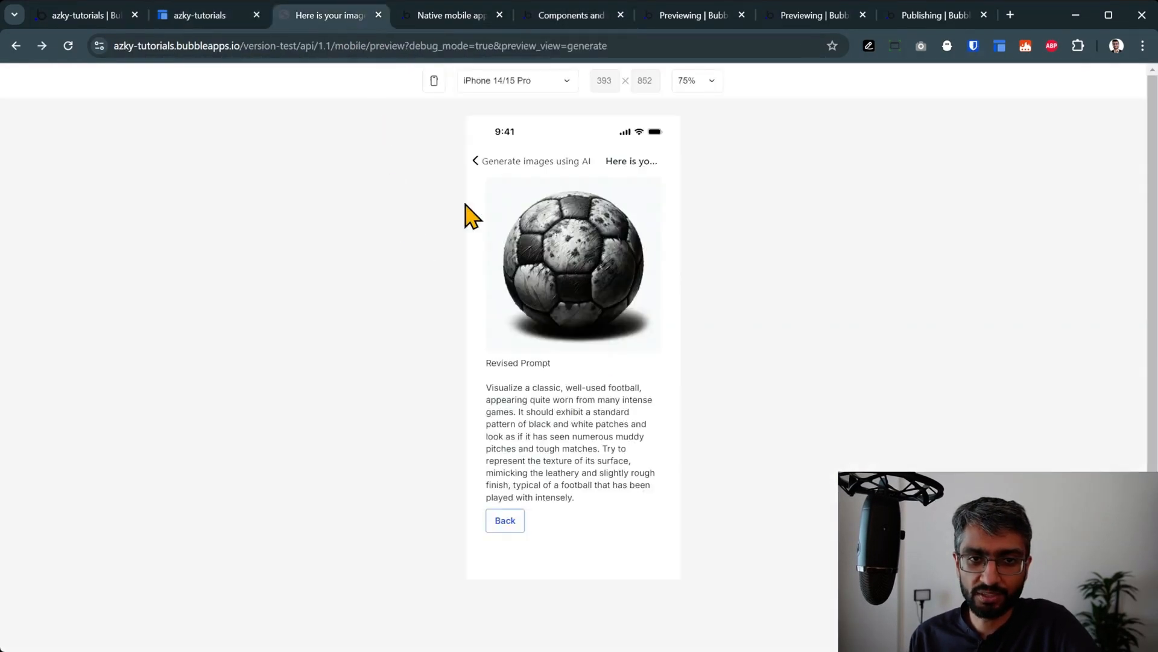
left_click(504, 520)
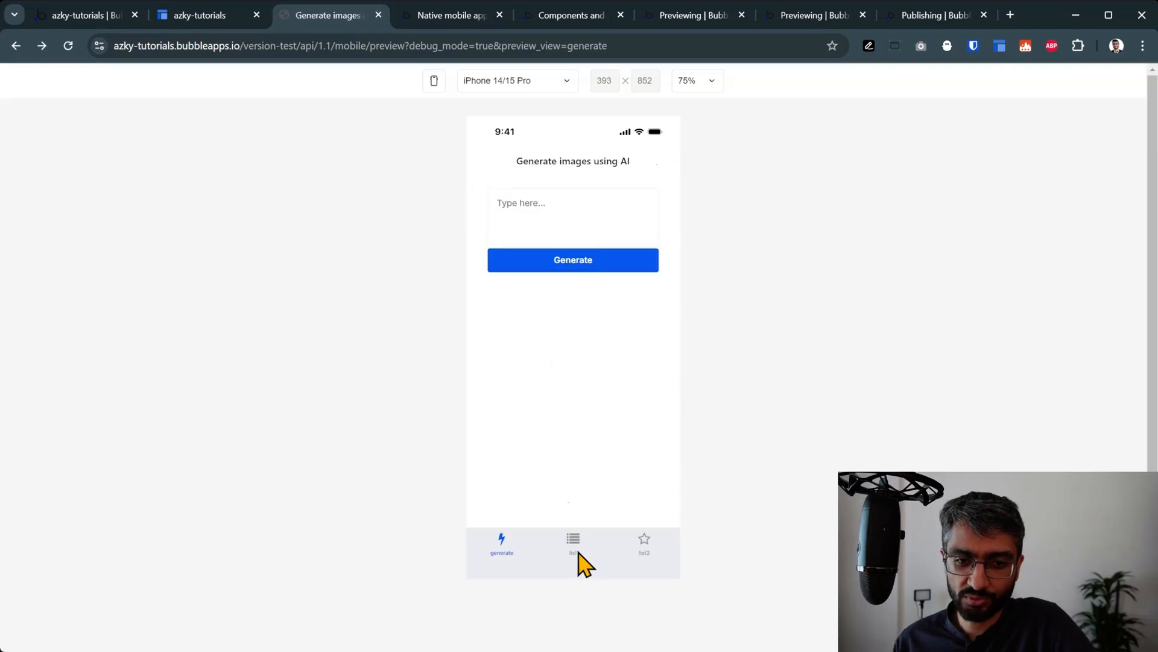
mouse_move(572, 412)
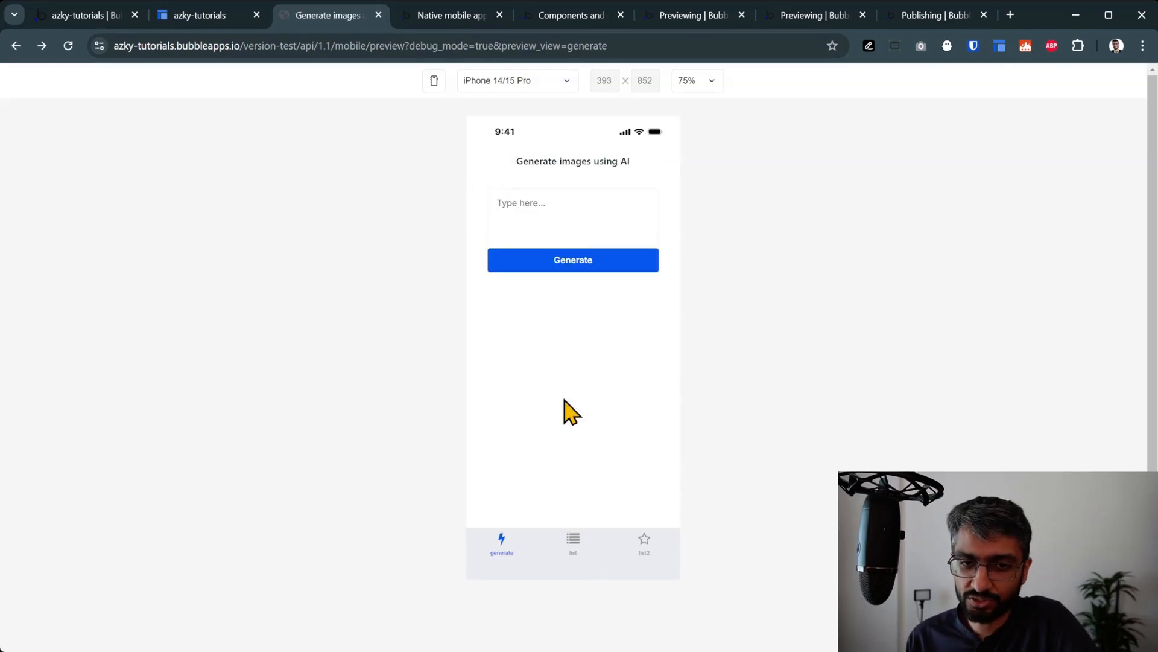